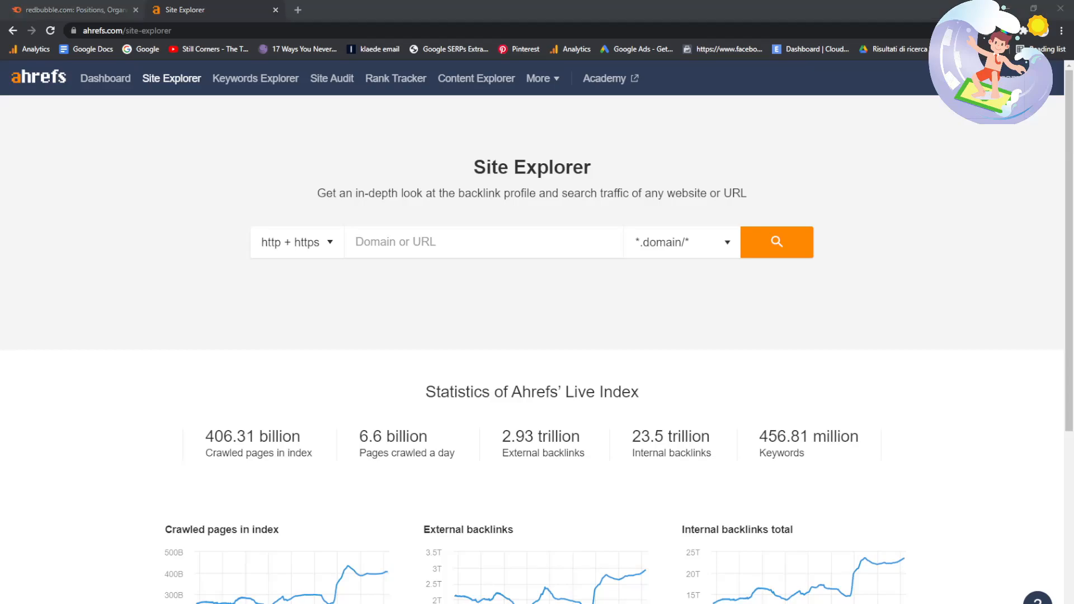
- Load redbubble.com in Site Explorer and open its Organic search Movements report
{"action": "type", "text": "redbubbl"}
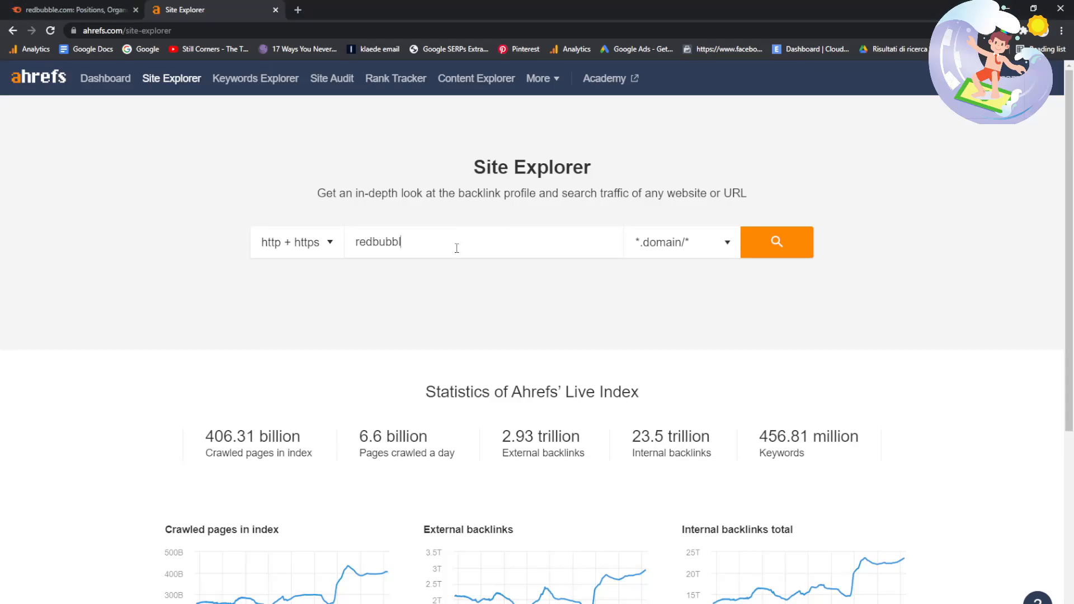
{"action": "left_click", "coordinate": [777, 242]}
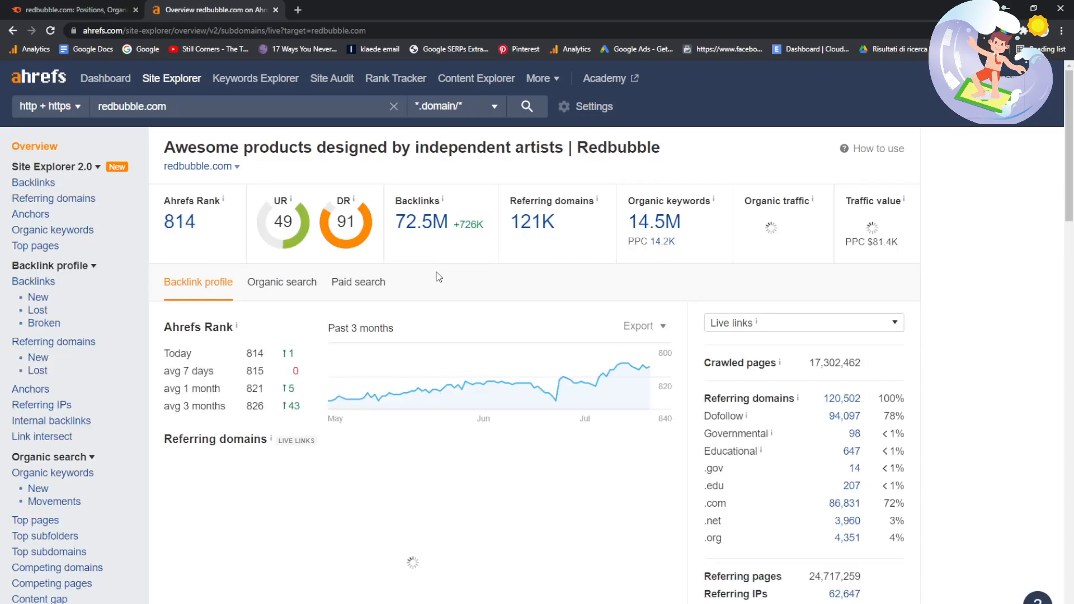
{"action": "scroll", "scroll_direction": "down", "scroll_amount": 3}
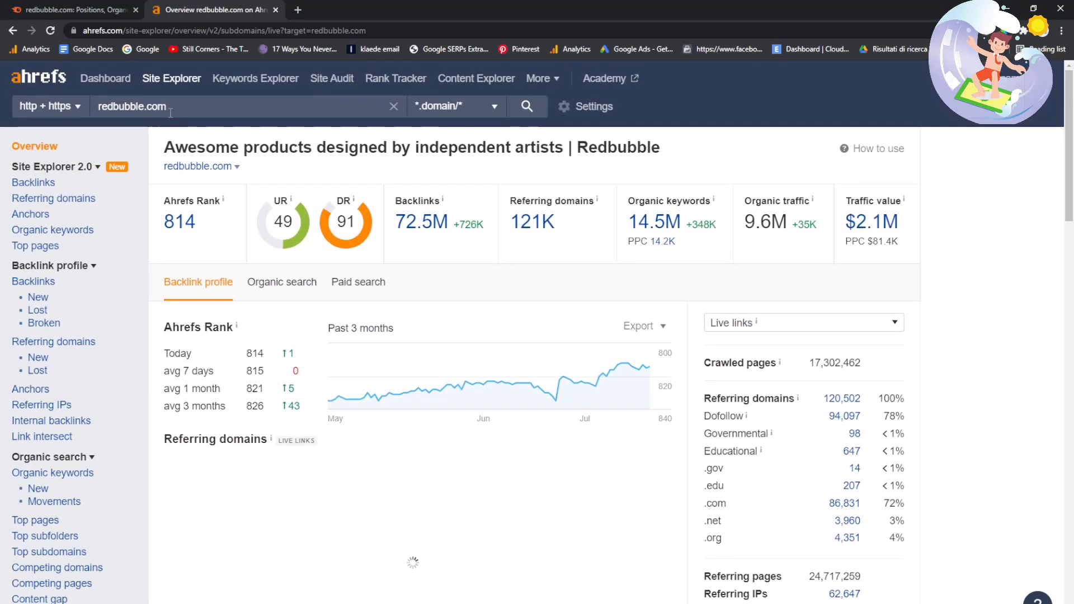
{"action": "scroll", "scroll_direction": "down", "scroll_amount": 3}
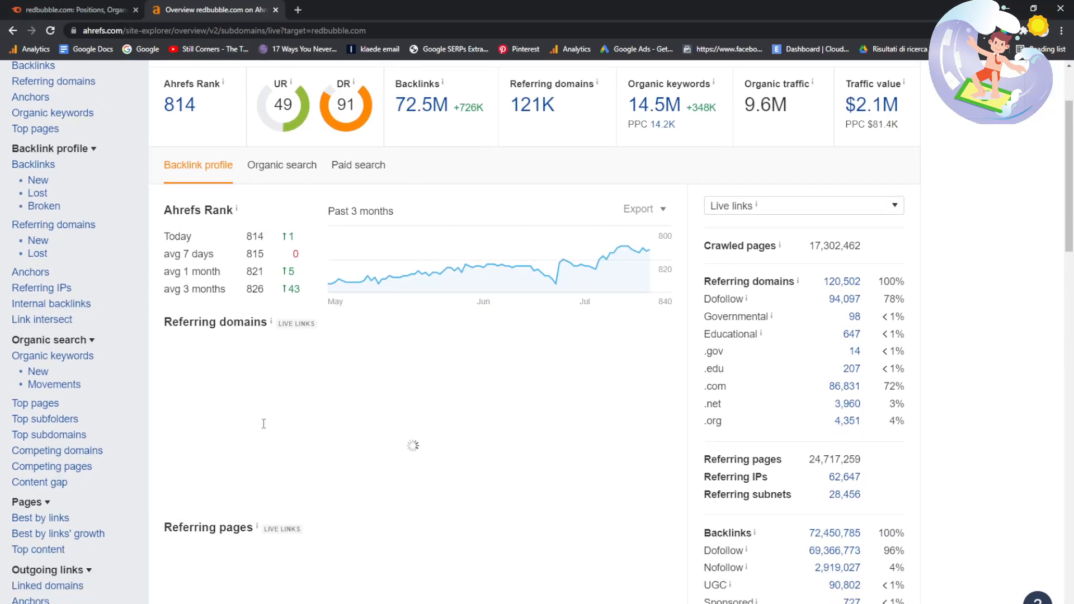
{"action": "left_click", "coordinate": [54, 384]}
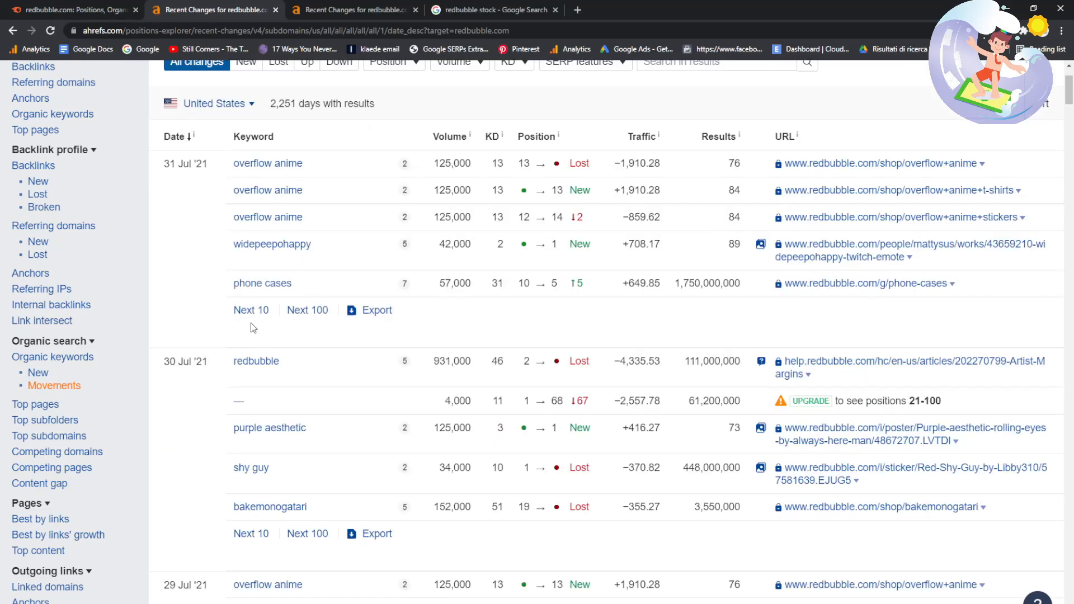
- Find the newly ranked 'non binary flag' keyword under 29 Jul and search it in Google
{"action": "scroll", "scroll_direction": "down", "scroll_amount": 3}
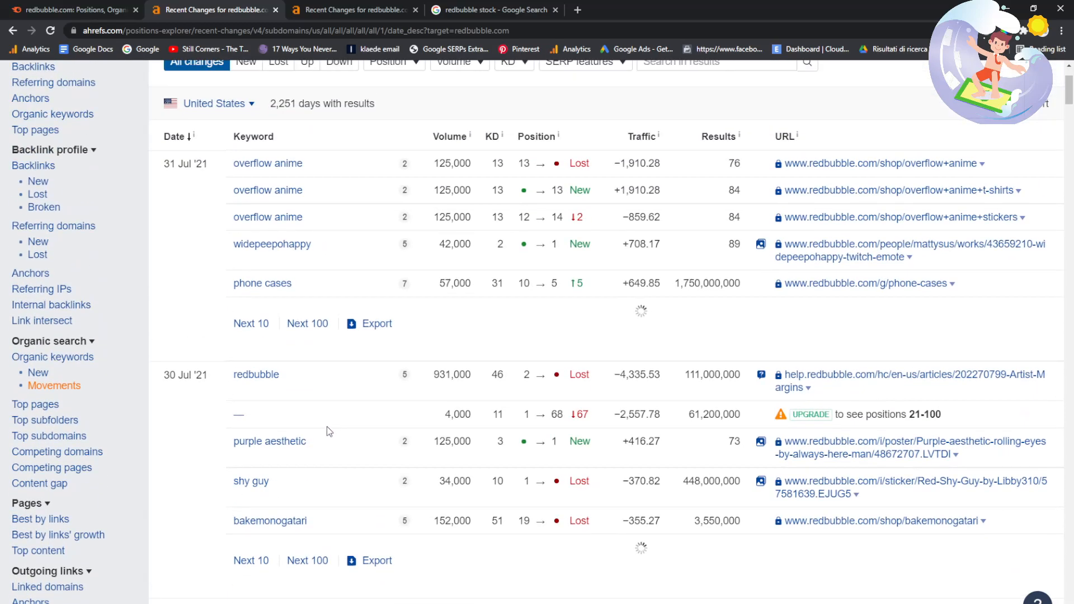
{"action": "scroll", "scroll_direction": "down", "scroll_amount": 3}
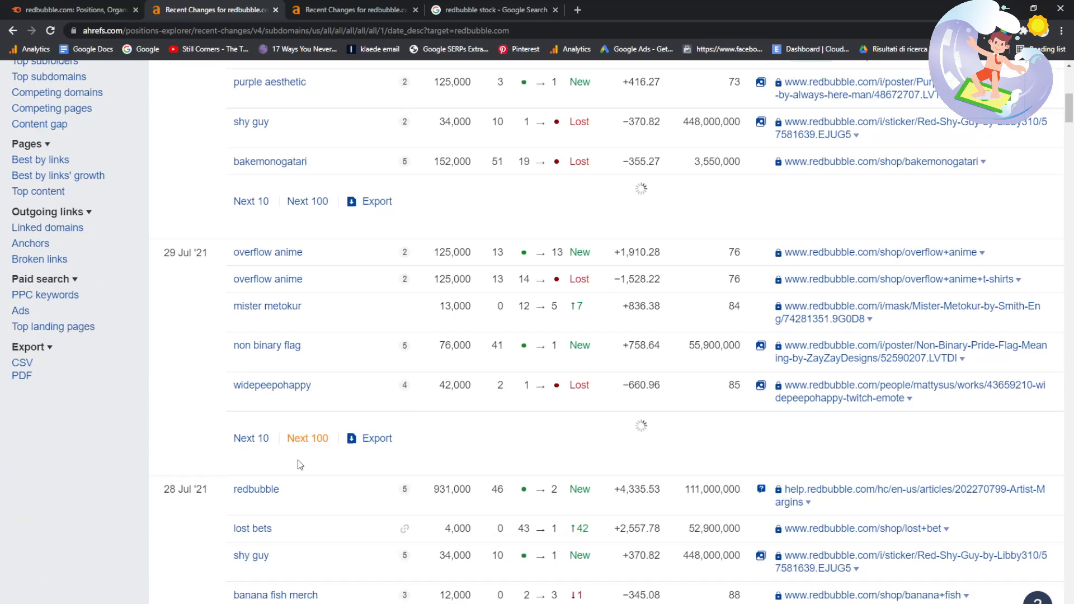
{"action": "scroll", "scroll_direction": "down", "scroll_amount": 3}
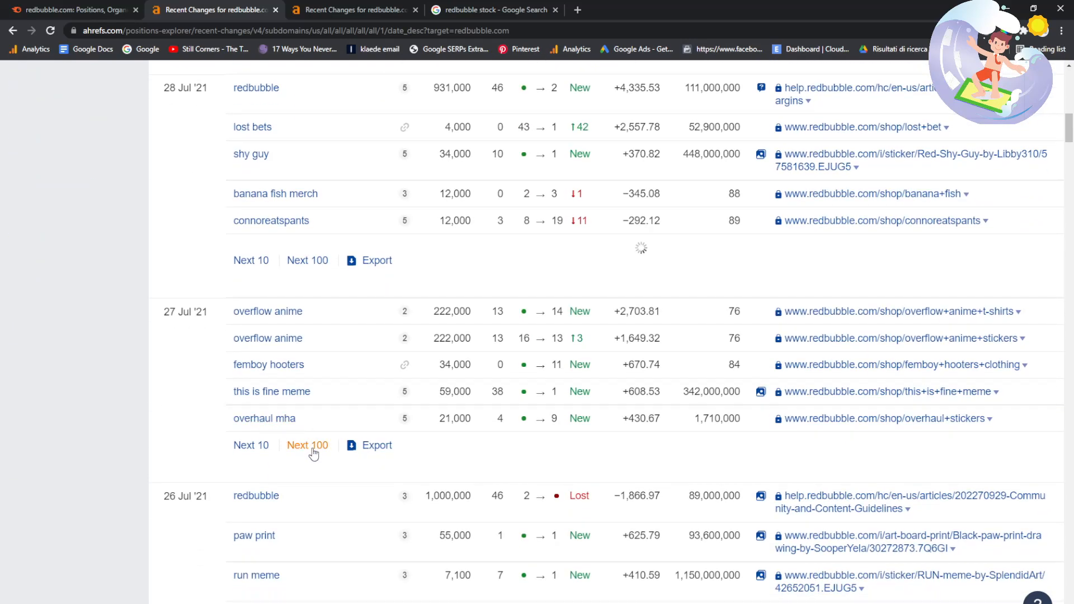
{"action": "left_click", "coordinate": [307, 445]}
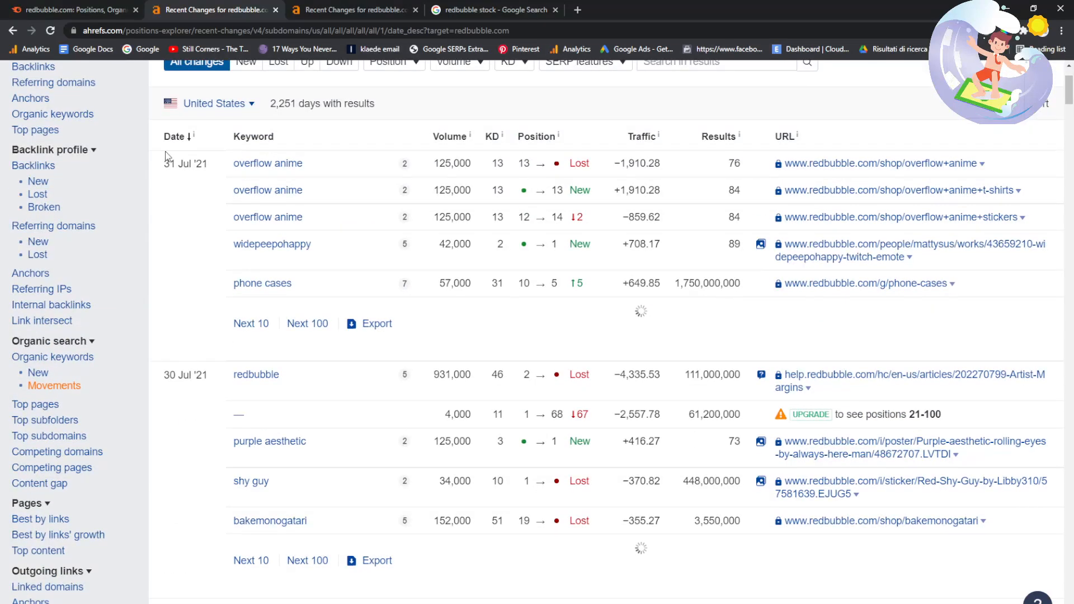
{"action": "scroll", "scroll_direction": "down", "scroll_amount": 3}
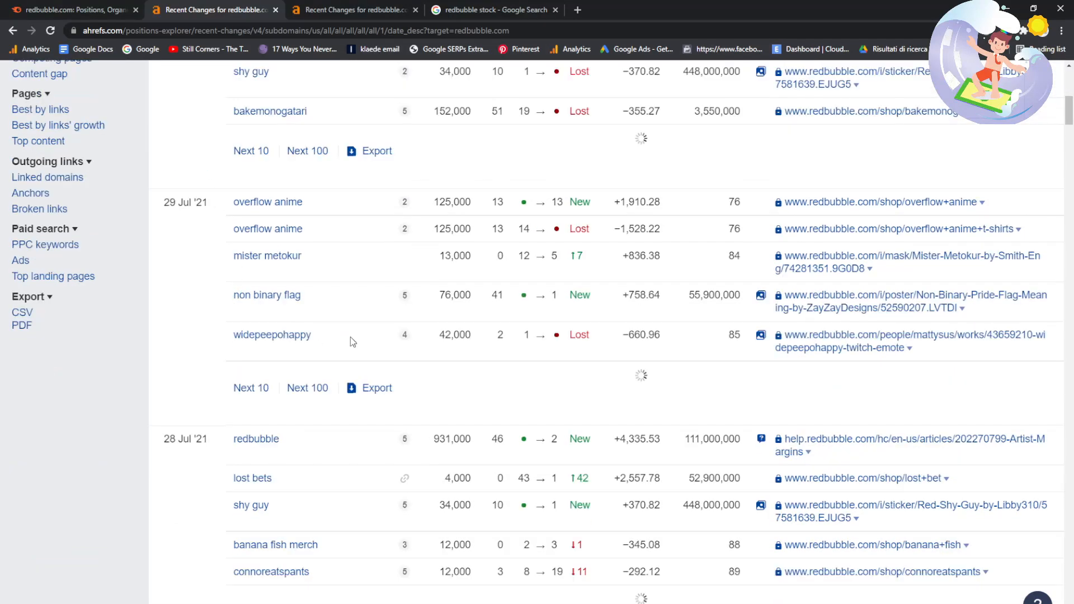
{"action": "double_click", "coordinate": [266, 295]}
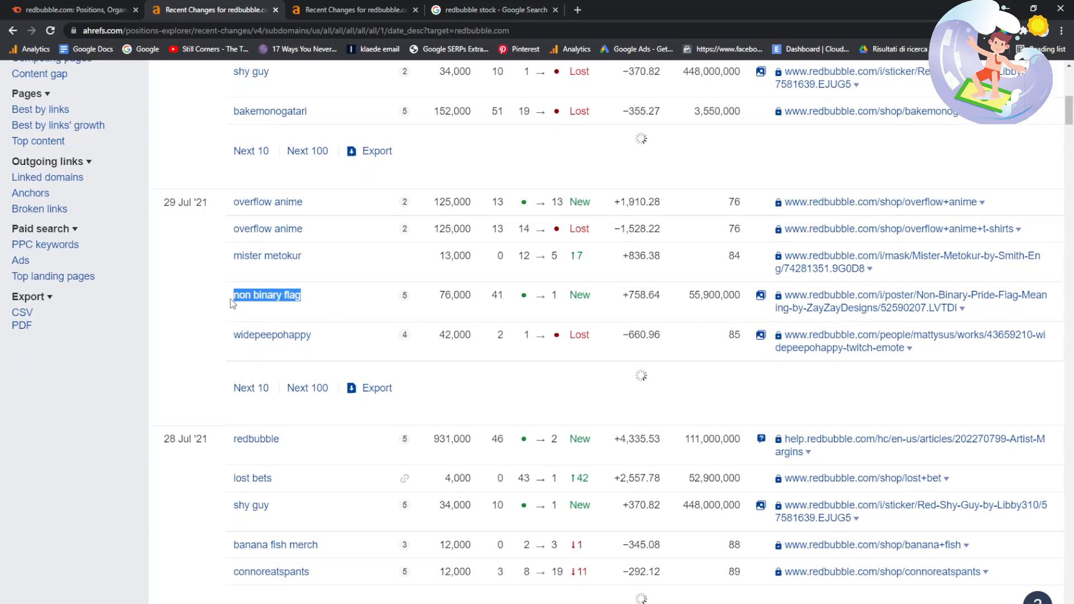
{"action": "left_click", "coordinate": [492, 9]}
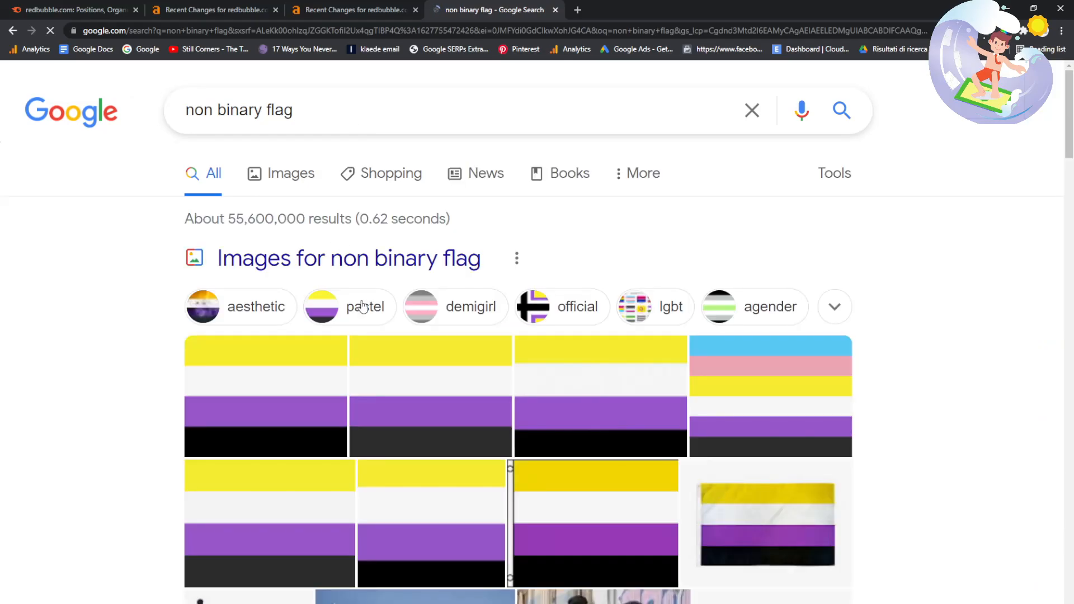
- Scan the 'non binary flag' Google results for Redbubble, finding none, then return to Ahrefs
{"action": "scroll", "scroll_direction": "down", "scroll_amount": 3}
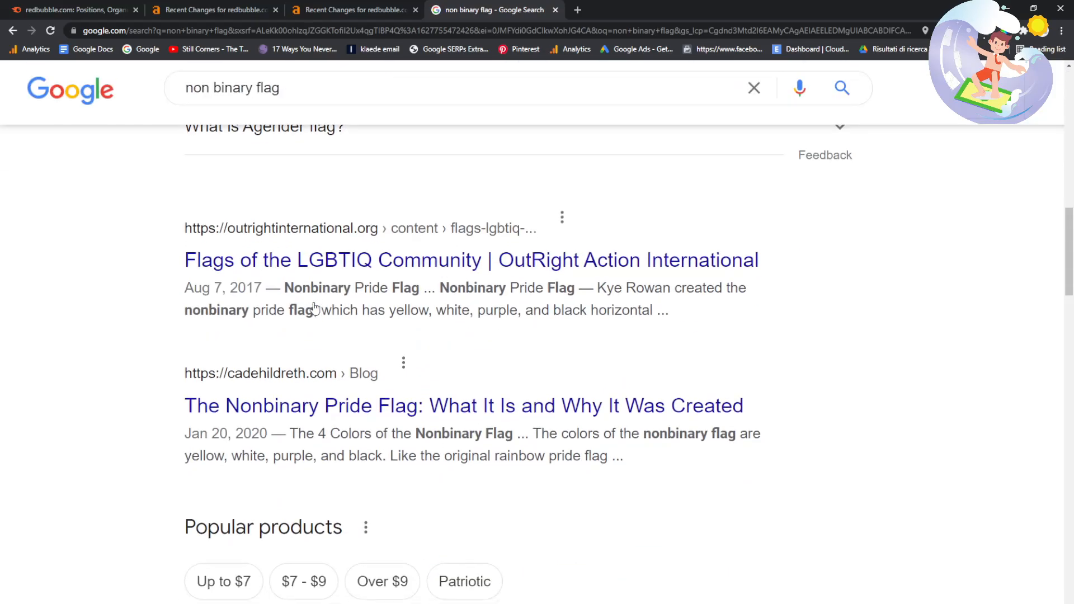
{"action": "scroll", "scroll_direction": "down", "scroll_amount": 3}
{"action": "type", "text": "redbub"}
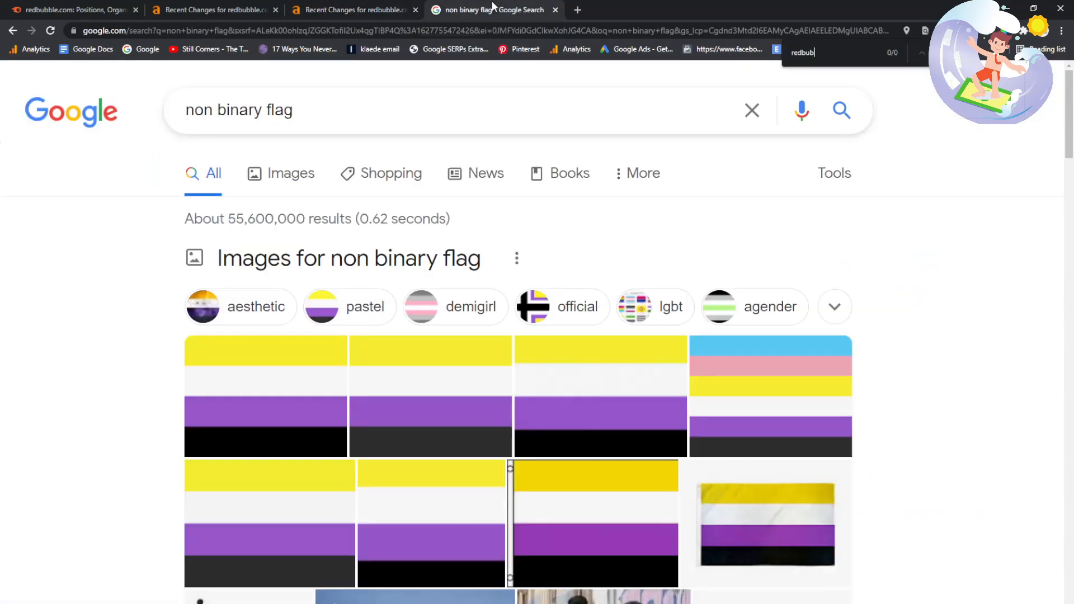
{"action": "left_click", "coordinate": [353, 10]}
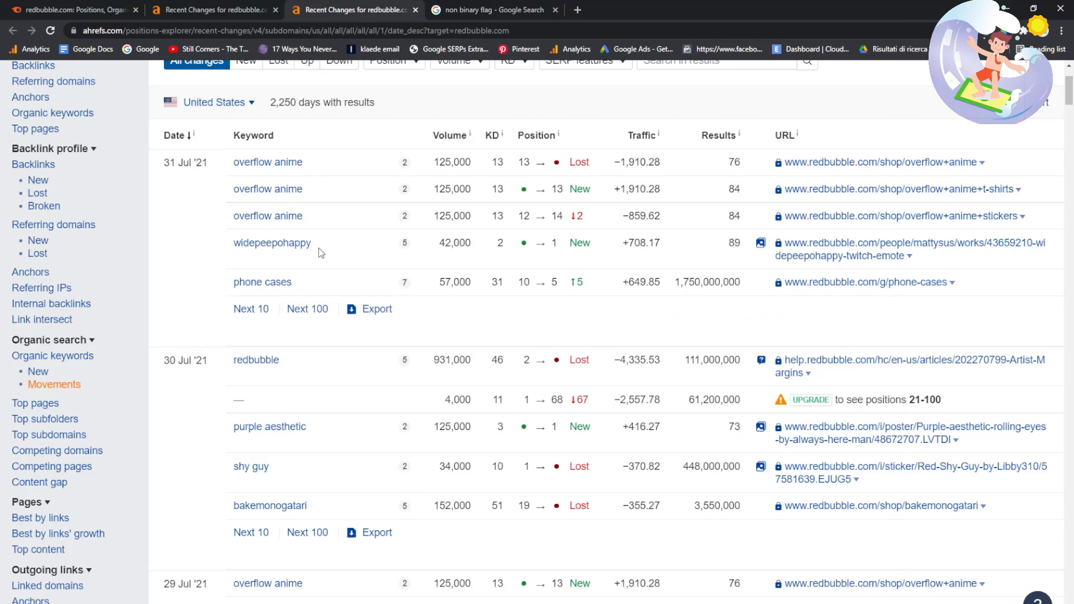
- Search 'widepeepohappy' in Google, open its Redbubble mug listing, then return to Ahrefs
{"action": "left_click", "coordinate": [490, 9]}
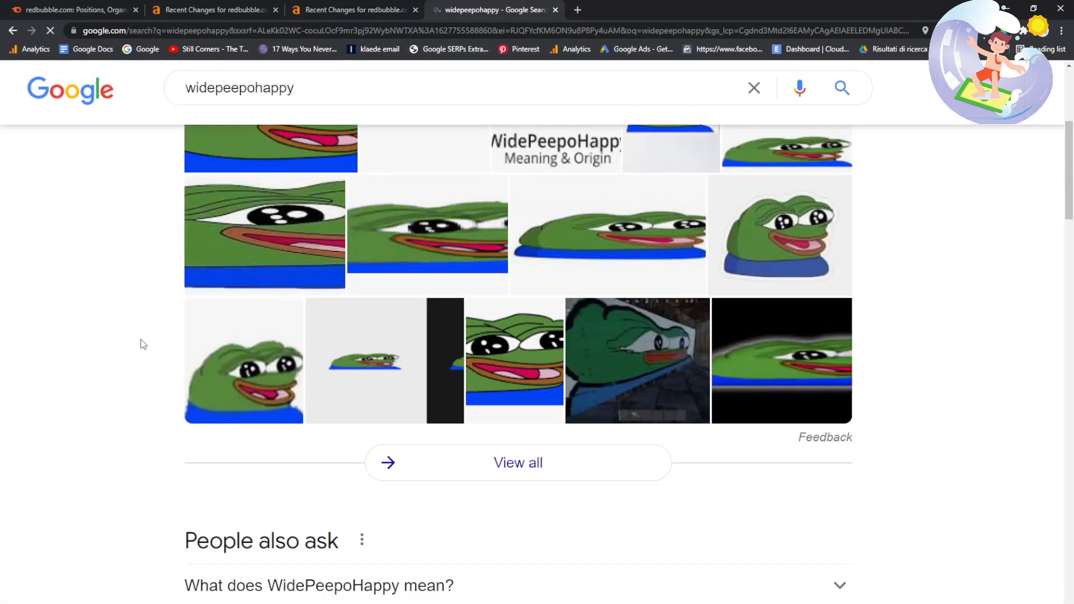
{"action": "scroll", "scroll_direction": "down", "scroll_amount": 3}
{"action": "type", "text": "redbub"}
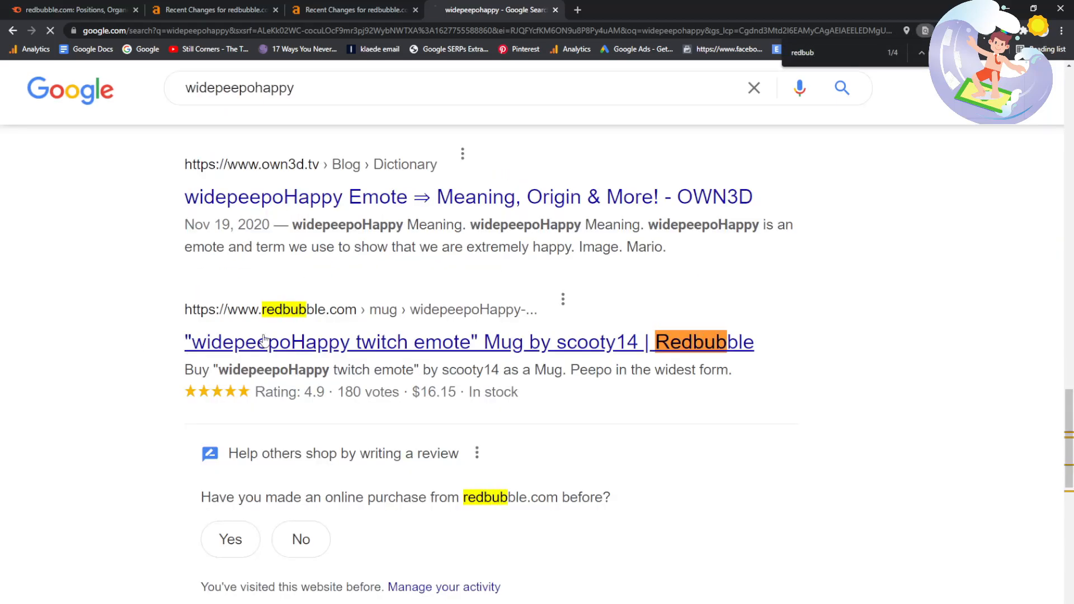
{"action": "left_click", "coordinate": [469, 342]}
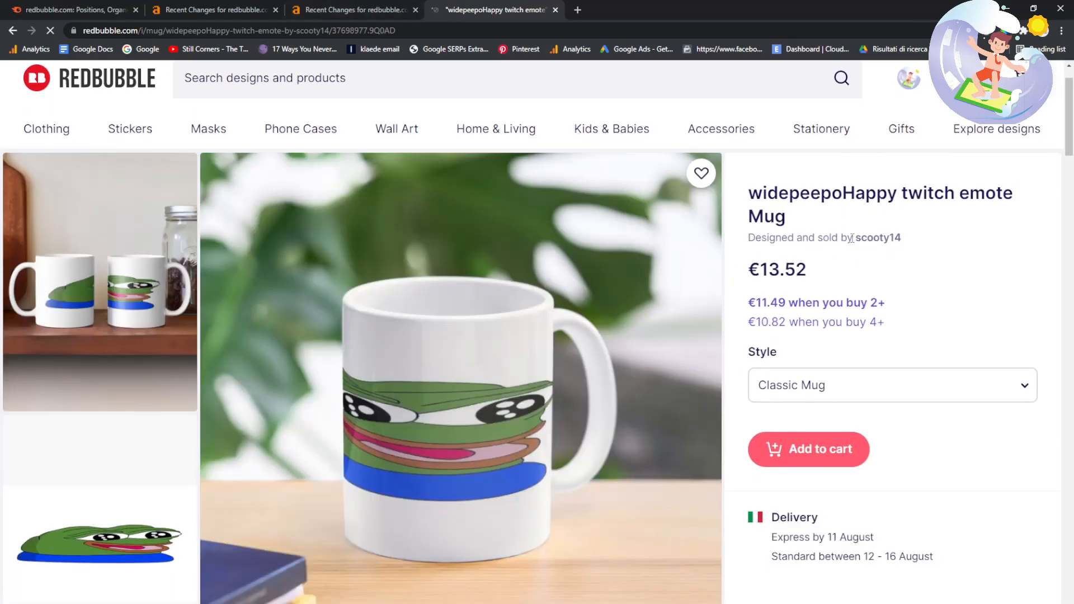
{"action": "scroll", "scroll_direction": "down", "scroll_amount": 3}
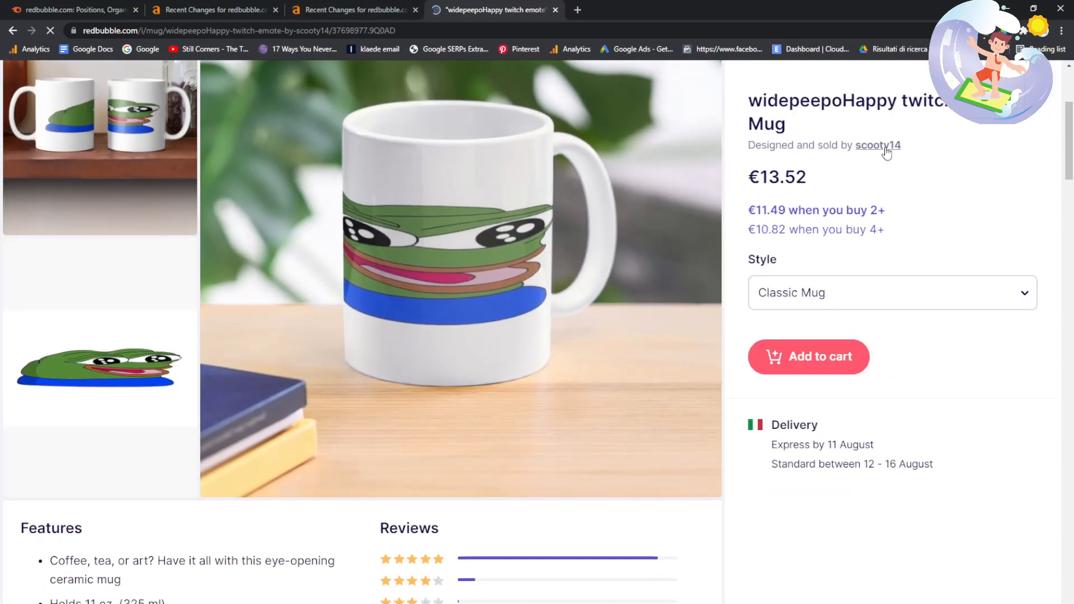
{"action": "left_click", "coordinate": [353, 10]}
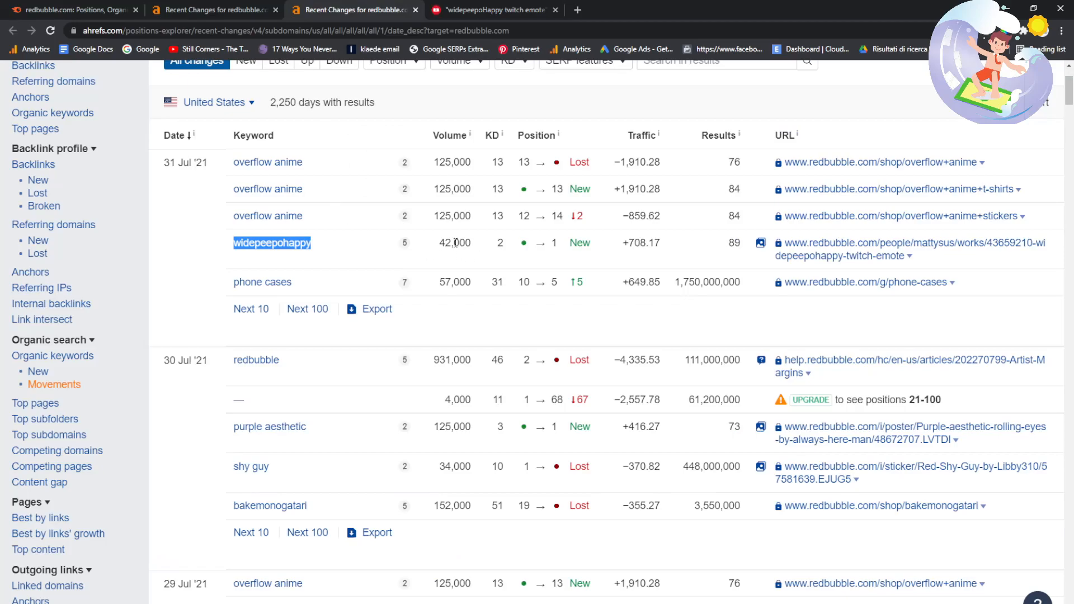
- Select the 'shy guy' and 'this is fine meme' keywords and search the latter in Google
{"action": "scroll", "scroll_direction": "down", "scroll_amount": 3}
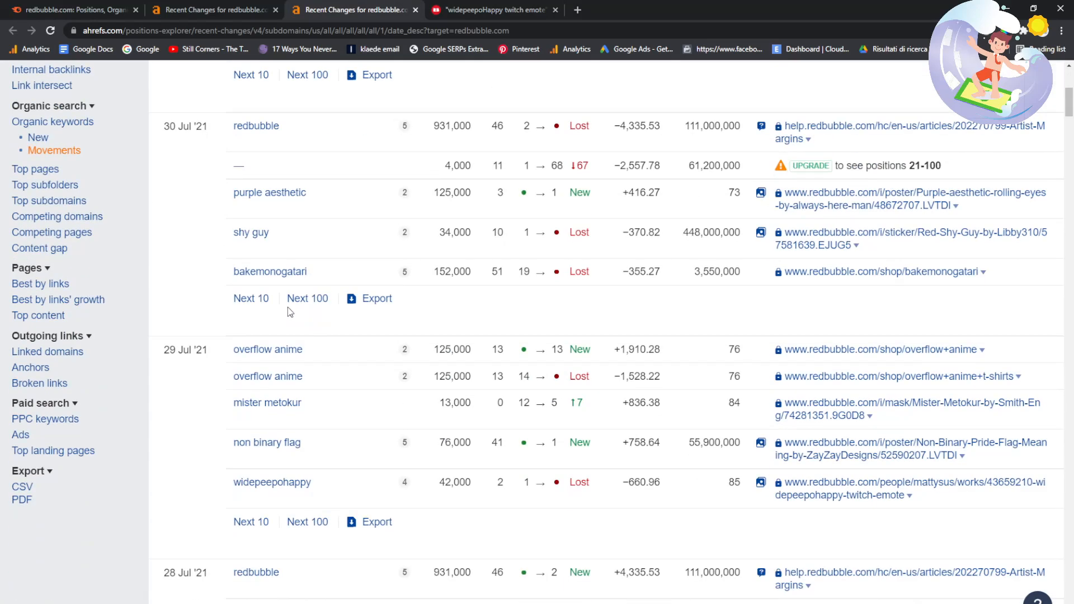
{"action": "double_click", "coordinate": [251, 232]}
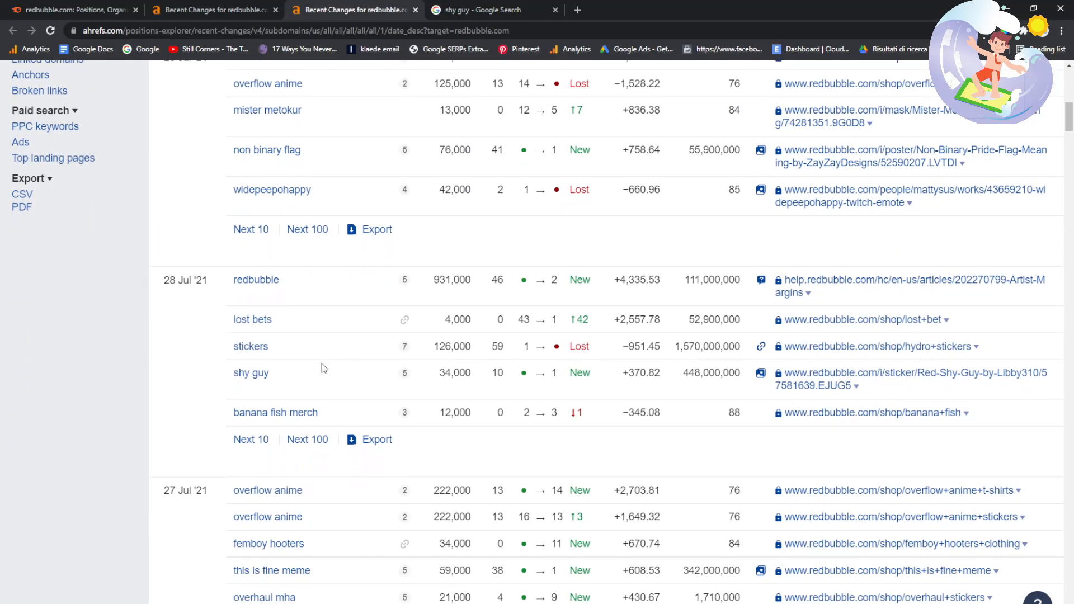
{"action": "scroll", "scroll_direction": "down", "scroll_amount": 3}
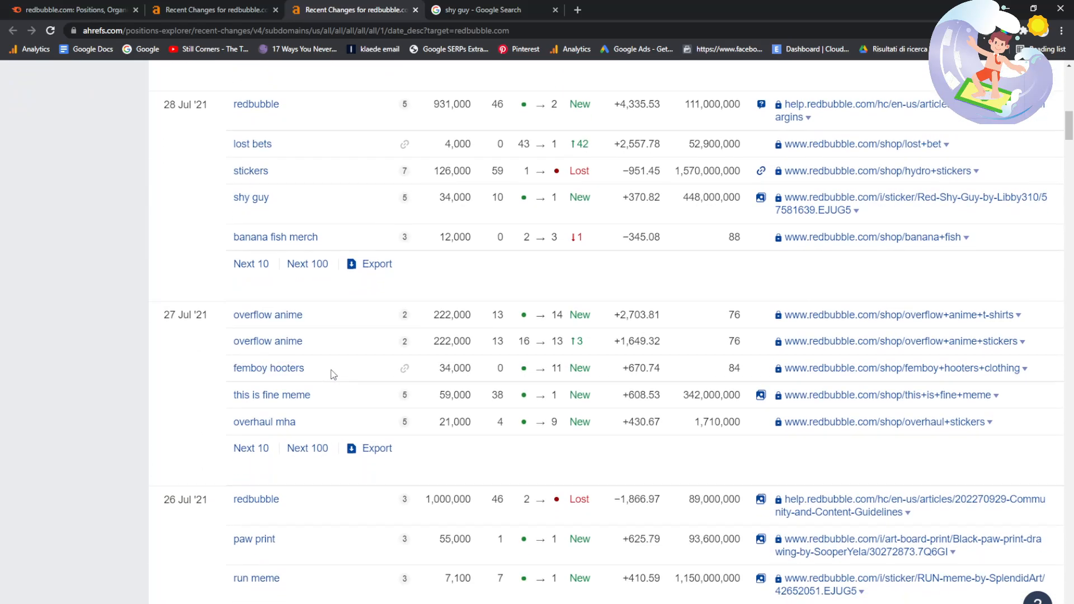
{"action": "double_click", "coordinate": [271, 394]}
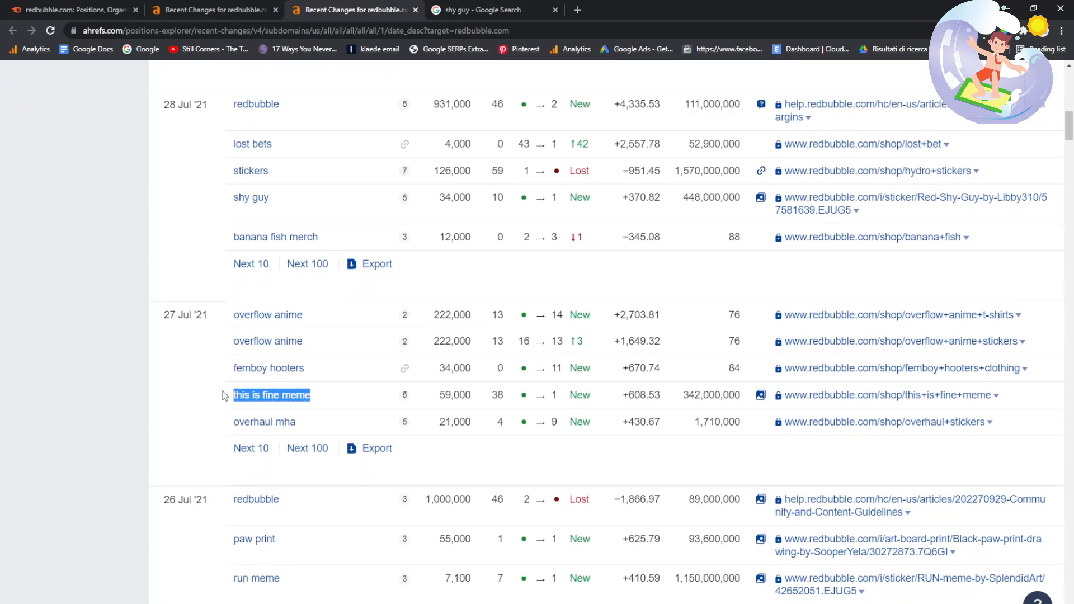
{"action": "left_click", "coordinate": [486, 10]}
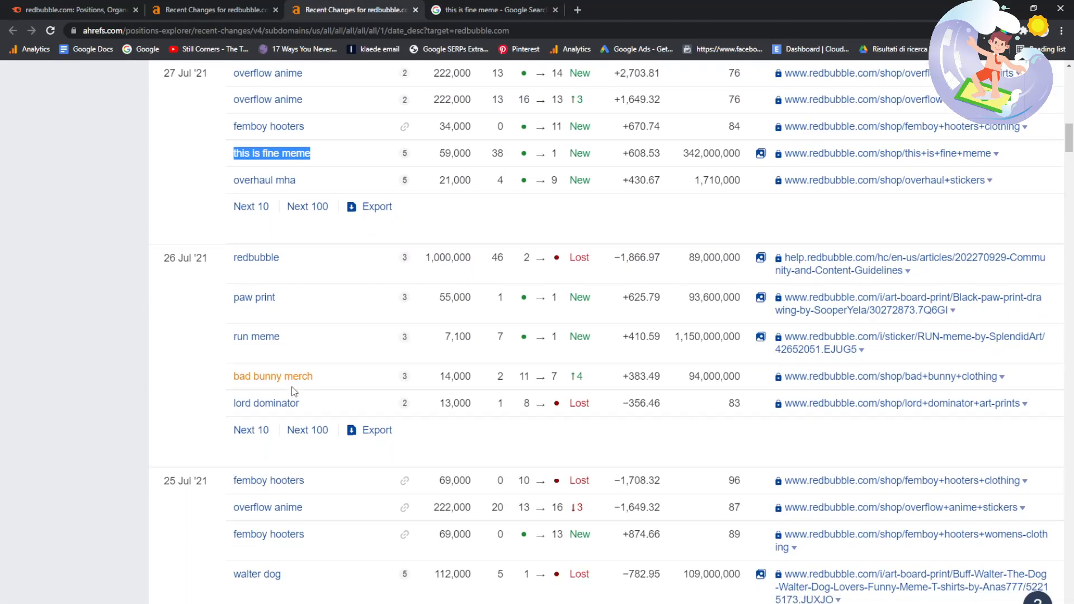
- Scroll through the 'this is fine meme' results, then bring up Google results for 'ace flag'
{"action": "scroll", "scroll_direction": "down", "scroll_amount": 3}
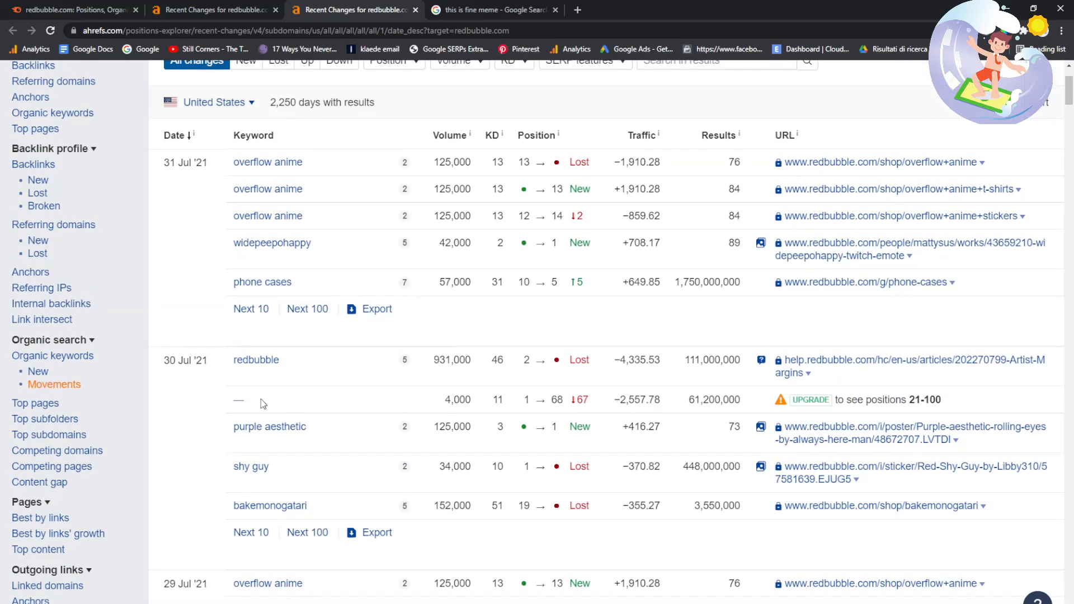
{"action": "scroll", "scroll_direction": "down", "scroll_amount": 3}
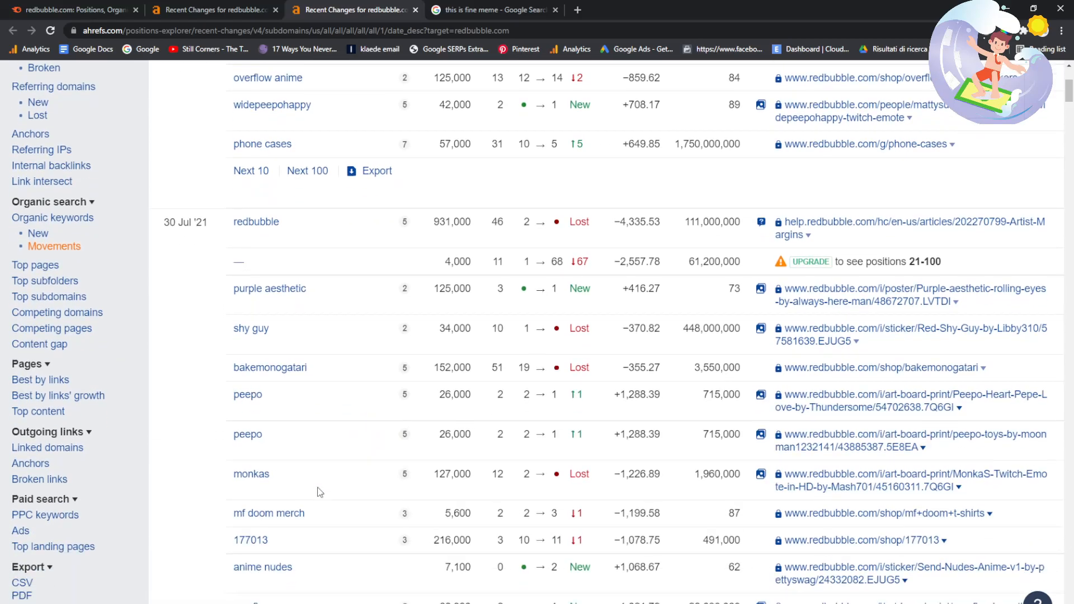
{"action": "scroll", "scroll_direction": "down", "scroll_amount": 3}
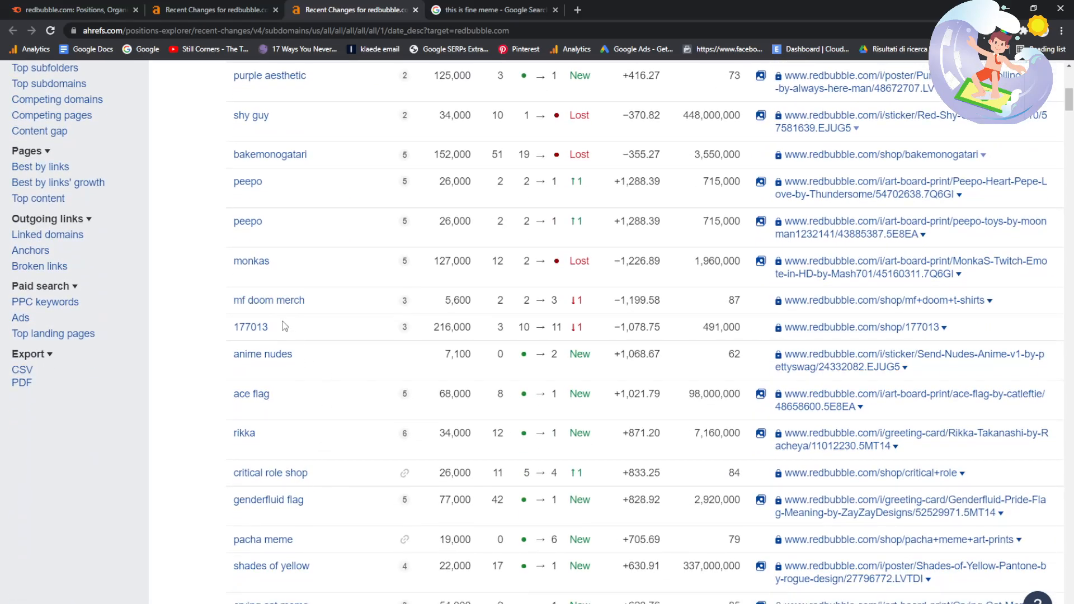
{"action": "scroll", "scroll_direction": "down", "scroll_amount": 3}
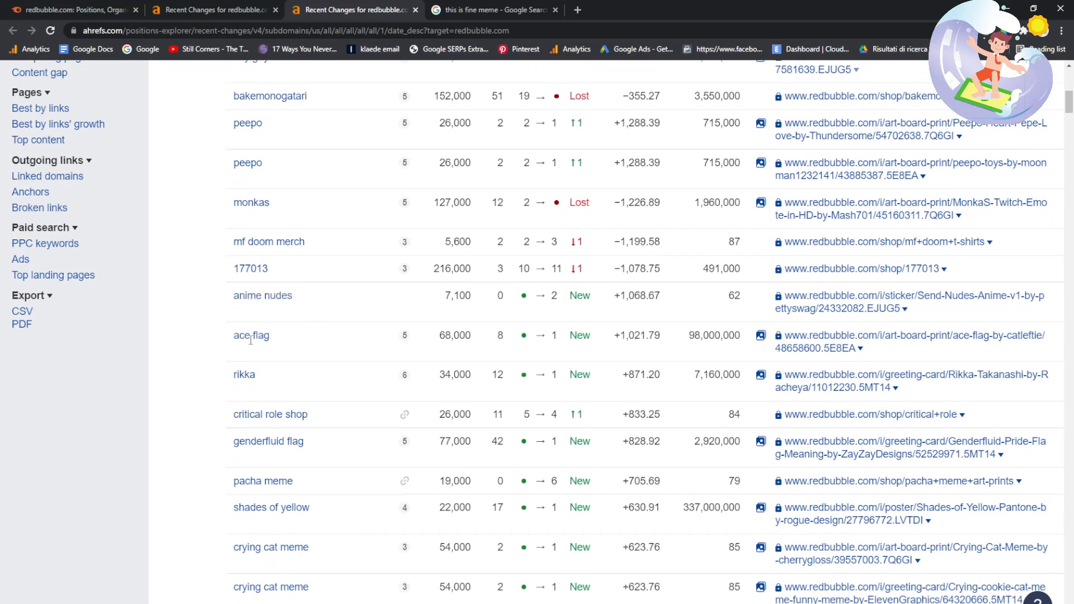
{"action": "left_click", "coordinate": [491, 9]}
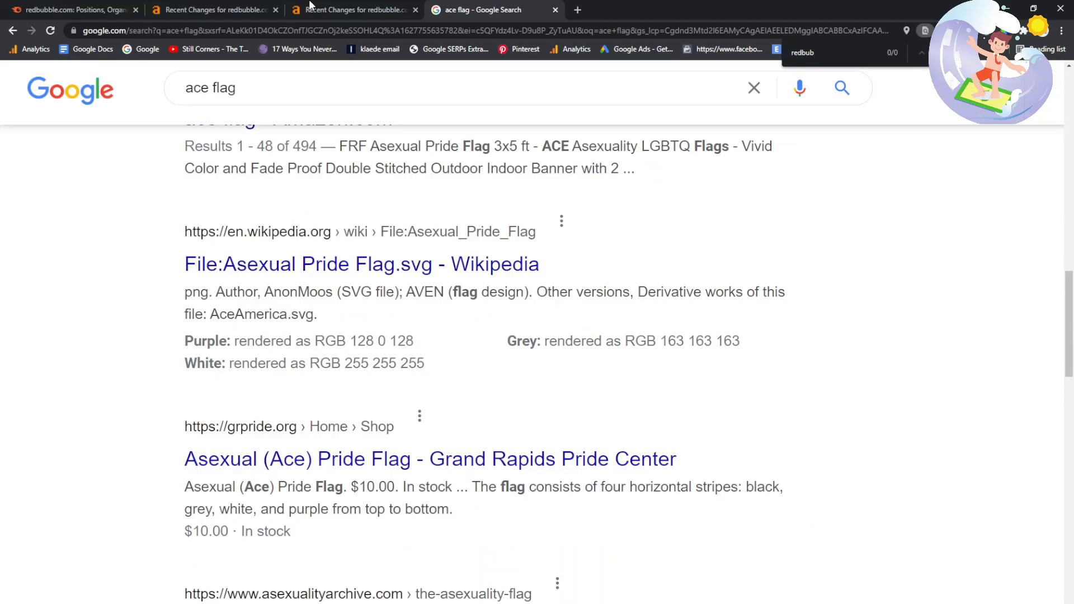
- Review more Ahrefs keywords, then return to the 'ace flag' Google results
{"action": "left_click", "coordinate": [356, 10]}
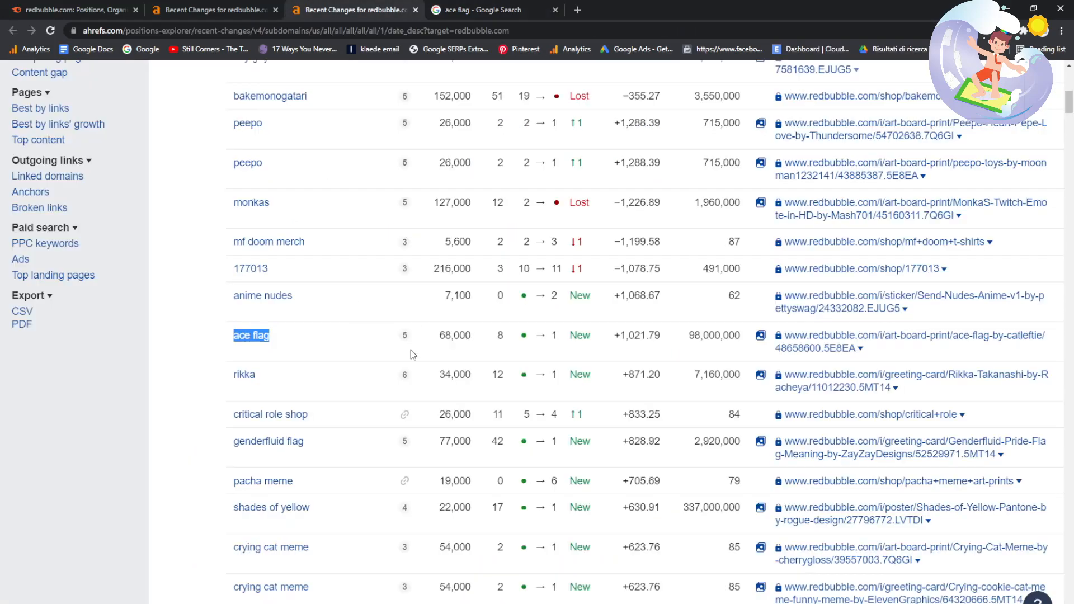
{"action": "scroll", "scroll_direction": "down", "scroll_amount": 3}
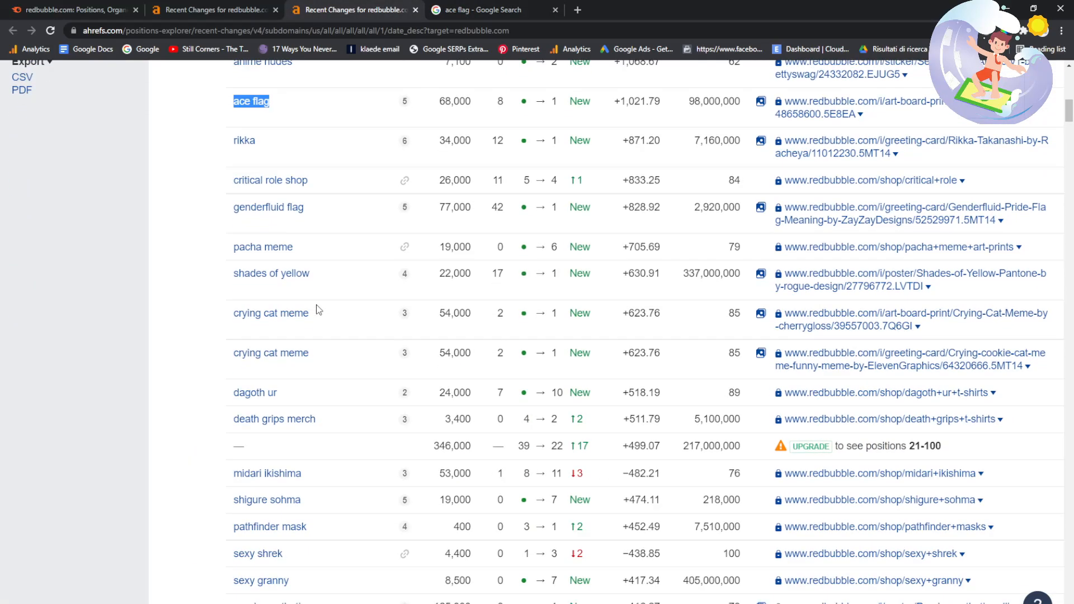
{"action": "left_click", "coordinate": [490, 10]}
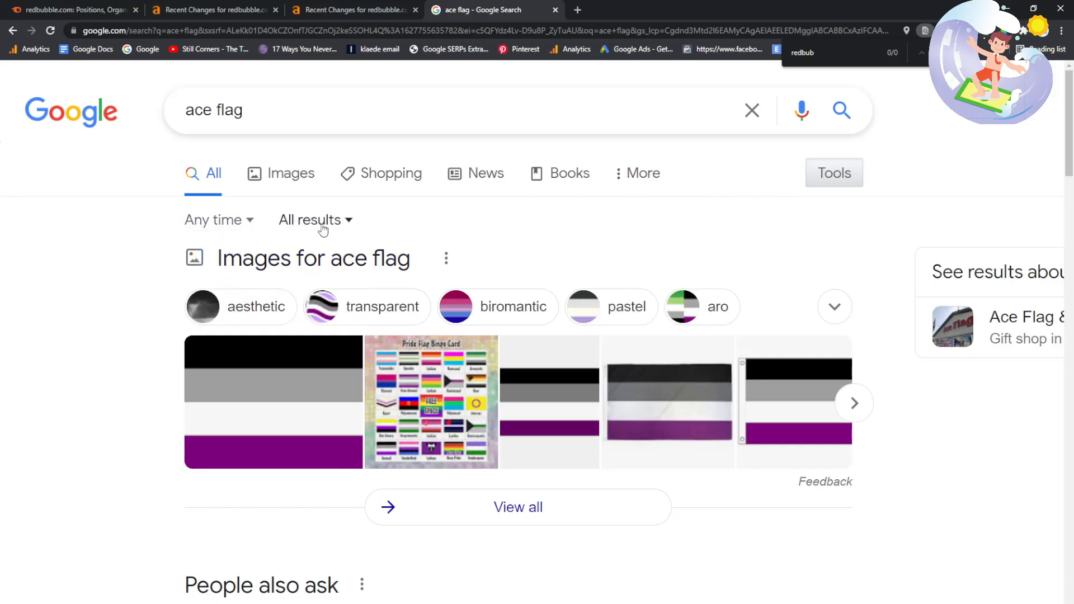
{"action": "mouse_move", "coordinate": [765, 187]}
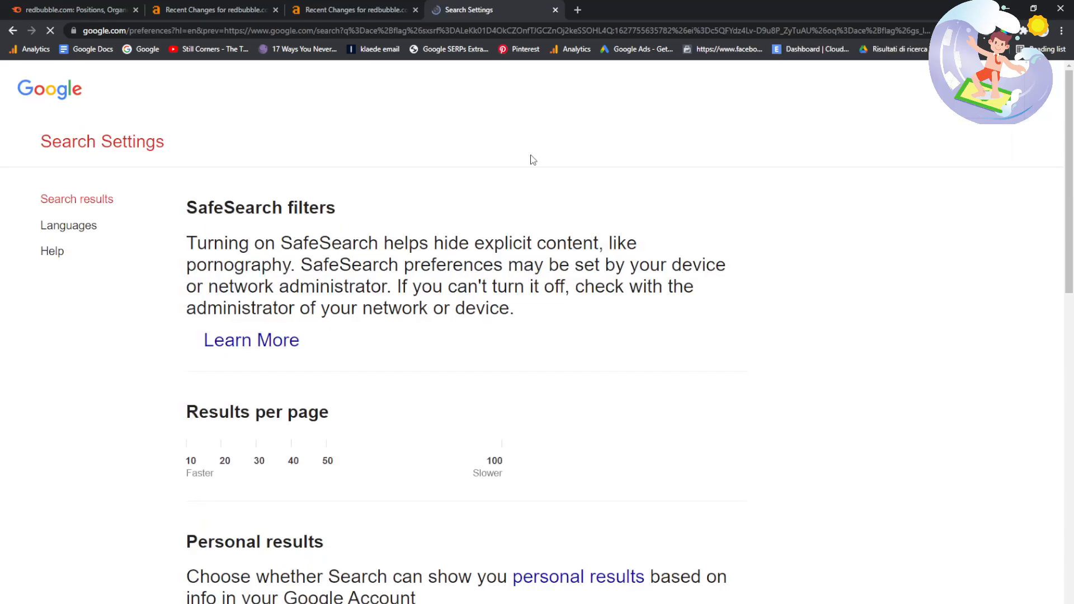
- Save United States as Google's search region and dismiss the confirmation
{"action": "scroll", "scroll_direction": "down", "scroll_amount": 3}
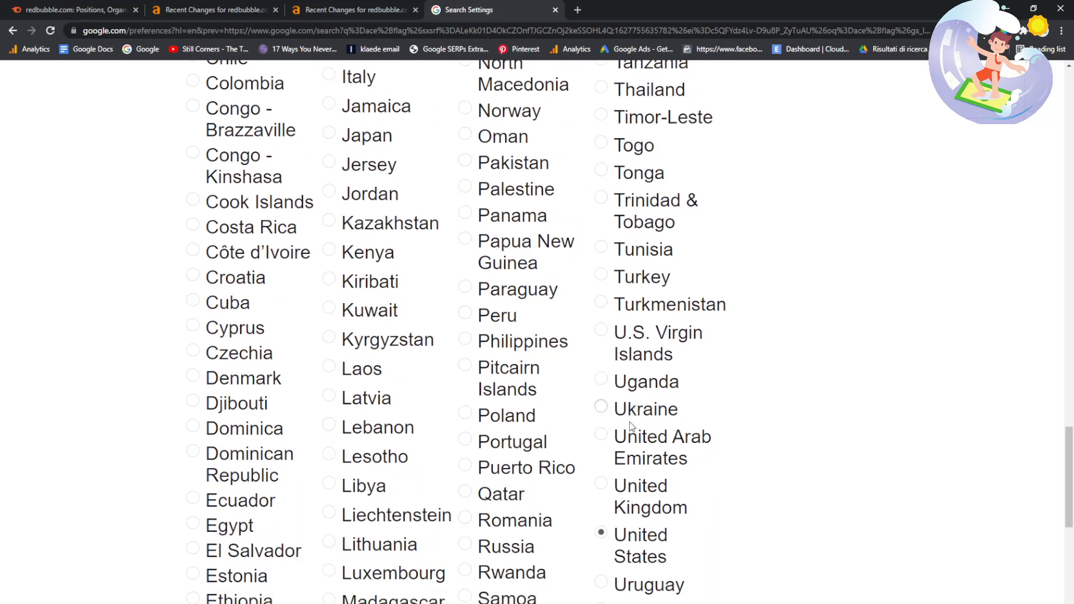
{"action": "left_click", "coordinate": [637, 488]}
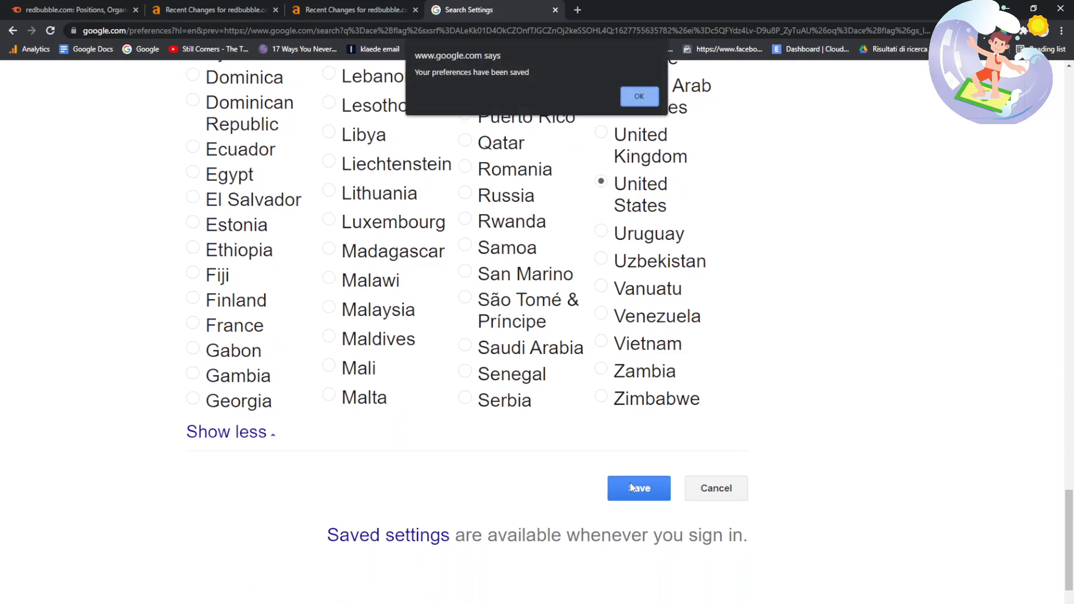
{"action": "left_click", "coordinate": [638, 96]}
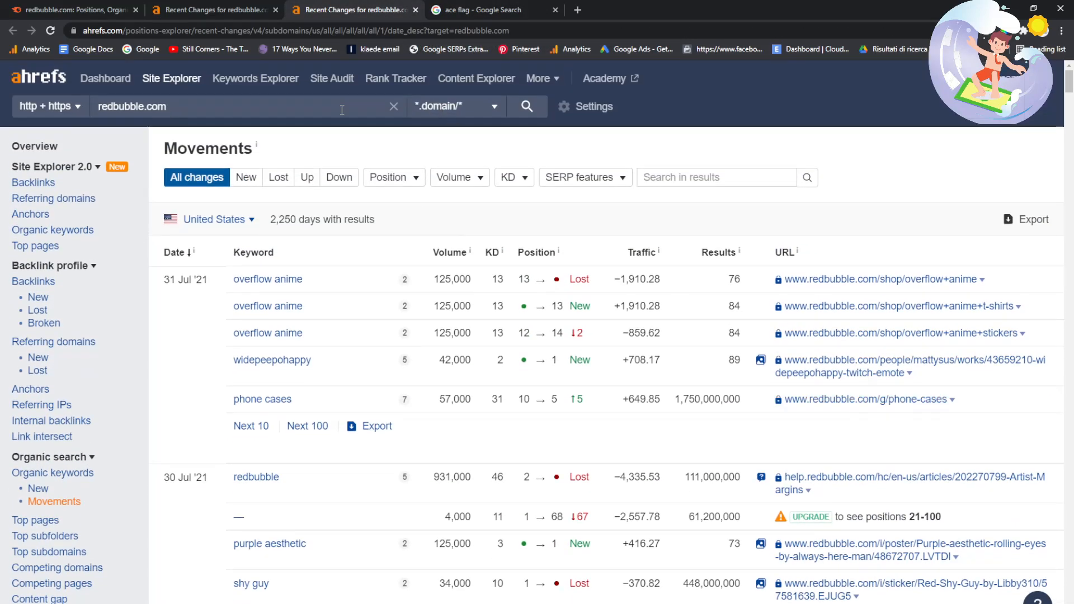
- Check the lost keyword 'meru the succubus' in Google, then continue down the Movements list
{"action": "scroll", "scroll_direction": "down", "scroll_amount": 3}
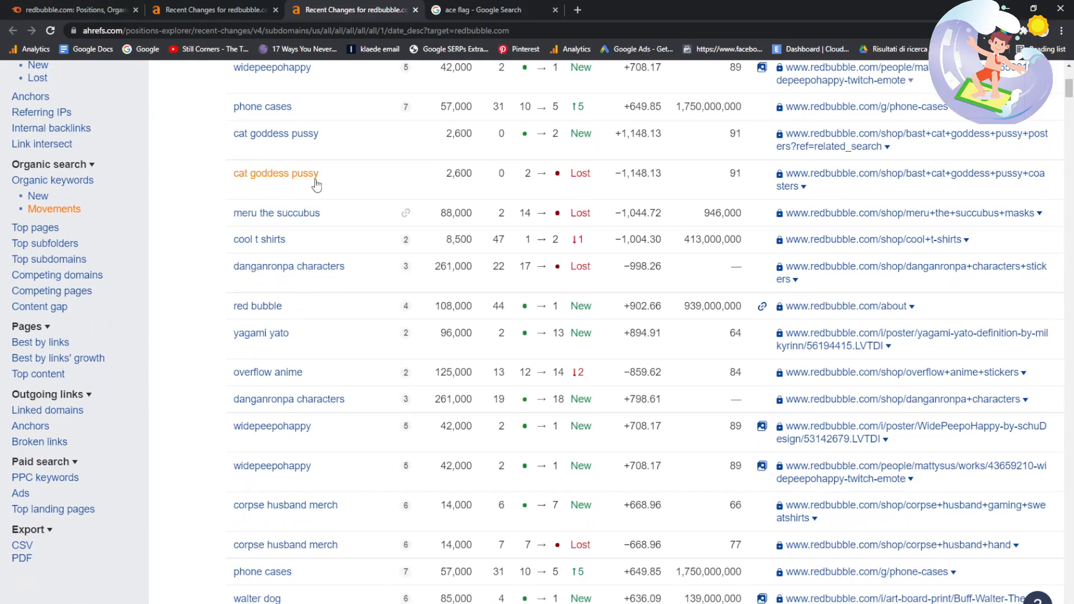
{"action": "double_click", "coordinate": [276, 213]}
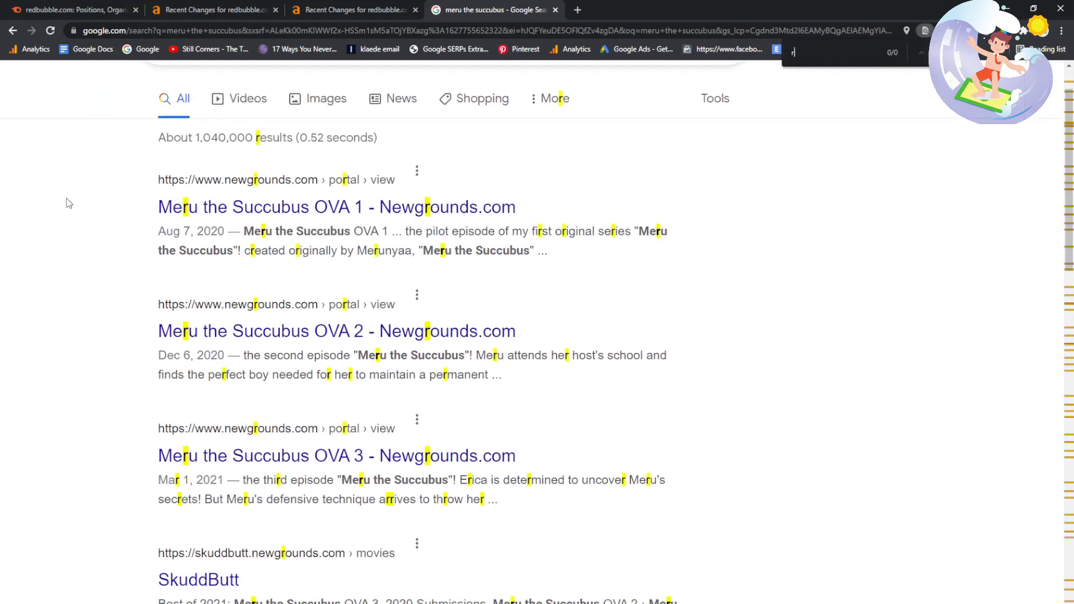
{"action": "left_click", "coordinate": [353, 9]}
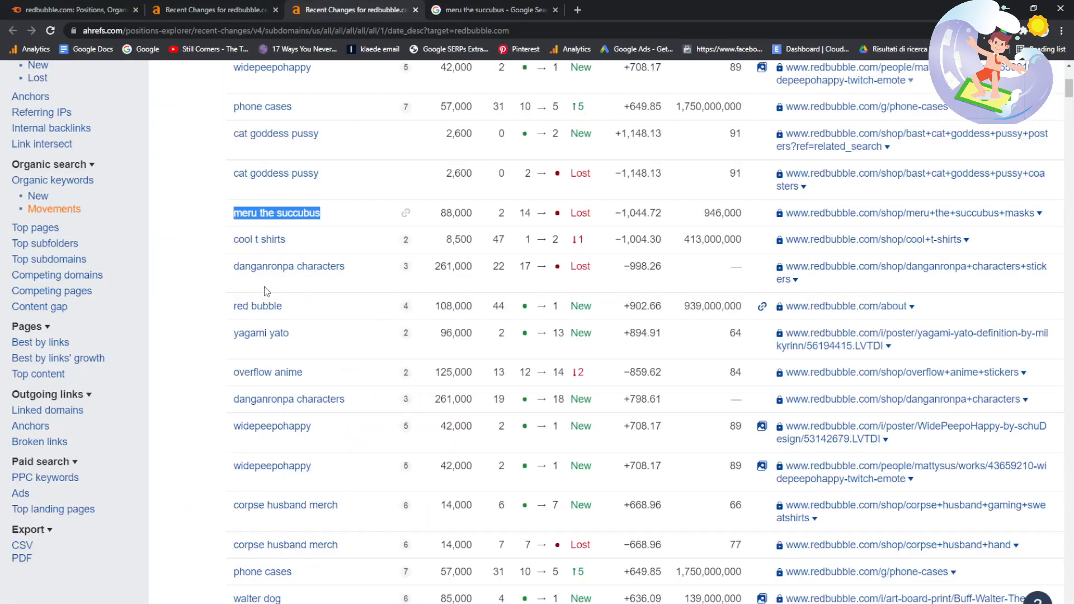
{"action": "scroll", "scroll_direction": "down", "scroll_amount": 3}
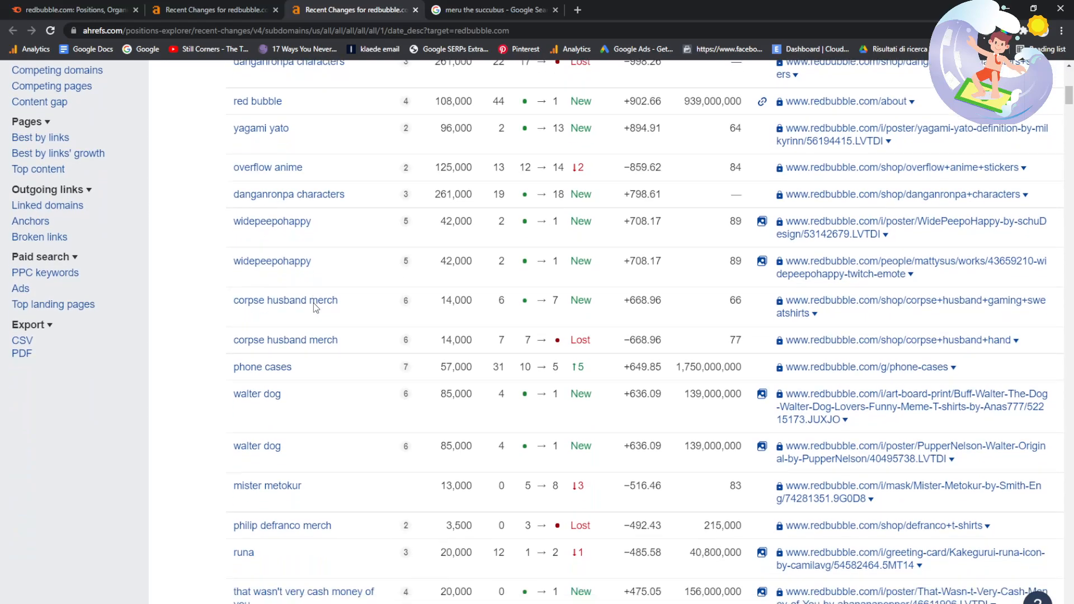
{"action": "scroll", "scroll_direction": "down", "scroll_amount": 3}
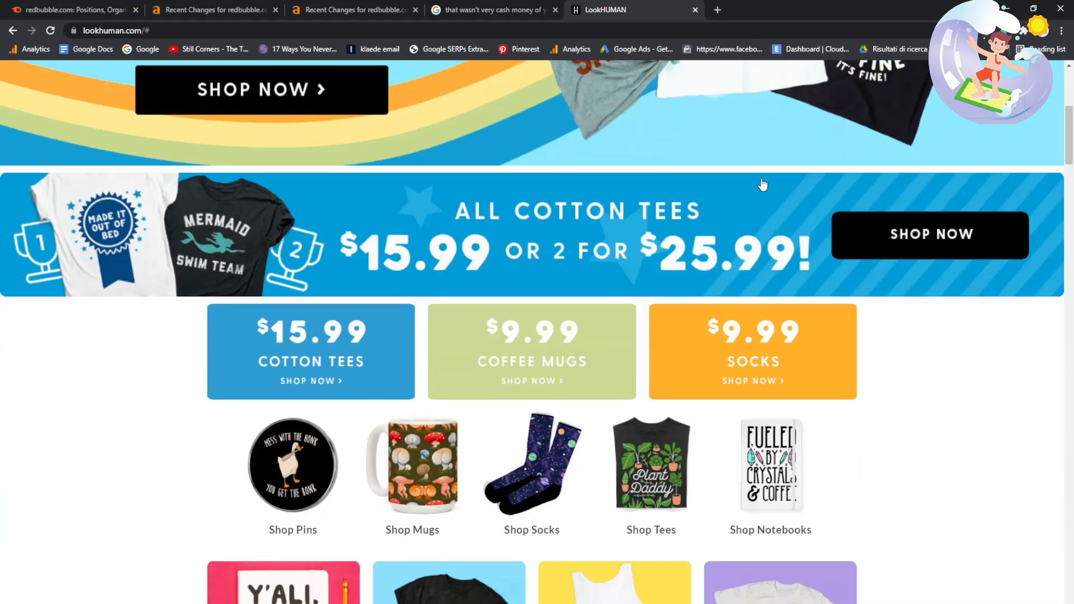
- Browse the LookHuman homepage down to the footer, then close the store
{"action": "scroll", "scroll_direction": "down", "scroll_amount": 3}
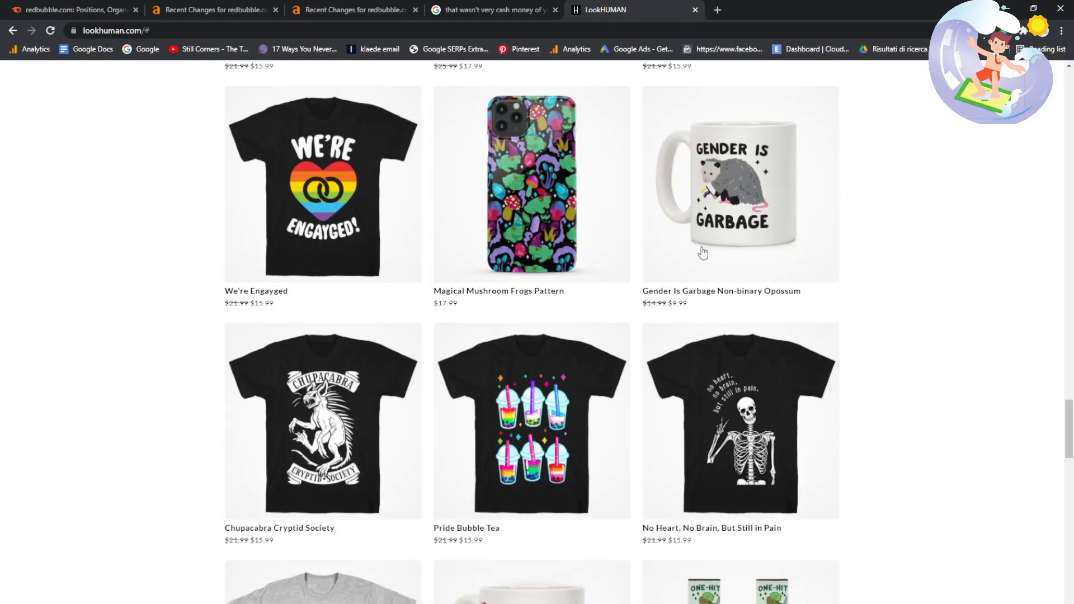
{"action": "scroll", "scroll_direction": "down", "scroll_amount": 3}
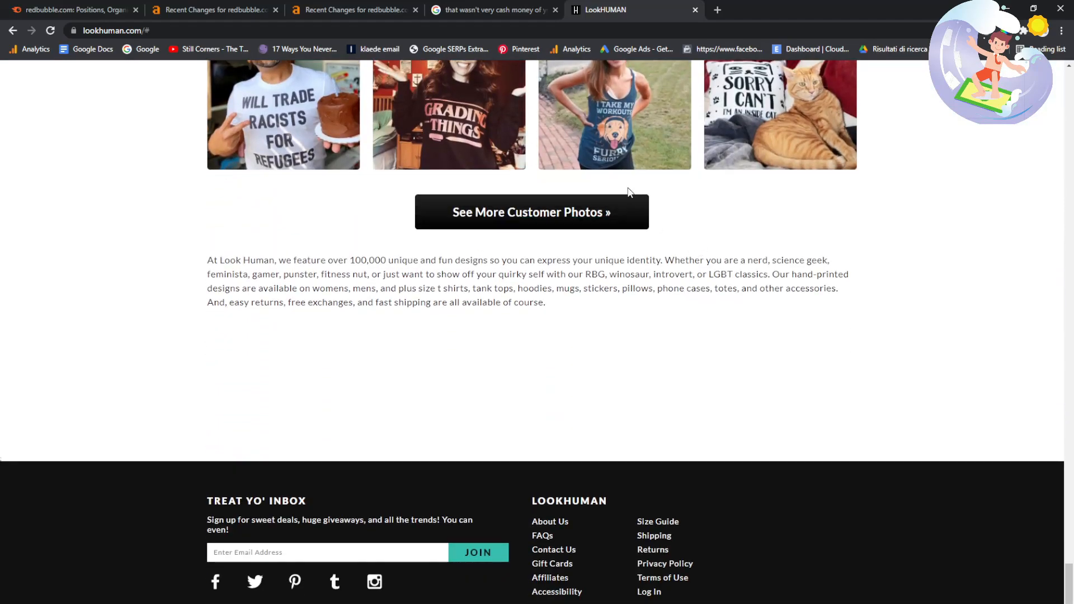
{"action": "left_click", "coordinate": [530, 211]}
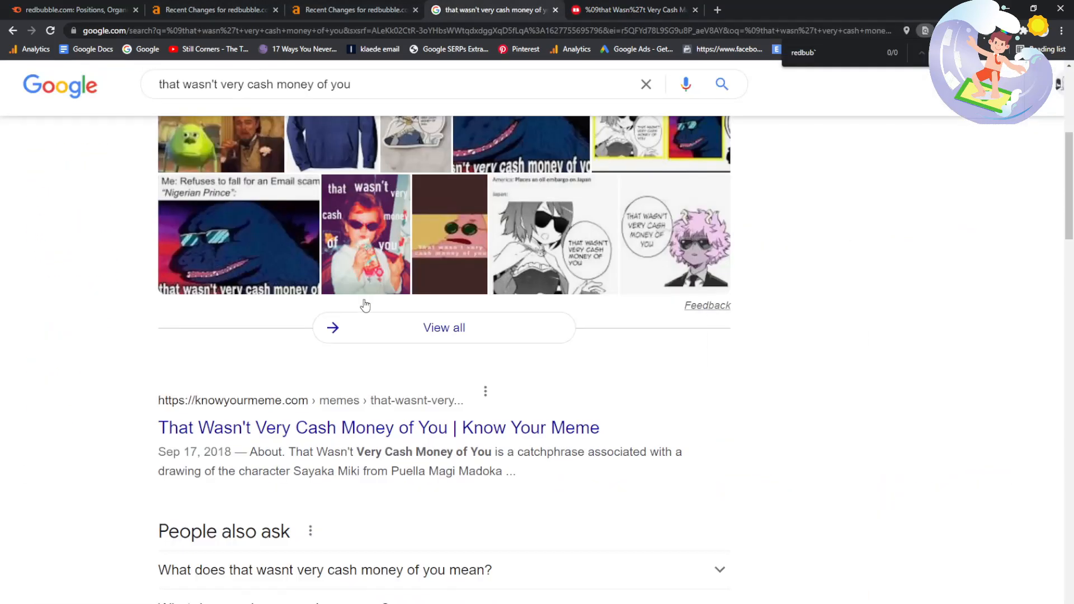
- Find 'pausechamp' in Ahrefs and search it in Google, locating its Redbubble listing
{"action": "left_click", "coordinate": [354, 9]}
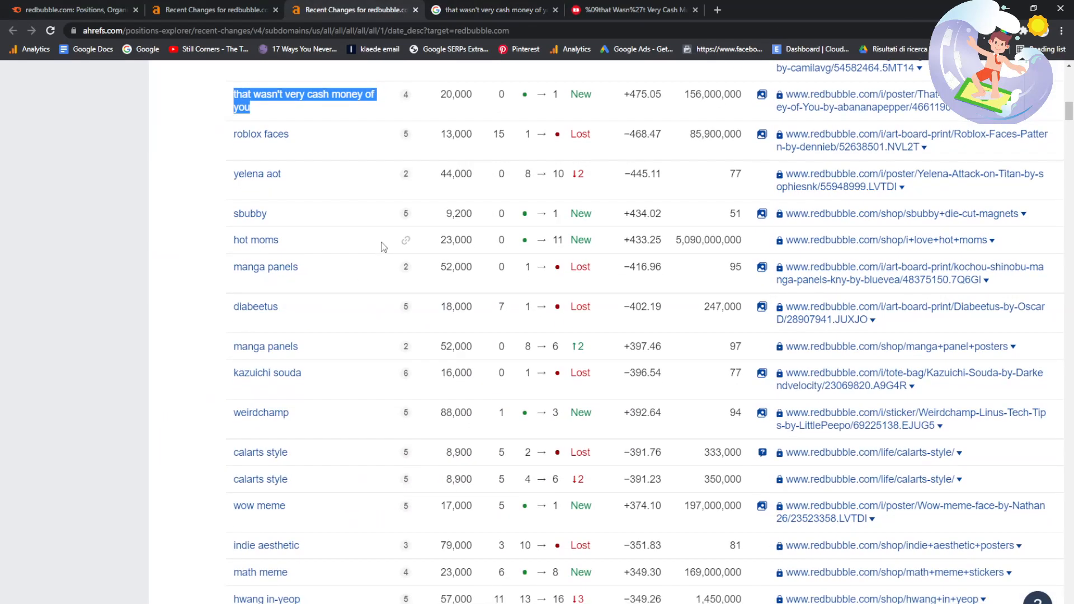
{"action": "scroll", "scroll_direction": "down", "scroll_amount": 3}
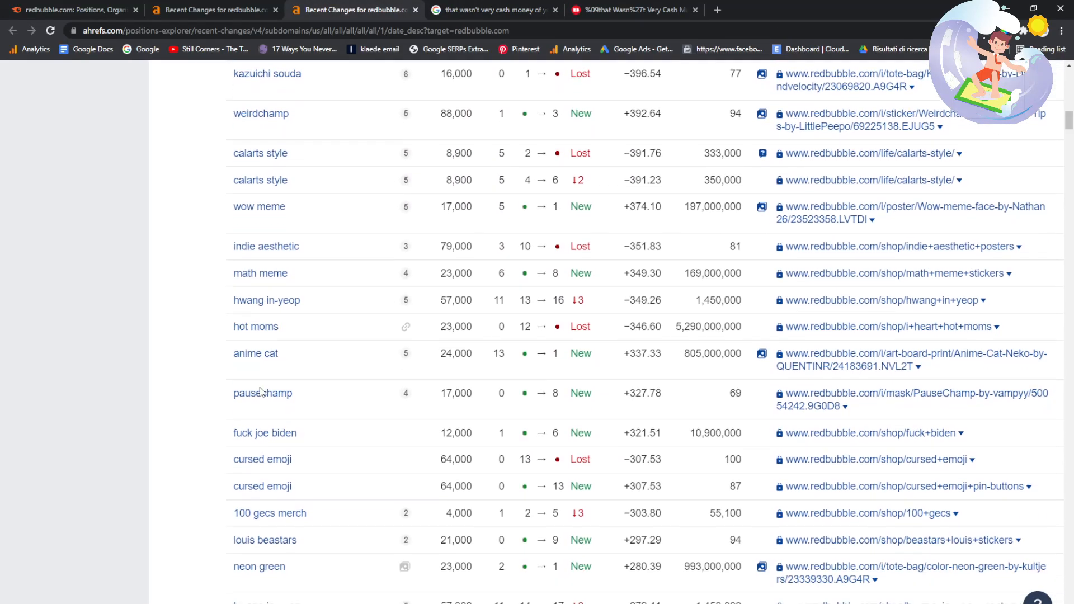
{"action": "scroll", "scroll_direction": "down", "scroll_amount": 3}
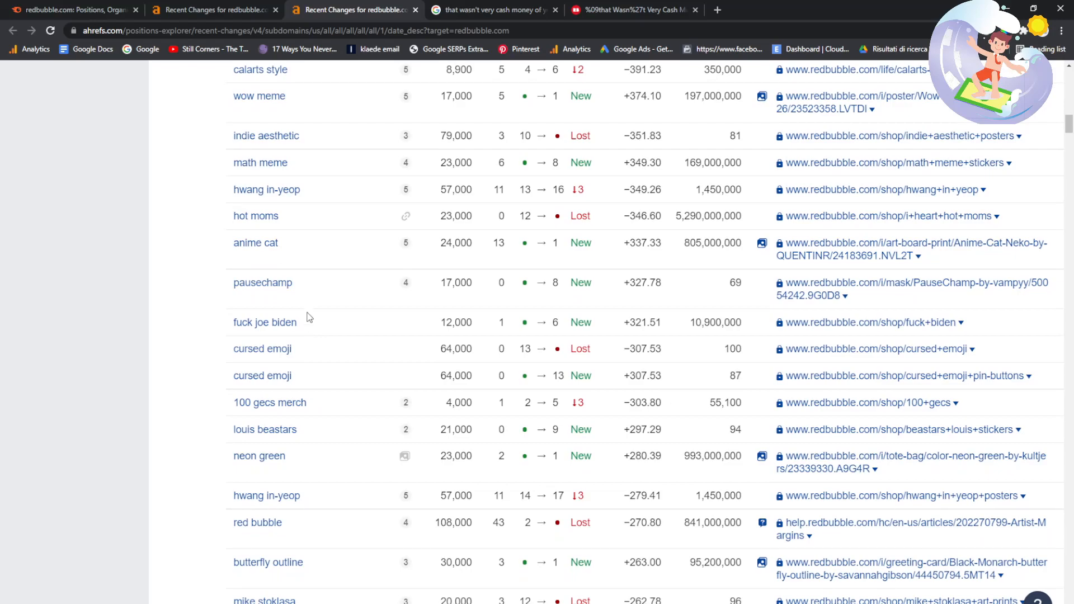
{"action": "left_click", "coordinate": [490, 9]}
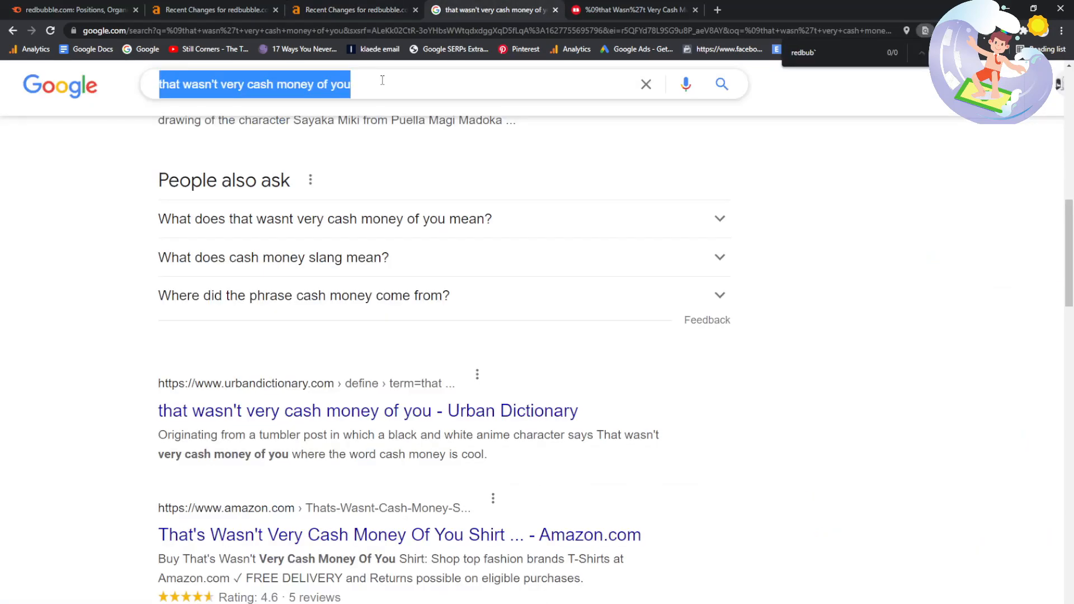
{"action": "type", "text": "pausechamp"}
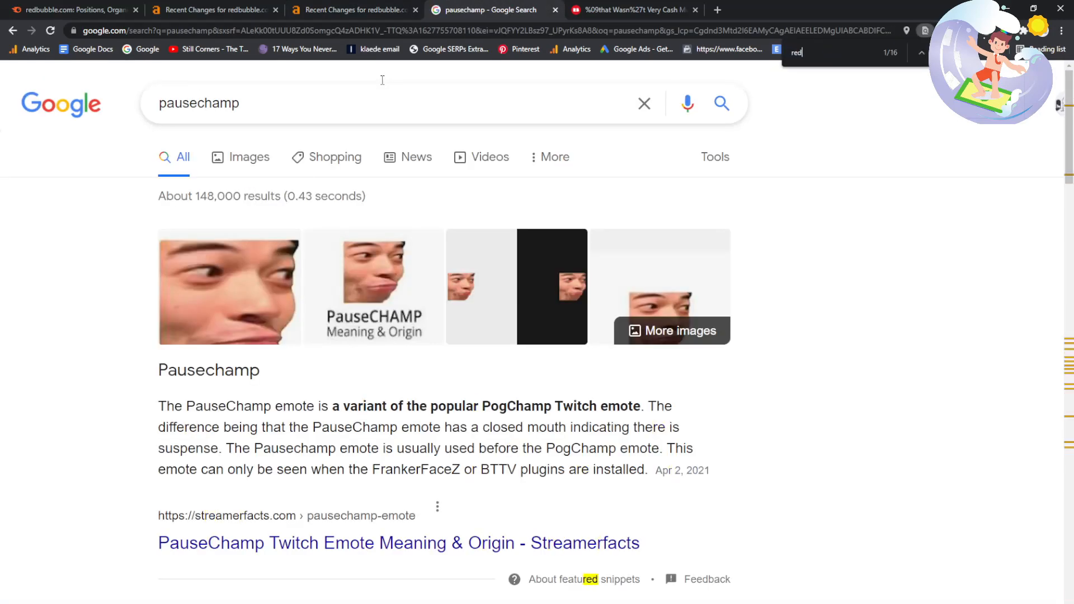
{"action": "scroll", "scroll_direction": "down", "scroll_amount": 3}
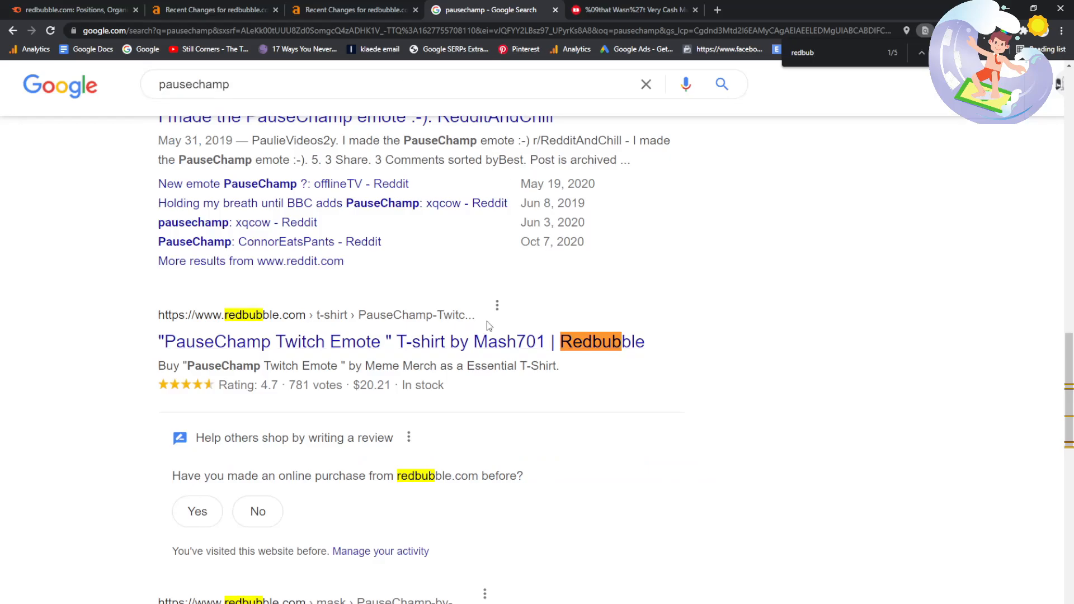
- Search 'pausechamp' on Redbubble, getting 11 results, then return to Ahrefs
{"action": "left_click", "coordinate": [631, 10]}
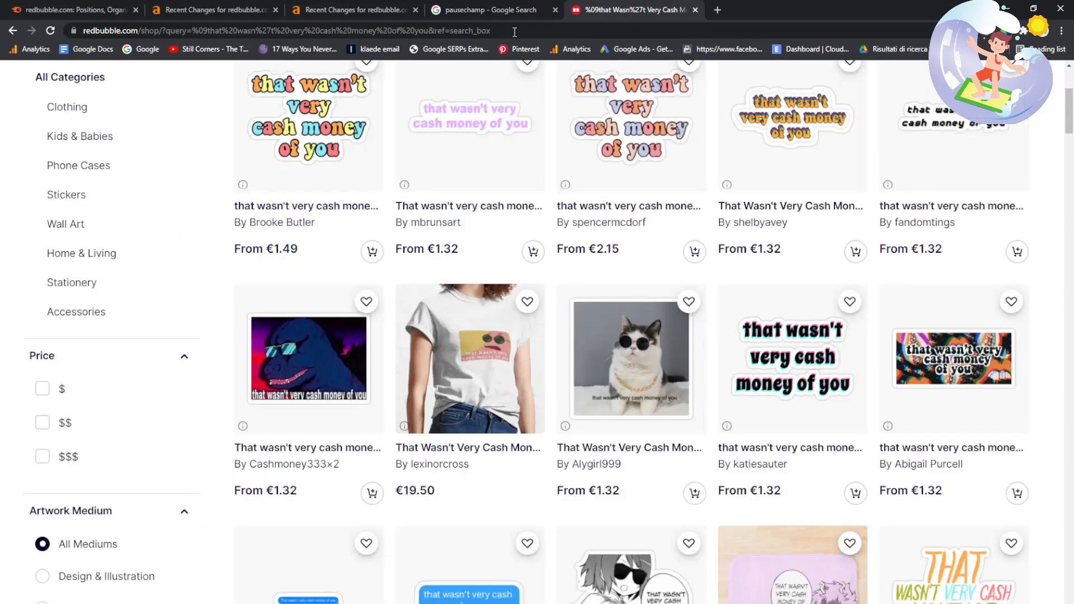
{"action": "type", "text": "pausechamp"}
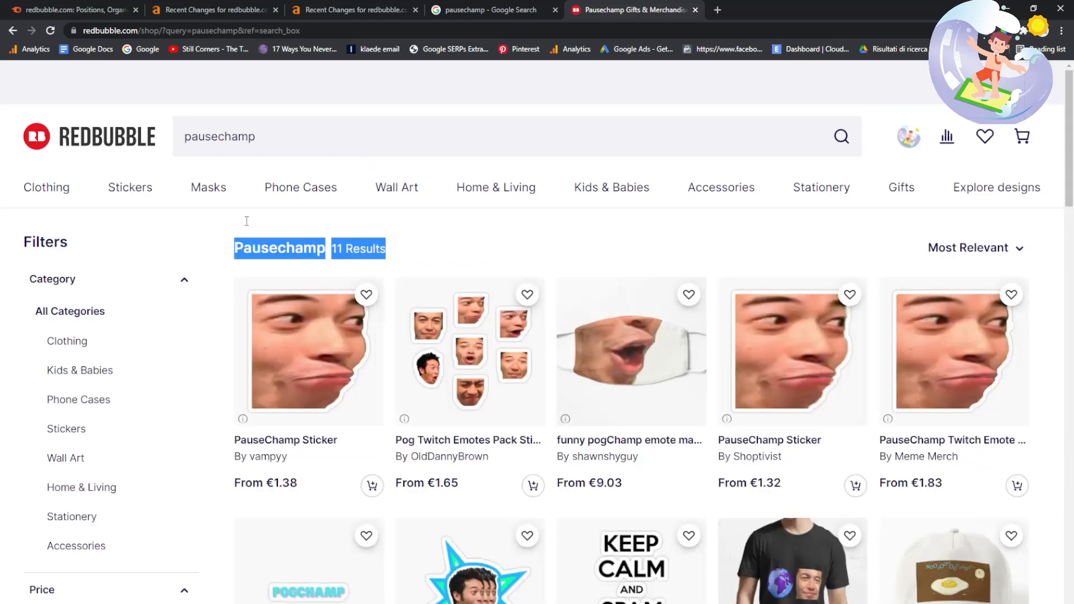
{"action": "left_click", "coordinate": [353, 10]}
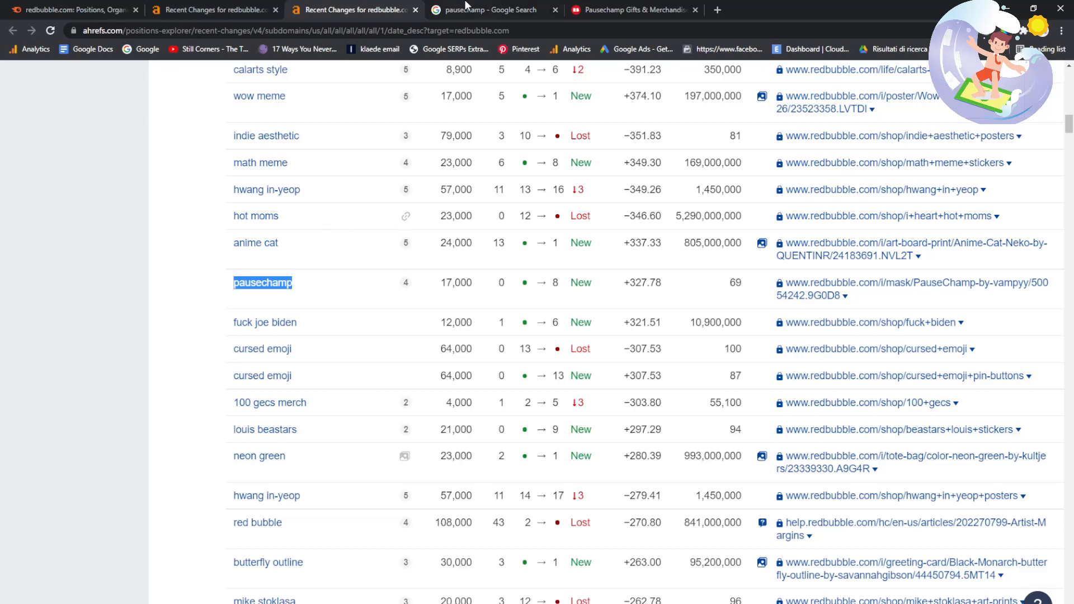
- Check pausechamp's Google results, then scroll Ahrefs to the Joe Biden keyword and search it
{"action": "left_click", "coordinate": [491, 9]}
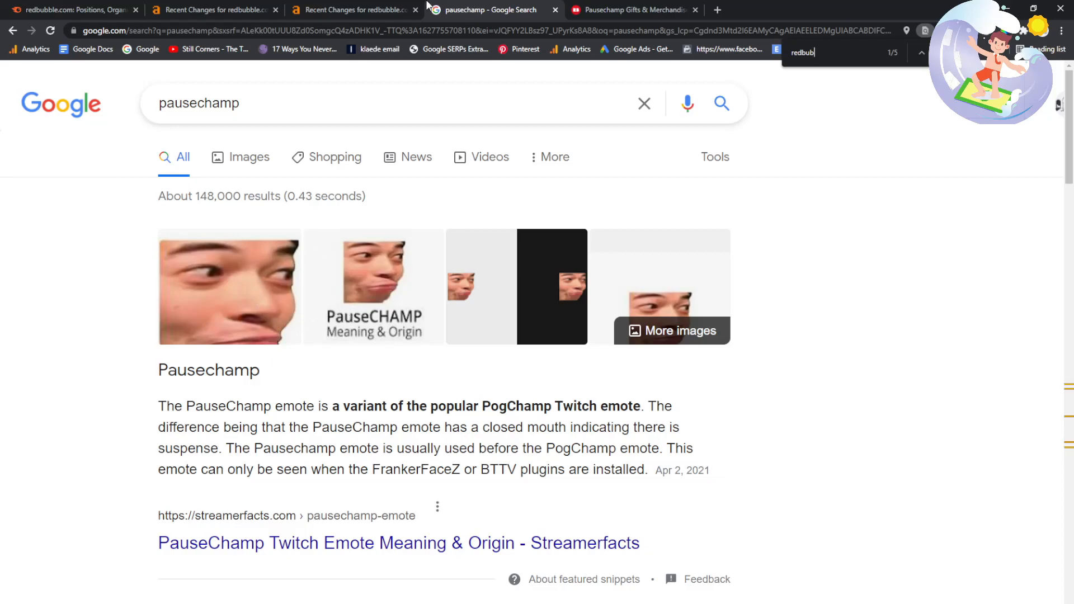
{"action": "left_click", "coordinate": [353, 10]}
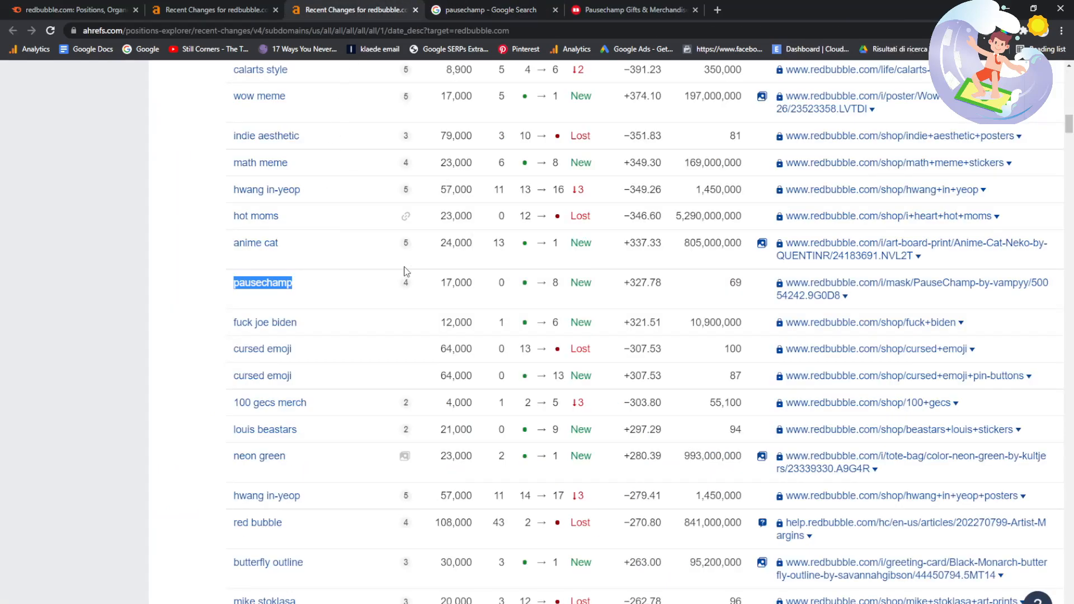
{"action": "scroll", "scroll_direction": "down", "scroll_amount": 3}
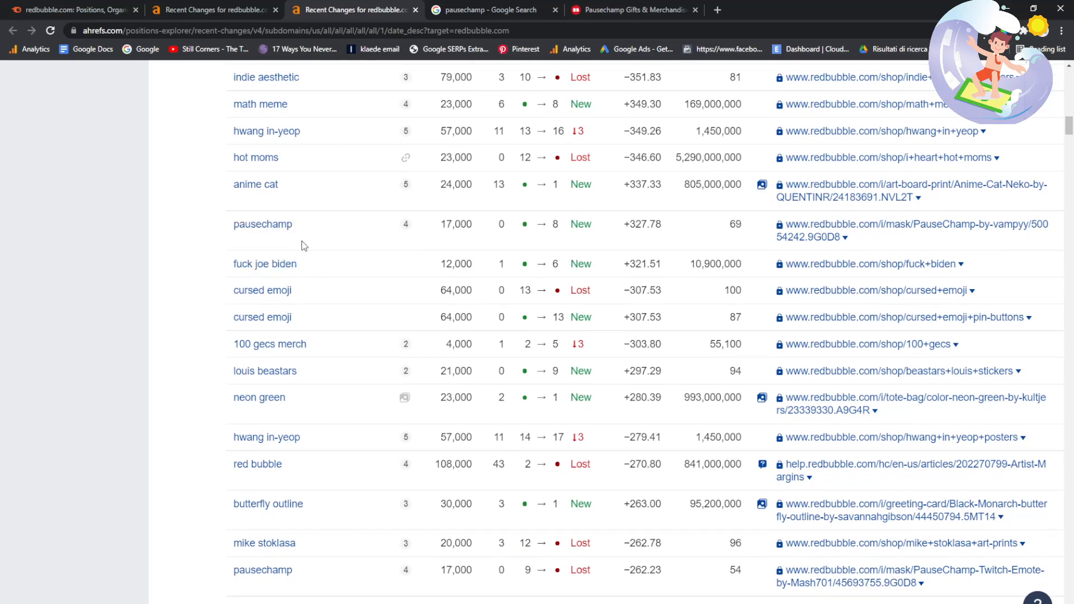
{"action": "left_click", "coordinate": [488, 10]}
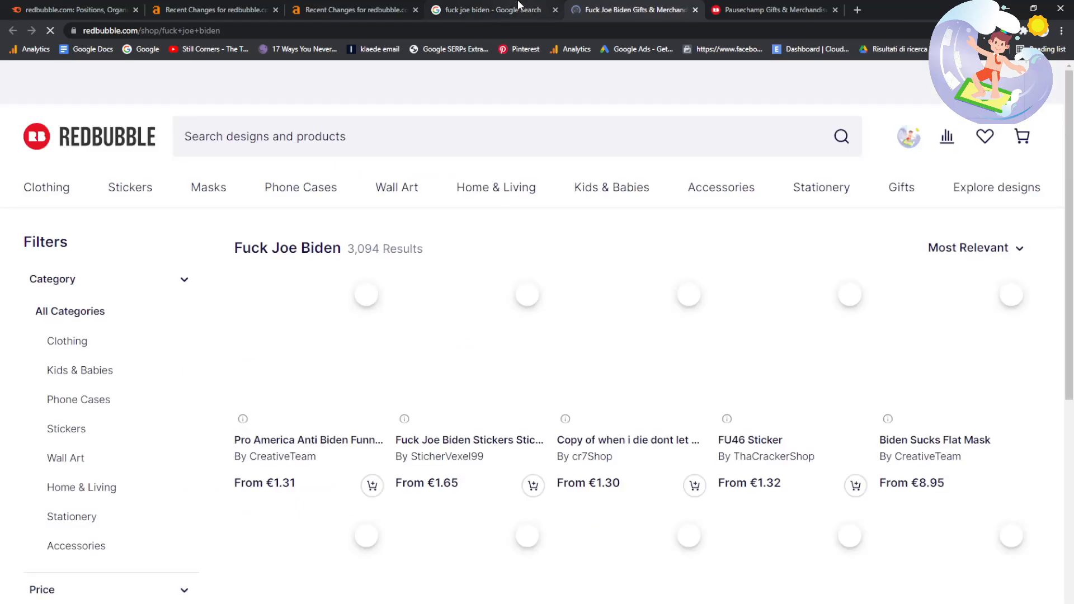
- Compare Google and Redbubble's 3,094 anti-Biden results, then return to Ahrefs Recent Changes
{"action": "left_click", "coordinate": [491, 10]}
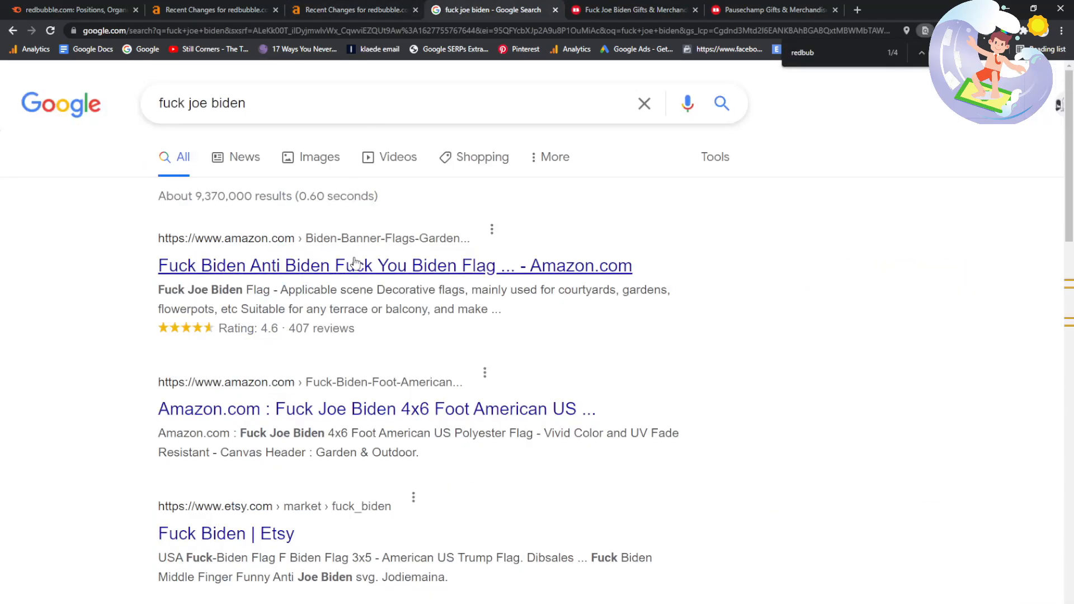
{"action": "left_click", "coordinate": [395, 266]}
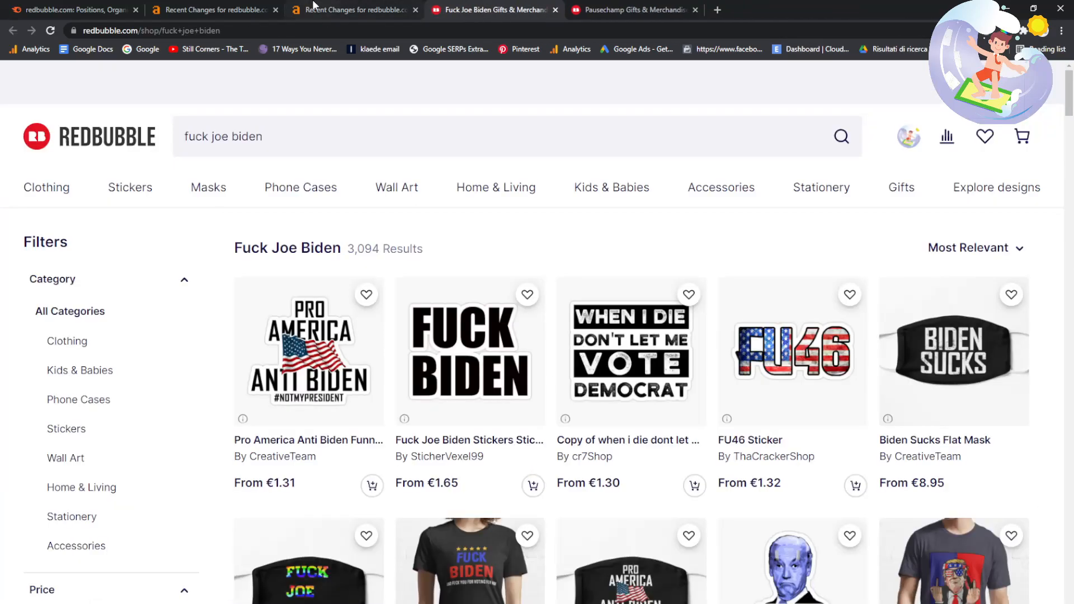
{"action": "left_click", "coordinate": [353, 10]}
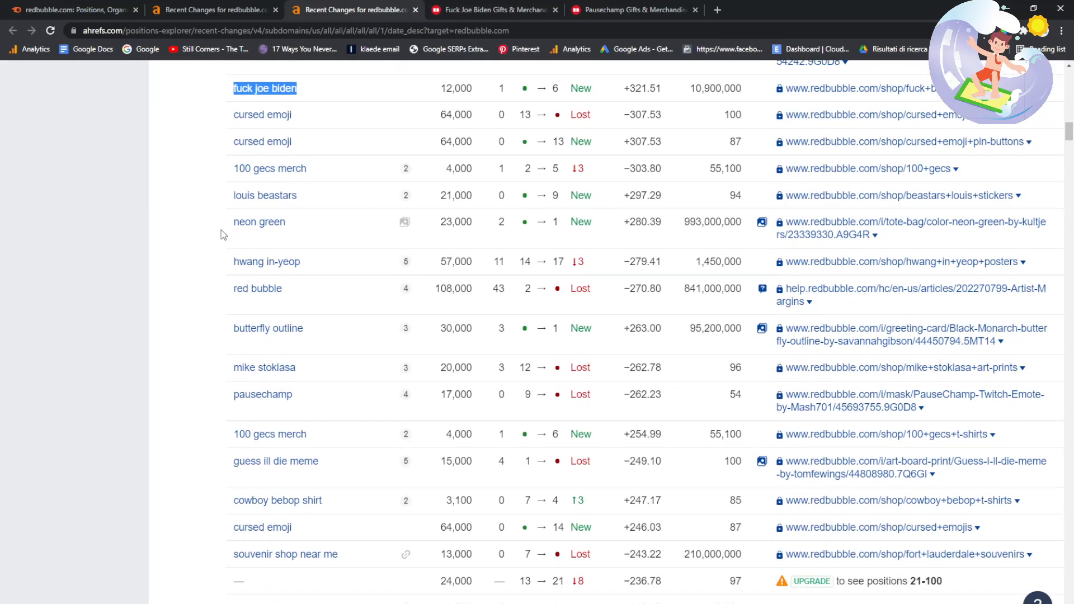
{"action": "scroll", "scroll_direction": "down", "scroll_amount": 3}
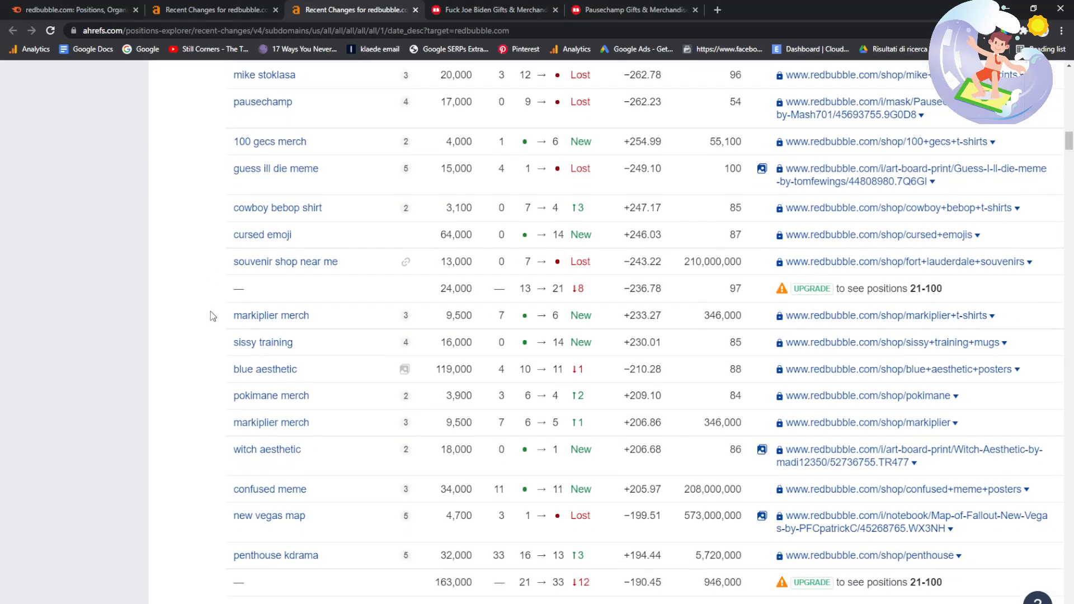
{"action": "scroll", "scroll_direction": "down", "scroll_amount": 3}
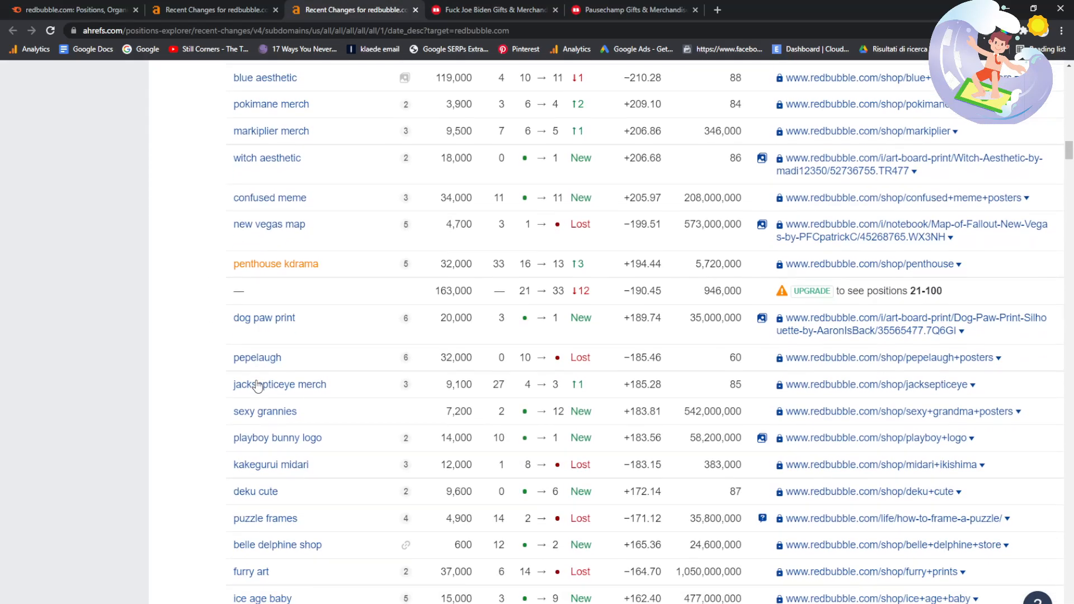
{"action": "scroll", "scroll_direction": "down", "scroll_amount": 3}
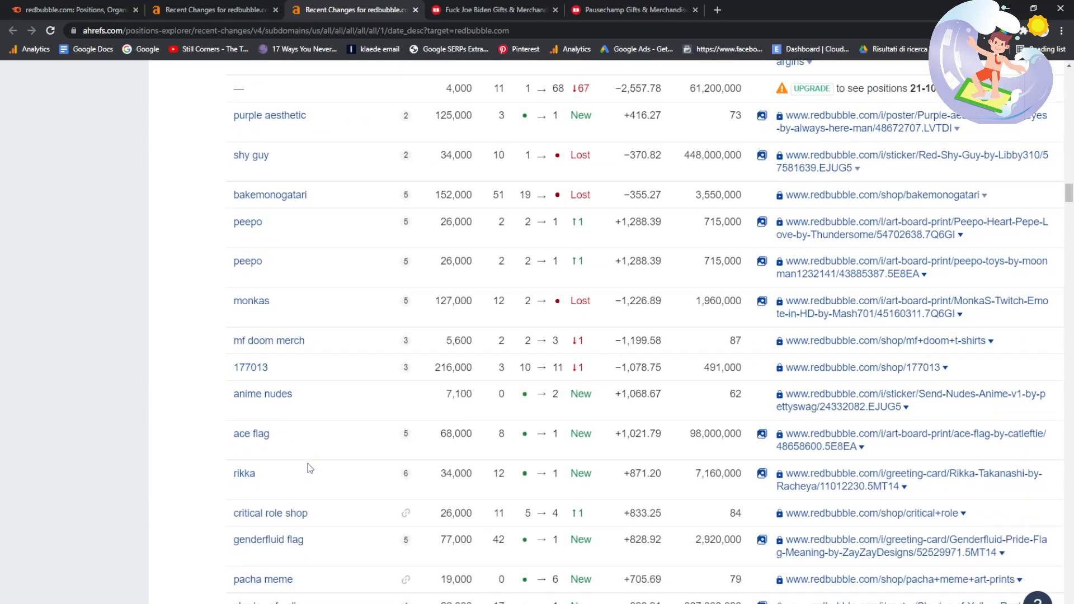
{"action": "scroll", "scroll_direction": "down", "scroll_amount": 3}
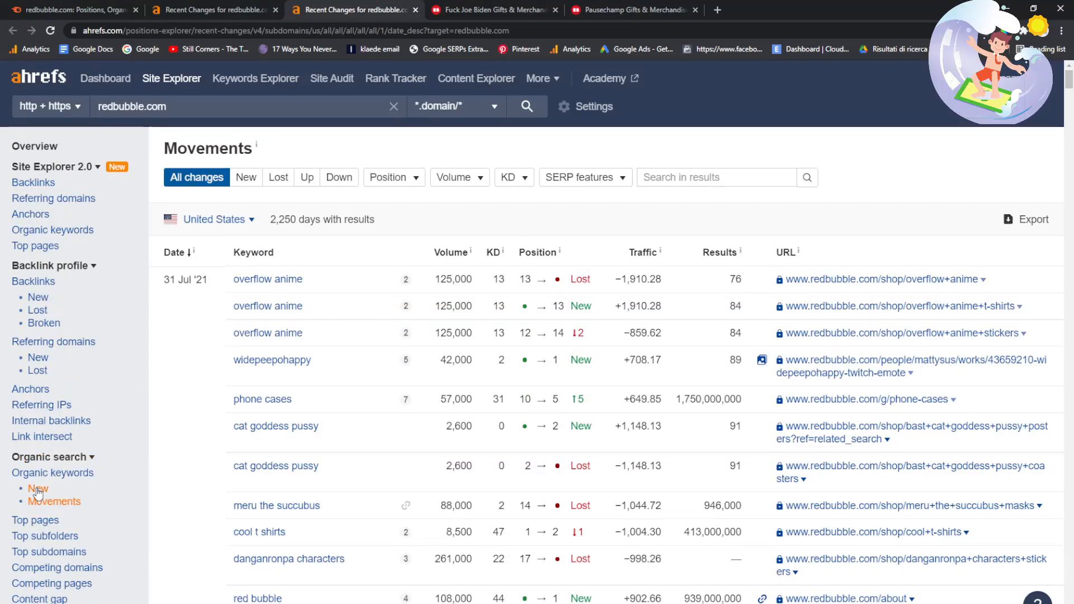
- Open redbubble.com's New Keywords report (716,285 keywords), keeping United States after browsing countries
{"action": "left_click", "coordinate": [38, 488]}
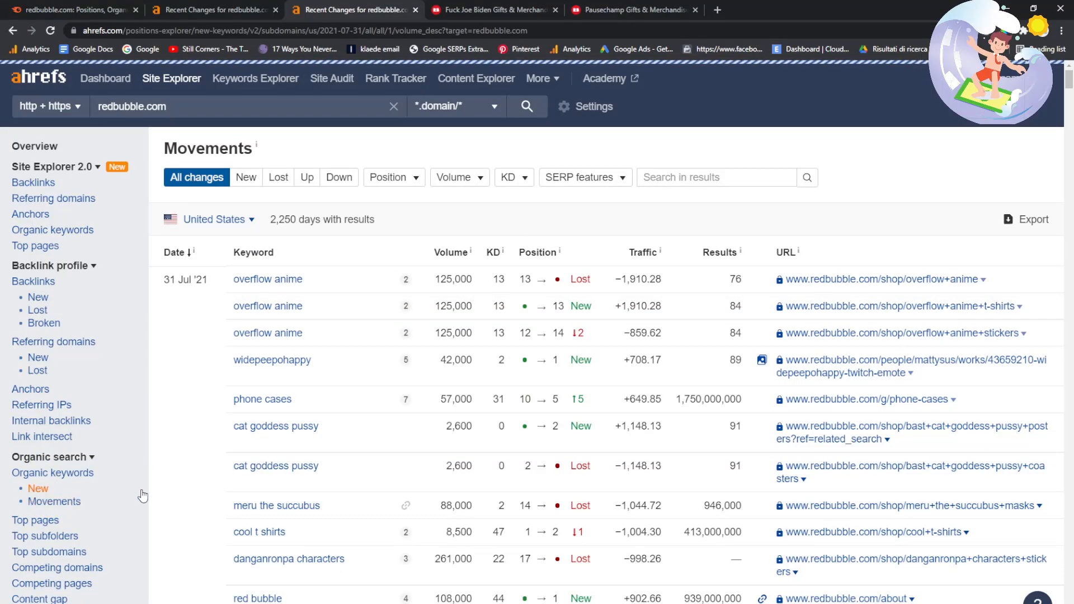
{"action": "mouse_move", "coordinate": [177, 322]}
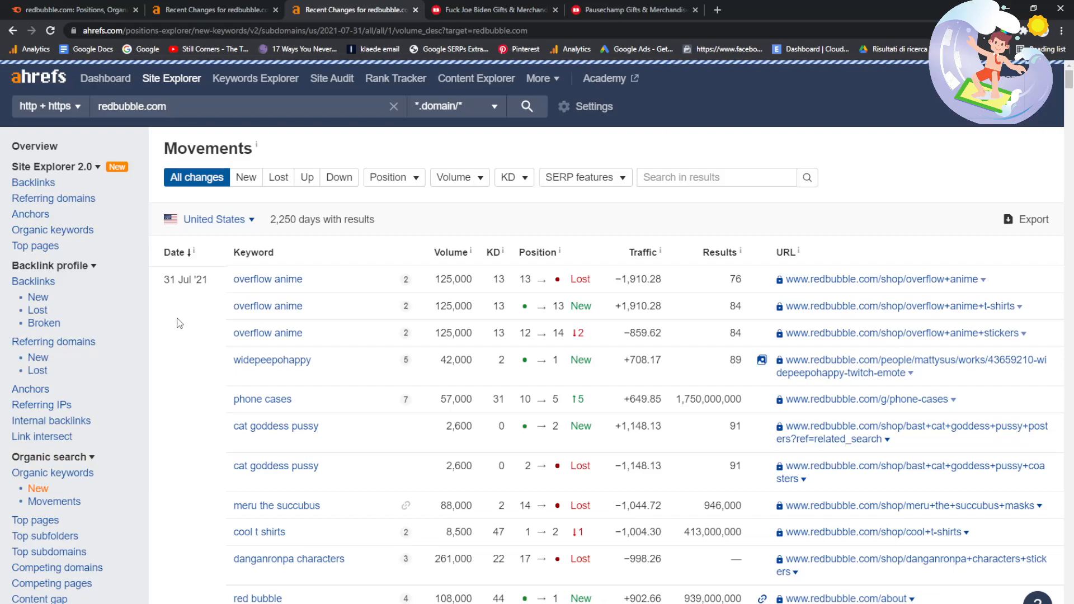
{"action": "left_click", "coordinate": [38, 488]}
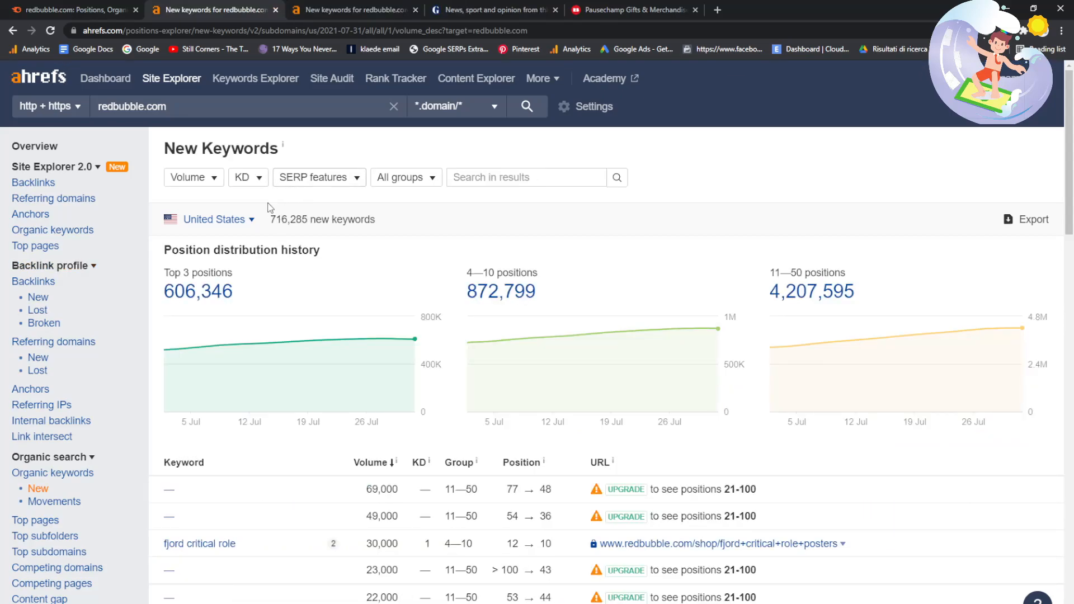
{"action": "left_click", "coordinate": [213, 220]}
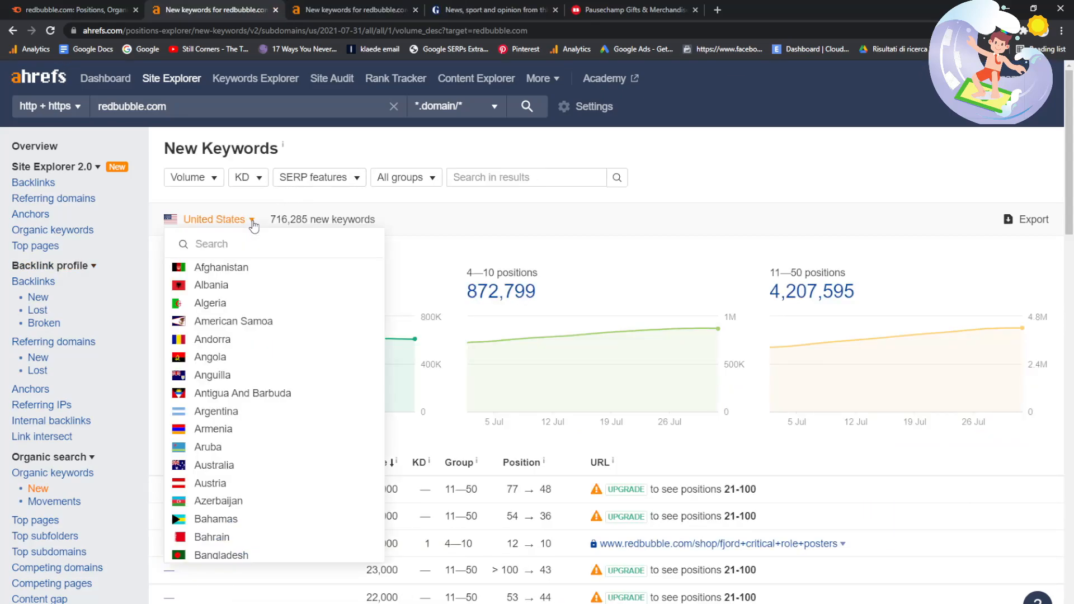
{"action": "scroll", "scroll_direction": "down", "scroll_amount": 3}
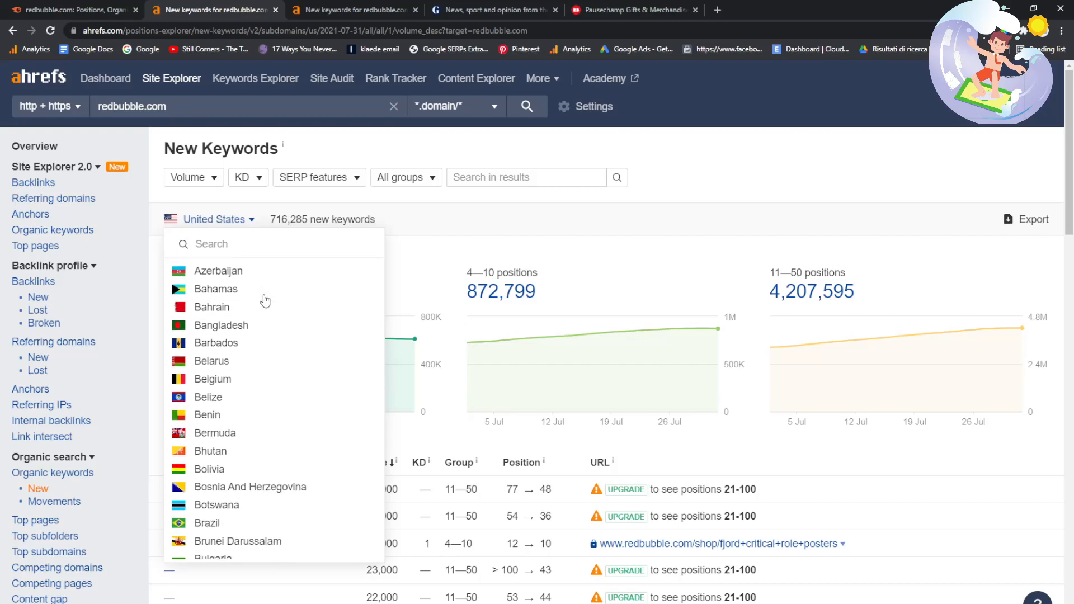
{"action": "scroll", "scroll_direction": "down", "scroll_amount": 3}
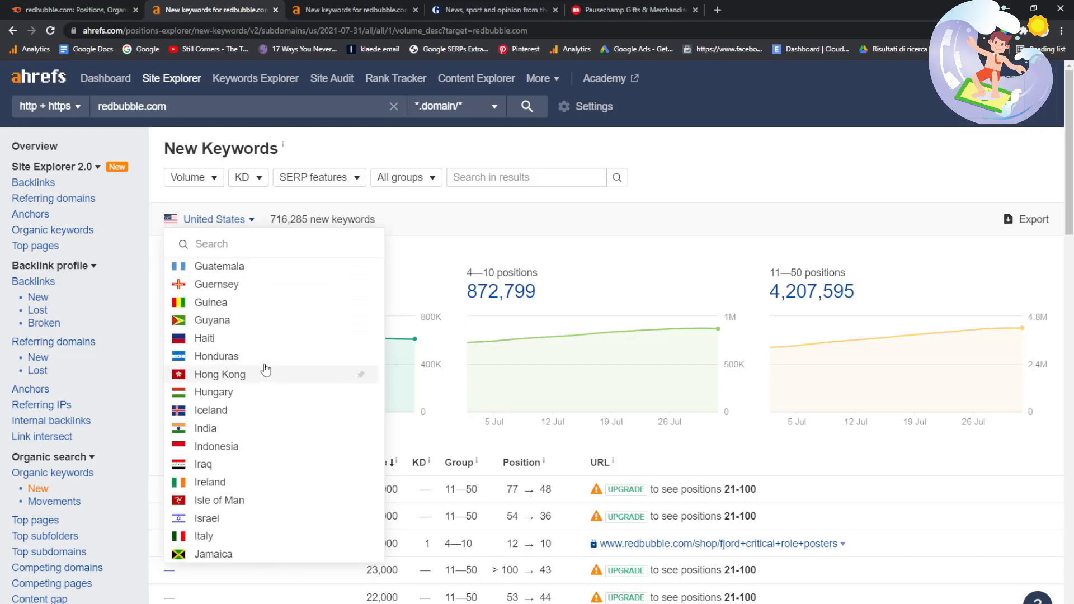
{"action": "mouse_move", "coordinate": [269, 356]}
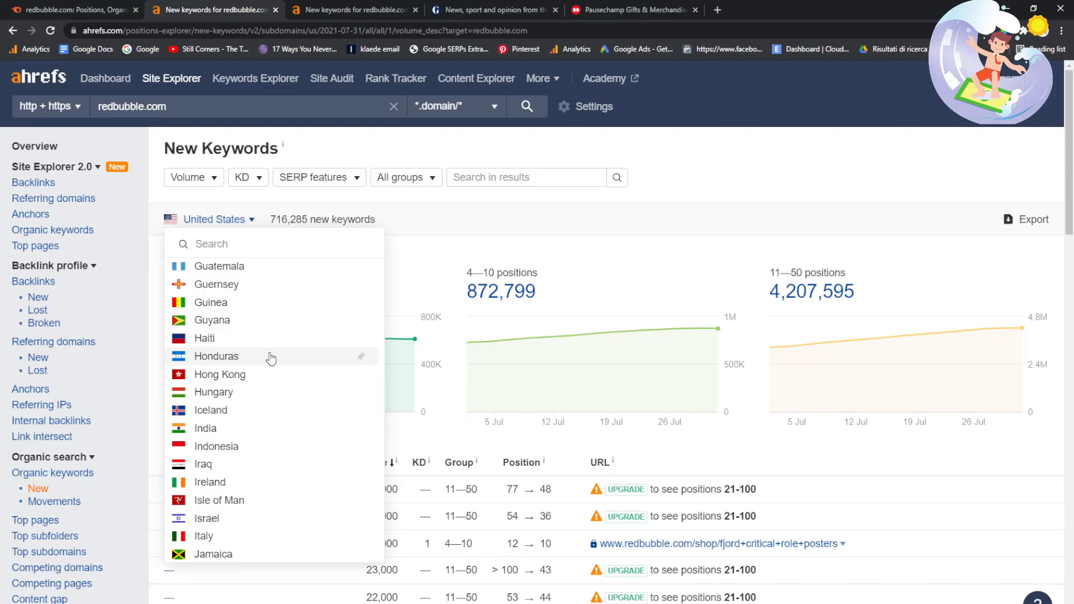
{"action": "mouse_move", "coordinate": [418, 281]}
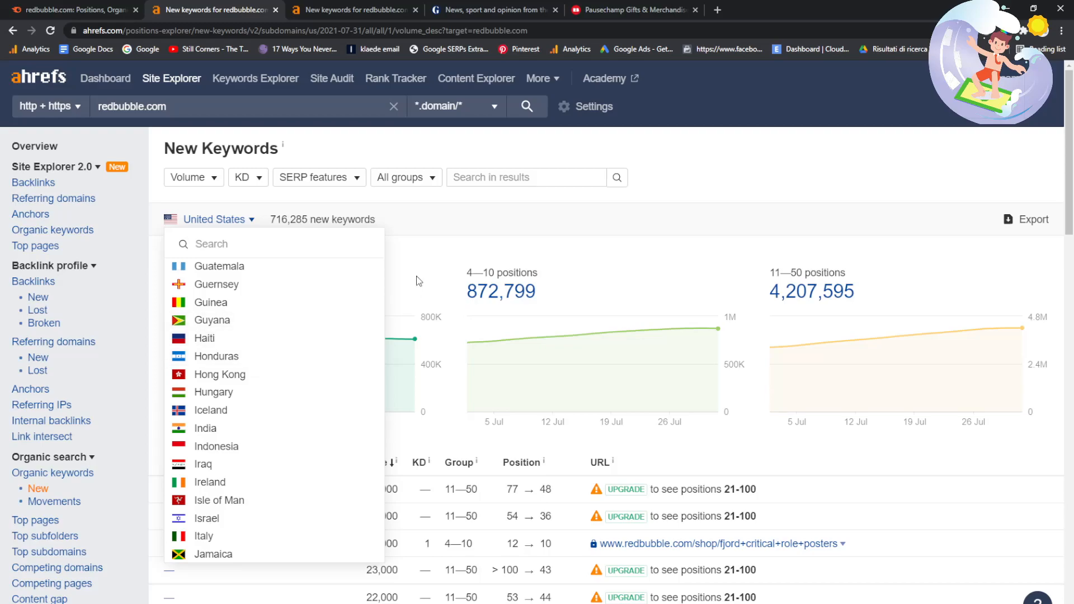
{"action": "mouse_move", "coordinate": [231, 392]}
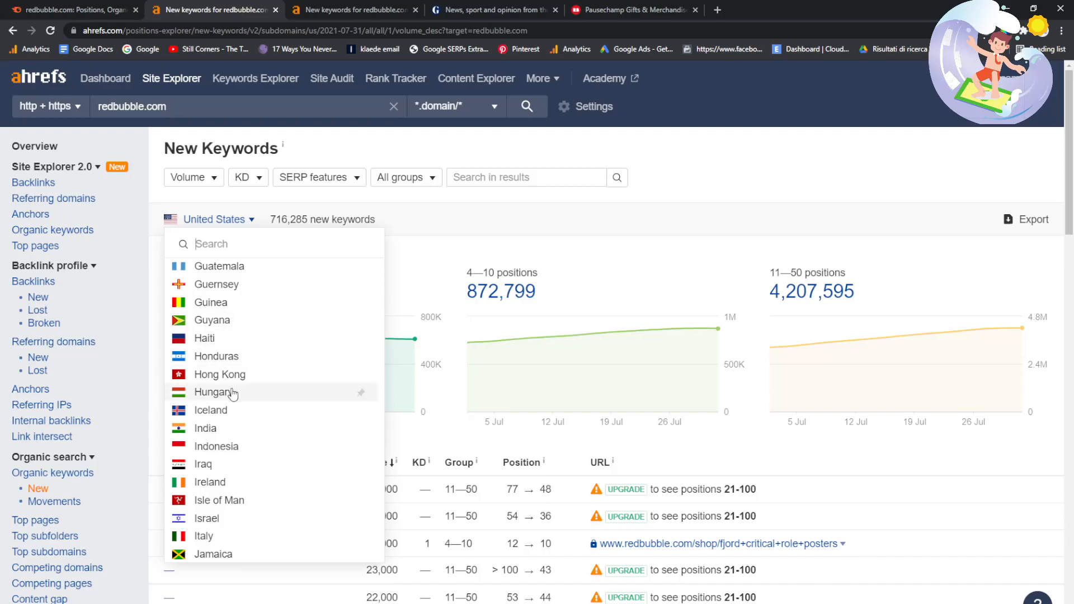
{"action": "mouse_move", "coordinate": [478, 238]}
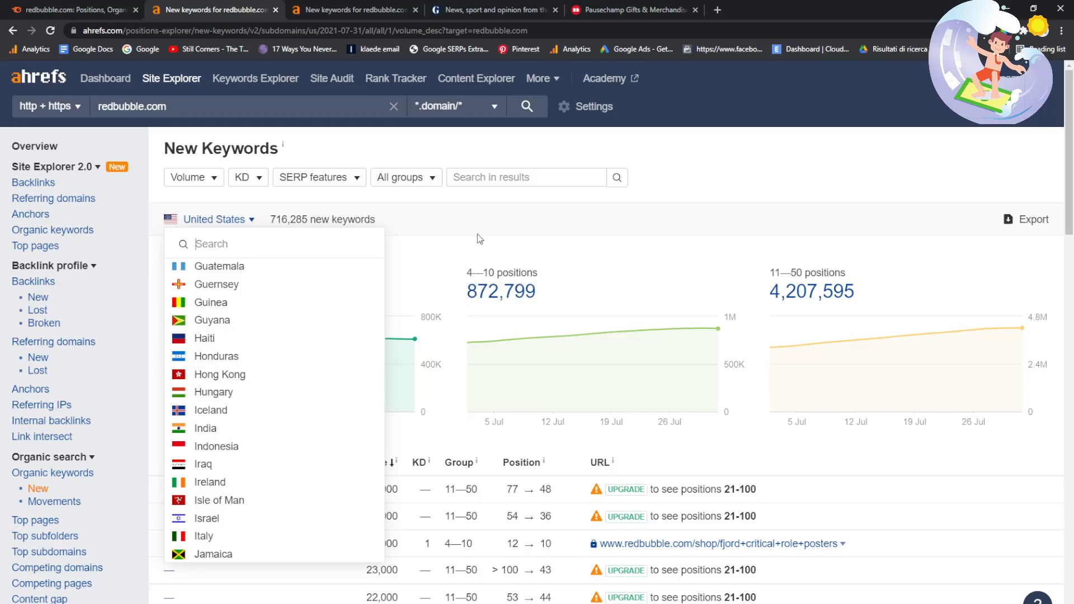
{"action": "mouse_move", "coordinate": [476, 236]}
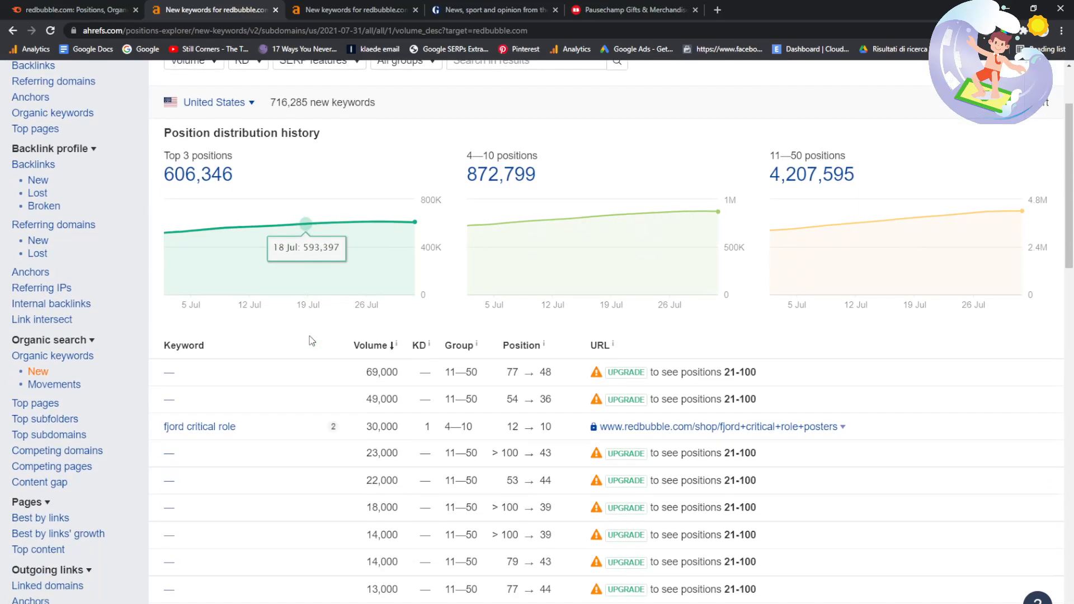
{"action": "scroll", "scroll_direction": "down", "scroll_amount": 3}
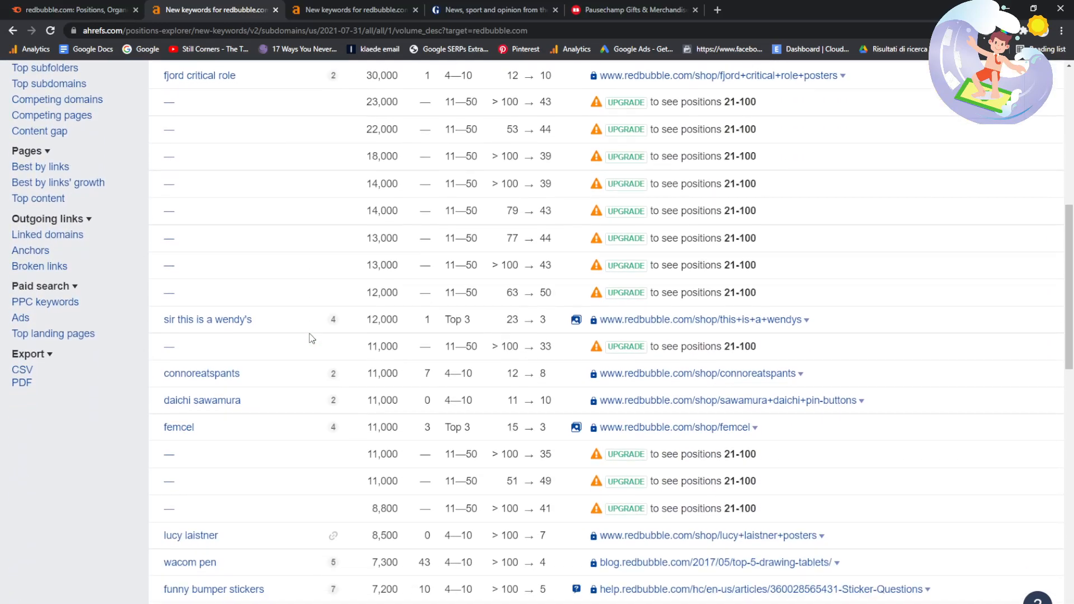
{"action": "scroll", "scroll_direction": "up", "scroll_amount": 3}
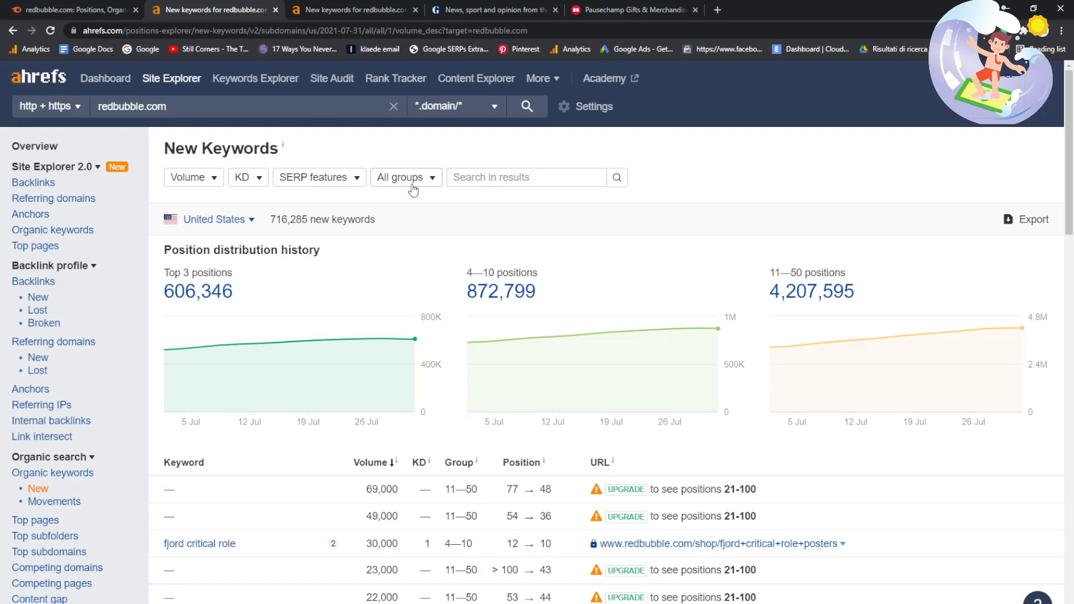
- Narrow New Keywords to Top 3 positions and select 'they hate us because they ain t us'
{"action": "left_click", "coordinate": [405, 177]}
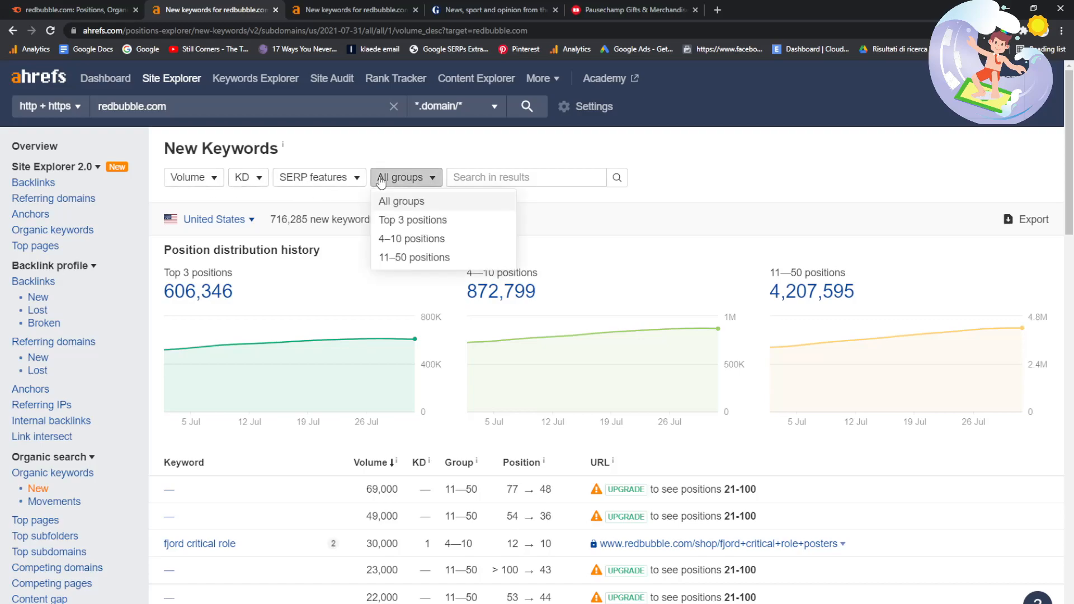
{"action": "left_click", "coordinate": [412, 220]}
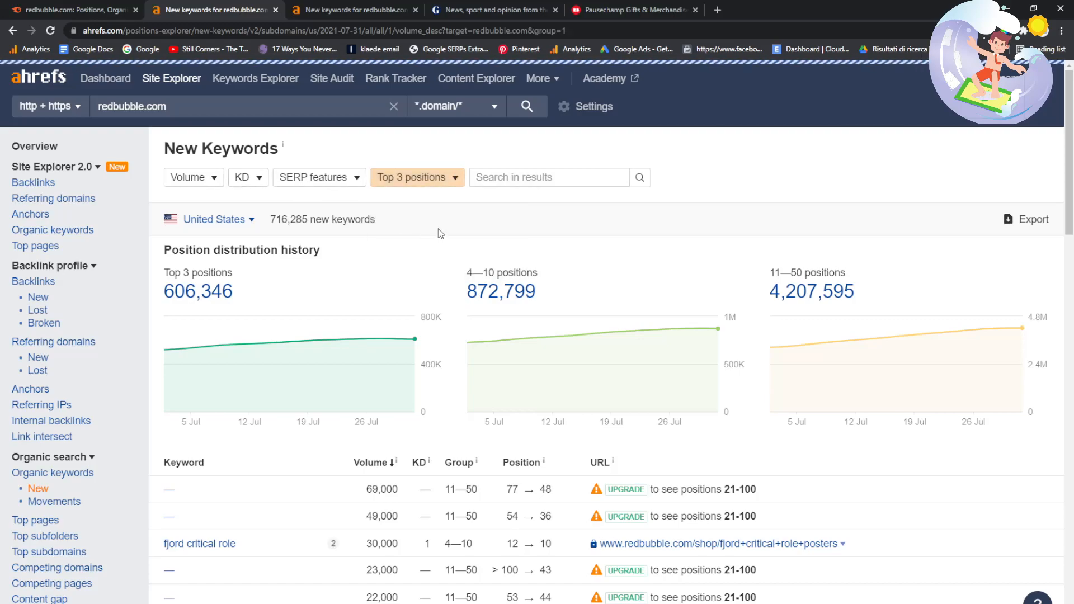
{"action": "scroll", "scroll_direction": "down", "scroll_amount": 3}
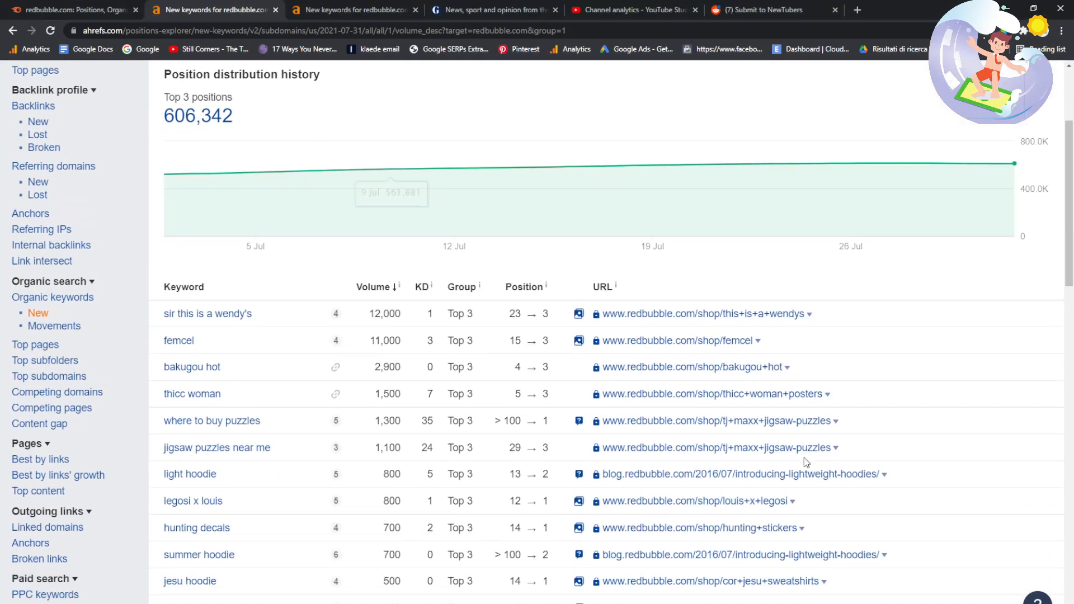
{"action": "scroll", "scroll_direction": "down", "scroll_amount": 3}
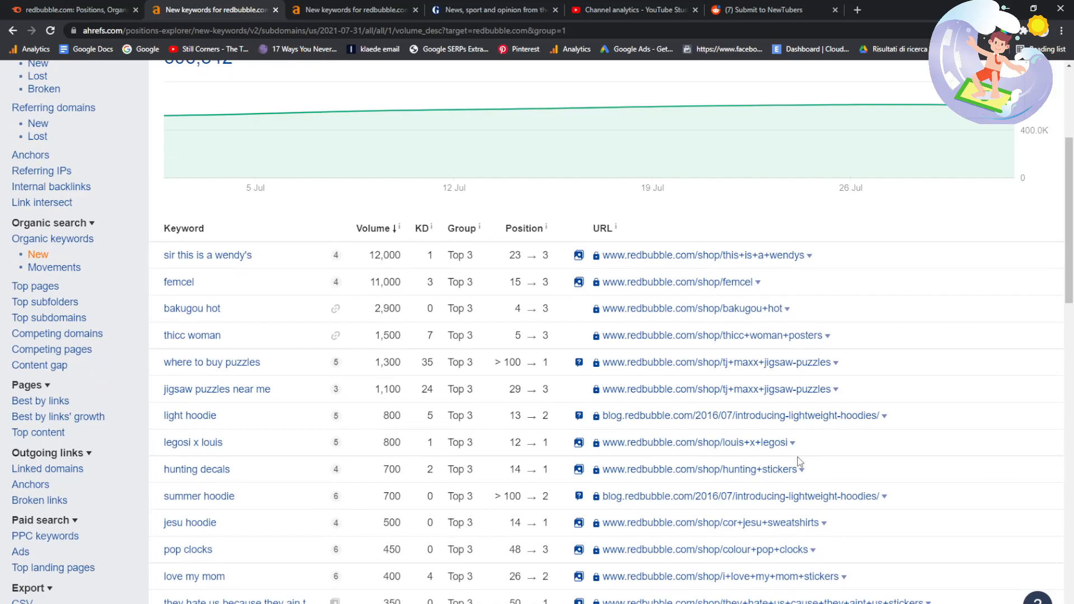
{"action": "scroll", "scroll_direction": "down", "scroll_amount": 3}
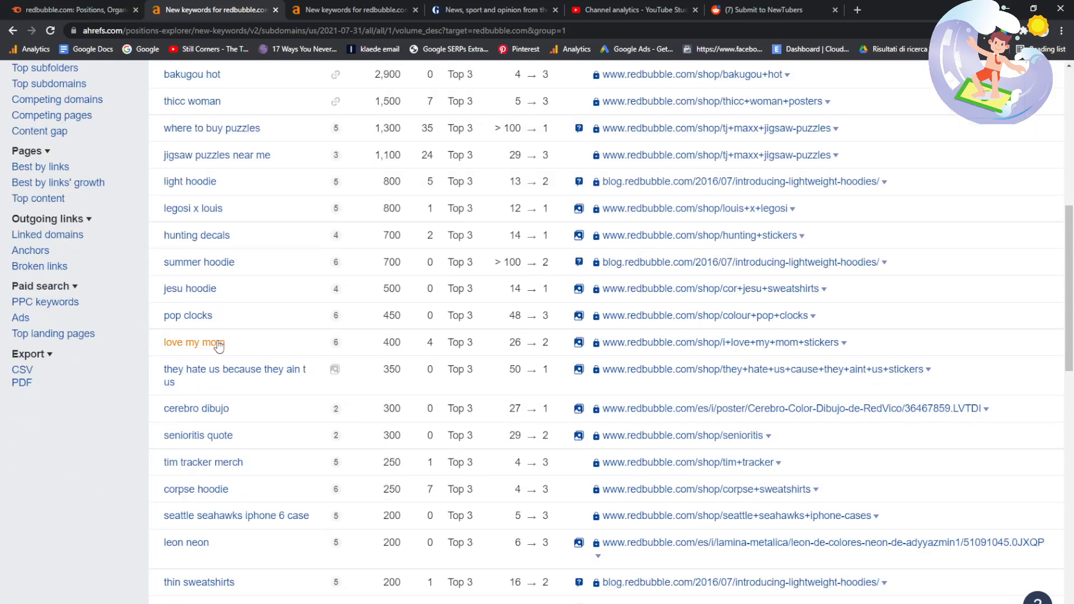
{"action": "double_click", "coordinate": [235, 369]}
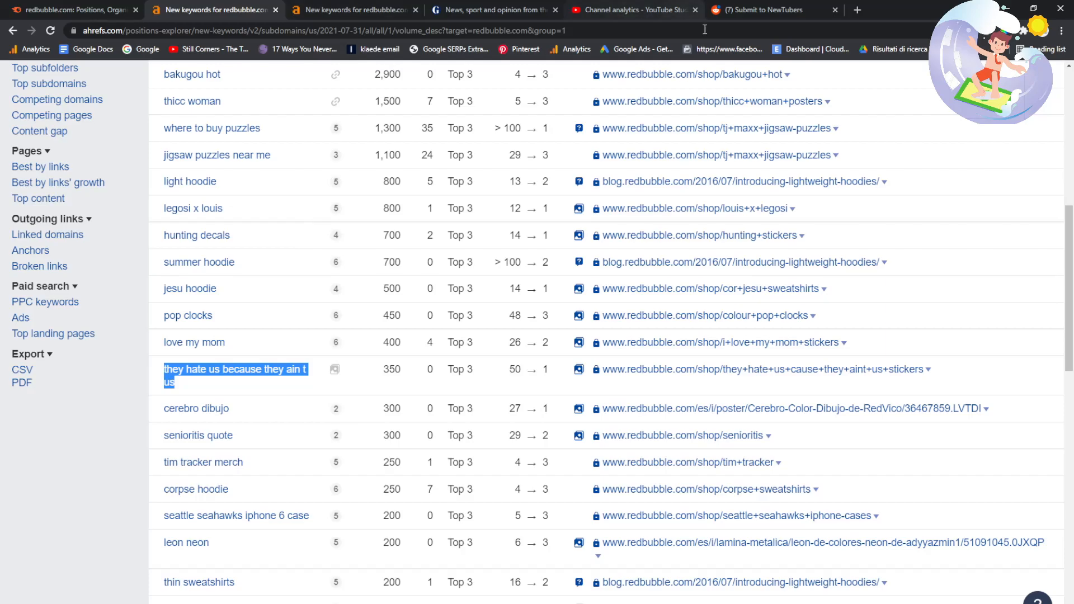
{"action": "mouse_move", "coordinate": [639, 379]}
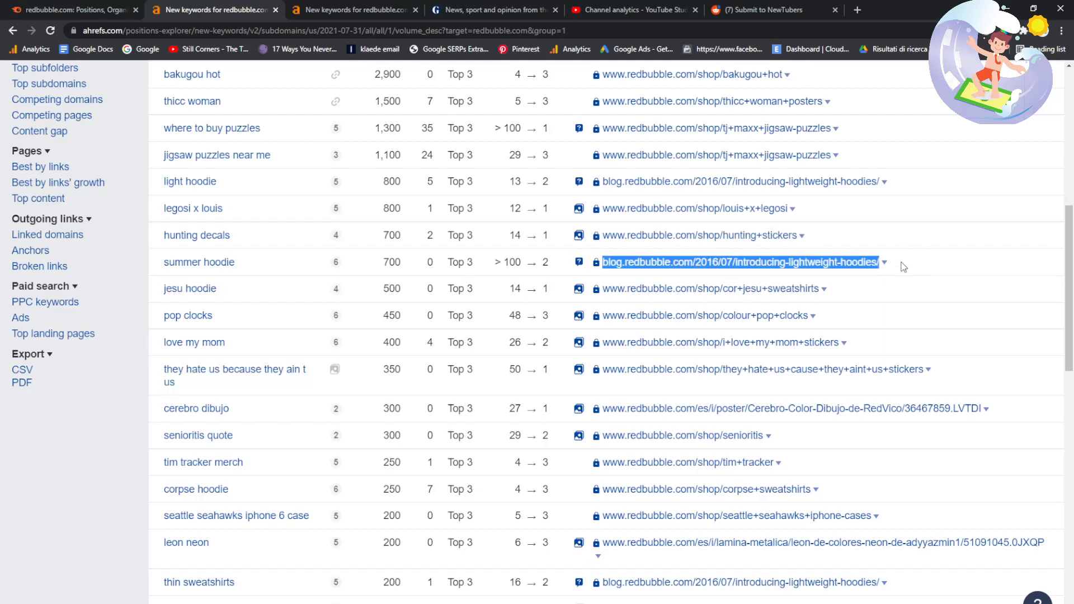
{"action": "mouse_move", "coordinate": [845, 327]}
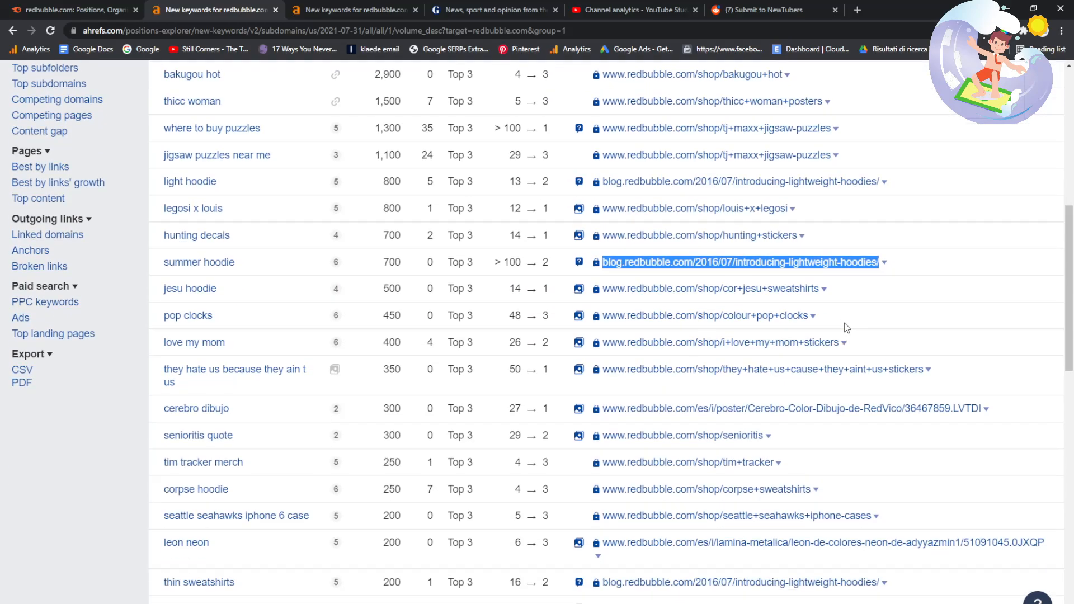
{"action": "scroll", "scroll_direction": "down", "scroll_amount": 3}
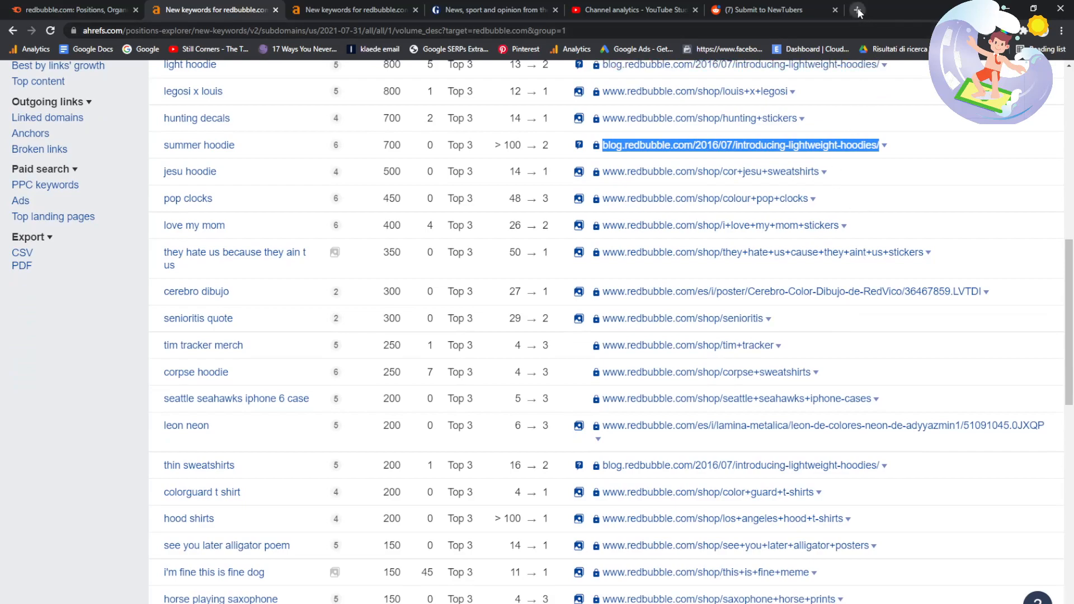
- Browse to page 2 of Google results for 'they hate us because they ain t us'
{"action": "left_click", "coordinate": [858, 10]}
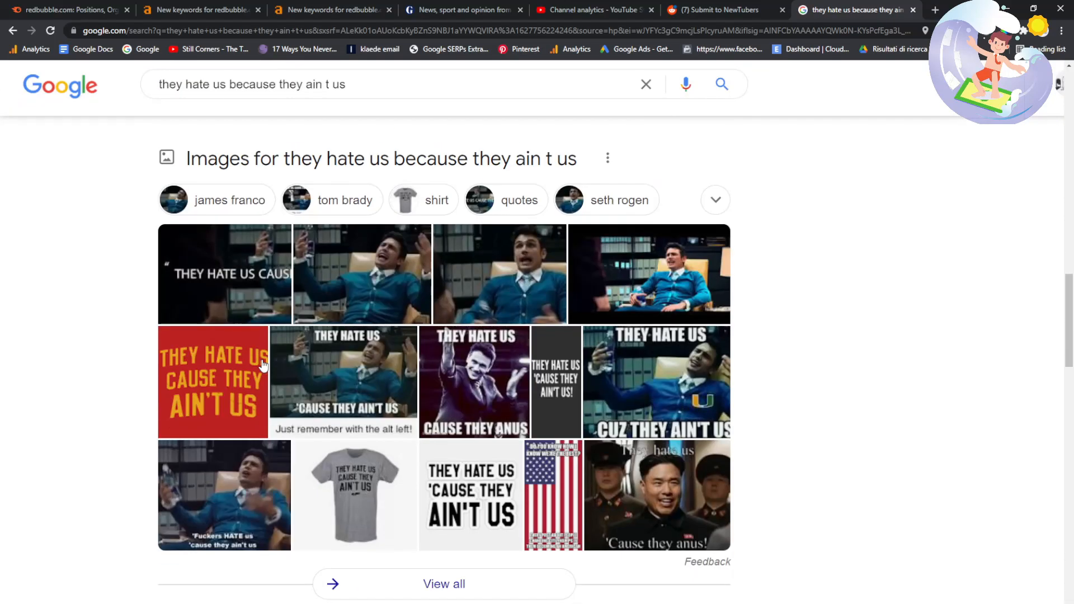
{"action": "scroll", "scroll_direction": "down", "scroll_amount": 3}
{"action": "type", "text": "redbub"}
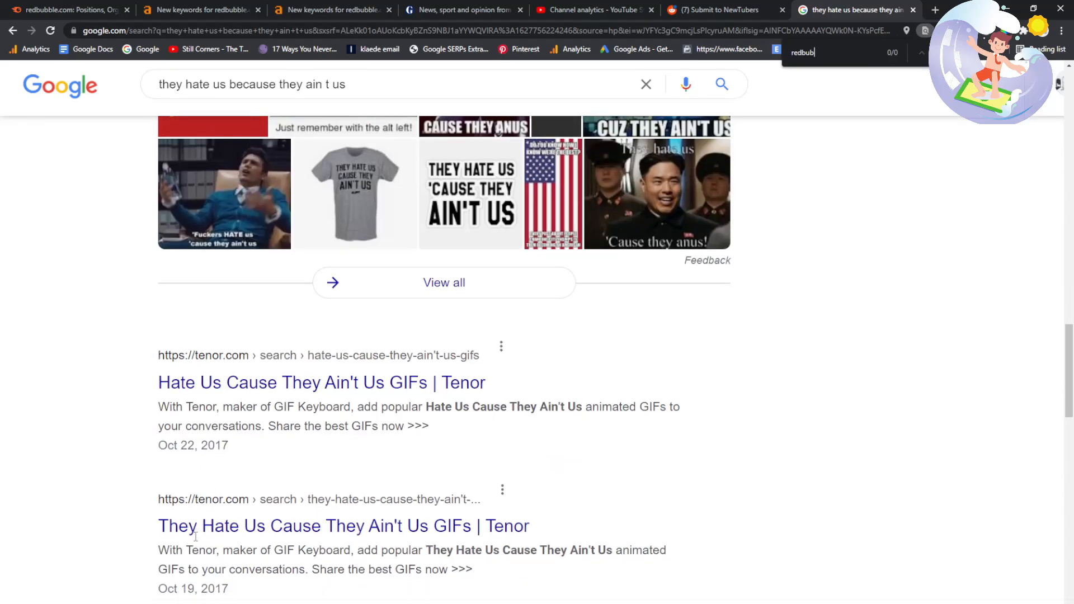
{"action": "scroll", "scroll_direction": "down", "scroll_amount": 3}
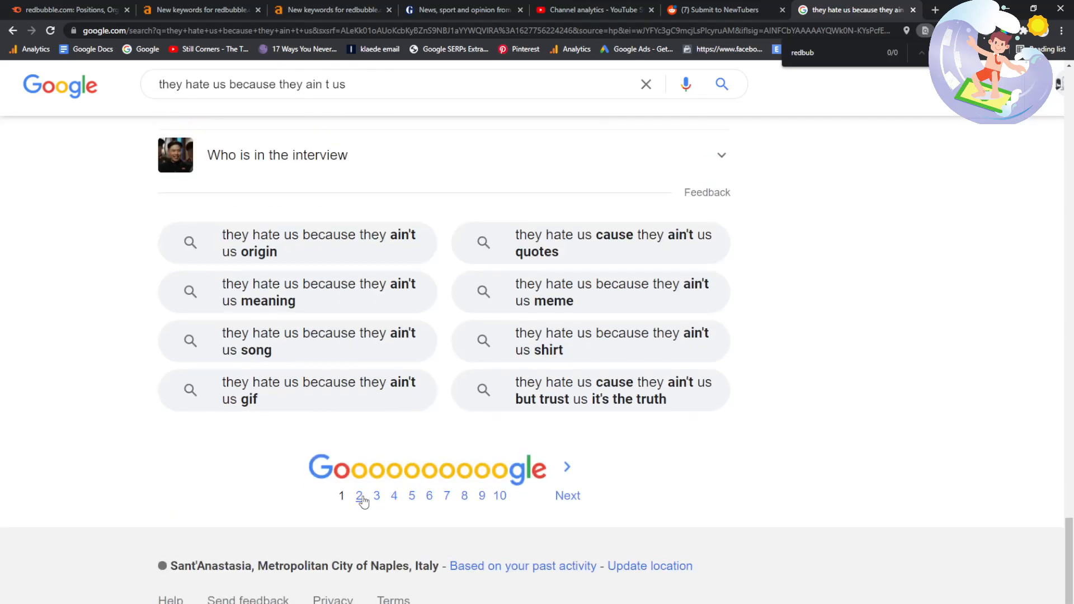
{"action": "left_click", "coordinate": [359, 495]}
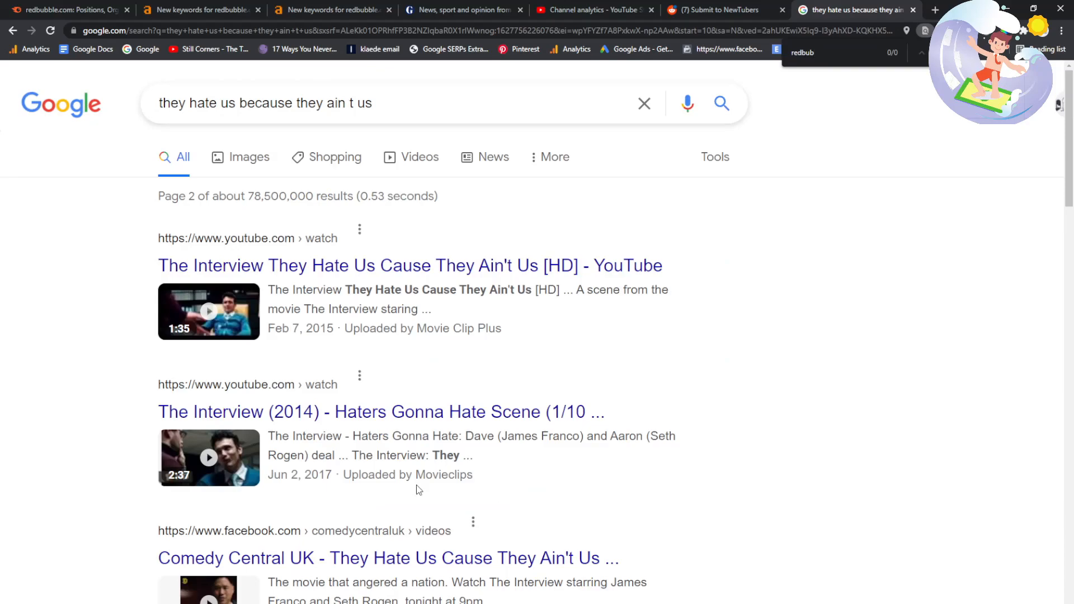
{"action": "left_click", "coordinate": [593, 9]}
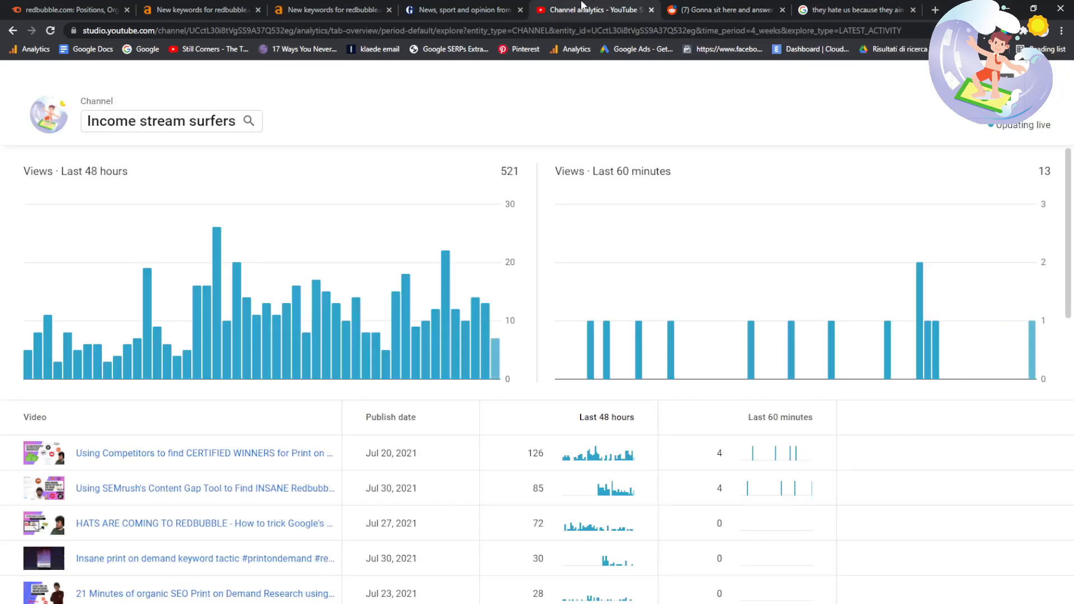
{"action": "left_click", "coordinate": [198, 10]}
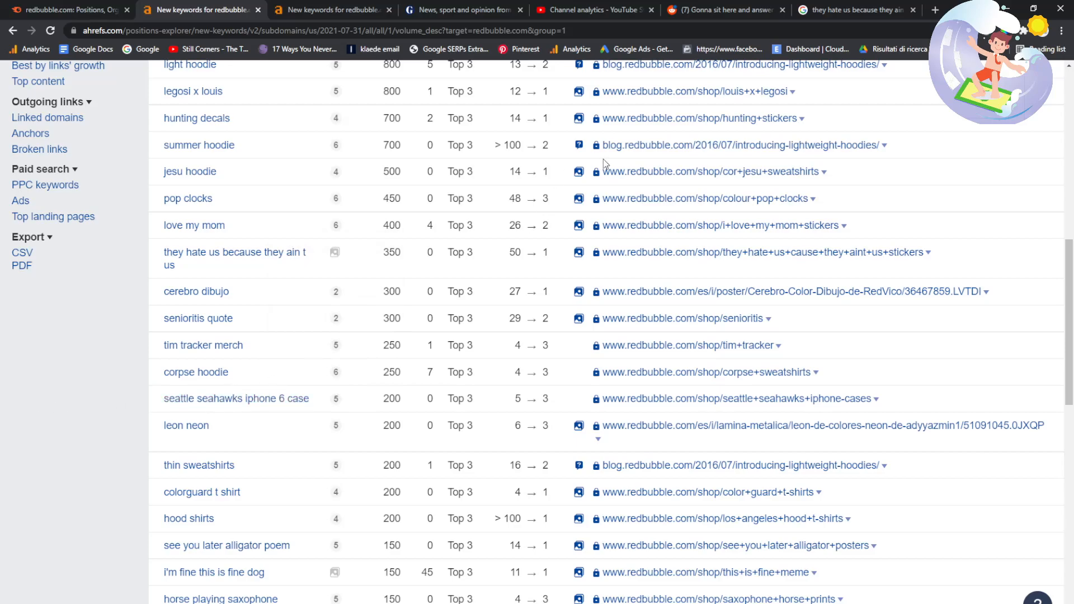
{"action": "mouse_move", "coordinate": [225, 319]}
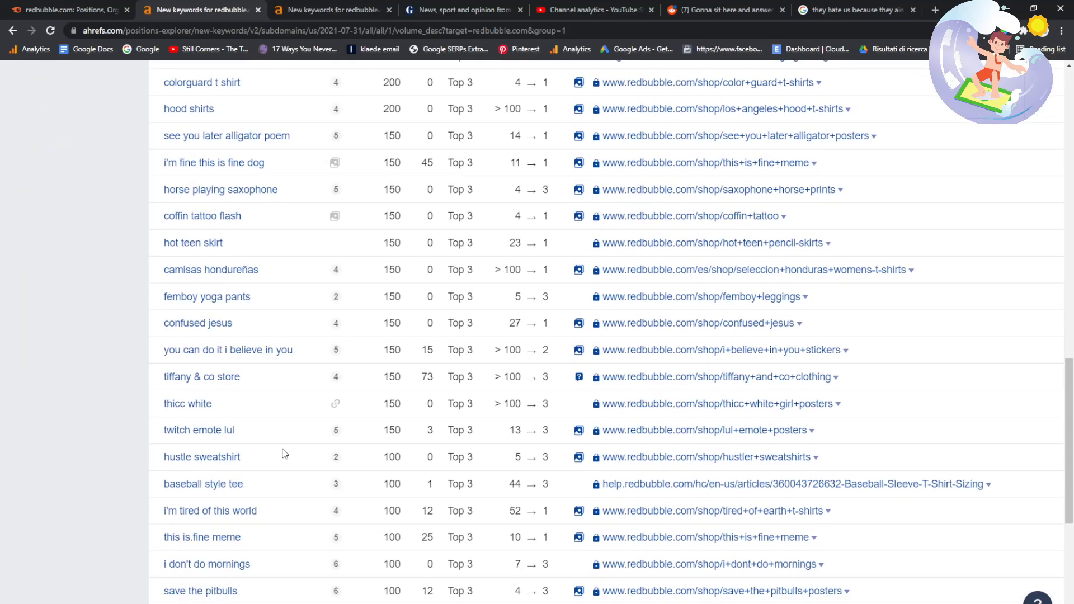
- Search 'you can do it i believe in you' in Google, then select 'i don't do mornings'
{"action": "double_click", "coordinate": [228, 349]}
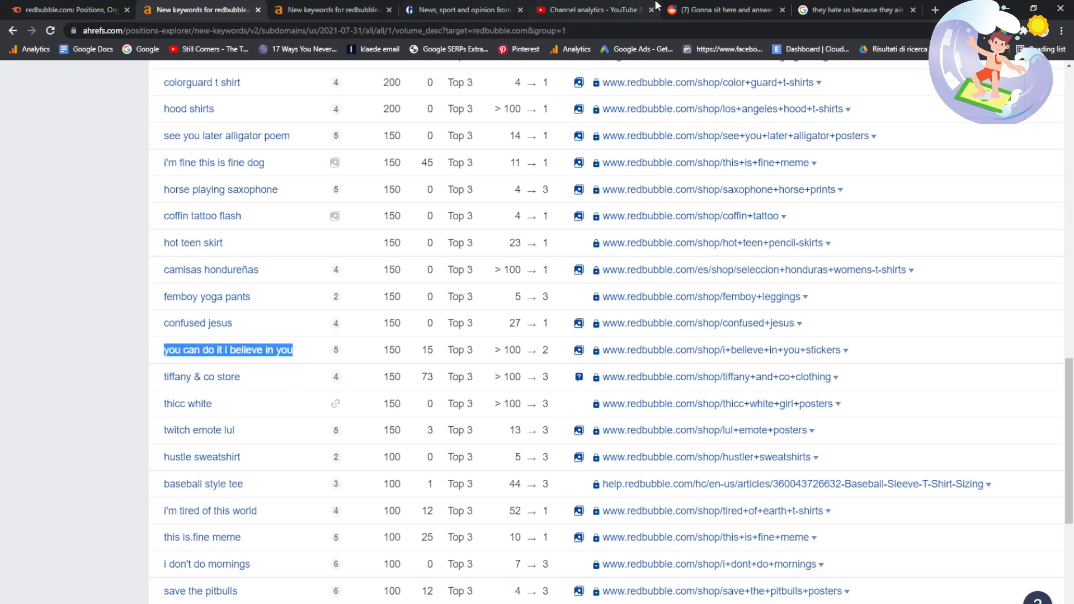
{"action": "left_click", "coordinate": [332, 9]}
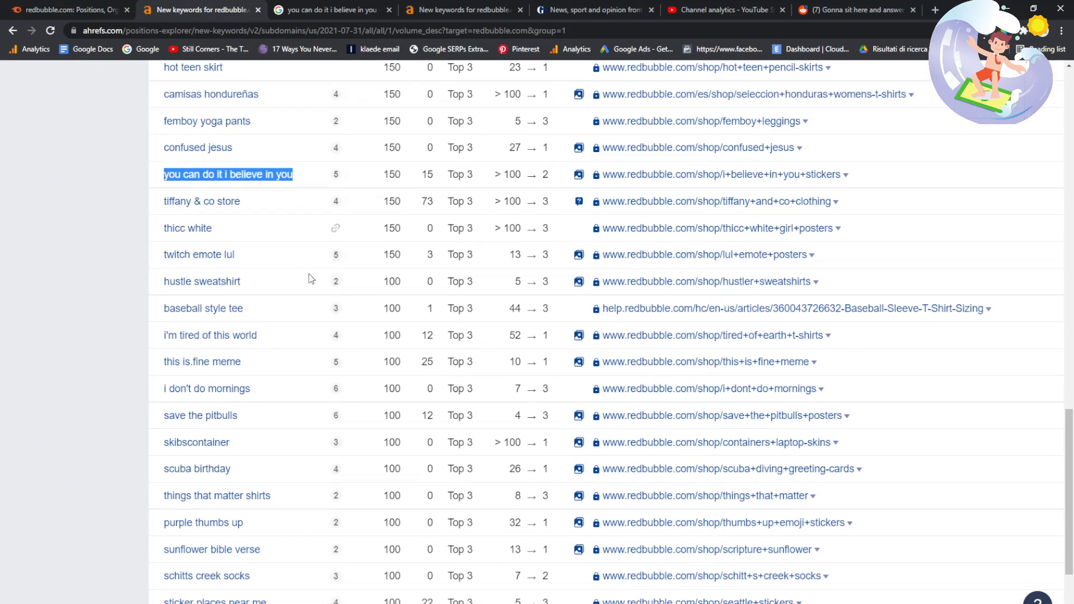
{"action": "scroll", "scroll_direction": "down", "scroll_amount": 3}
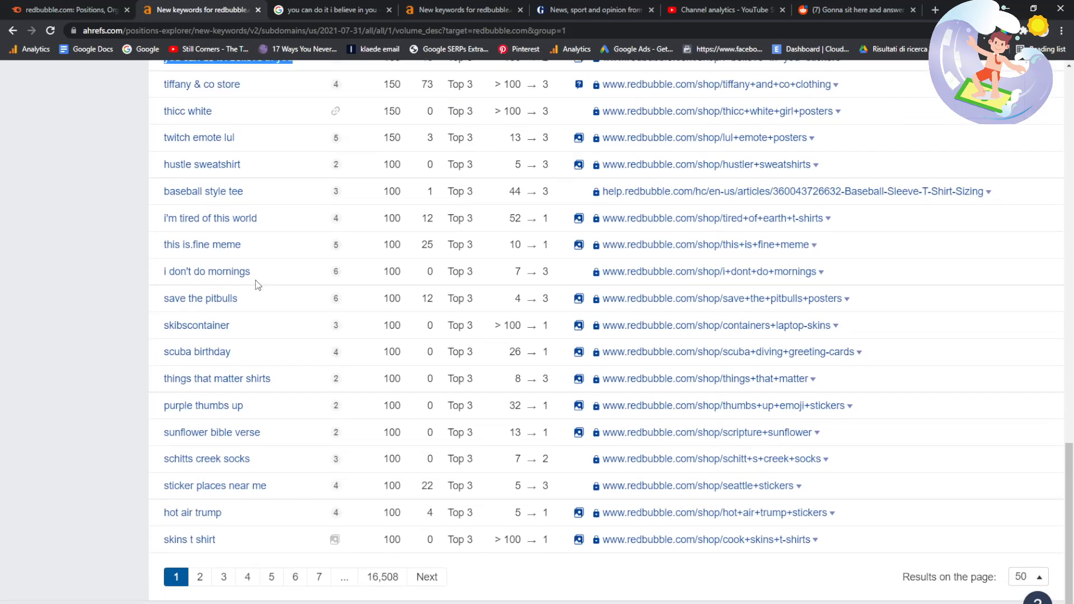
{"action": "double_click", "coordinate": [207, 272]}
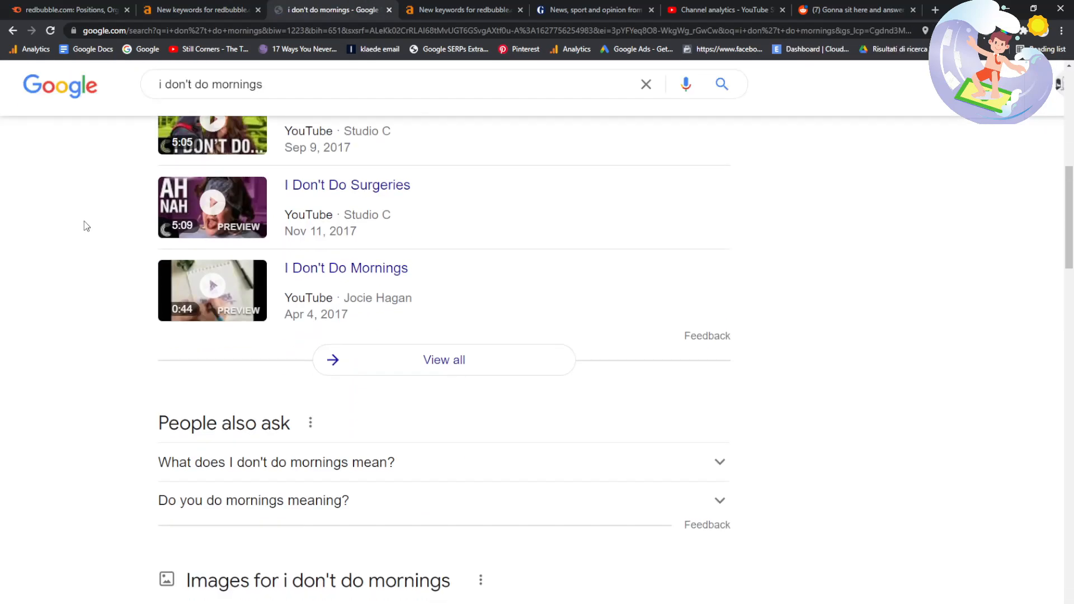
- Open the Redbubble result for 'i don't do mornings', switching tabs until the 500 error loads
{"action": "scroll", "scroll_direction": "down", "scroll_amount": 3}
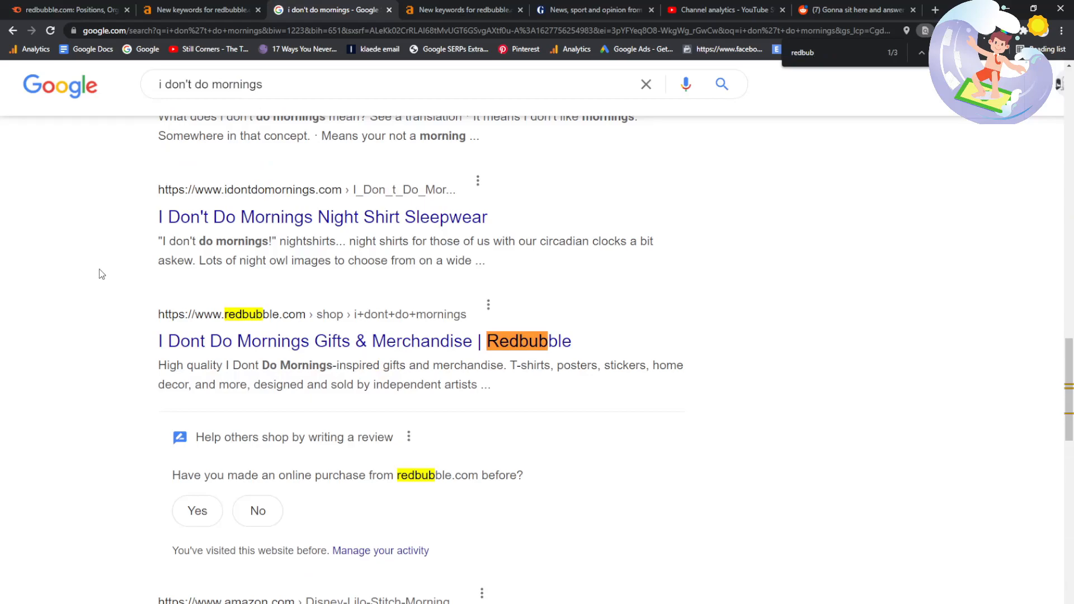
{"action": "left_click", "coordinate": [317, 341]}
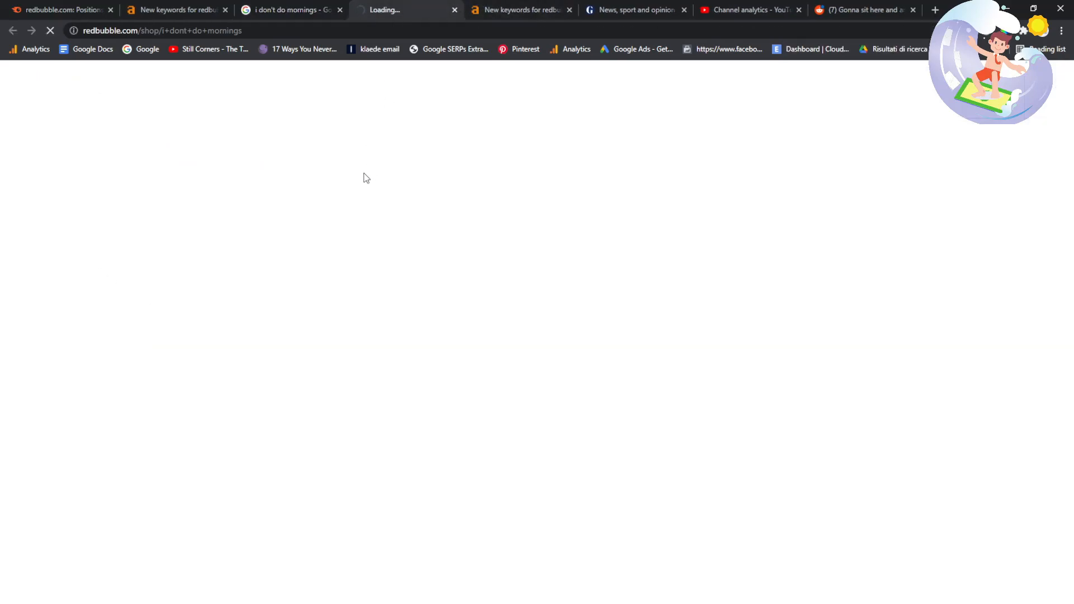
{"action": "mouse_move", "coordinate": [408, 220]}
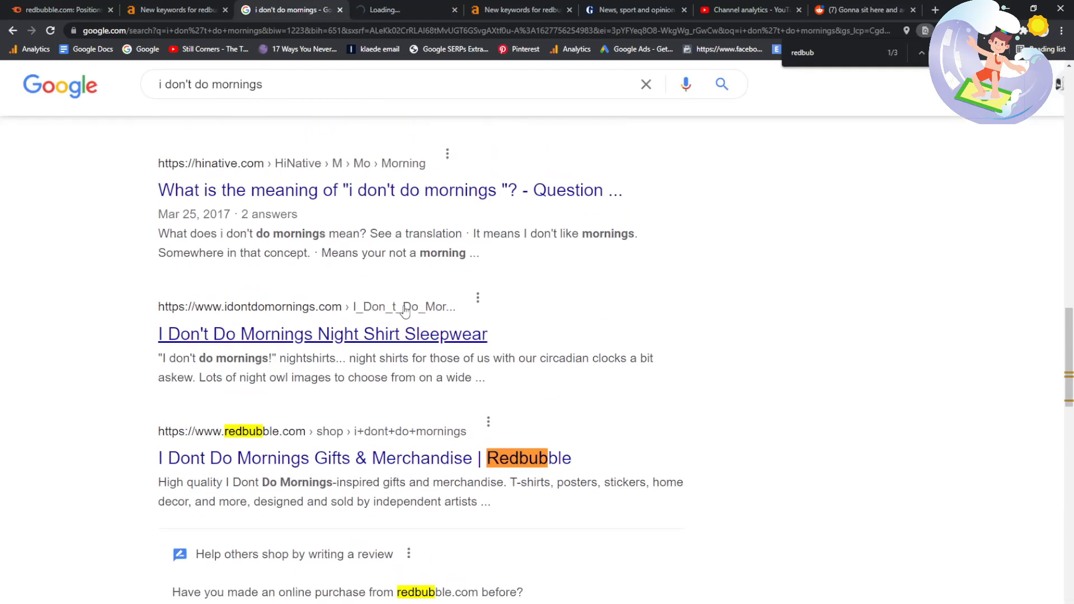
{"action": "left_click", "coordinate": [175, 10]}
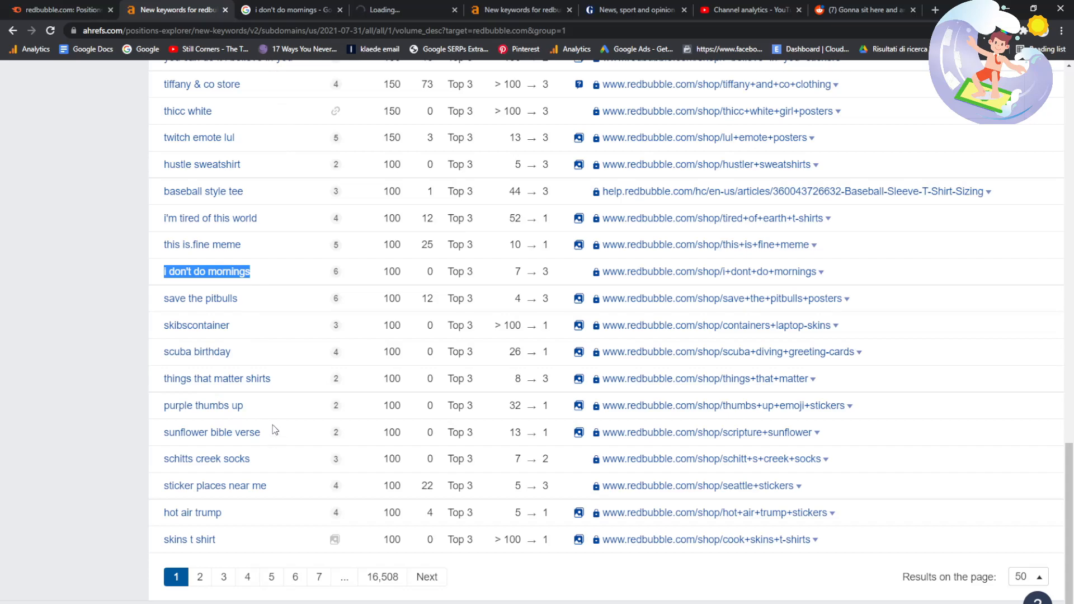
{"action": "left_click", "coordinate": [520, 10]}
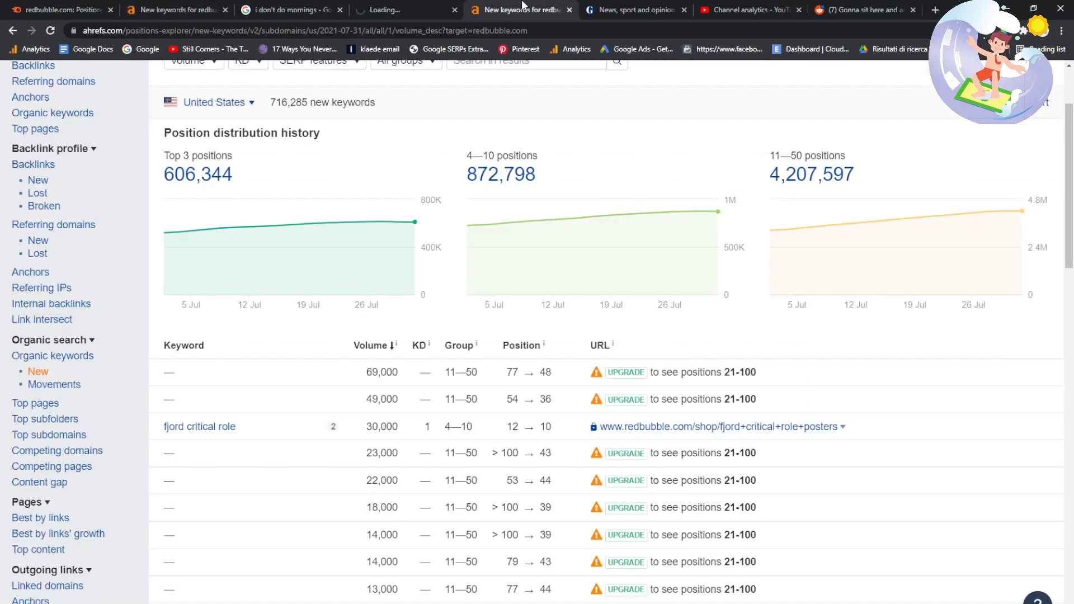
{"action": "left_click", "coordinate": [287, 9]}
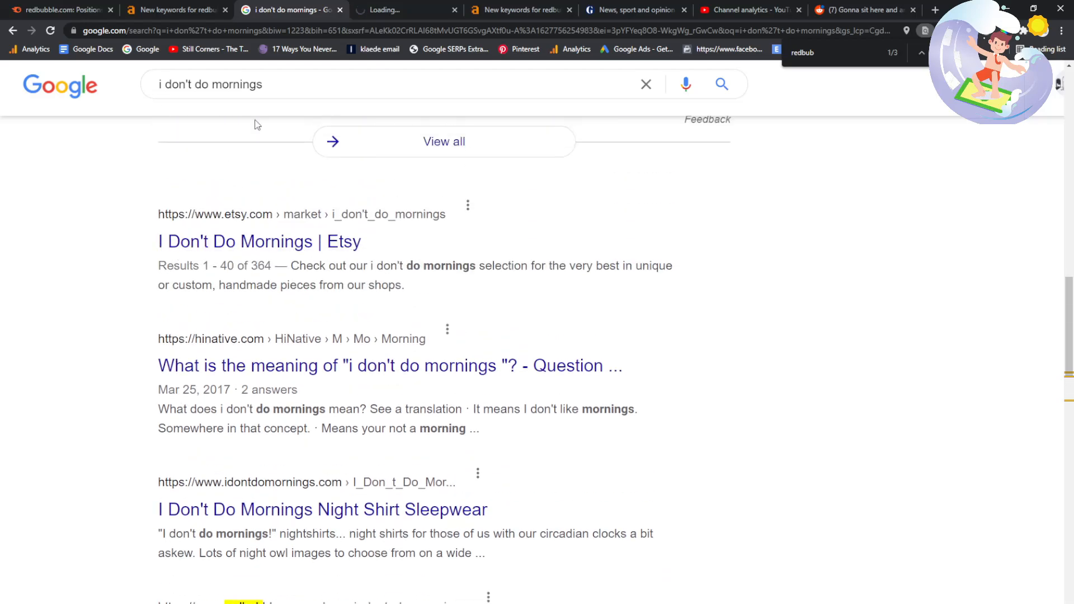
{"action": "left_click", "coordinate": [174, 9]}
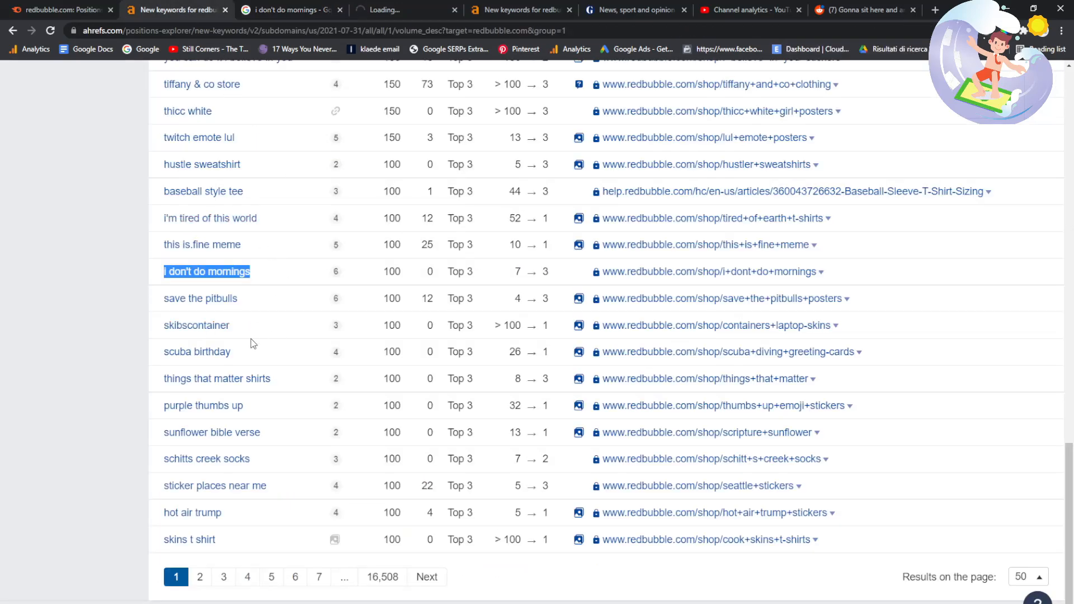
{"action": "left_click", "coordinate": [710, 271]}
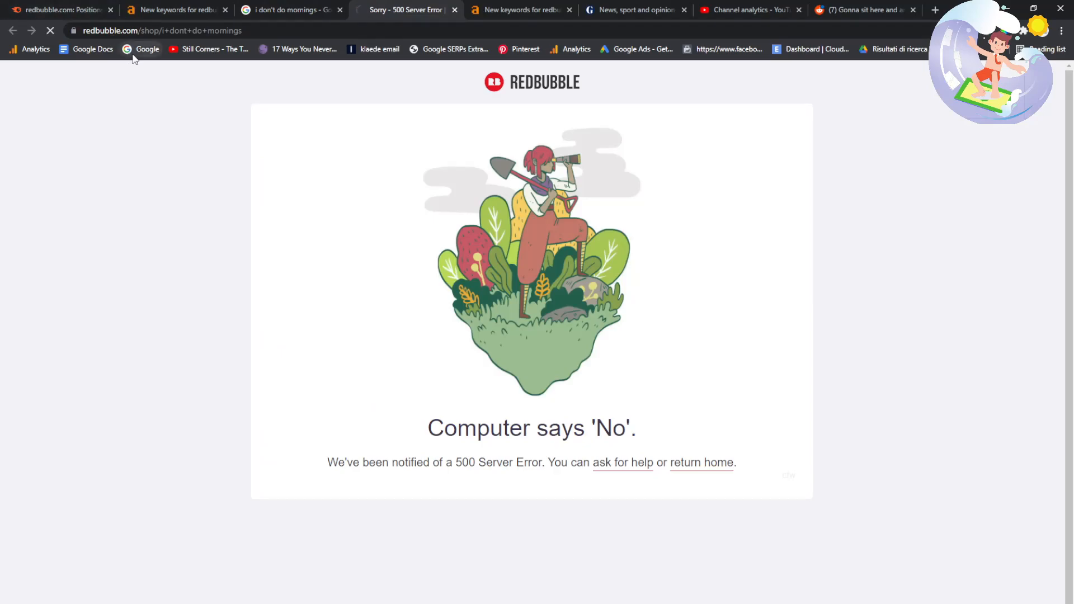
- Reload Redbubble and browse the 269 'I Dont Do Mornings' results, then return to Ahrefs
{"action": "left_click", "coordinate": [288, 9]}
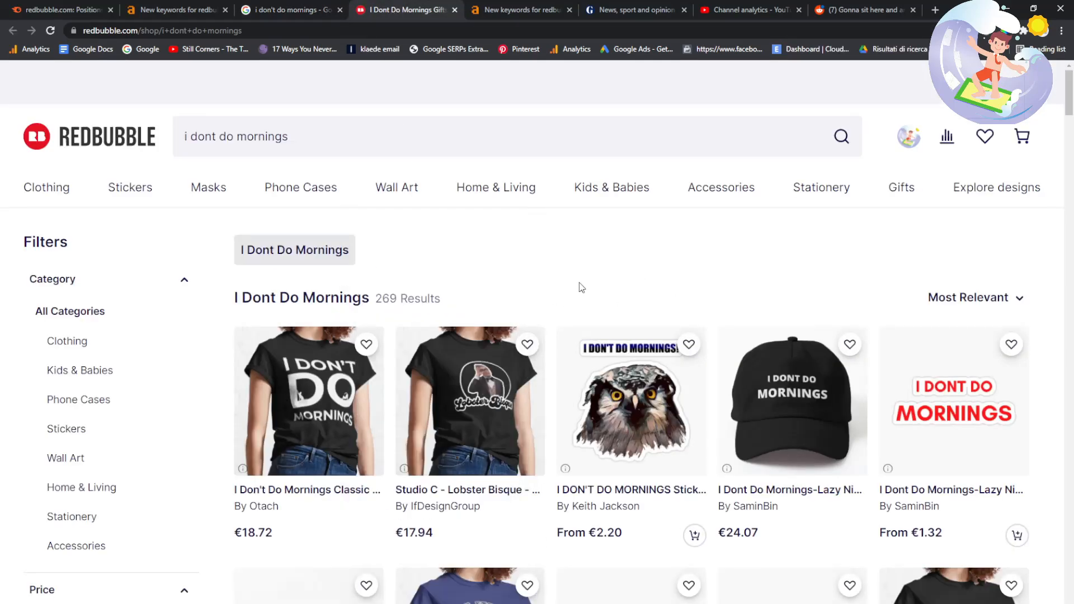
{"action": "left_click", "coordinate": [174, 9]}
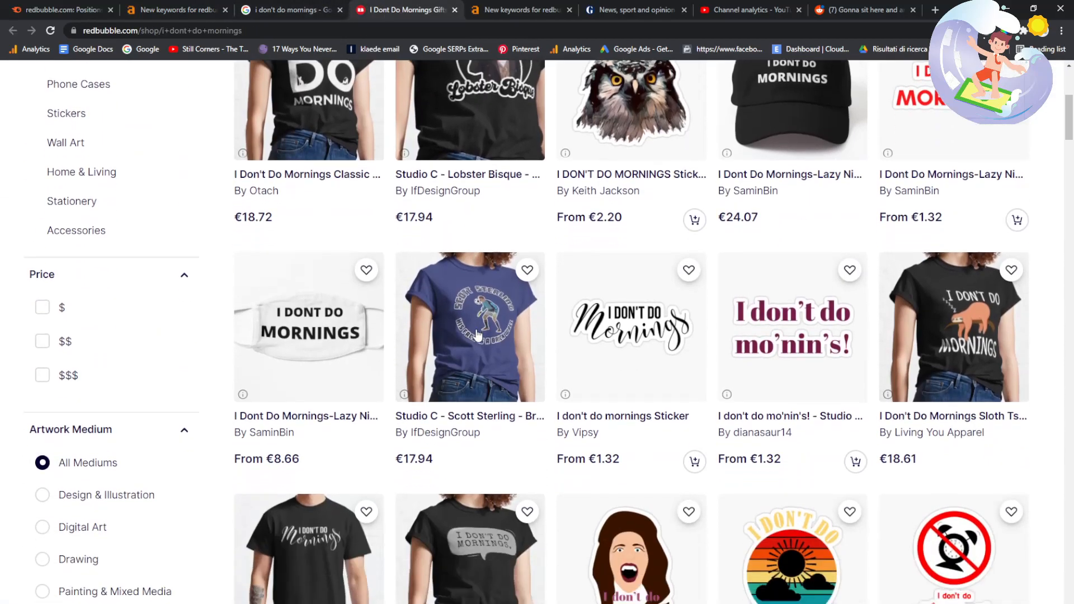
{"action": "scroll", "scroll_direction": "down", "scroll_amount": 3}
{"action": "type", "text": "i don't do mornings"}
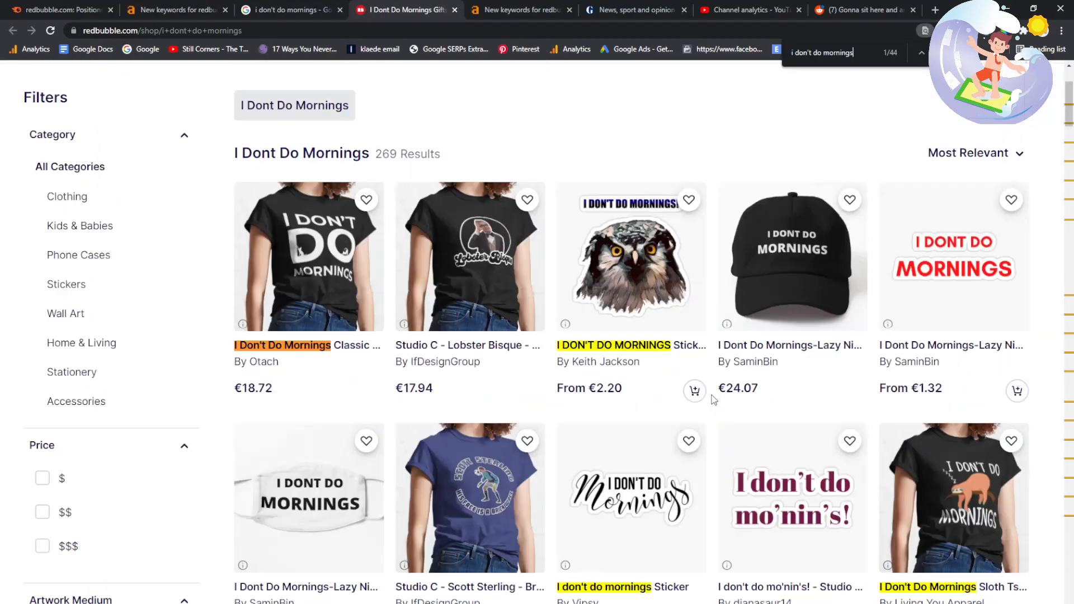
{"action": "scroll", "scroll_direction": "down", "scroll_amount": 3}
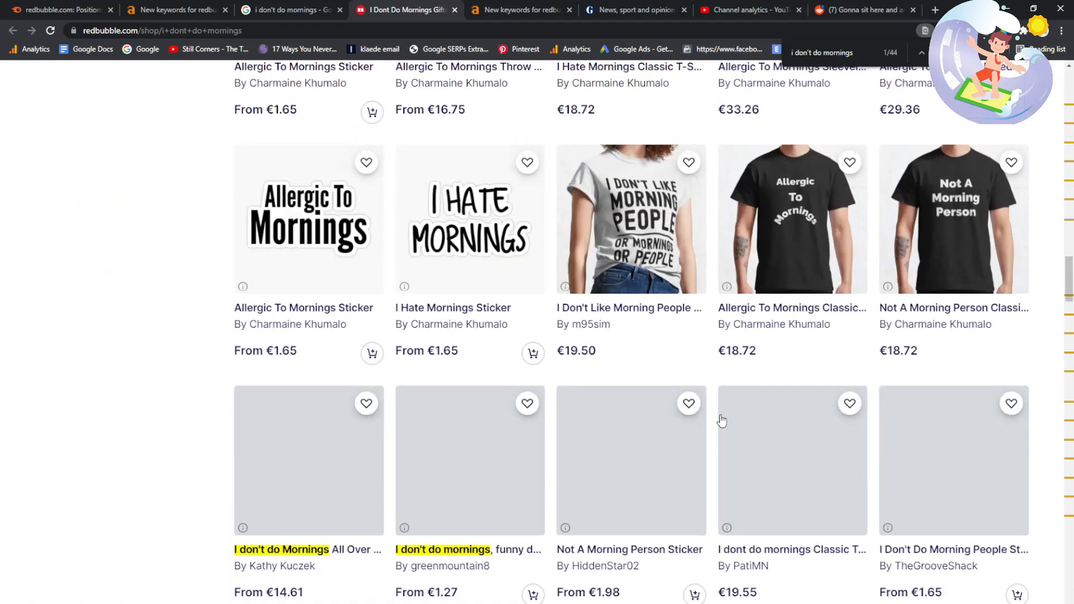
{"action": "left_click", "coordinate": [289, 10]}
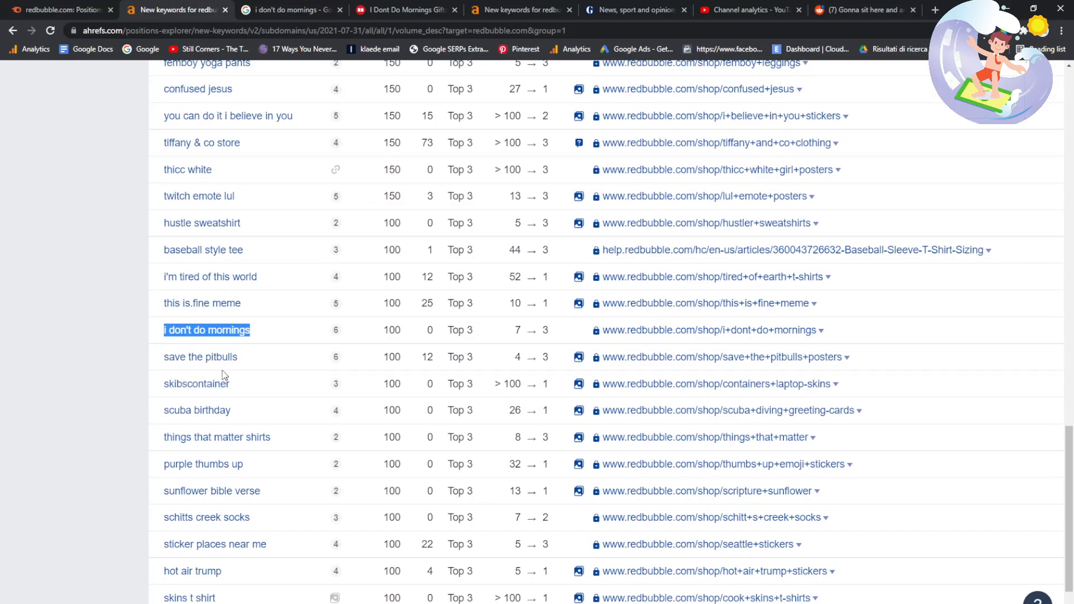
- Look up 'scuba birthday' in Google and come back to the Ahrefs list
{"action": "scroll", "scroll_direction": "down", "scroll_amount": 3}
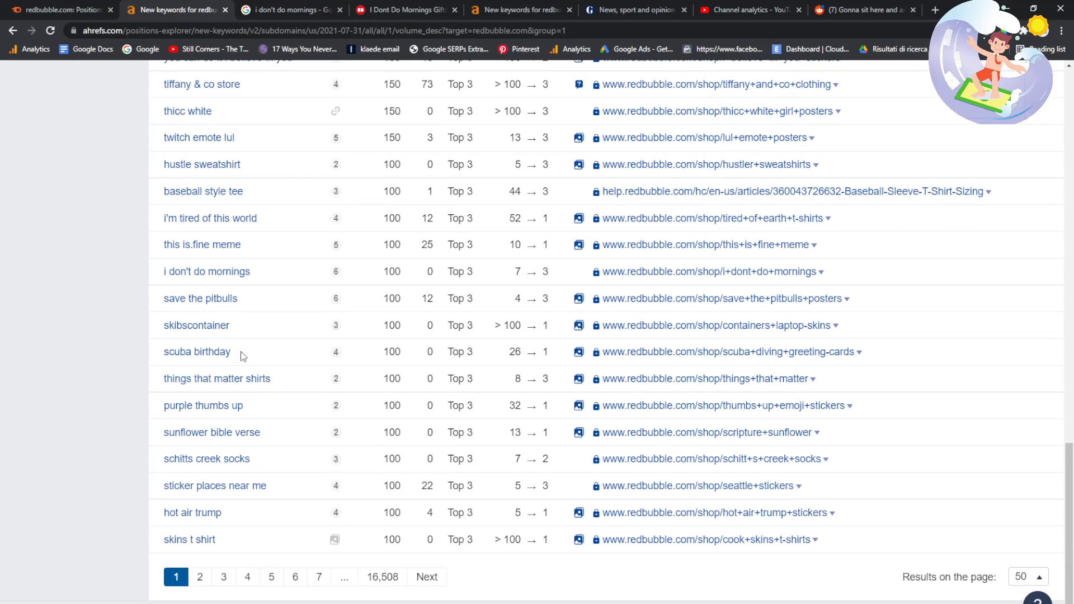
{"action": "left_click", "coordinate": [286, 10]}
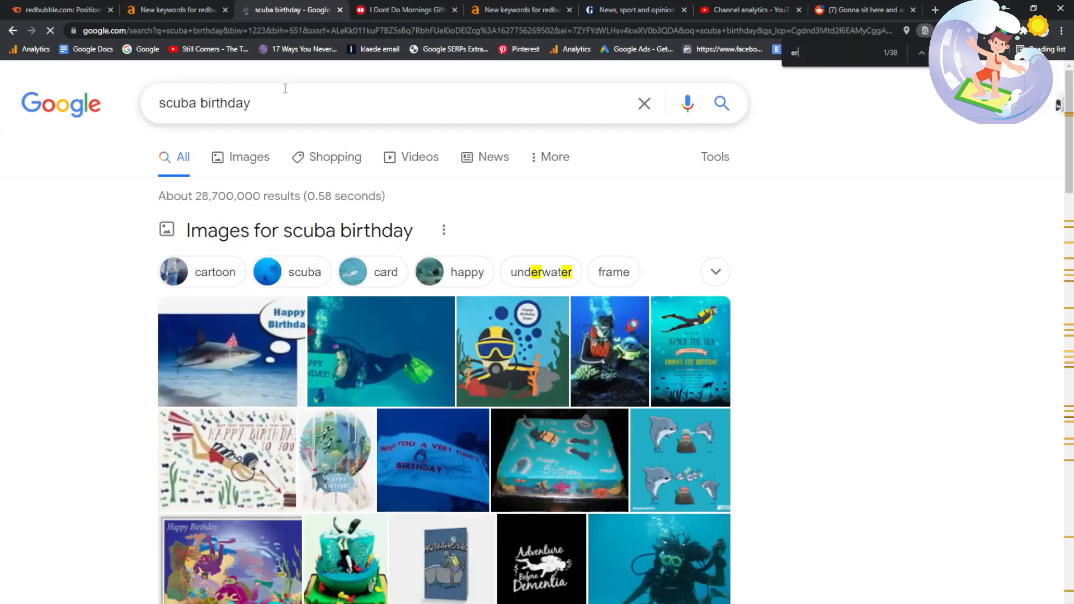
{"action": "left_click", "coordinate": [175, 9]}
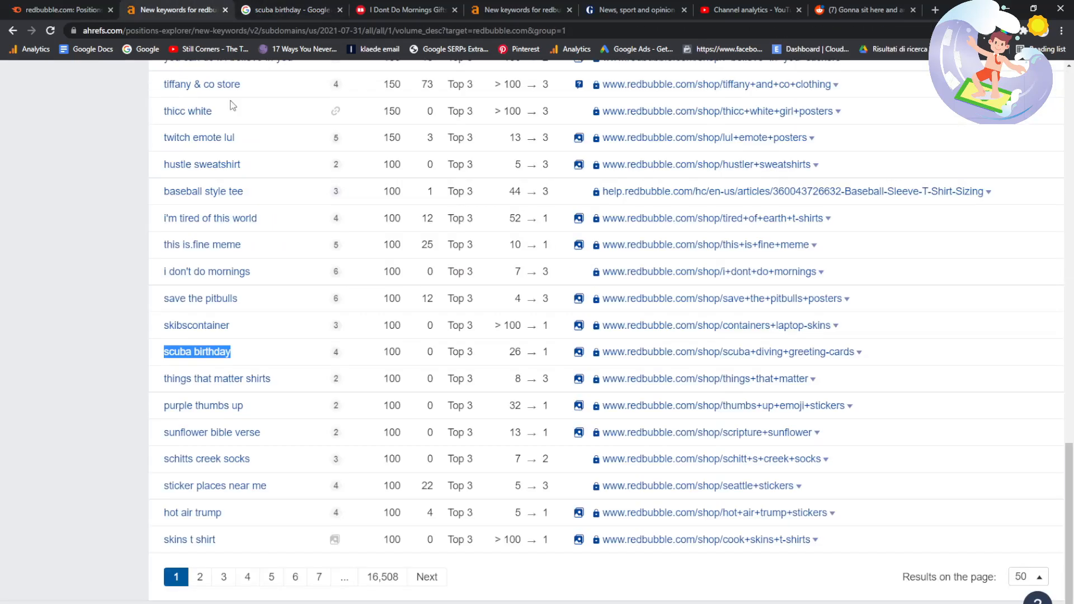
- Select 'hot air trump', open page 2, and search 'i am essential t shirt'
{"action": "scroll", "scroll_direction": "down", "scroll_amount": 3}
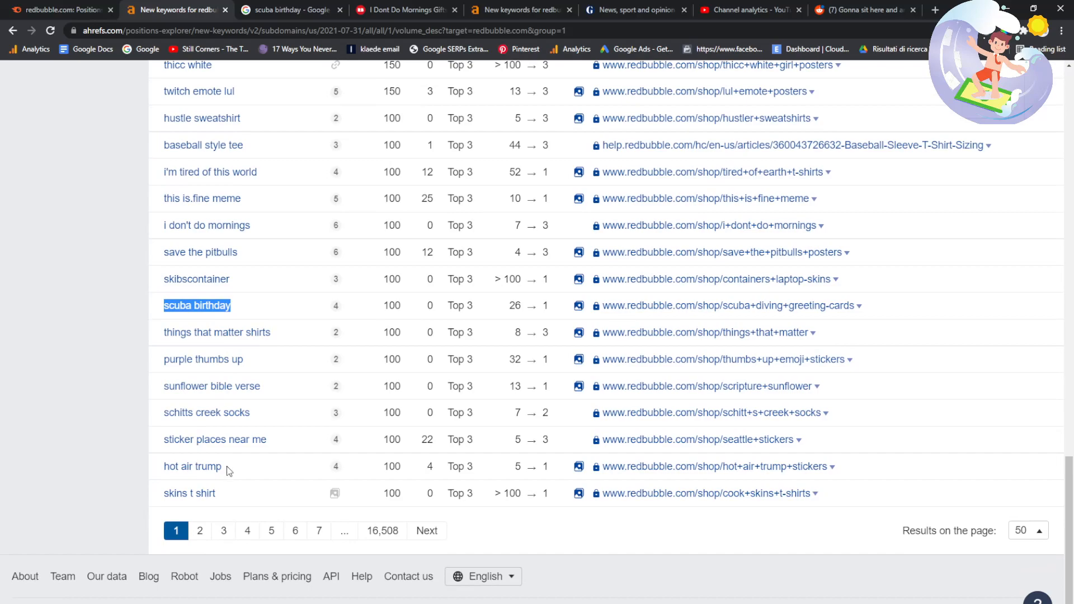
{"action": "double_click", "coordinate": [192, 467]}
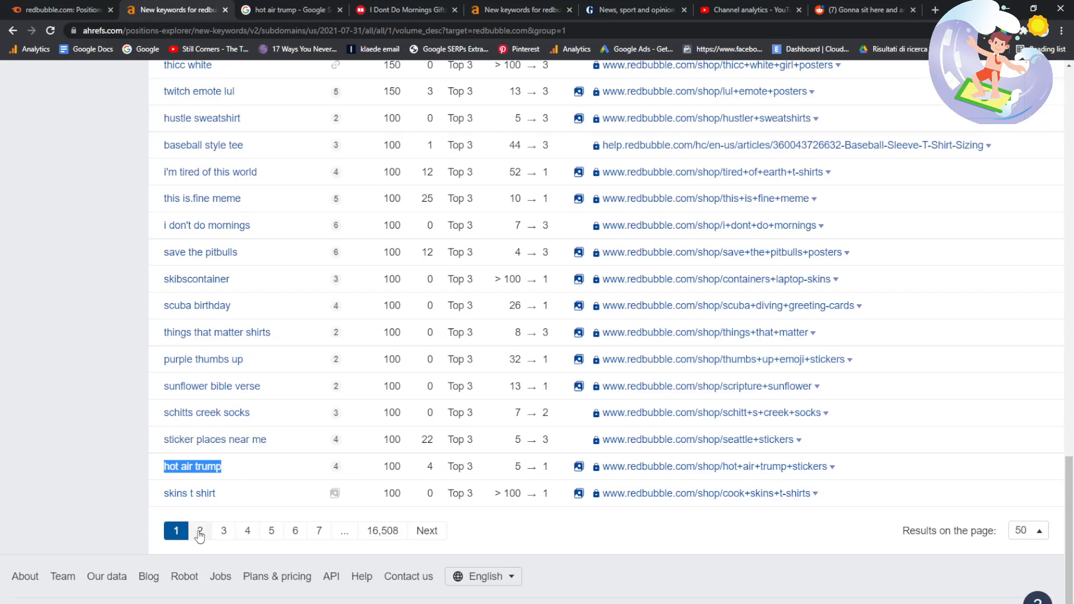
{"action": "left_click", "coordinate": [199, 530]}
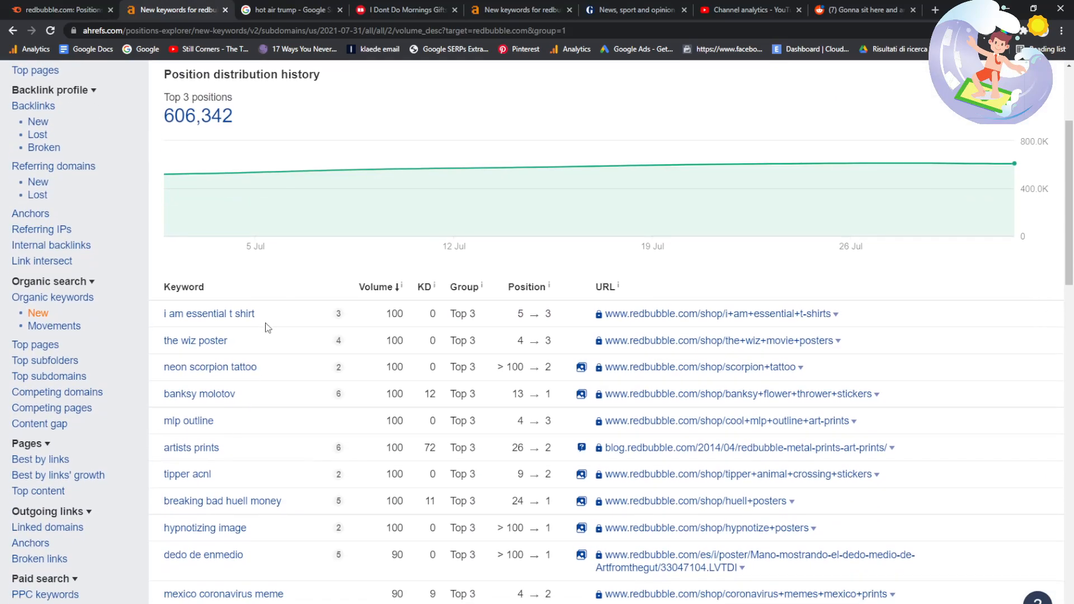
{"action": "left_click", "coordinate": [288, 10]}
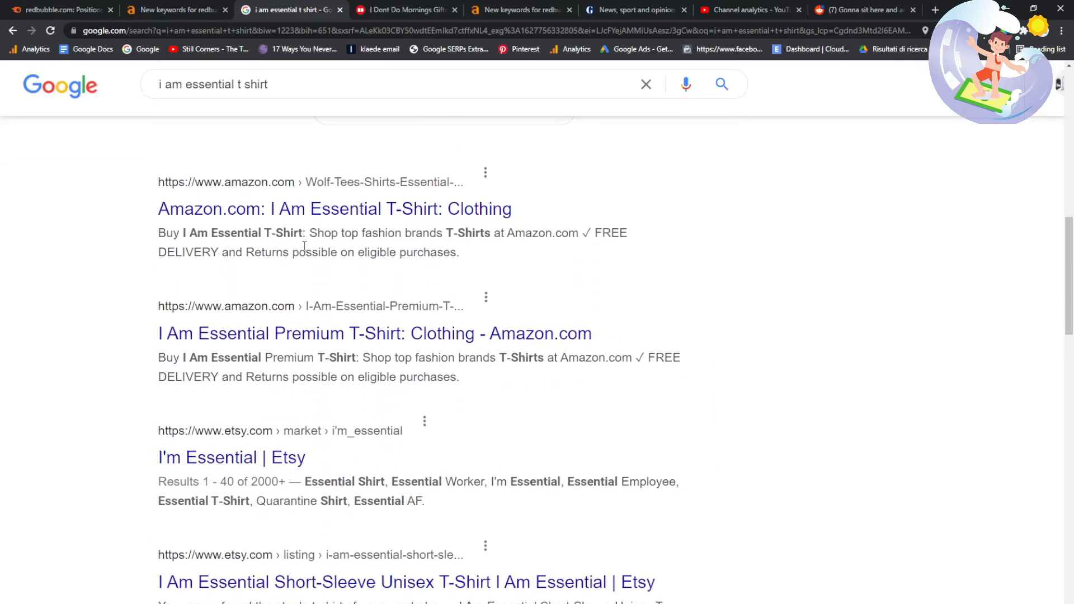
- Review 'i am essential t shirt' results on Redbubble (206,859) and Etsy, then return to Ahrefs
{"action": "scroll", "scroll_direction": "down", "scroll_amount": 3}
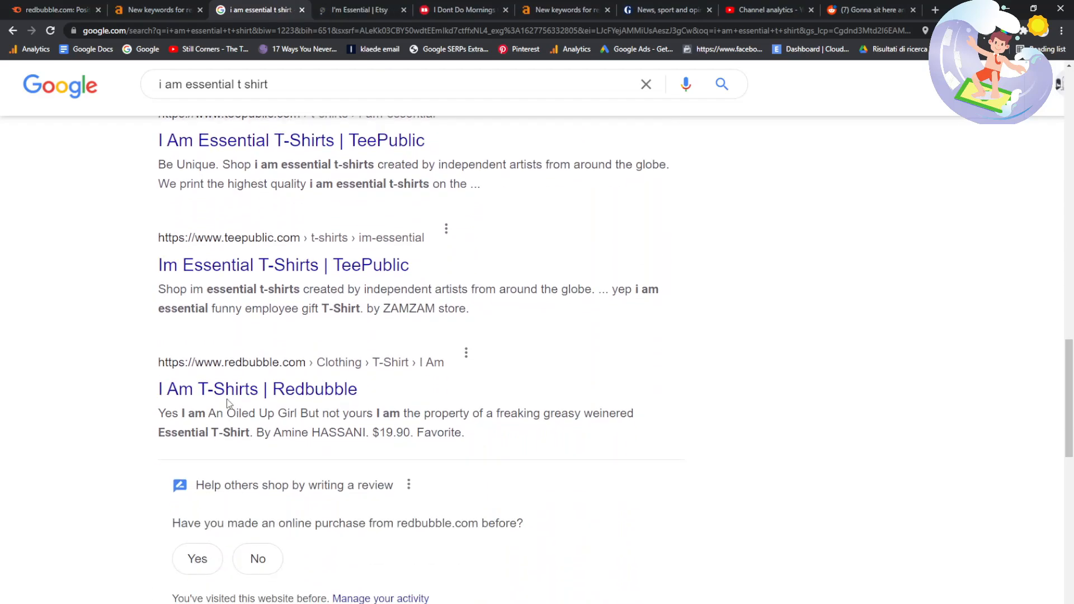
{"action": "scroll", "scroll_direction": "up", "scroll_amount": 3}
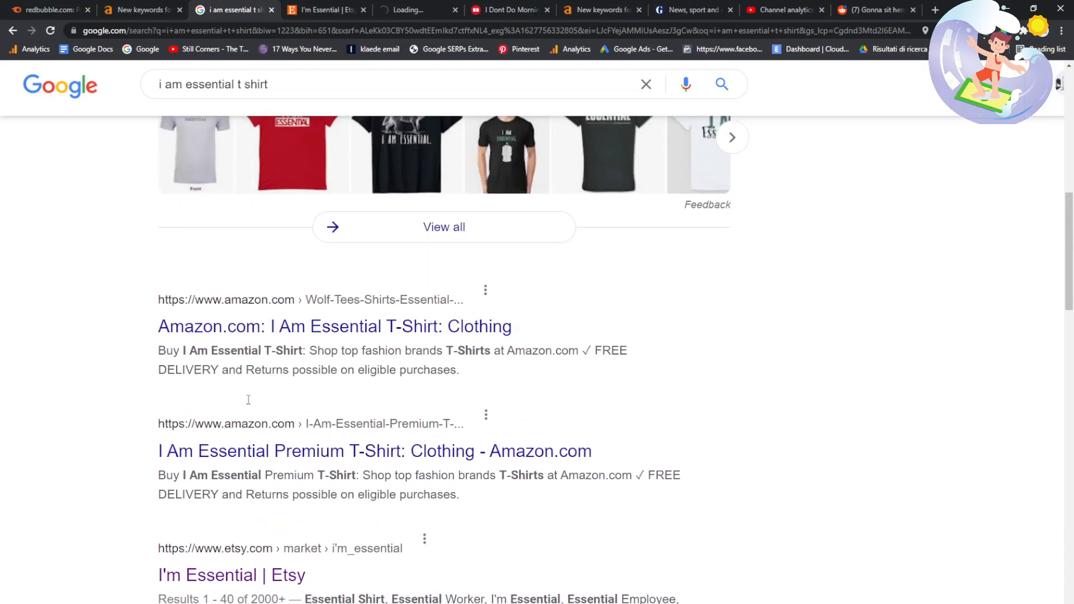
{"action": "scroll", "scroll_direction": "down", "scroll_amount": 3}
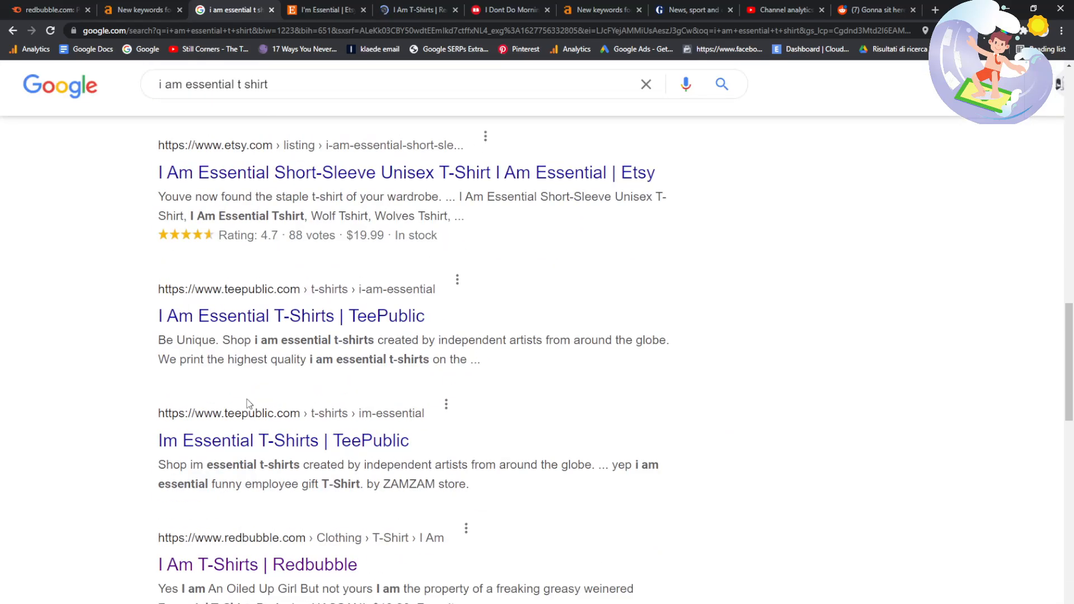
{"action": "scroll", "scroll_direction": "down", "scroll_amount": 3}
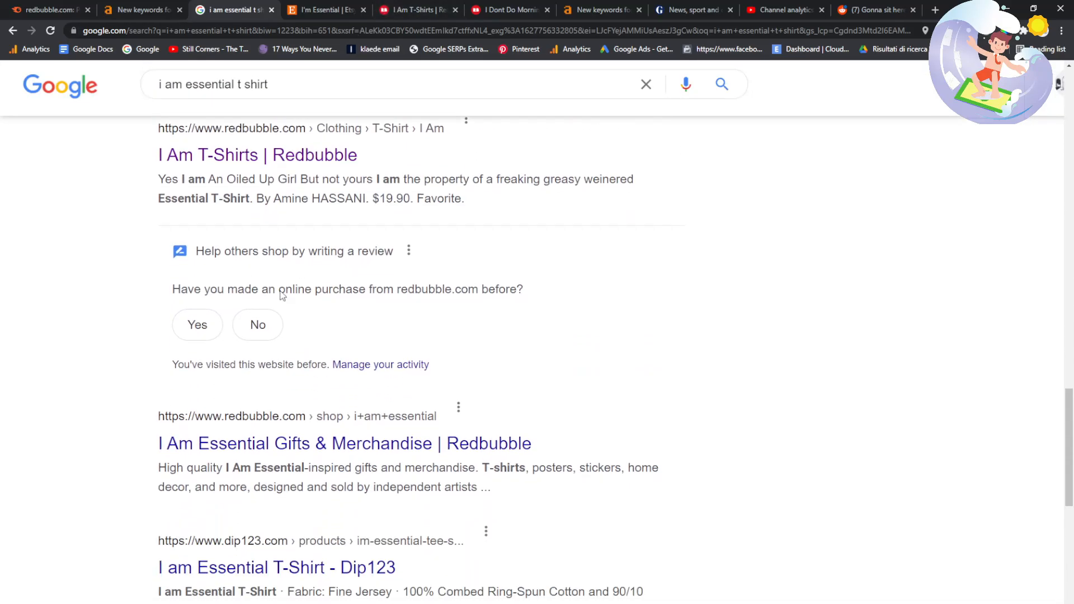
{"action": "scroll", "scroll_direction": "down", "scroll_amount": 3}
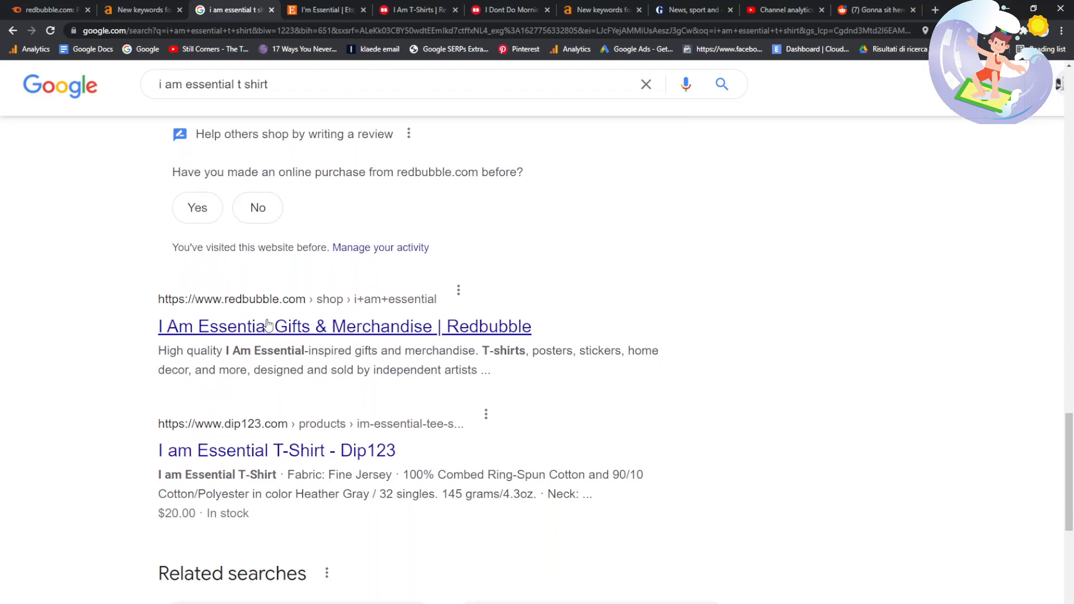
{"action": "scroll", "scroll_direction": "down", "scroll_amount": 3}
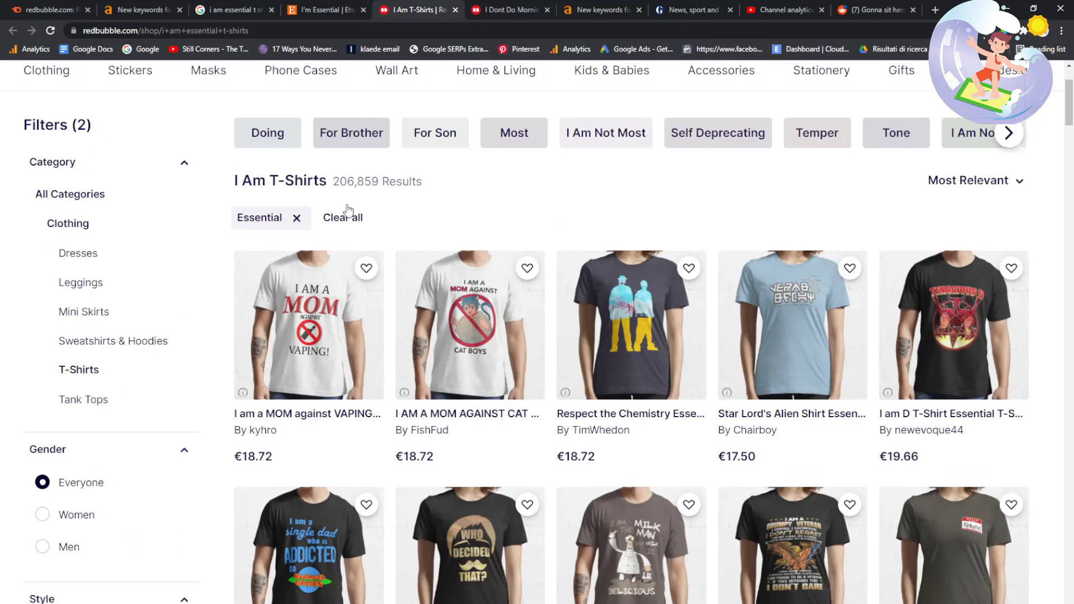
{"action": "left_click", "coordinate": [326, 9]}
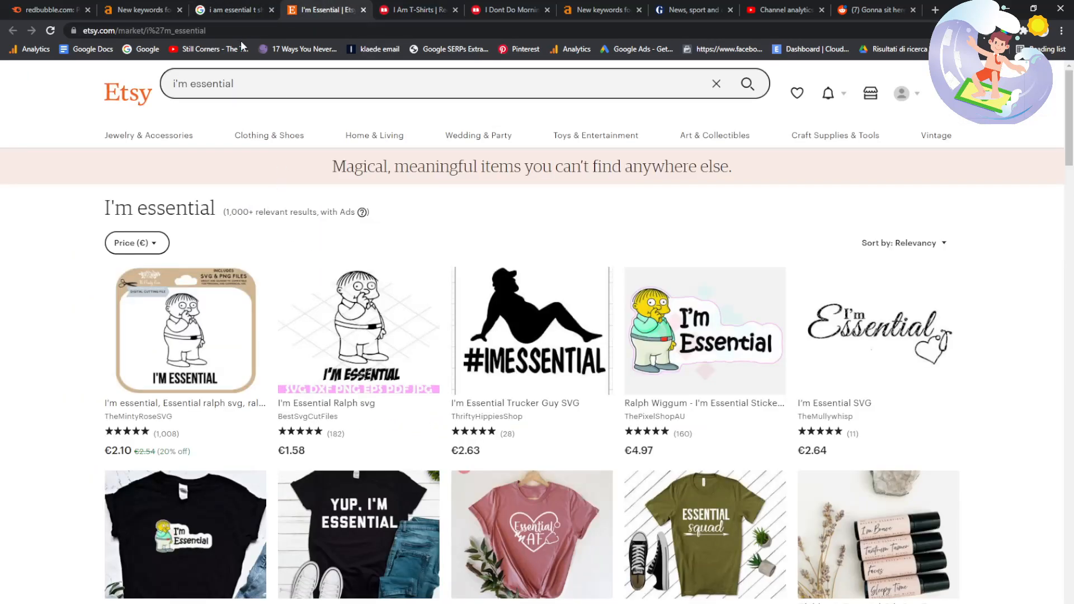
{"action": "left_click", "coordinate": [137, 9]}
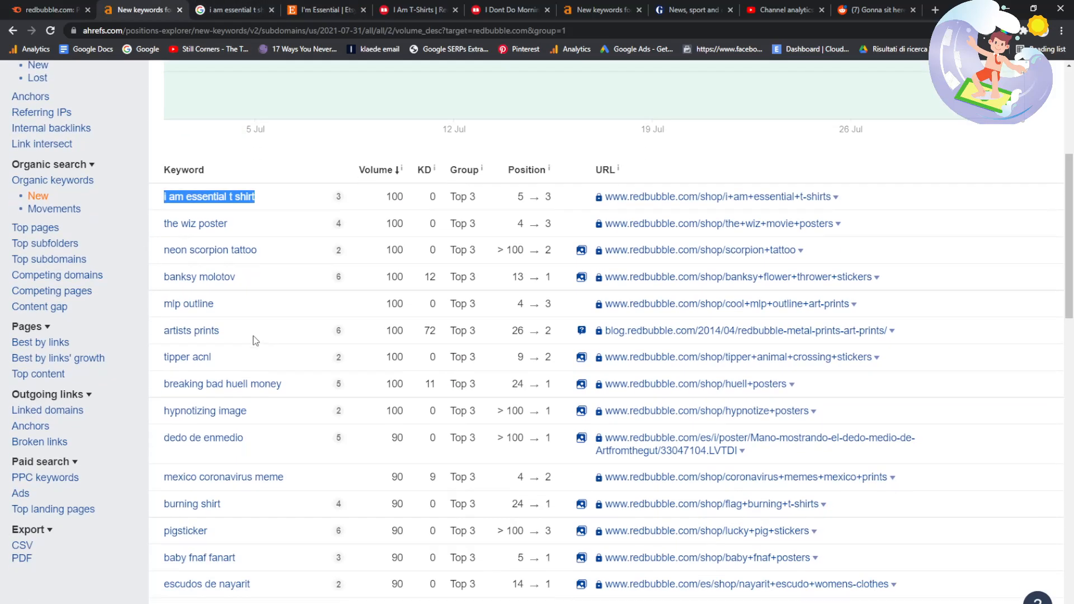
- Search Google for 'dedo de enmedio' and scan the results
{"action": "scroll", "scroll_direction": "down", "scroll_amount": 3}
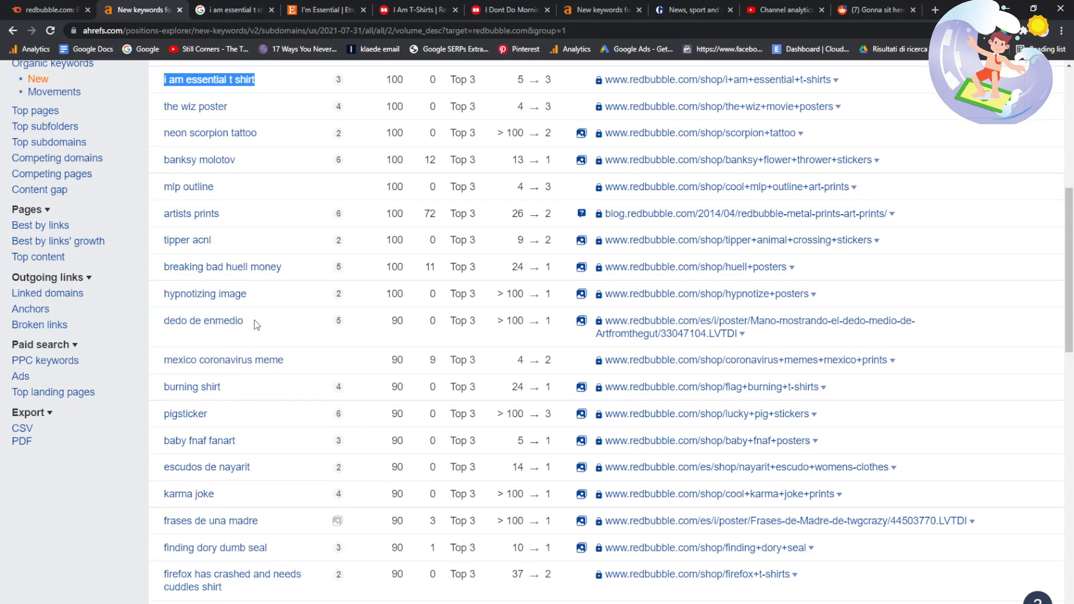
{"action": "scroll", "scroll_direction": "down", "scroll_amount": 3}
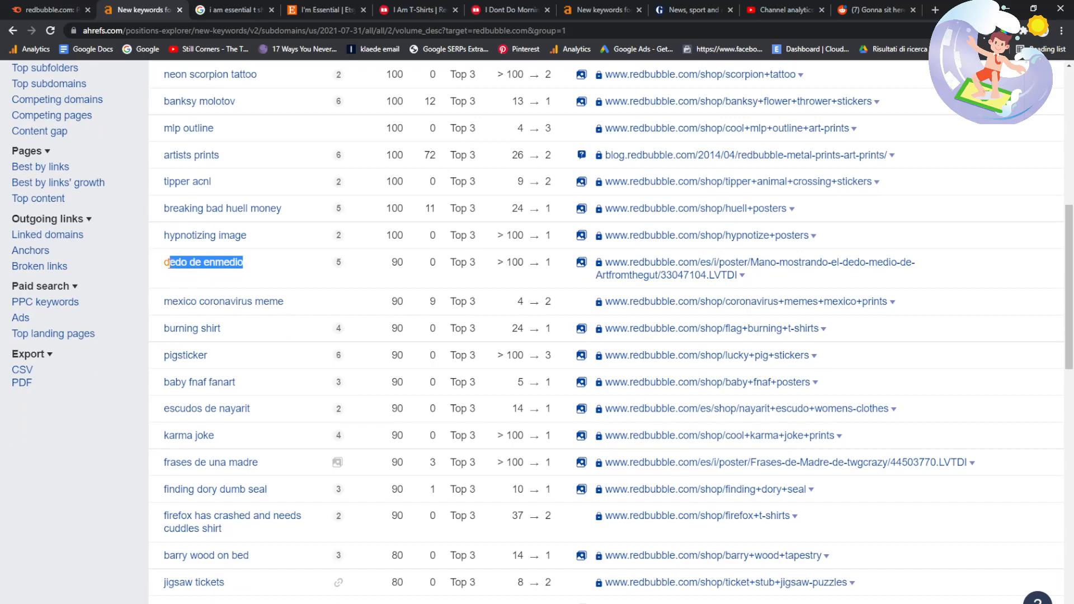
{"action": "left_click", "coordinate": [232, 9]}
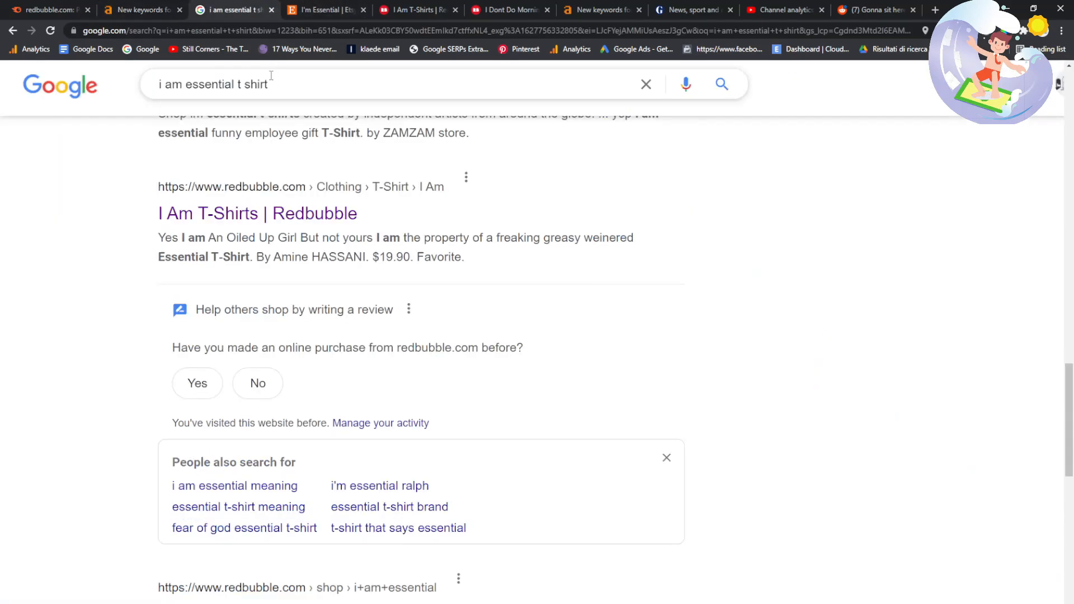
{"action": "type", "text": "dedo de enmedio"}
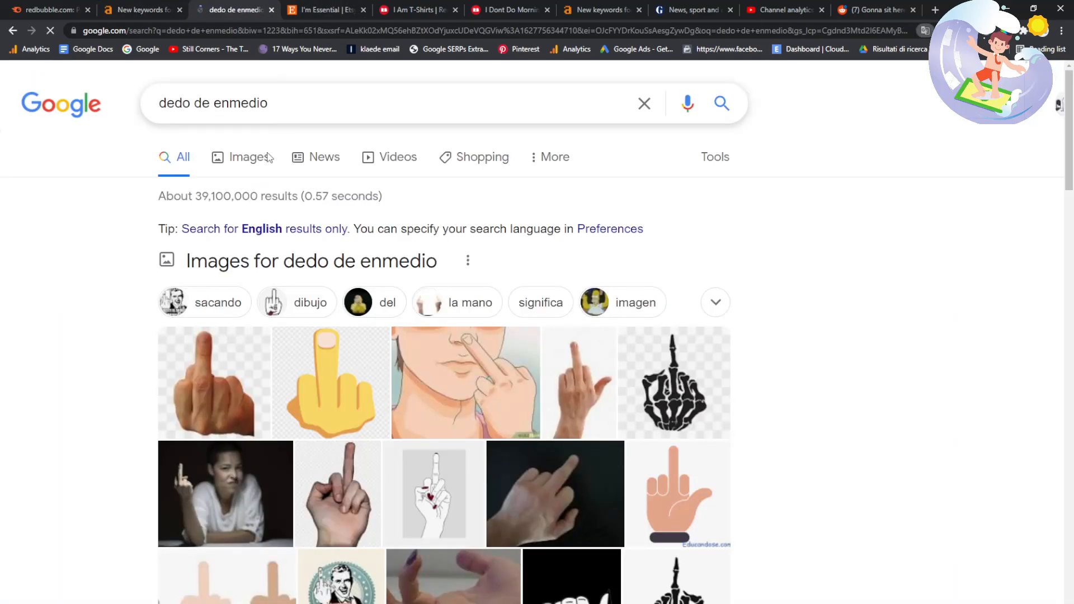
{"action": "scroll", "scroll_direction": "down", "scroll_amount": 3}
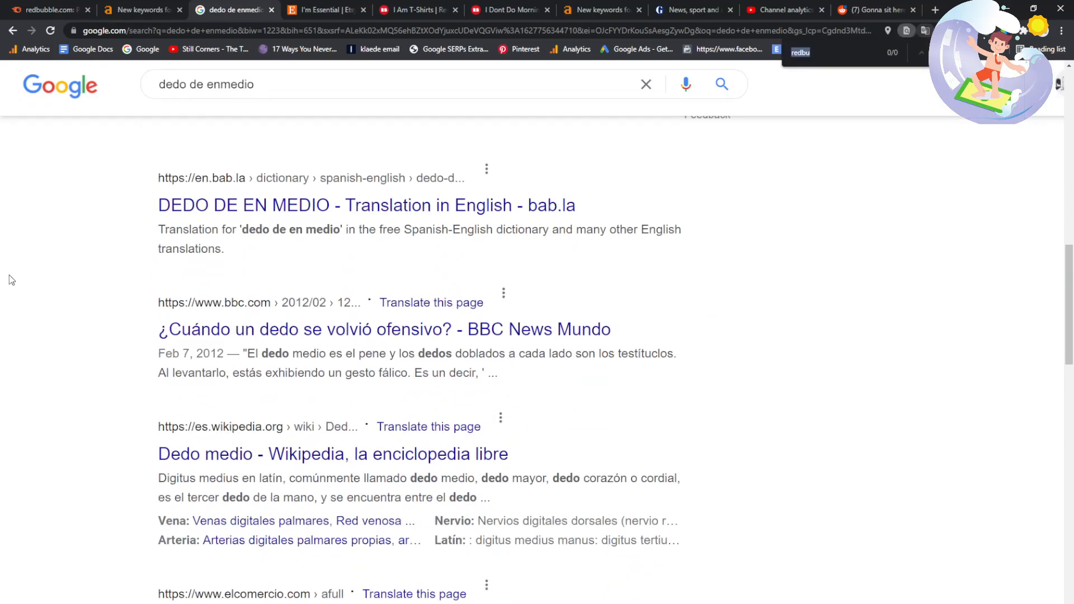
- Back in Ahrefs, look up 'firefox has crashed and needs cuddles shirt' in Google
{"action": "left_click", "coordinate": [142, 9]}
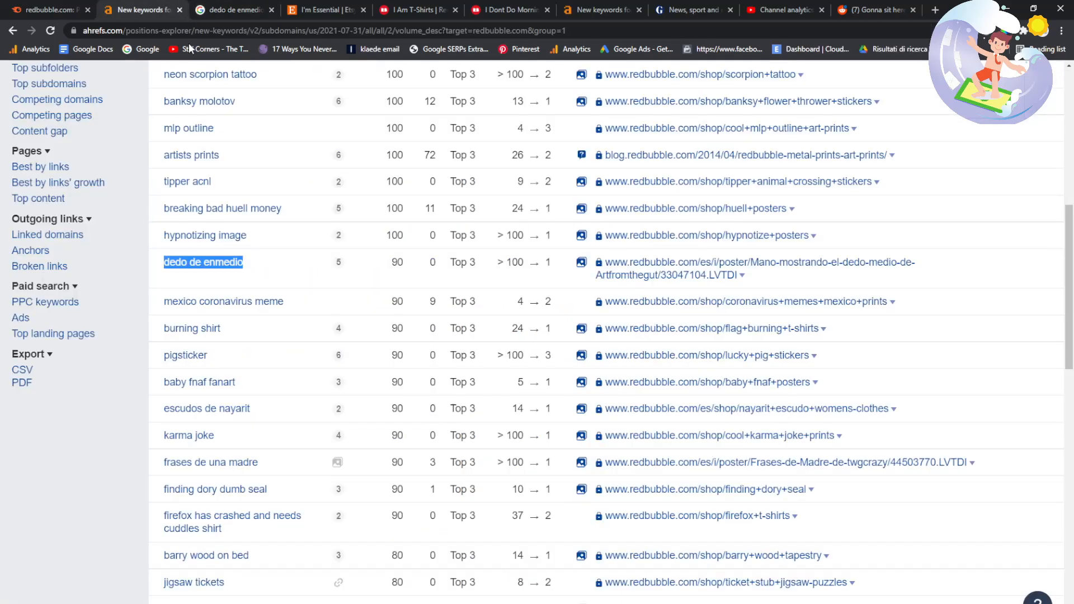
{"action": "scroll", "scroll_direction": "down", "scroll_amount": 3}
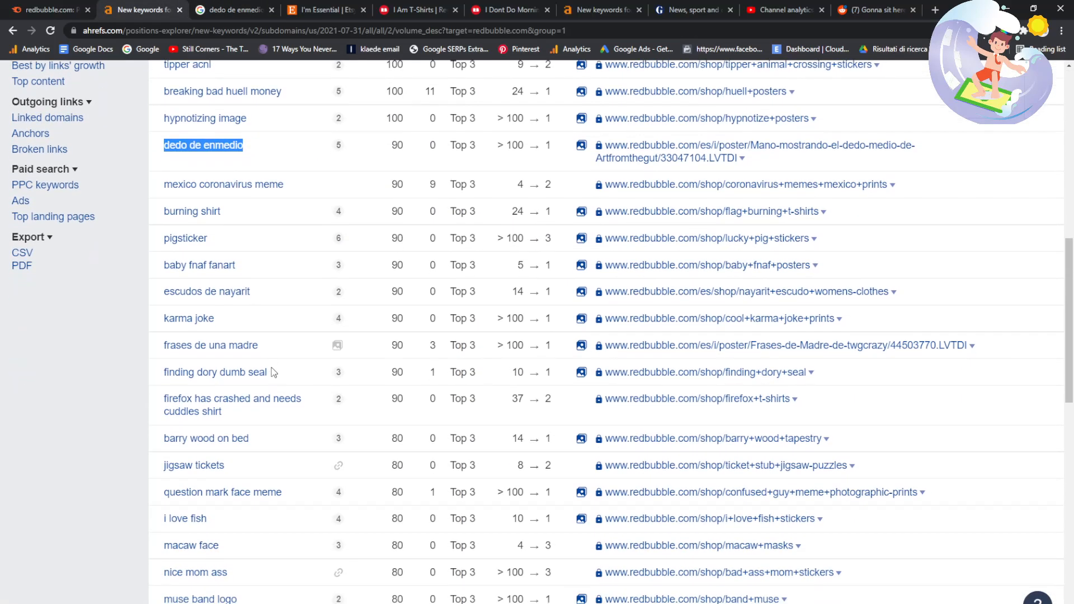
{"action": "scroll", "scroll_direction": "down", "scroll_amount": 3}
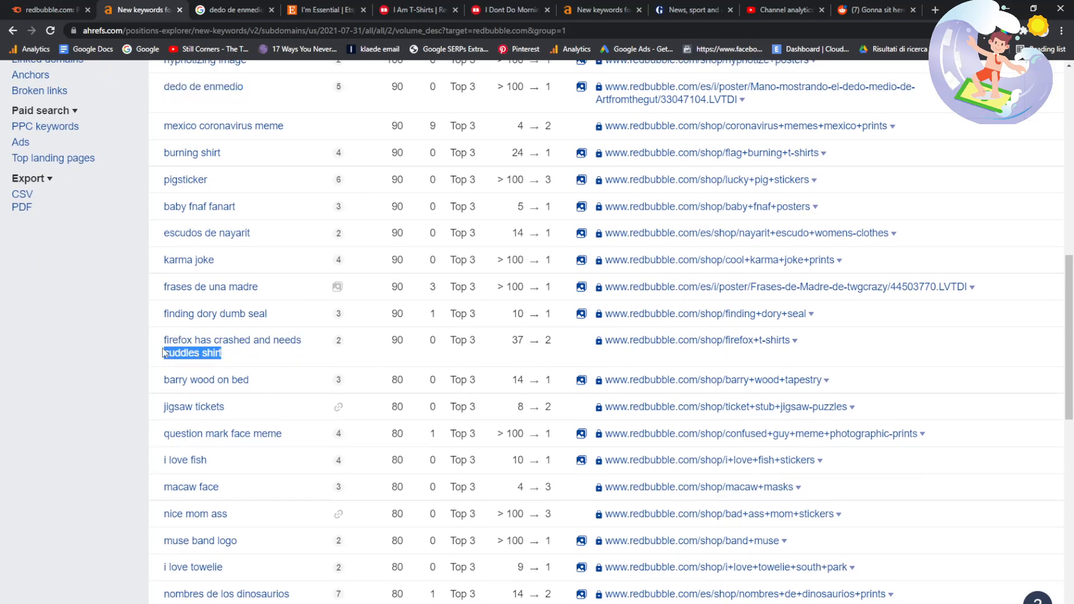
{"action": "left_click", "coordinate": [233, 10]}
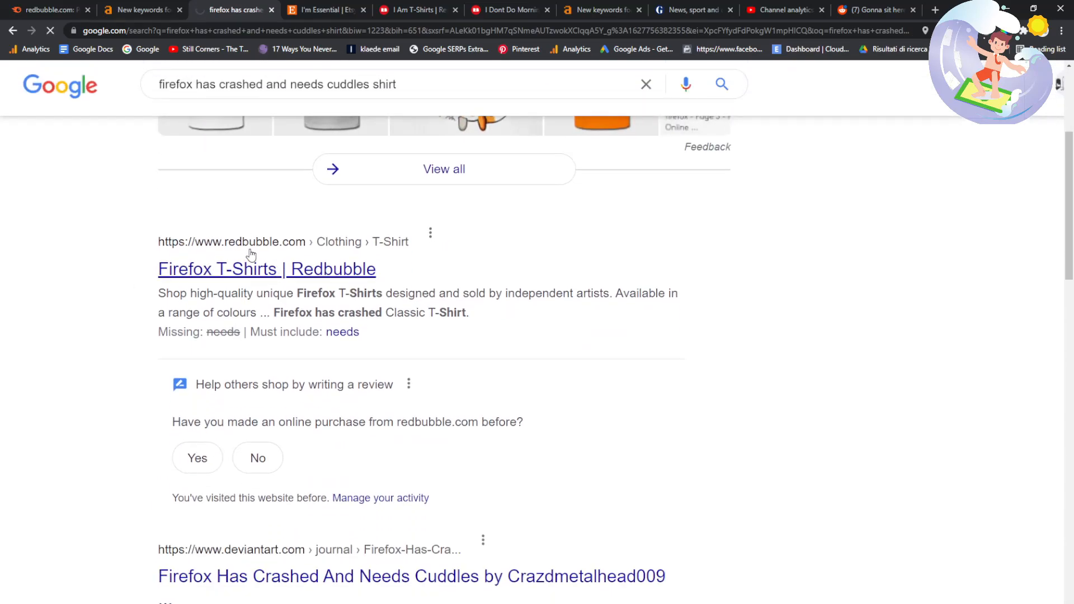
- Open the Redbubble Firefox T-Shirts result, then return to the Google results
{"action": "left_click", "coordinate": [267, 269]}
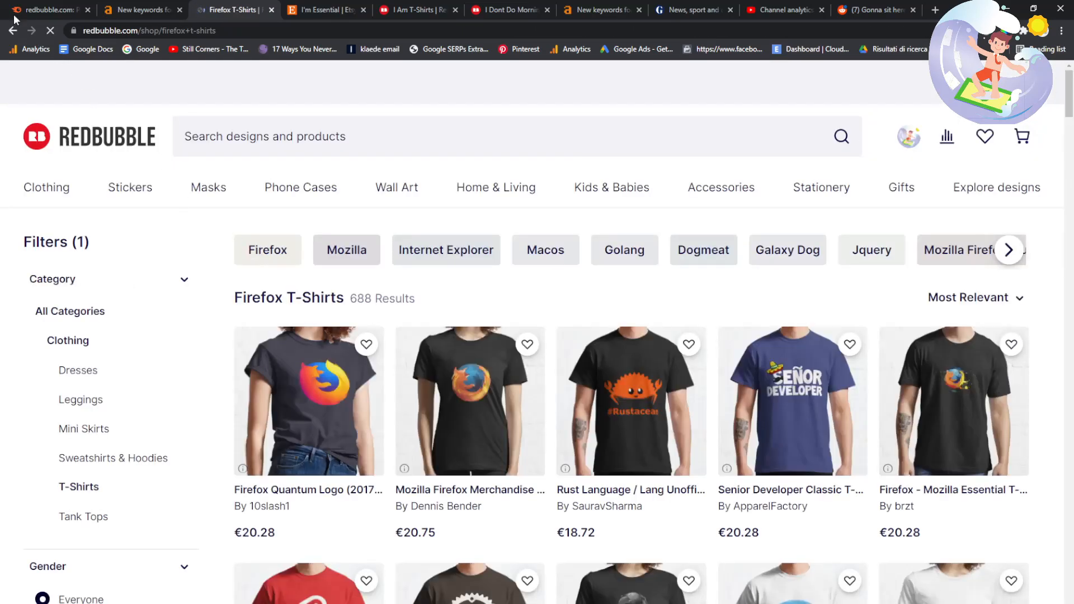
{"action": "left_click", "coordinate": [234, 10]}
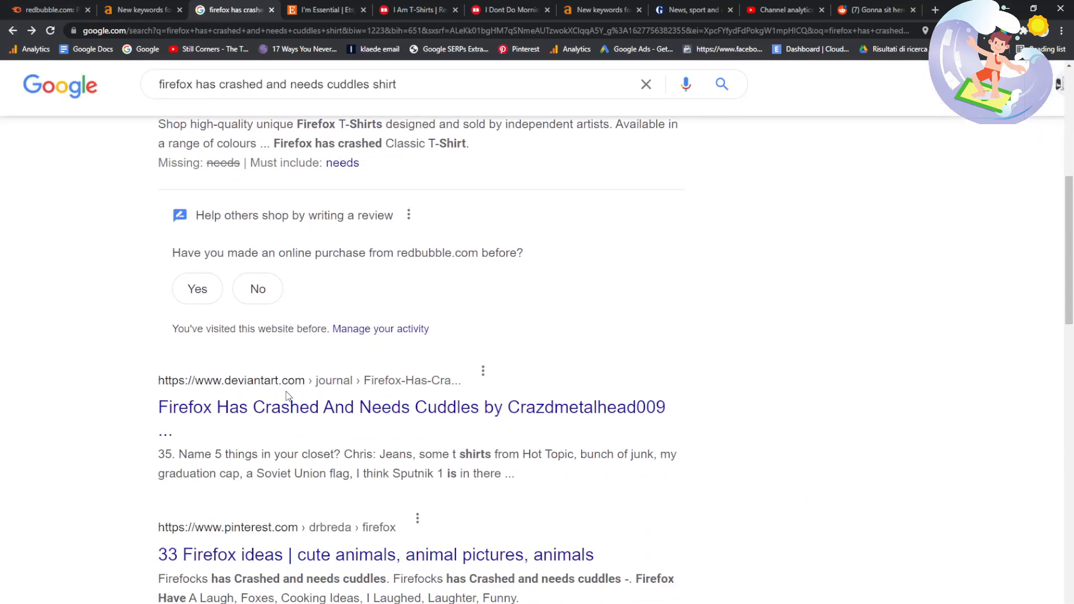
{"action": "scroll", "scroll_direction": "down", "scroll_amount": 3}
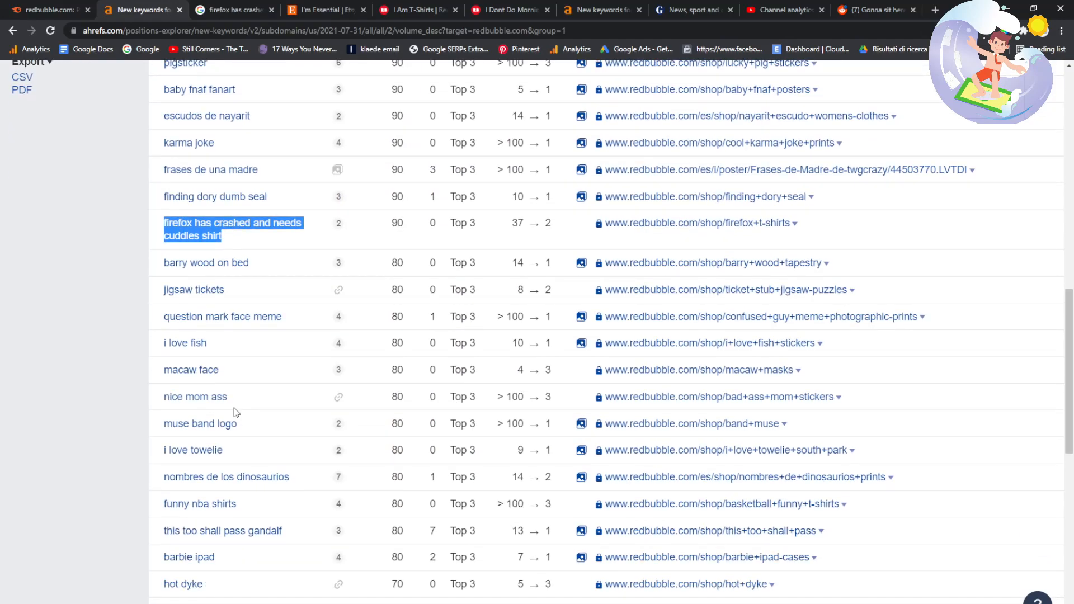
- Pick the next Ahrefs keyword, check Google results for 'i love fish', and return to Ahrefs
{"action": "left_click", "coordinate": [10, 336]}
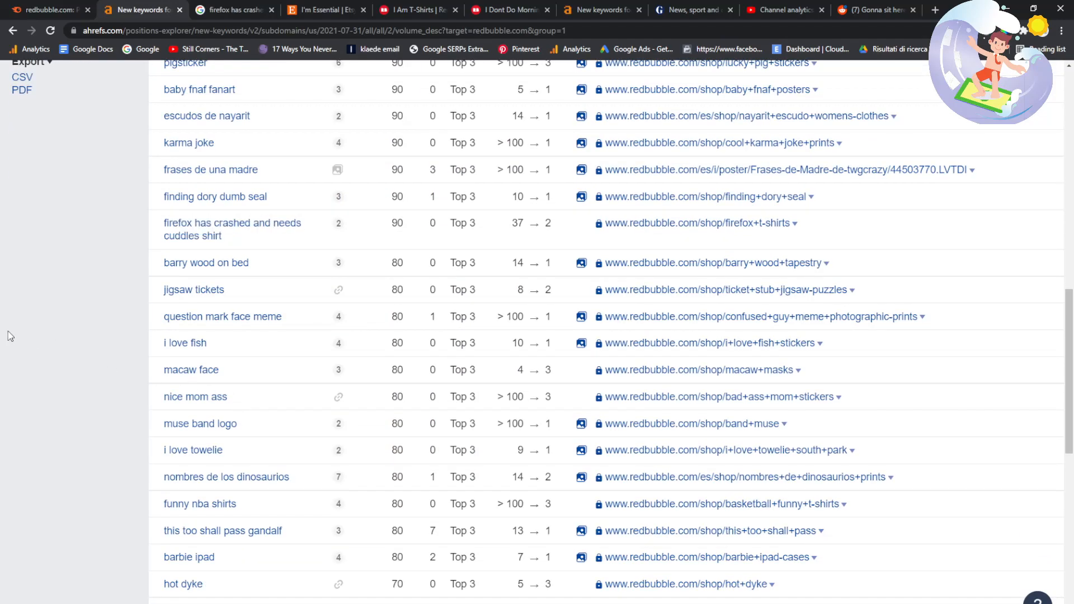
{"action": "double_click", "coordinate": [190, 370]}
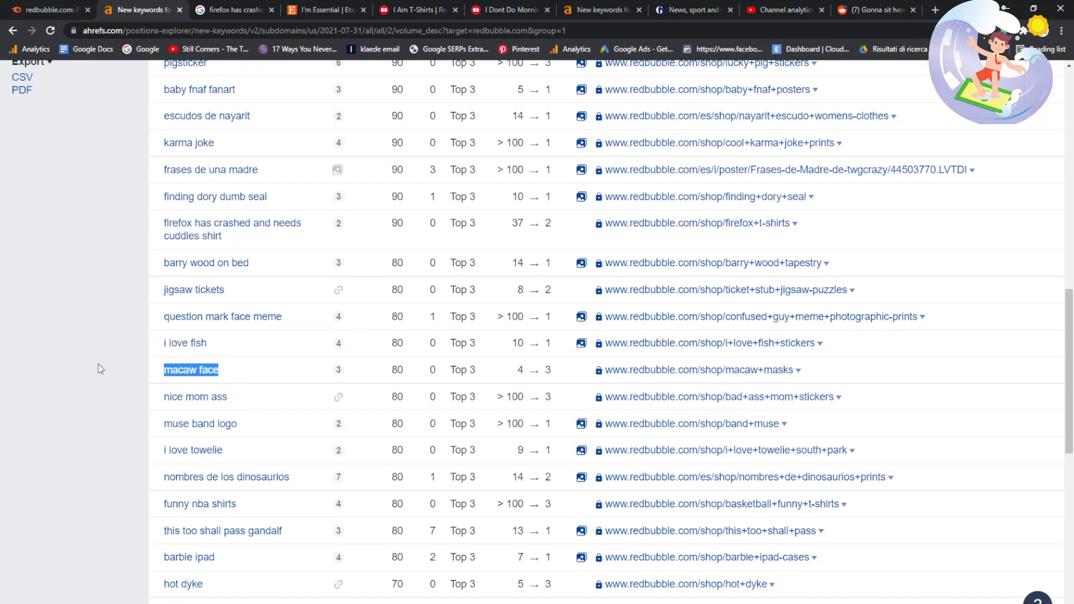
{"action": "left_click", "coordinate": [233, 10]}
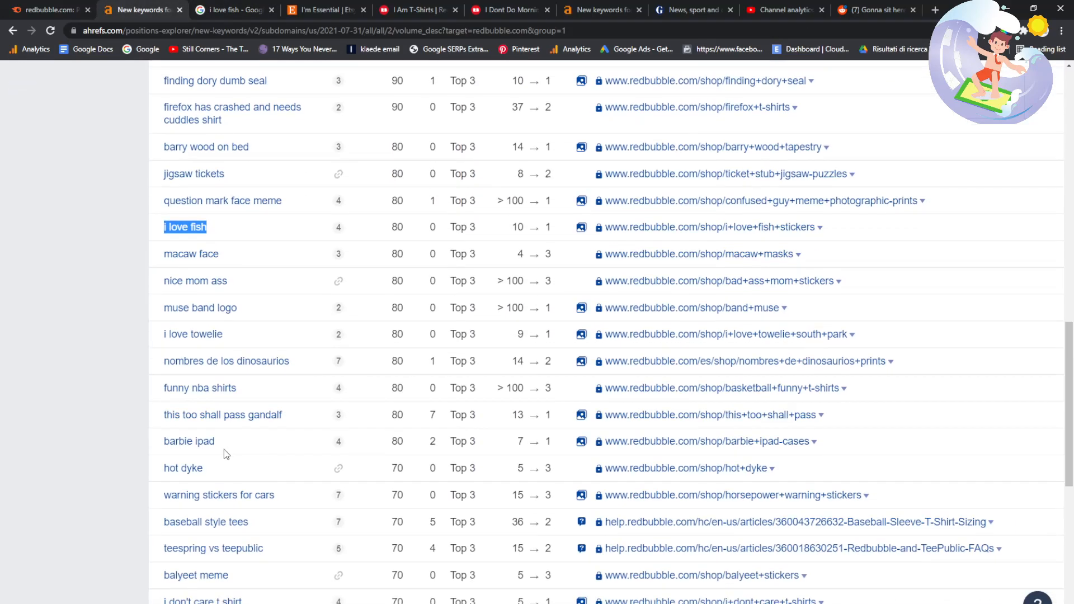
{"action": "left_click", "coordinate": [233, 10]}
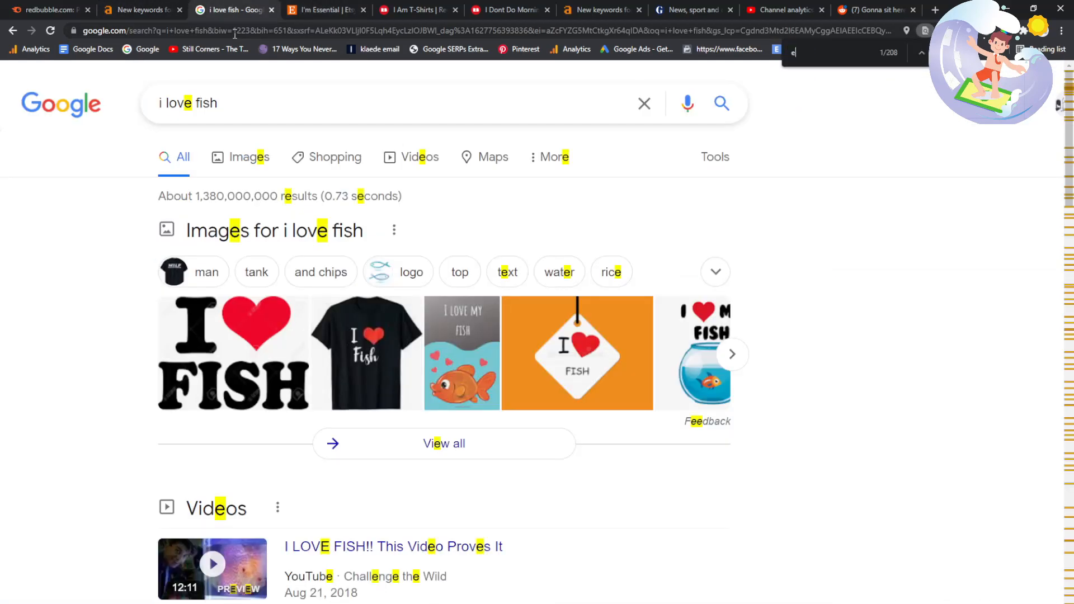
{"action": "scroll", "scroll_direction": "down", "scroll_amount": 3}
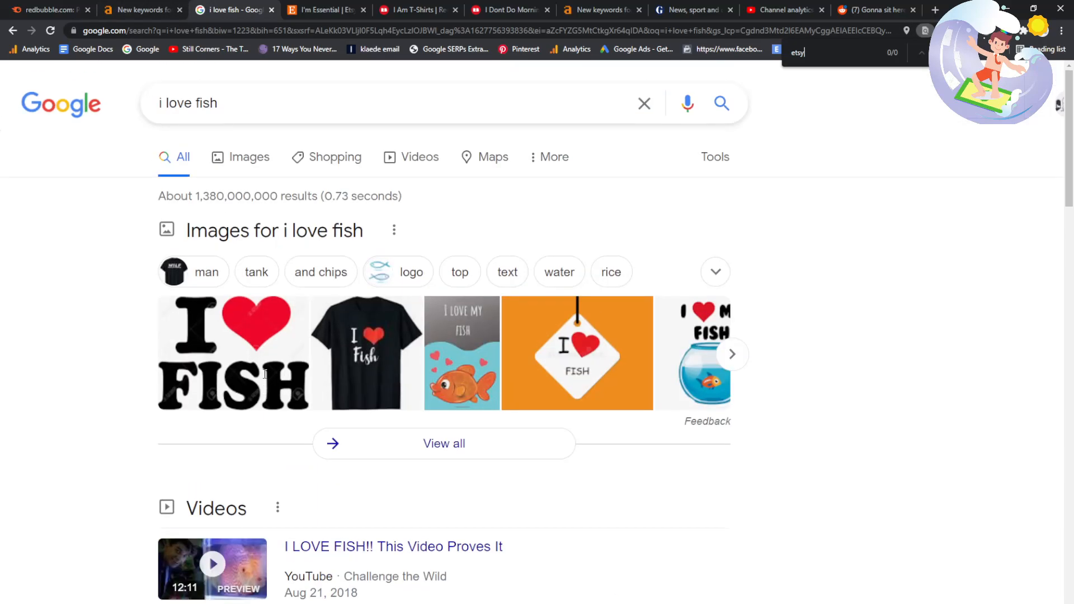
{"action": "left_click", "coordinate": [142, 9]}
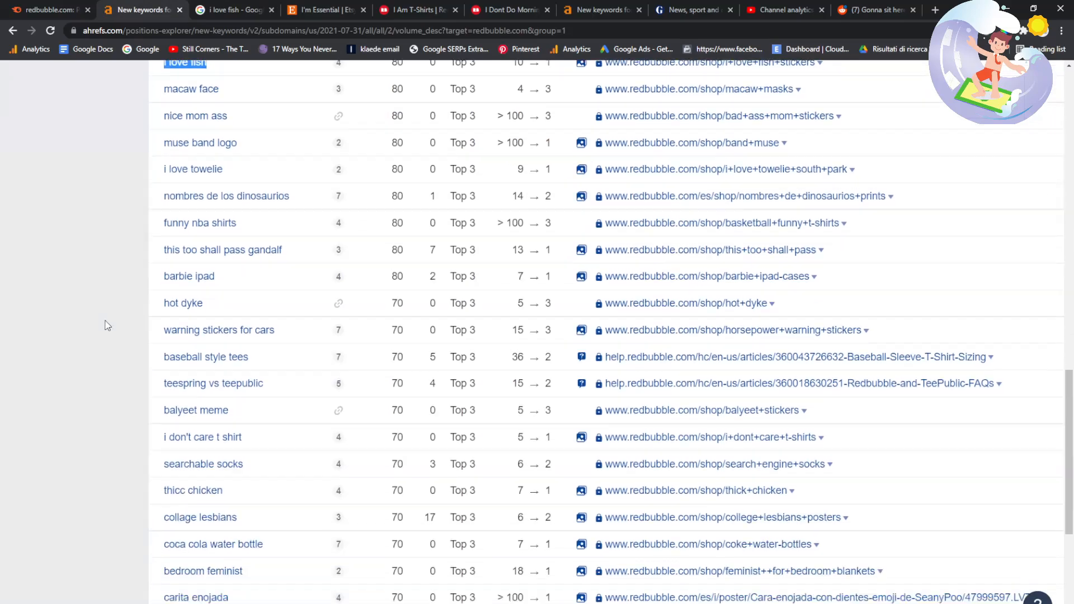
- Select 'burn this flag shirt' in Ahrefs and review its Google results
{"action": "scroll", "scroll_direction": "down", "scroll_amount": 3}
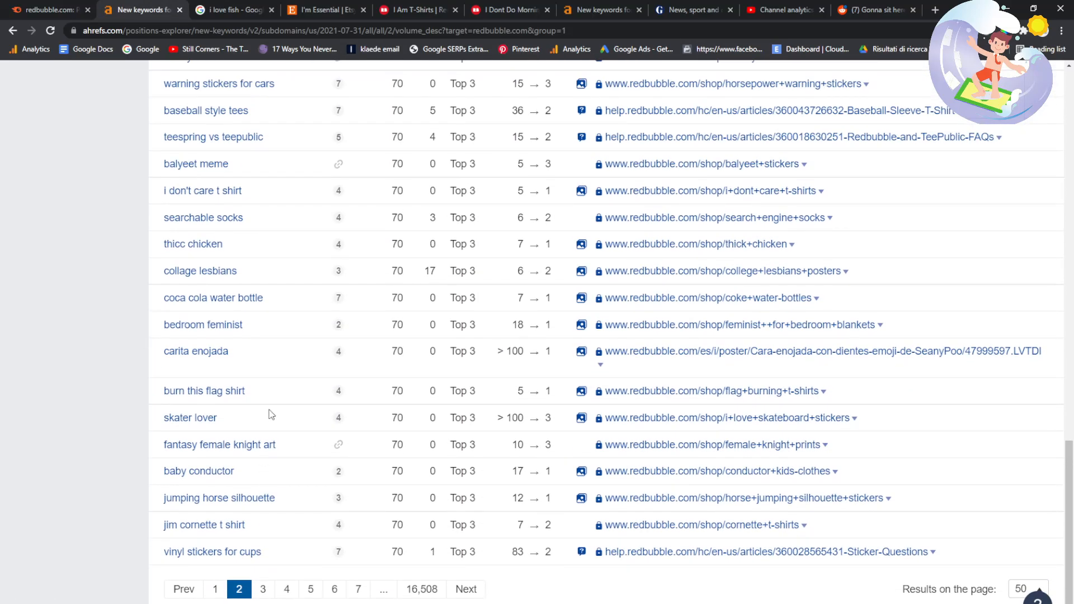
{"action": "double_click", "coordinate": [204, 390]}
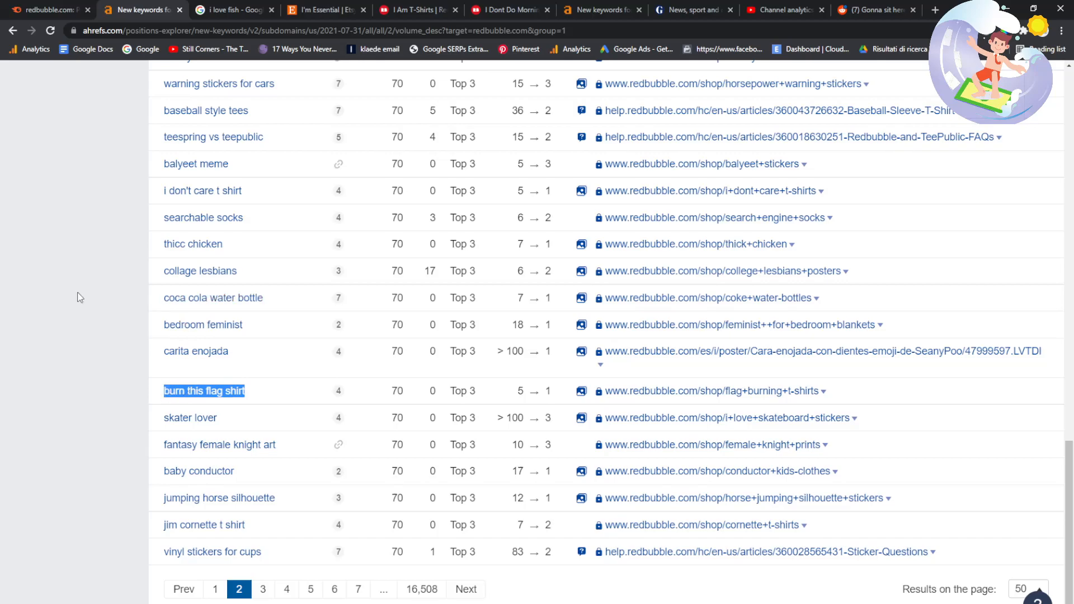
{"action": "left_click", "coordinate": [233, 9]}
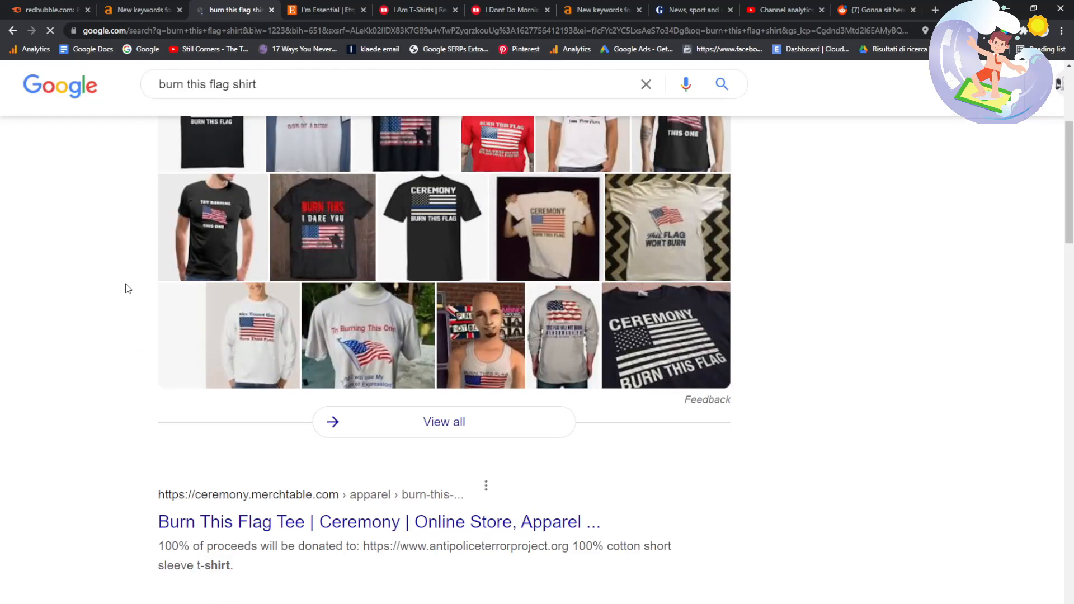
{"action": "scroll", "scroll_direction": "down", "scroll_amount": 3}
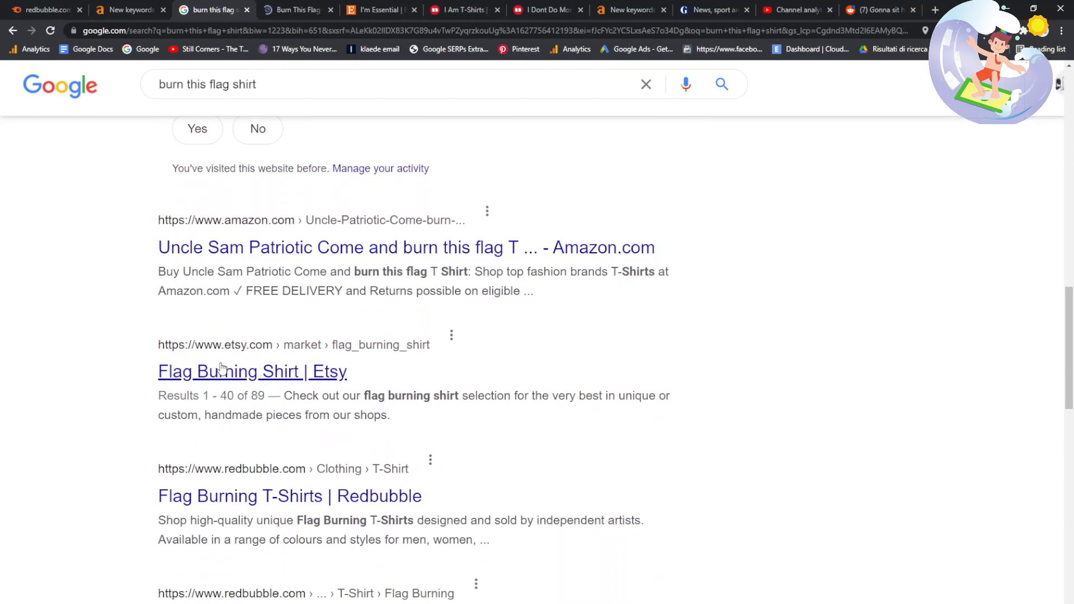
- Compare the Etsy and Redbubble flag burning shirt listings, then return to Ahrefs
{"action": "double_click", "coordinate": [248, 396]}
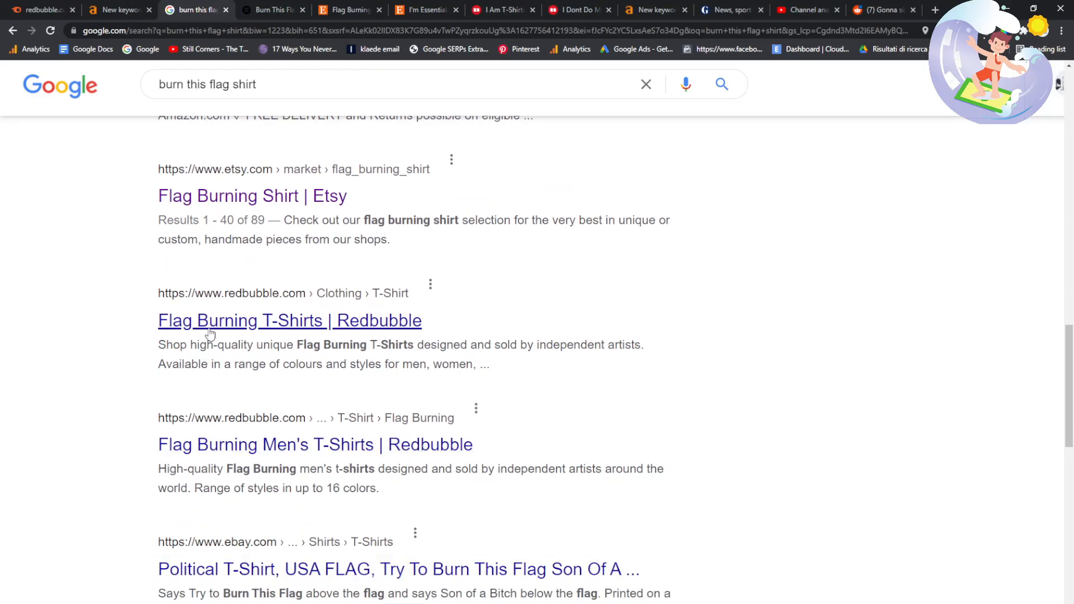
{"action": "left_click", "coordinate": [289, 320]}
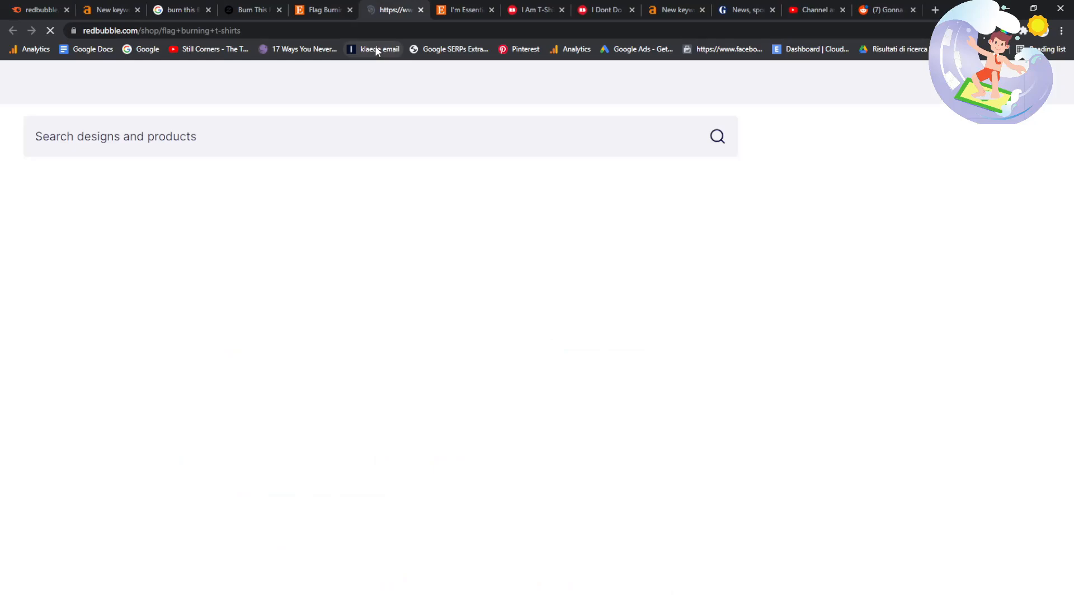
{"action": "left_click", "coordinate": [320, 10]}
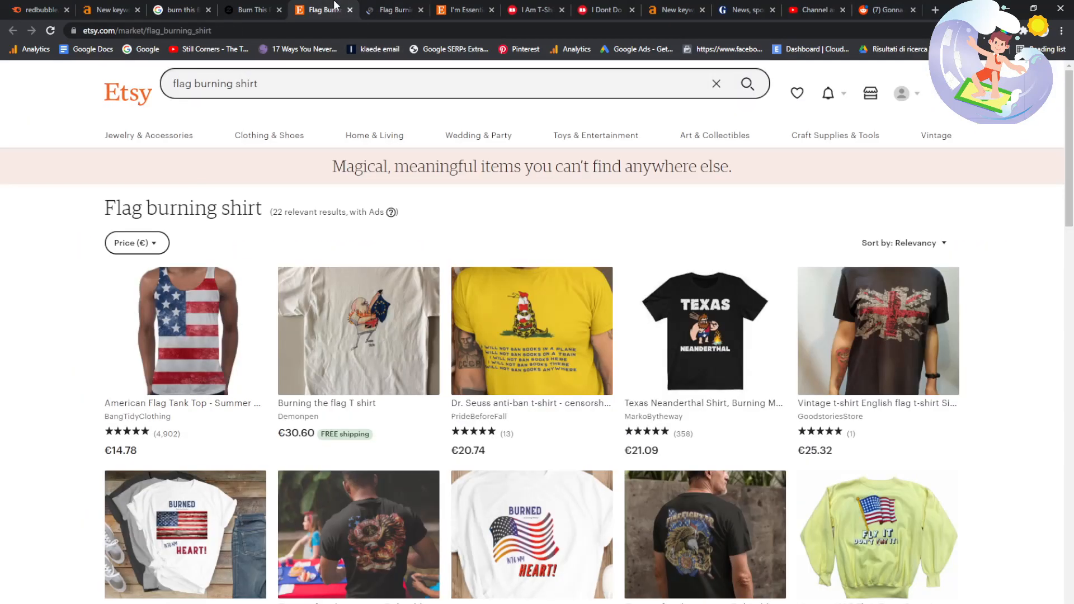
{"action": "left_click", "coordinate": [180, 9]}
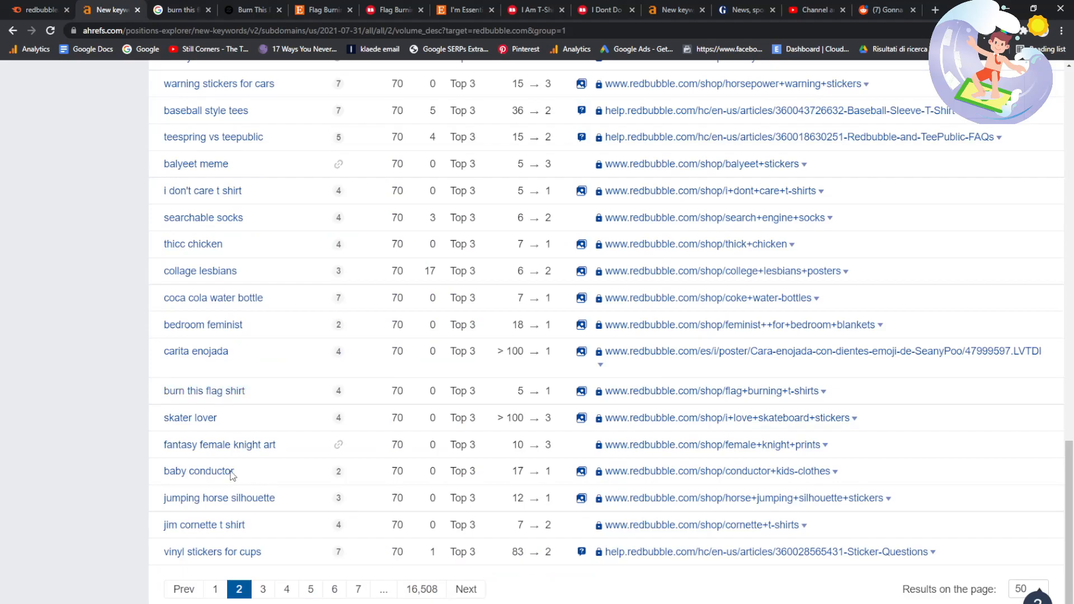
- Search Google for 'baby conductor' and open Etsy's baby train conductor results
{"action": "left_click", "coordinate": [179, 10]}
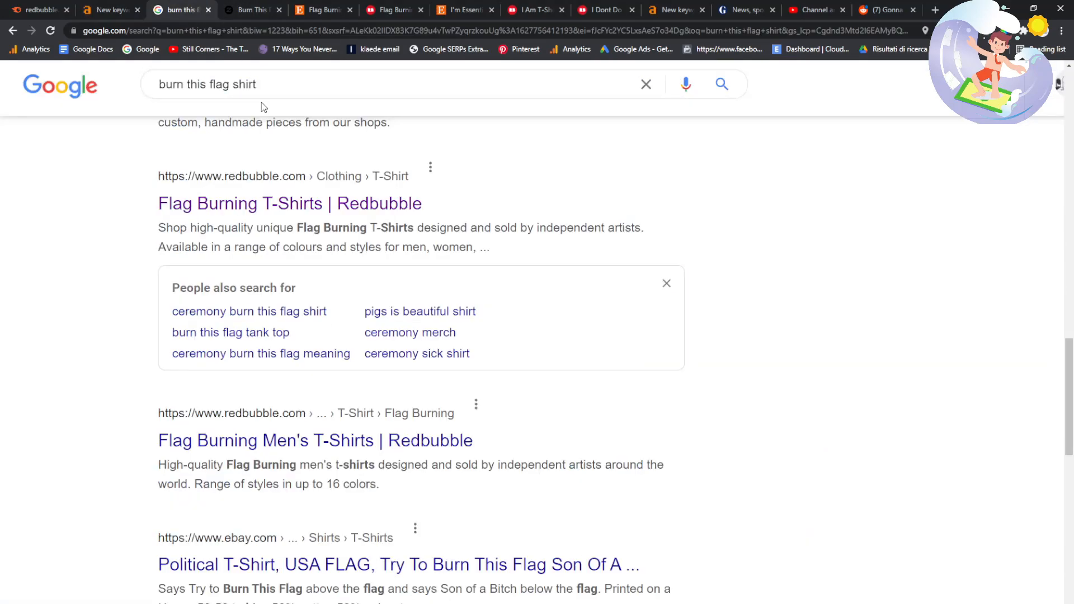
{"action": "type", "text": "baby conductor"}
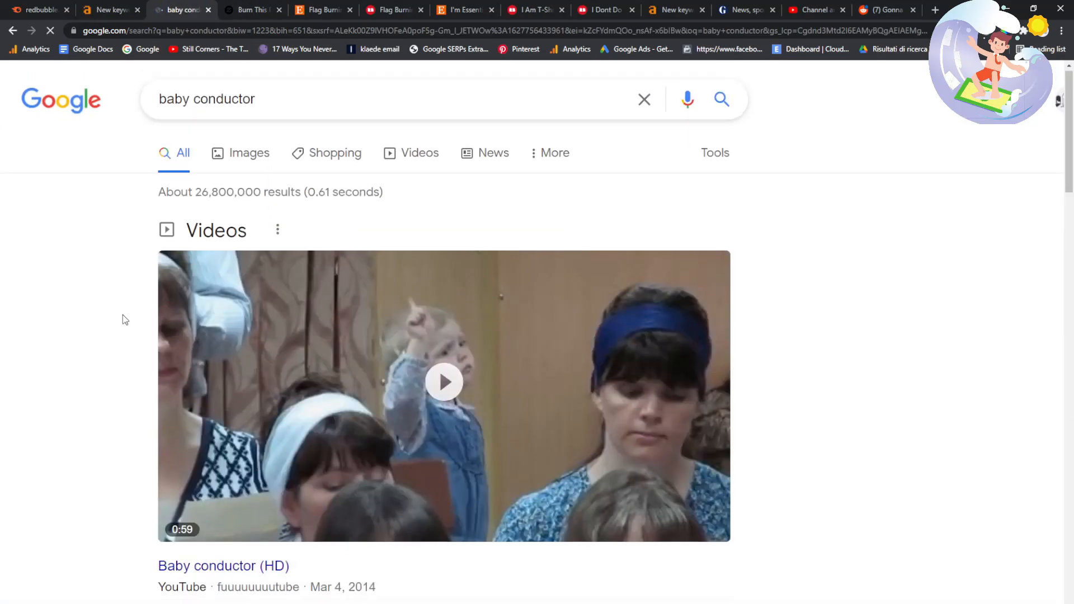
{"action": "scroll", "scroll_direction": "down", "scroll_amount": 3}
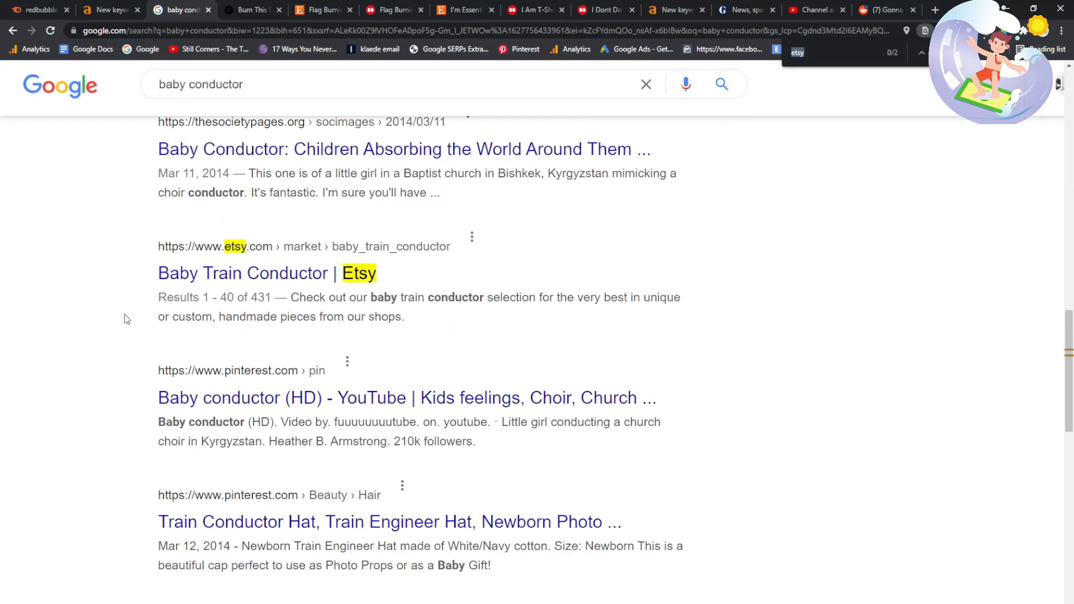
{"action": "scroll", "scroll_direction": "down", "scroll_amount": 3}
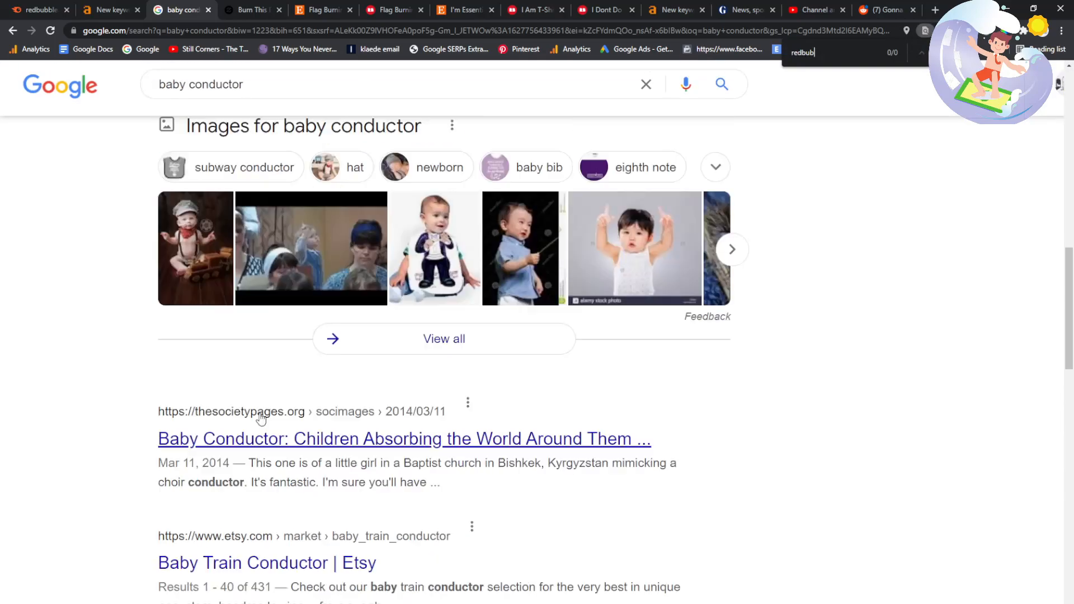
{"action": "left_click", "coordinate": [266, 562]}
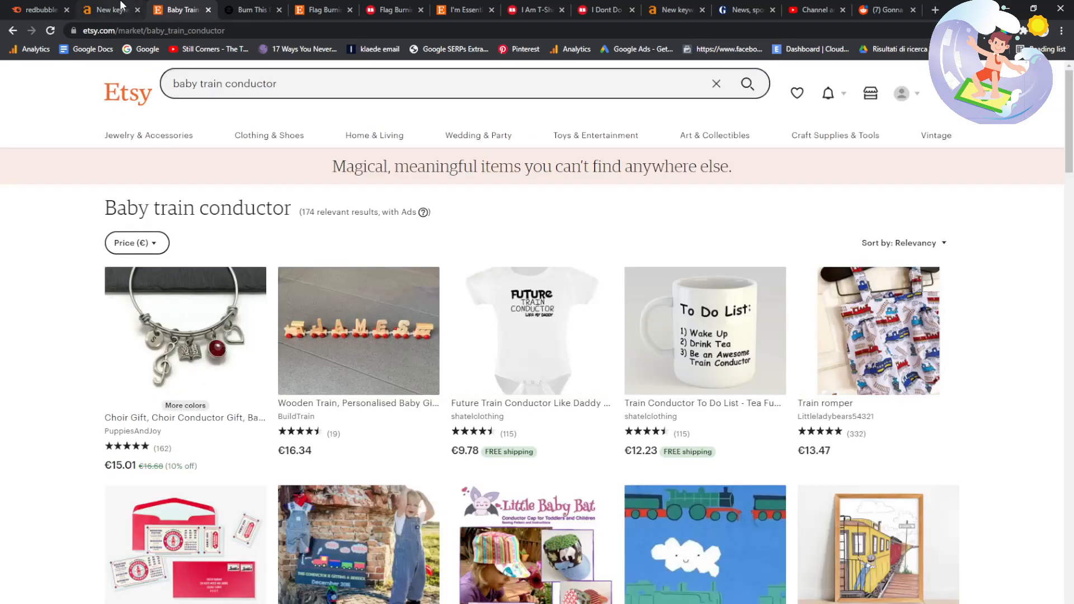
{"action": "mouse_move", "coordinate": [120, 7]}
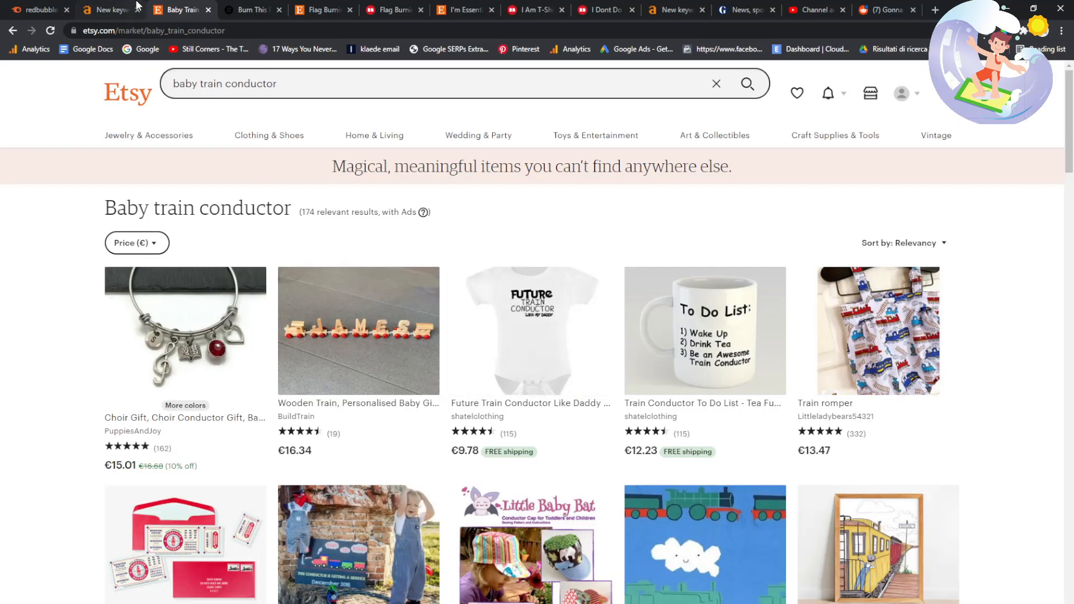
- Switch between the Etsy results and Ahrefs, ending on the Ahrefs keyword list
{"action": "left_click", "coordinate": [110, 10]}
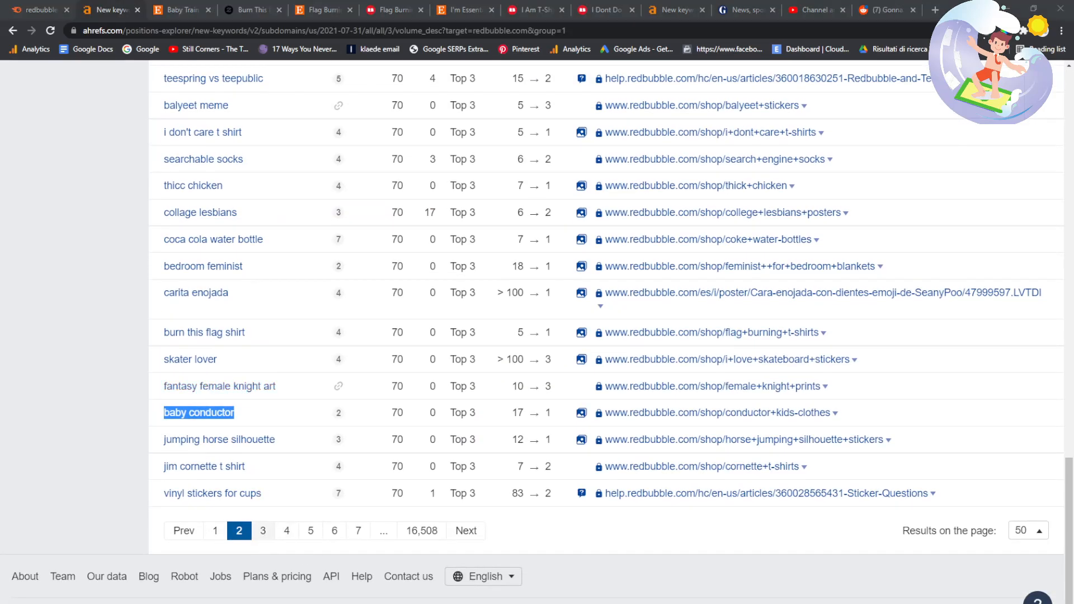
{"action": "left_click", "coordinate": [178, 9]}
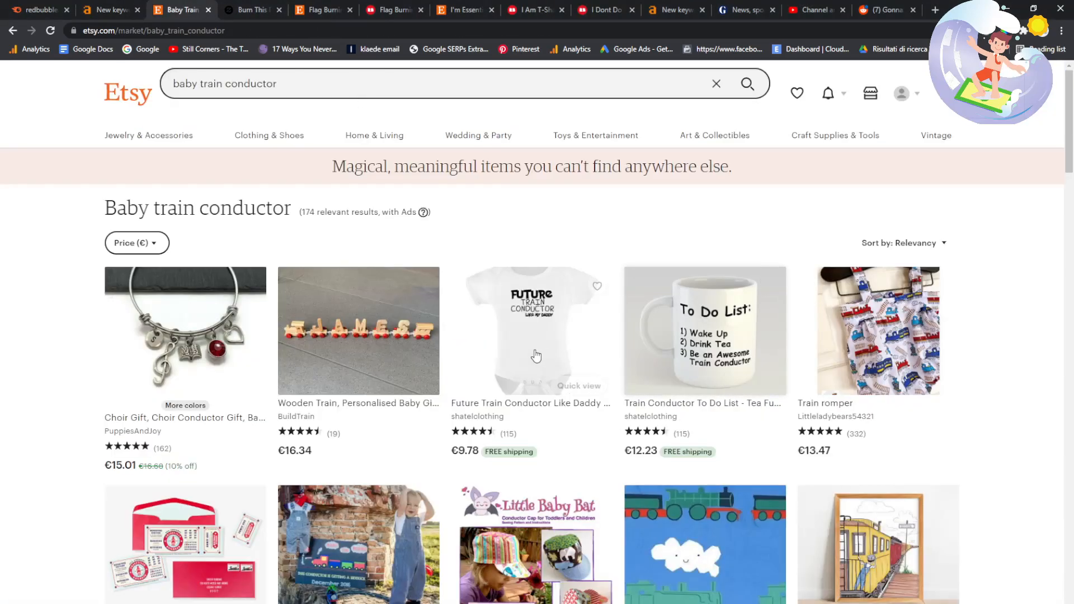
{"action": "left_click", "coordinate": [110, 9]}
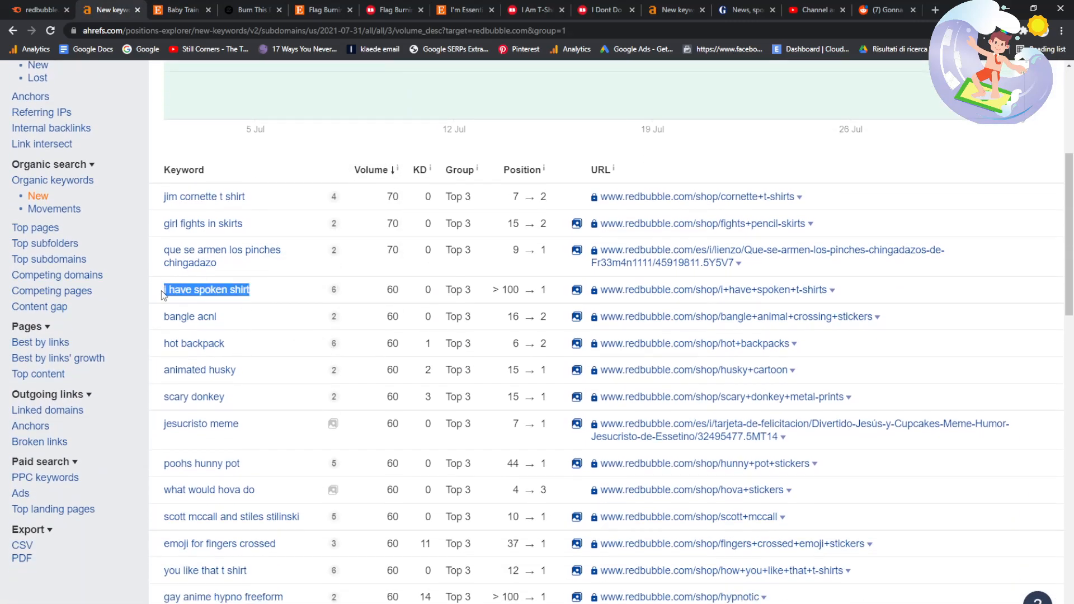
- Review the Google results for 'i have spoken shirt'
{"action": "left_click", "coordinate": [251, 9]}
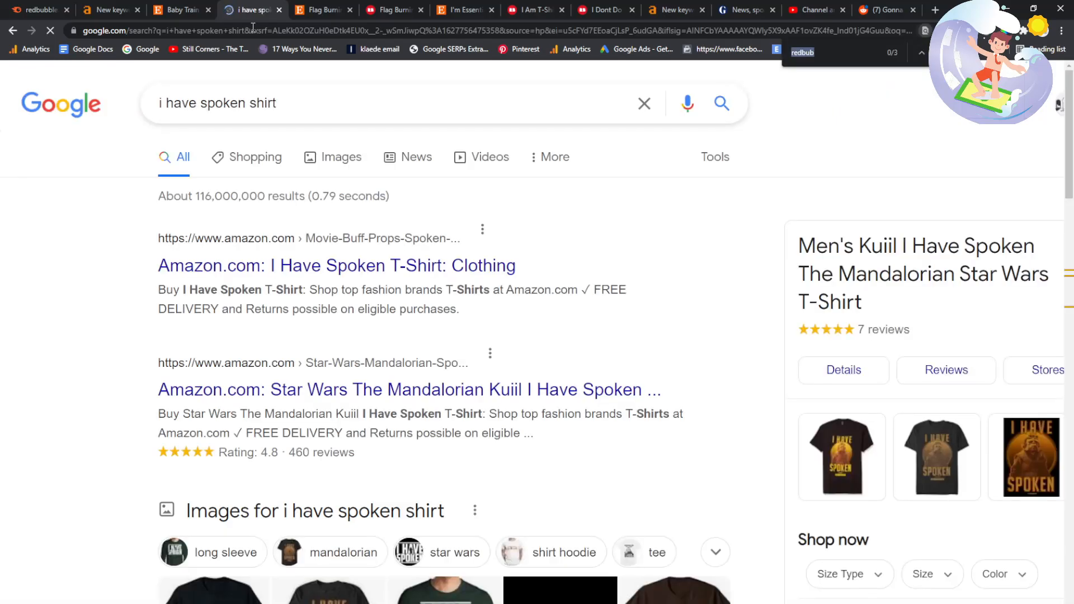
{"action": "scroll", "scroll_direction": "down", "scroll_amount": 3}
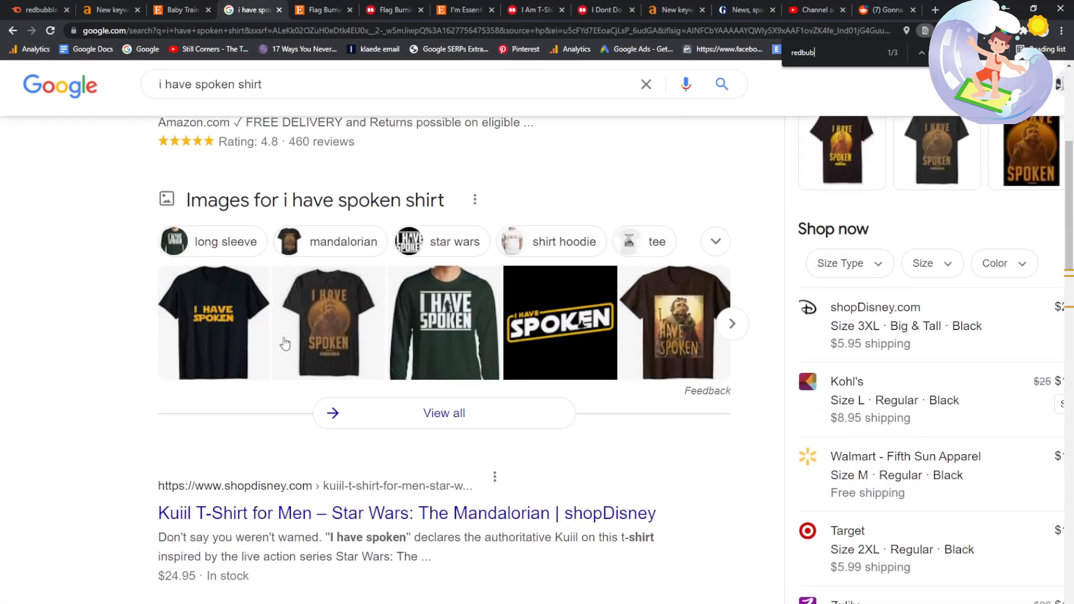
{"action": "scroll", "scroll_direction": "down", "scroll_amount": 3}
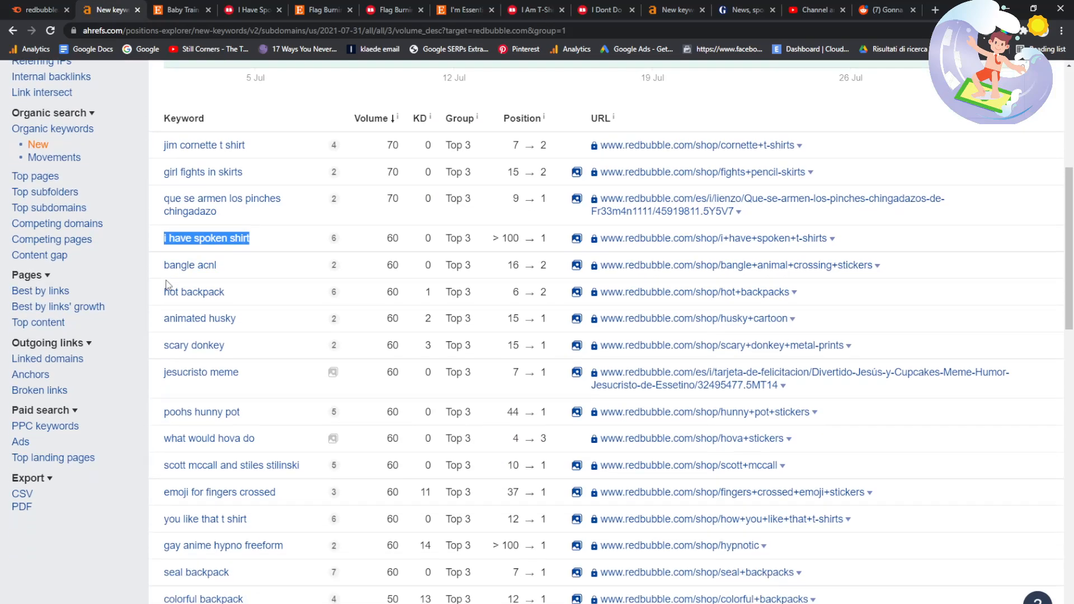
{"action": "scroll", "scroll_direction": "down", "scroll_amount": 3}
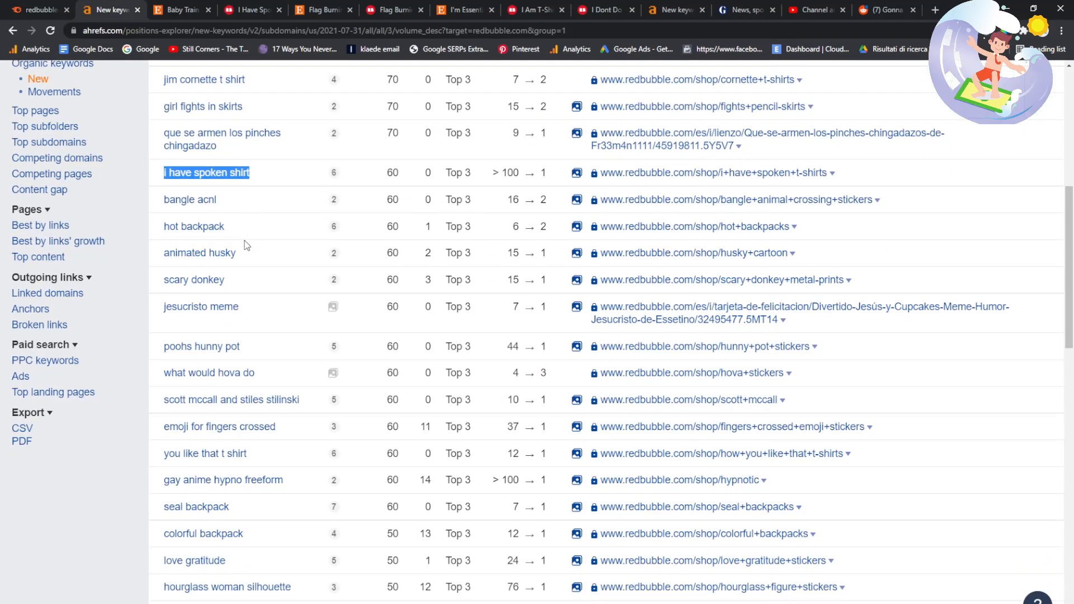
- Select 'jesucristo meme' in Ahrefs and search it in Google
{"action": "double_click", "coordinate": [201, 306]}
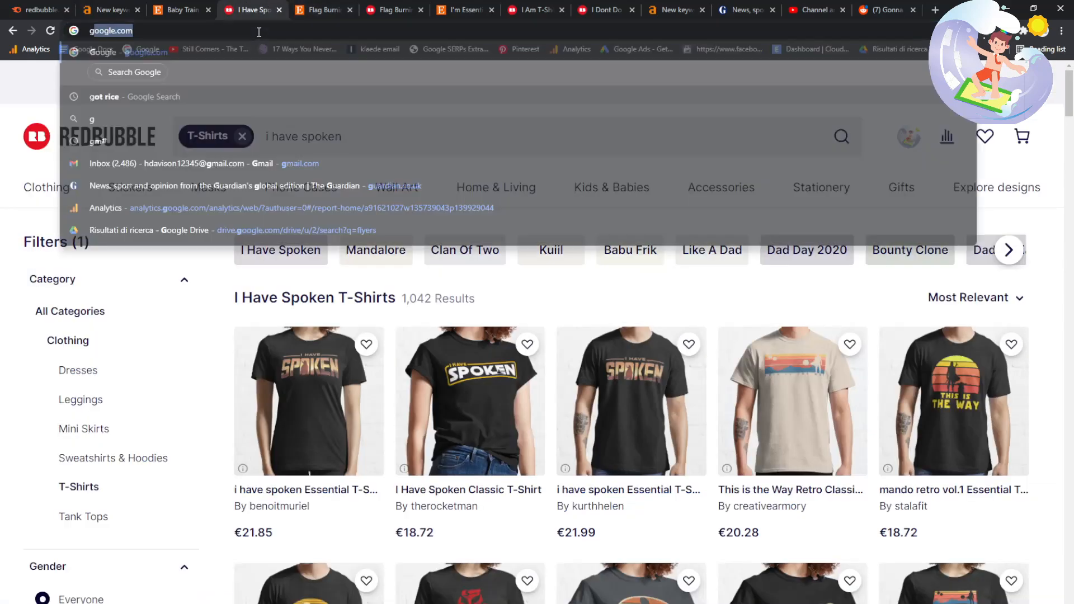
{"action": "type", "text": "jesucristo meme"}
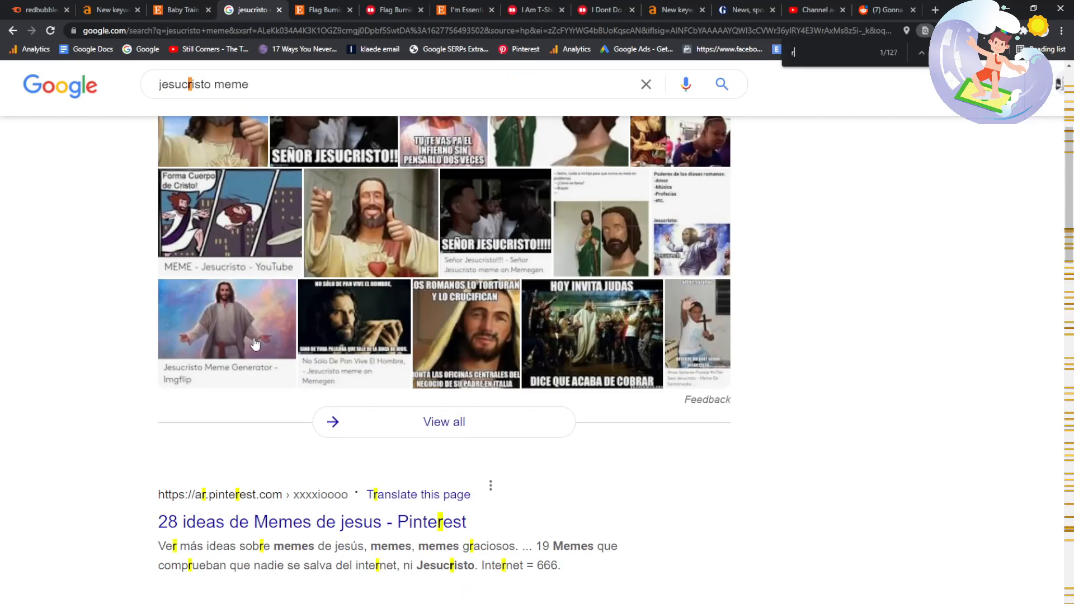
{"action": "left_click", "coordinate": [110, 9]}
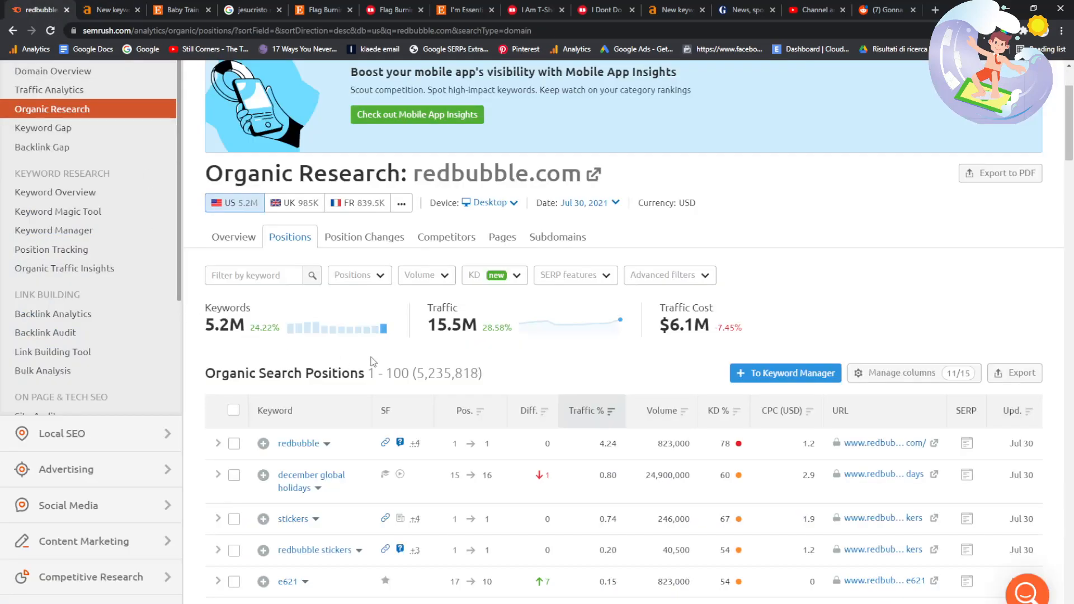
{"action": "mouse_move", "coordinate": [595, 219]}
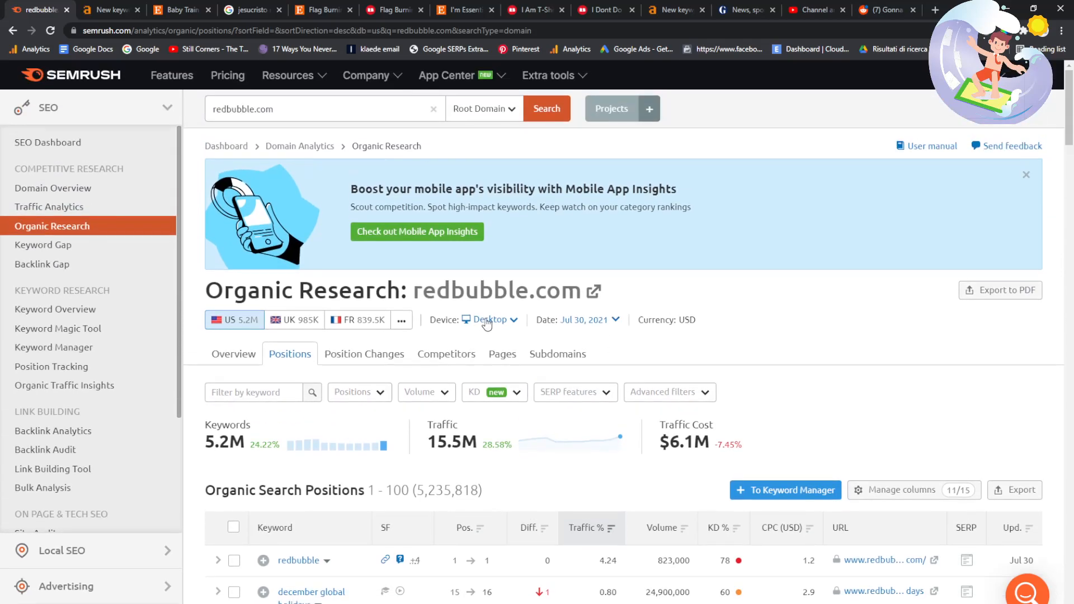
{"action": "mouse_move", "coordinate": [629, 320]}
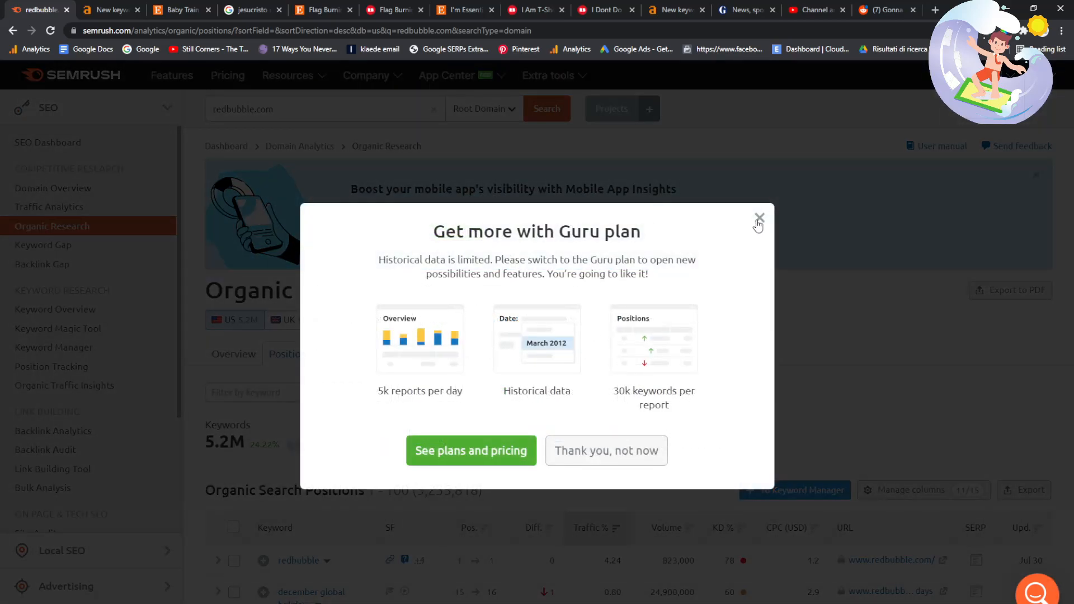
- Close the Guru plan upgrade popup over redbubble.com's Organic Research positions
{"action": "left_click", "coordinate": [759, 218]}
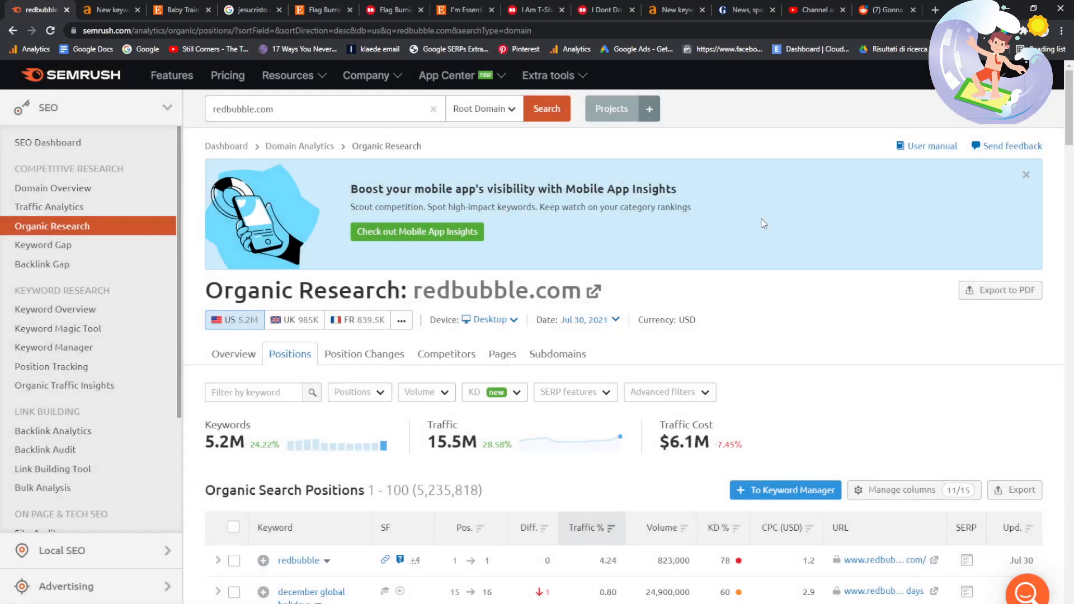
{"action": "mouse_move", "coordinate": [363, 354]}
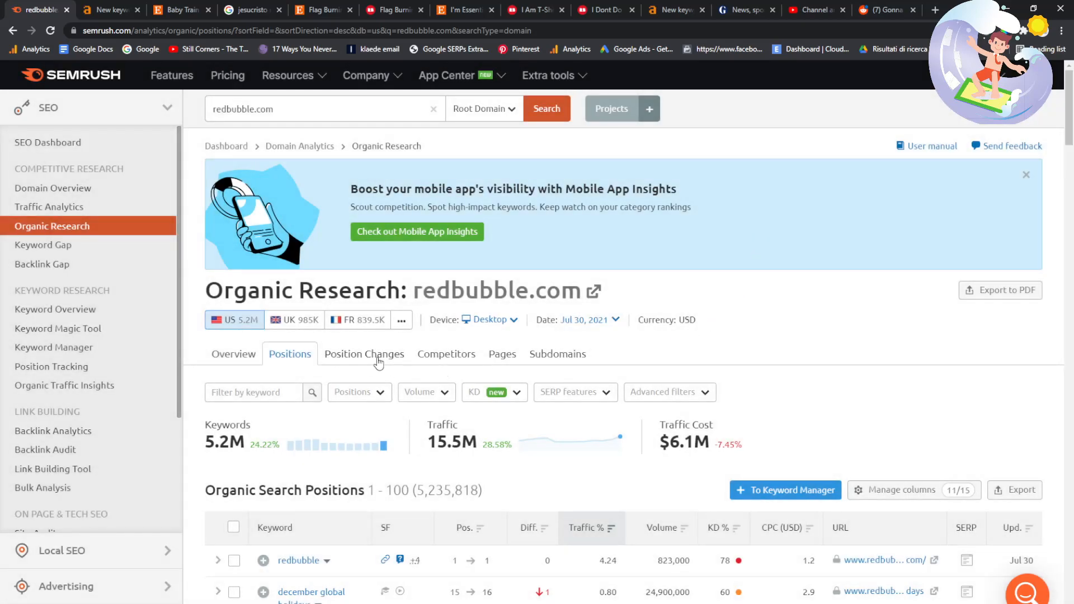
{"action": "left_click", "coordinate": [364, 354]}
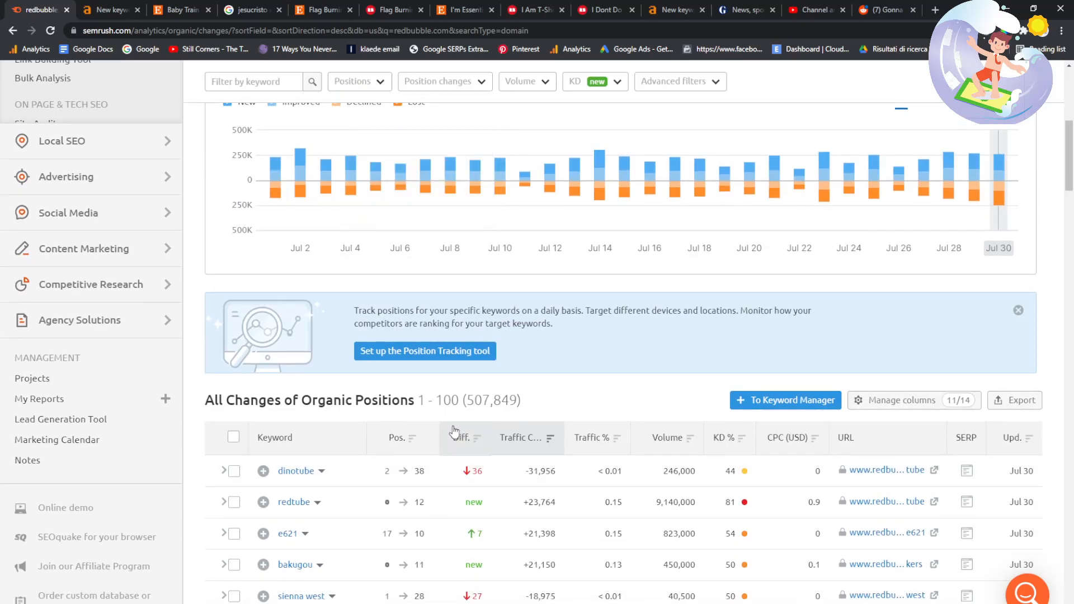
{"action": "left_click", "coordinate": [463, 438]}
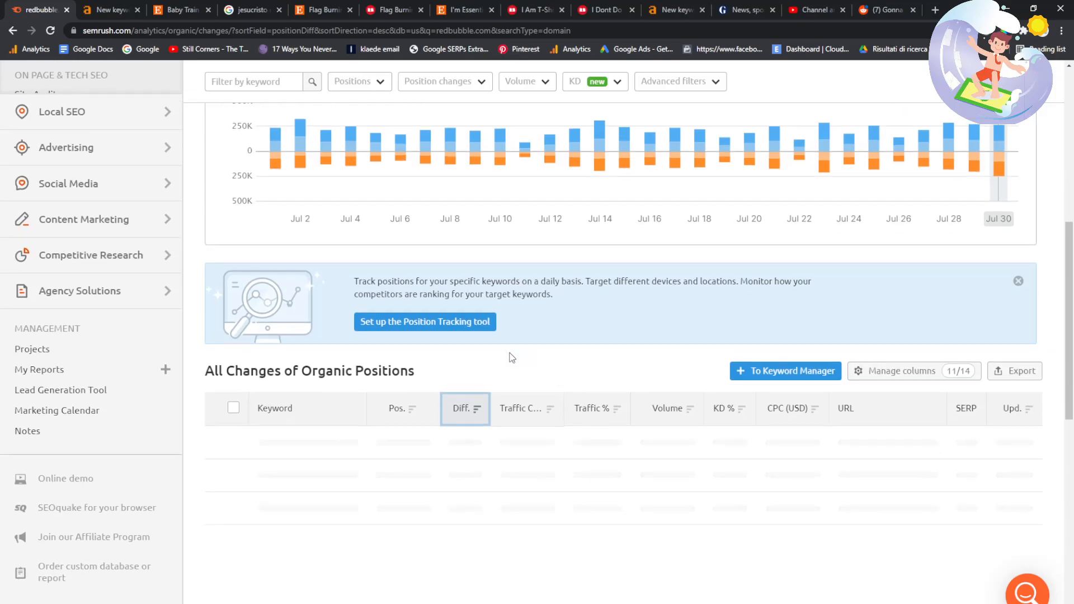
{"action": "left_click", "coordinate": [464, 409]}
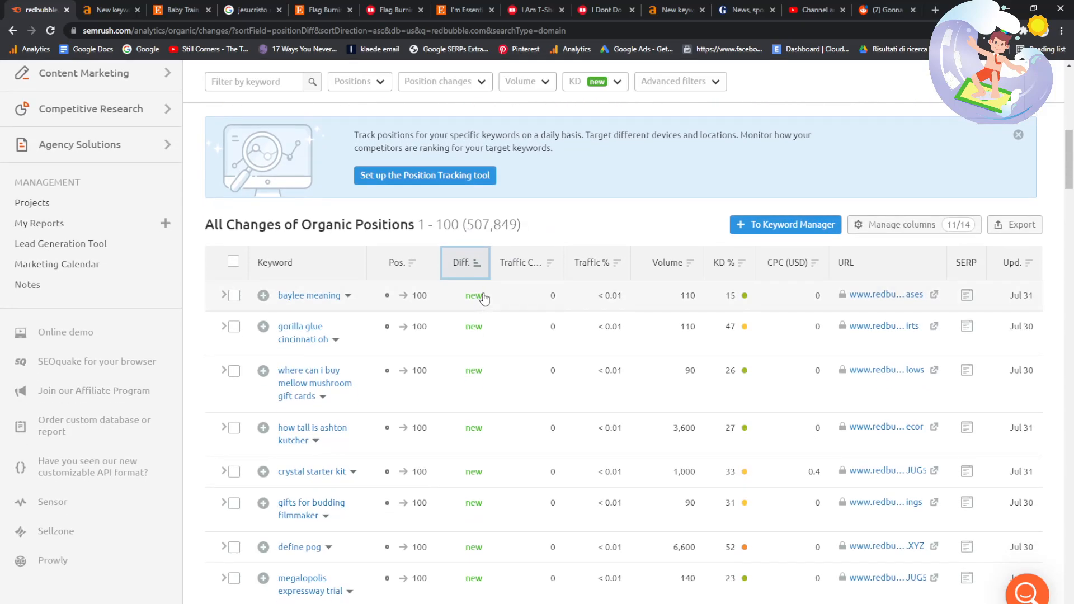
{"action": "mouse_move", "coordinate": [343, 311]}
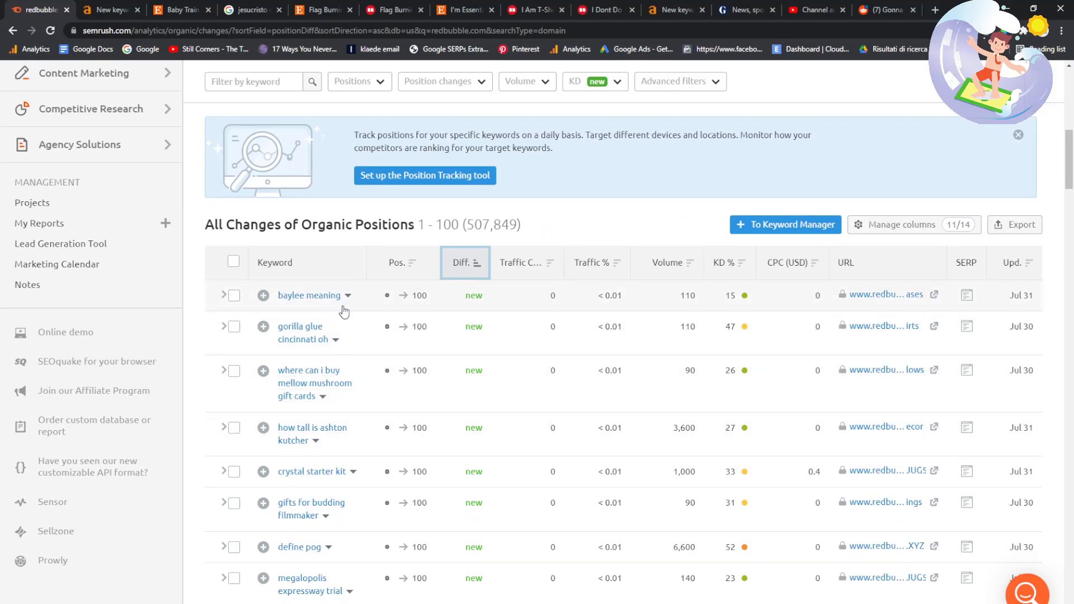
{"action": "scroll", "scroll_direction": "down", "scroll_amount": 3}
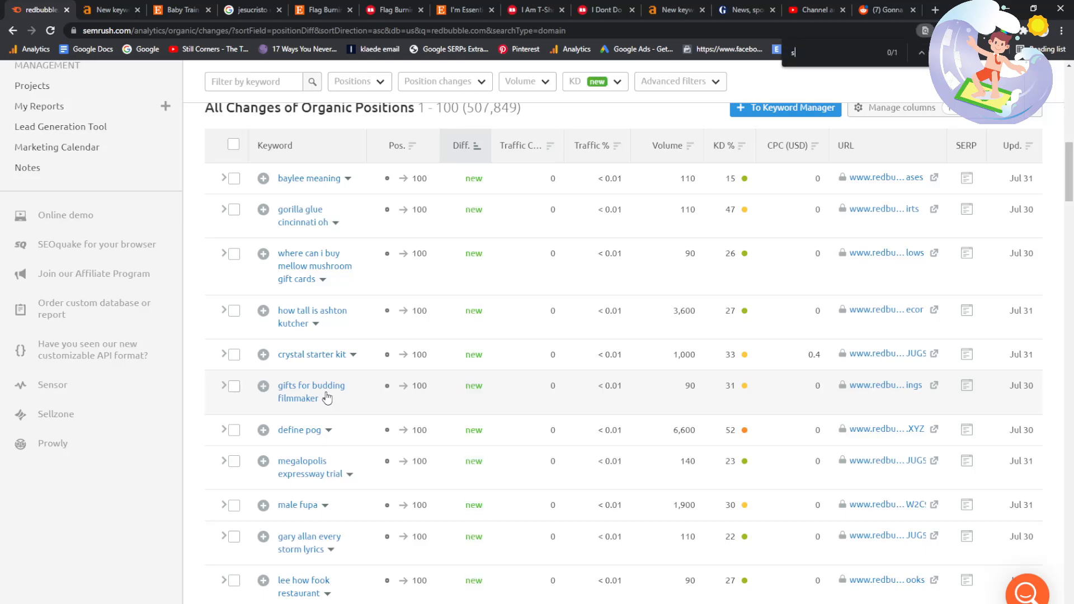
{"action": "type", "text": "shirt"}
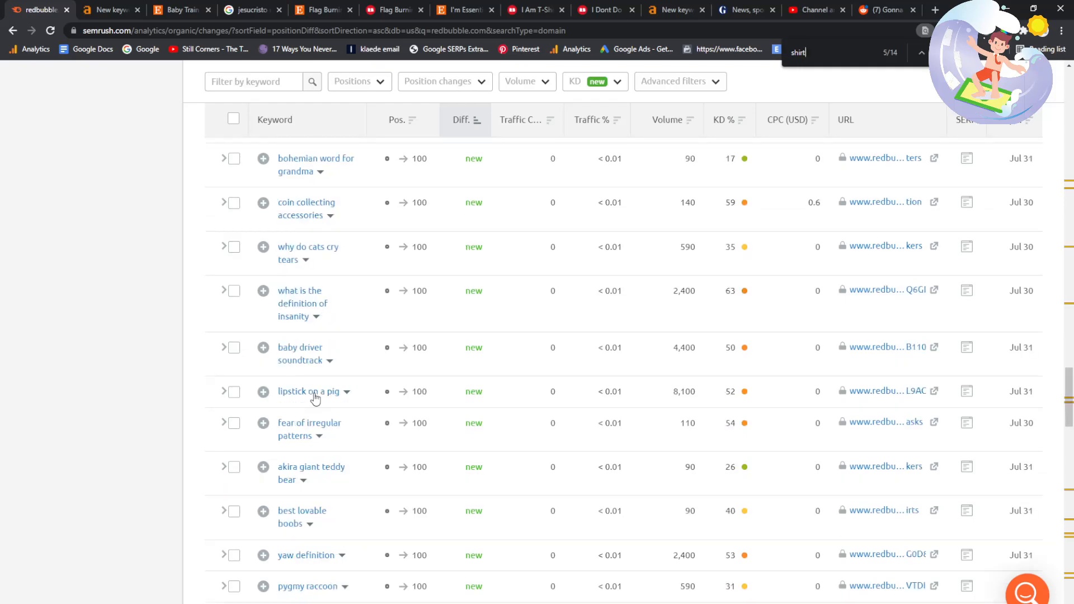
{"action": "scroll", "scroll_direction": "down", "scroll_amount": 3}
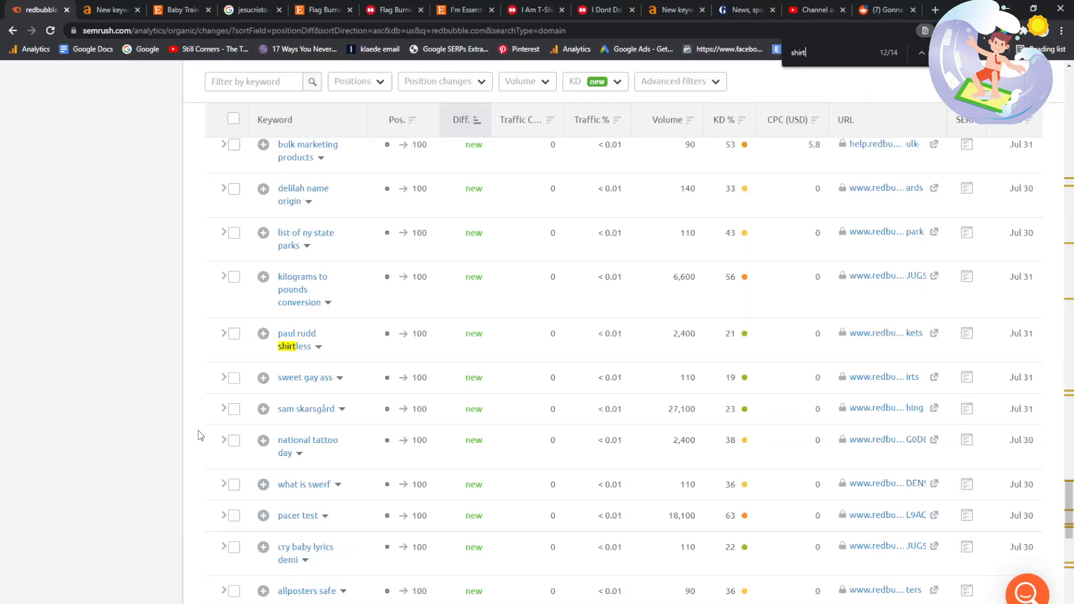
{"action": "mouse_move", "coordinate": [272, 363]}
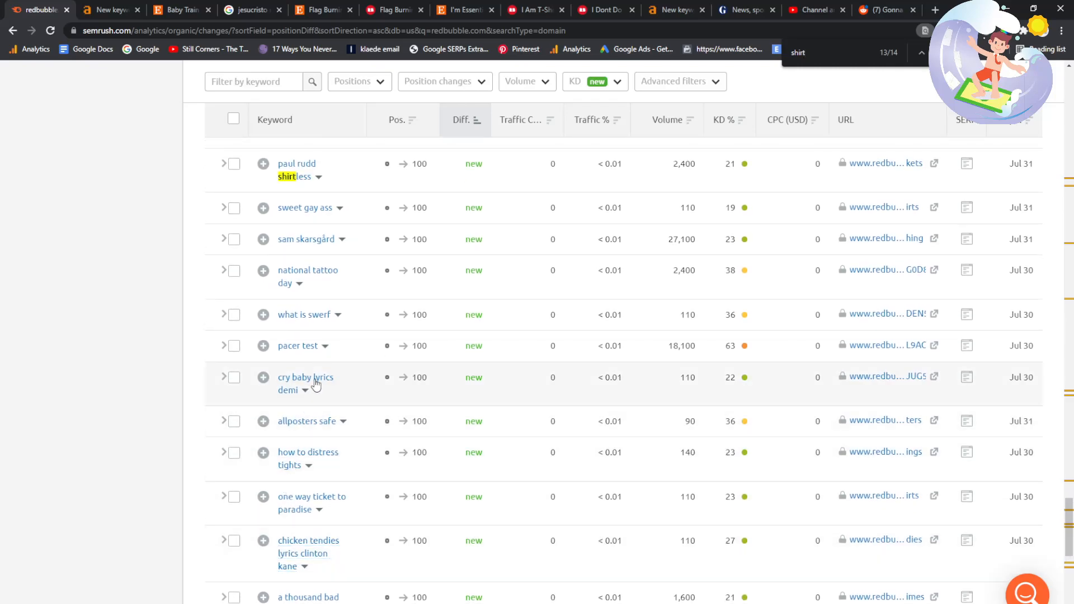
{"action": "scroll", "scroll_direction": "down", "scroll_amount": 3}
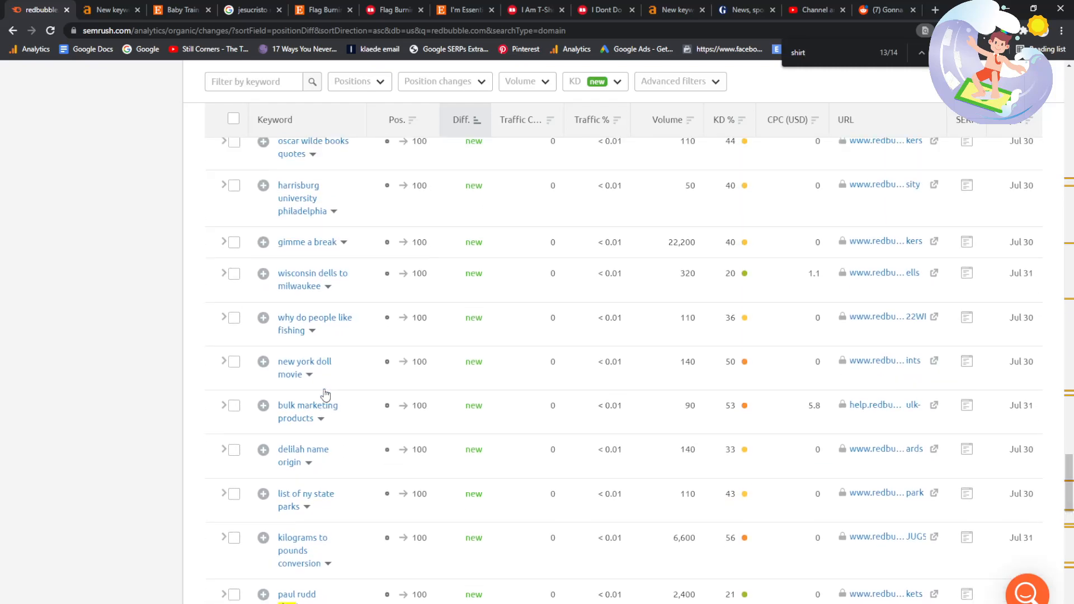
{"action": "scroll", "scroll_direction": "down", "scroll_amount": 3}
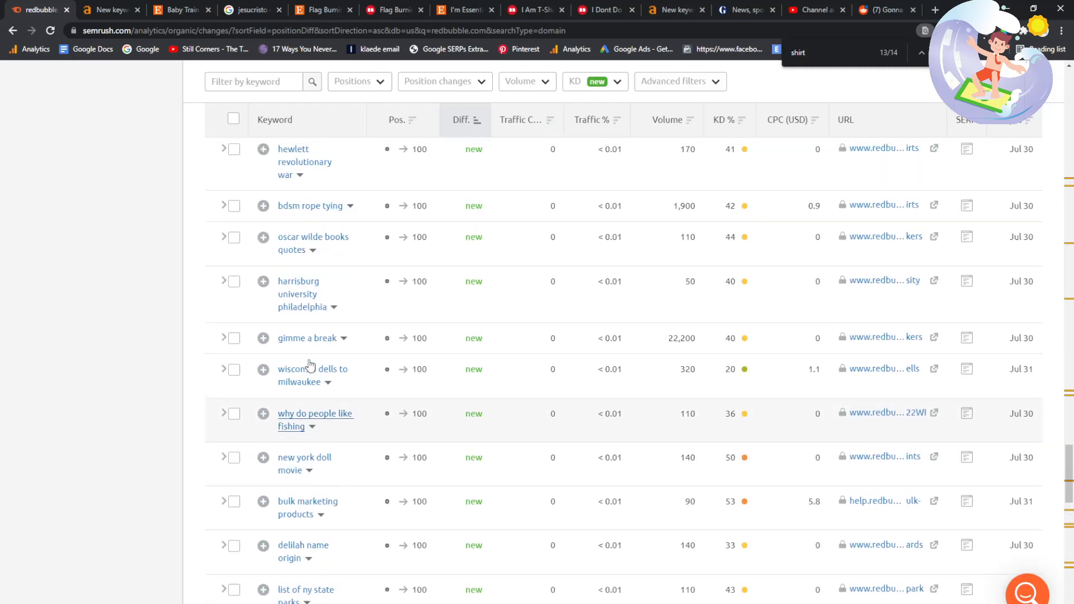
{"action": "scroll", "scroll_direction": "down", "scroll_amount": 3}
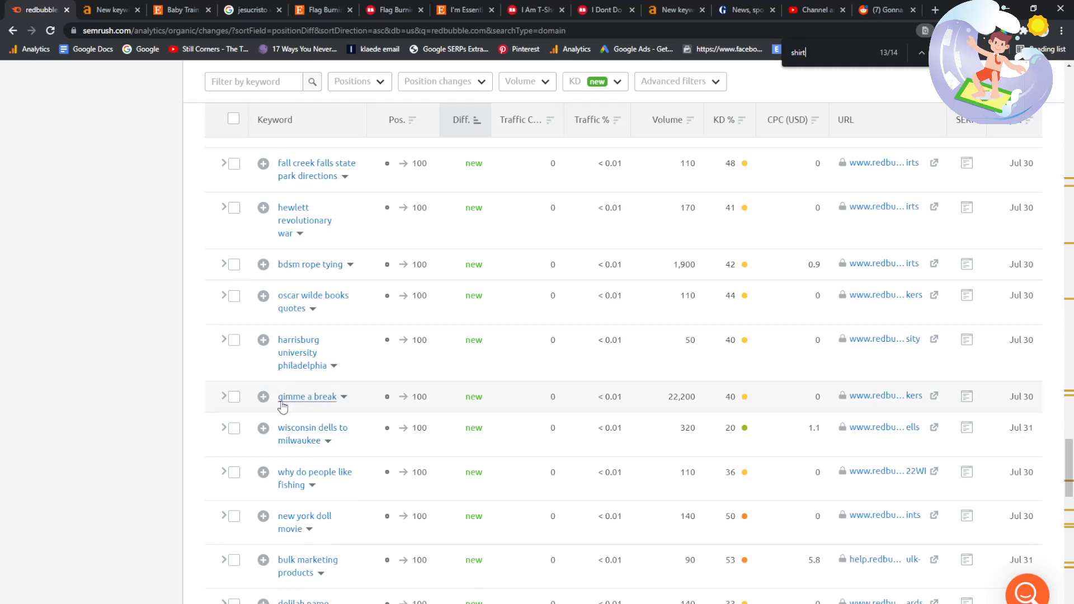
- Search Google for 'gimme a break', then go back to Ahrefs' New Keywords report
{"action": "left_click", "coordinate": [247, 10]}
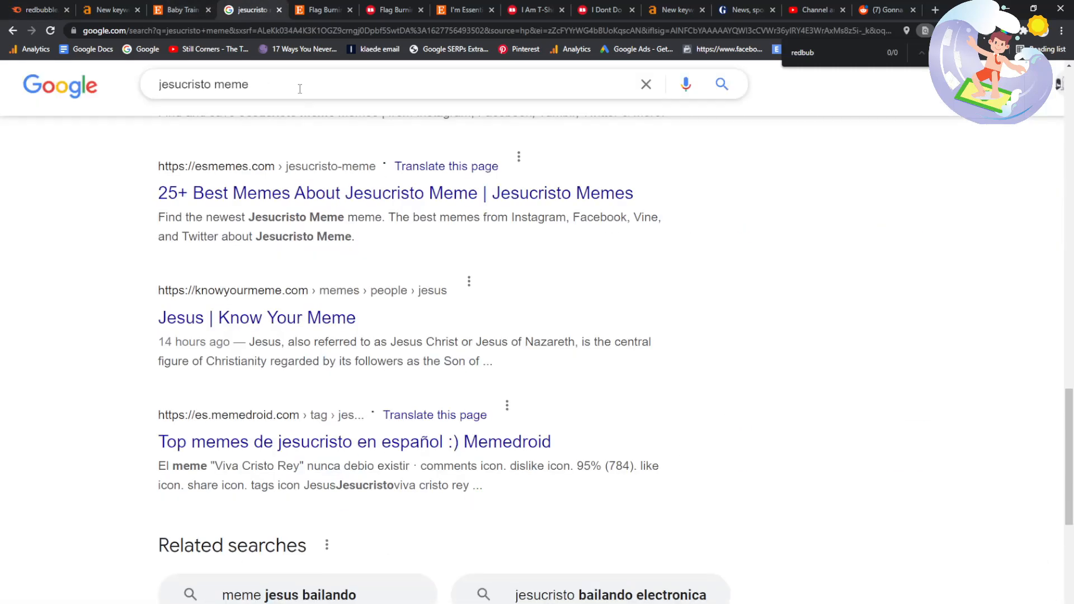
{"action": "type", "text": "gimme a break"}
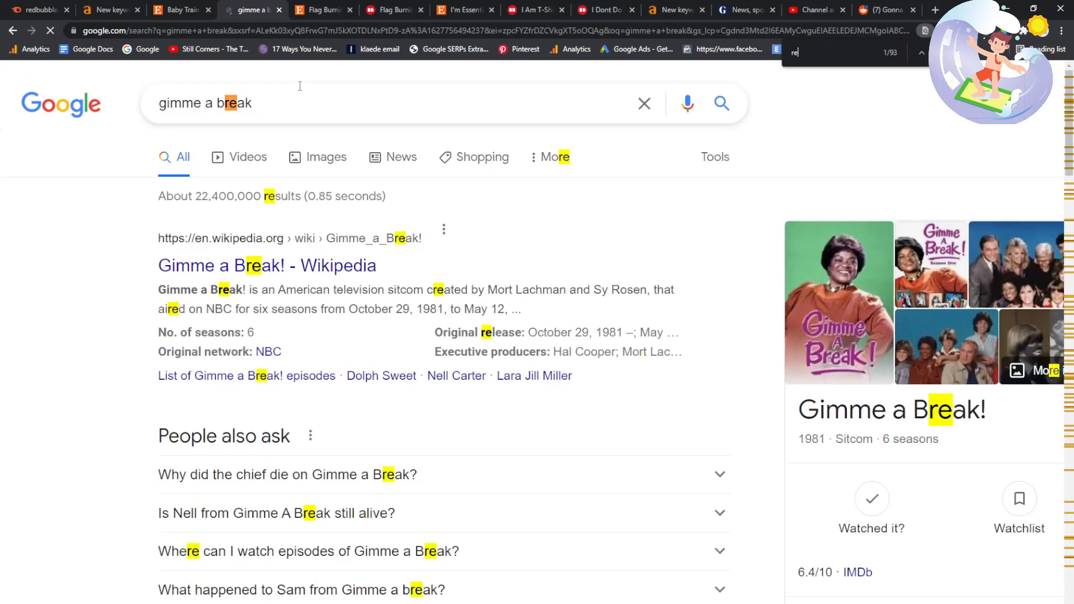
{"action": "left_click", "coordinate": [103, 10]}
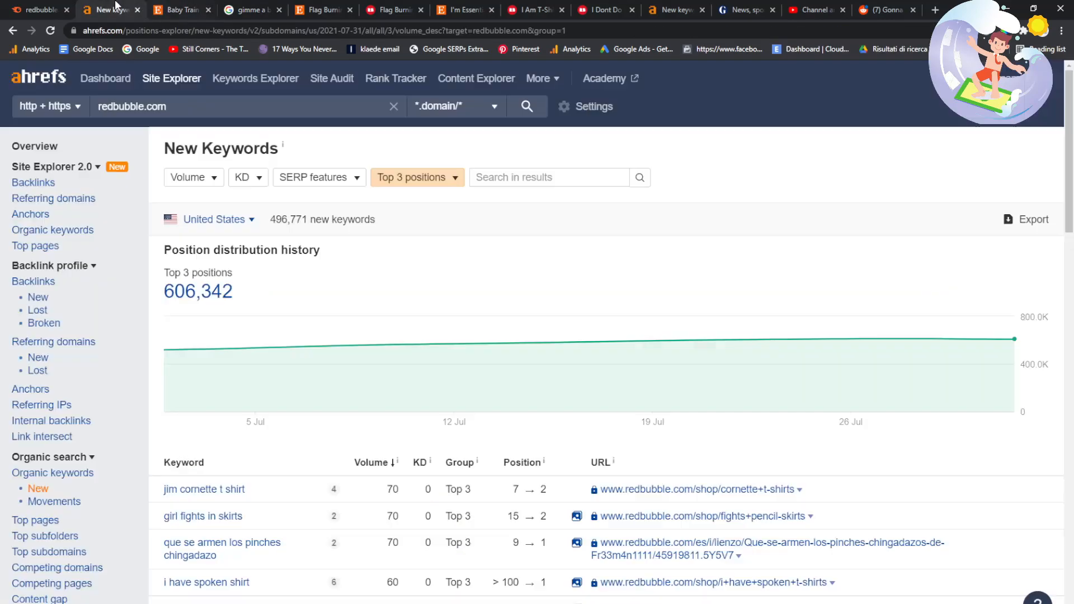
- Return to SEMrush's redbubble.com Position Changes report and scroll through its keywords
{"action": "left_click", "coordinate": [106, 9]}
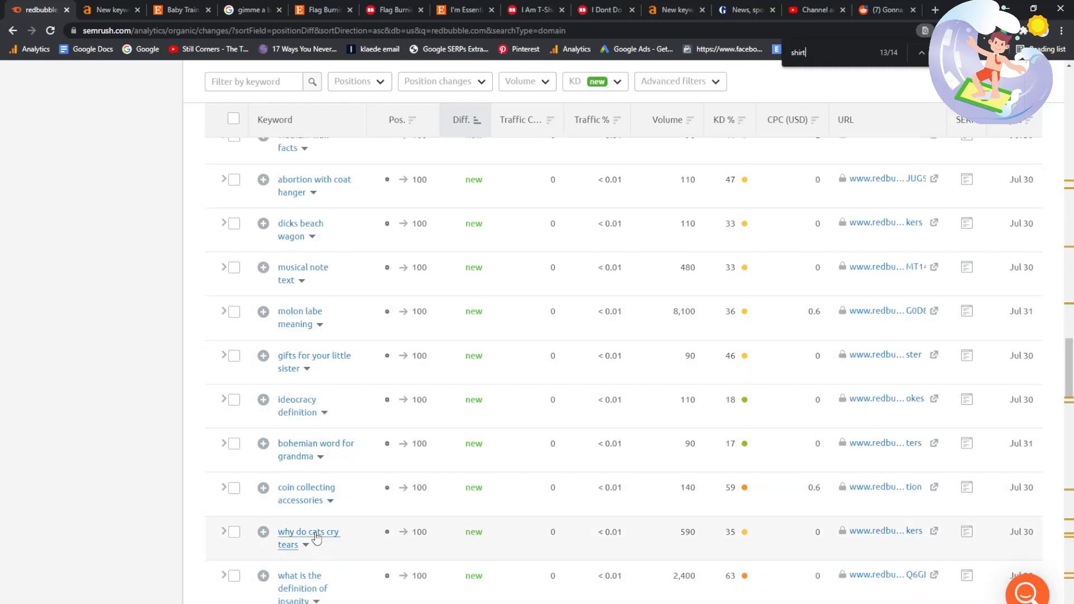
{"action": "mouse_move", "coordinate": [300, 449]}
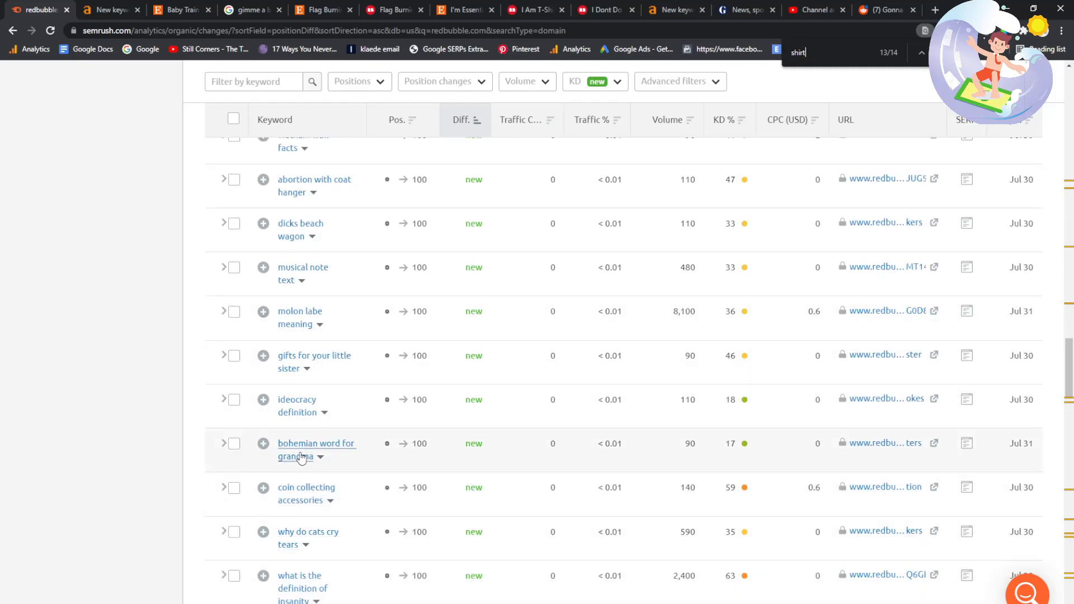
{"action": "scroll", "scroll_direction": "down", "scroll_amount": 3}
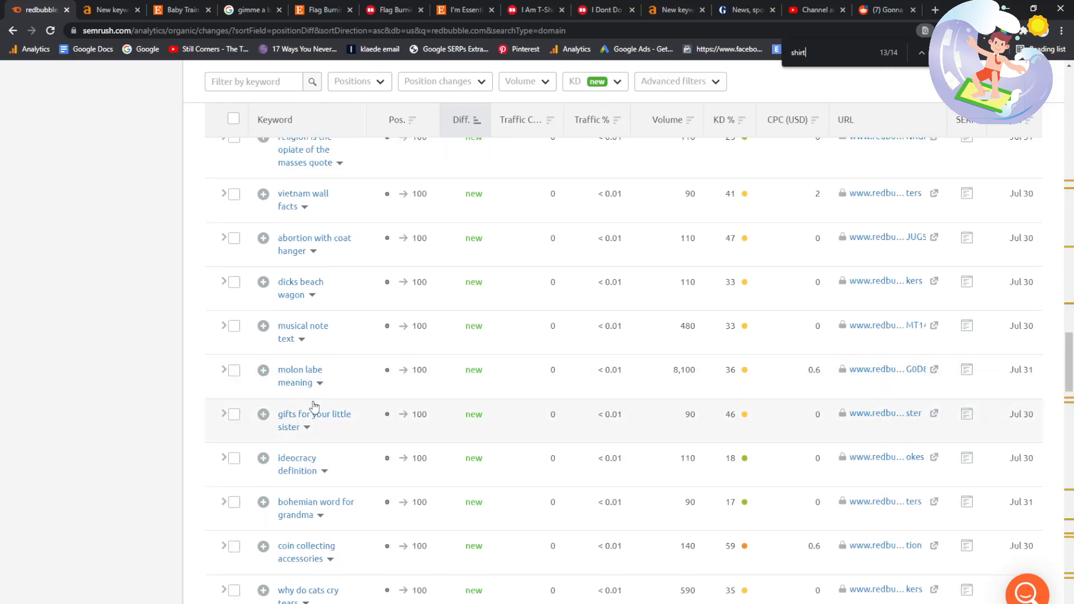
{"action": "scroll", "scroll_direction": "down", "scroll_amount": 3}
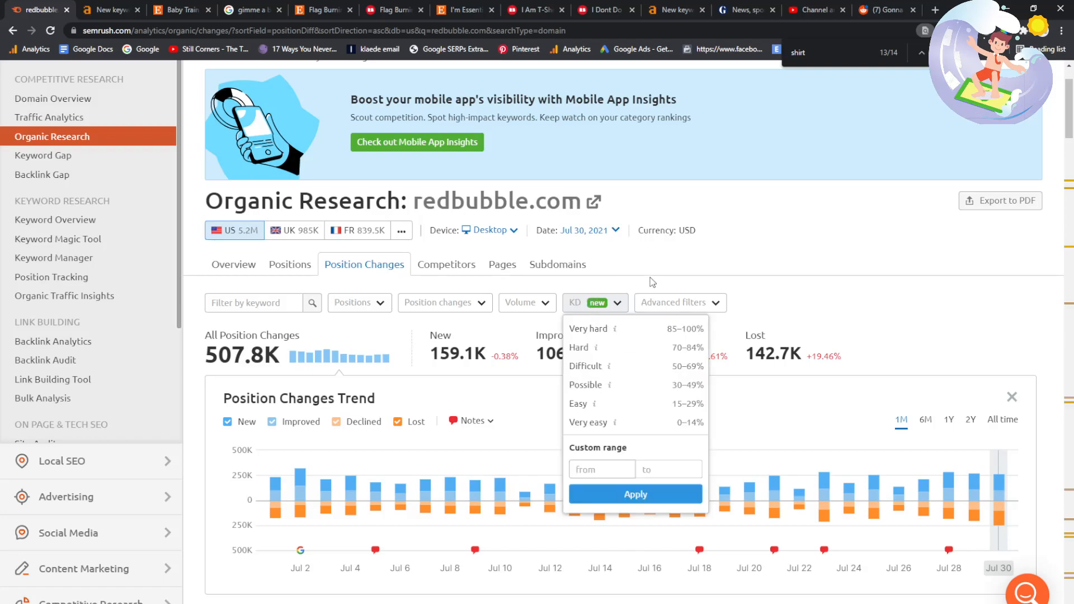
- Filter redbubble.com position changes to Improved and sort by traffic change, largest first
{"action": "left_click", "coordinate": [444, 302]}
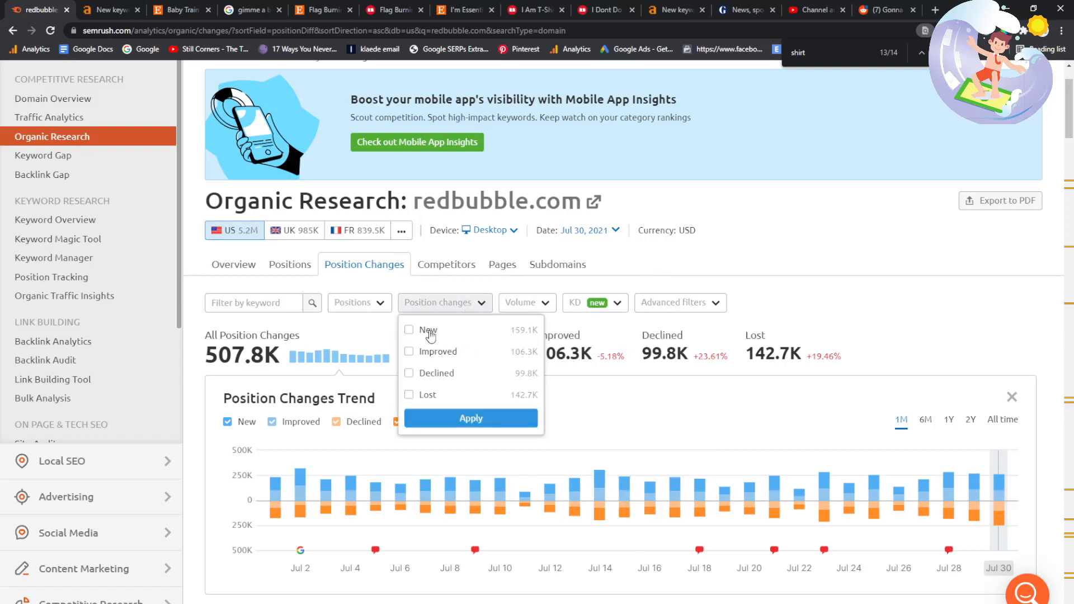
{"action": "left_click", "coordinate": [408, 351]}
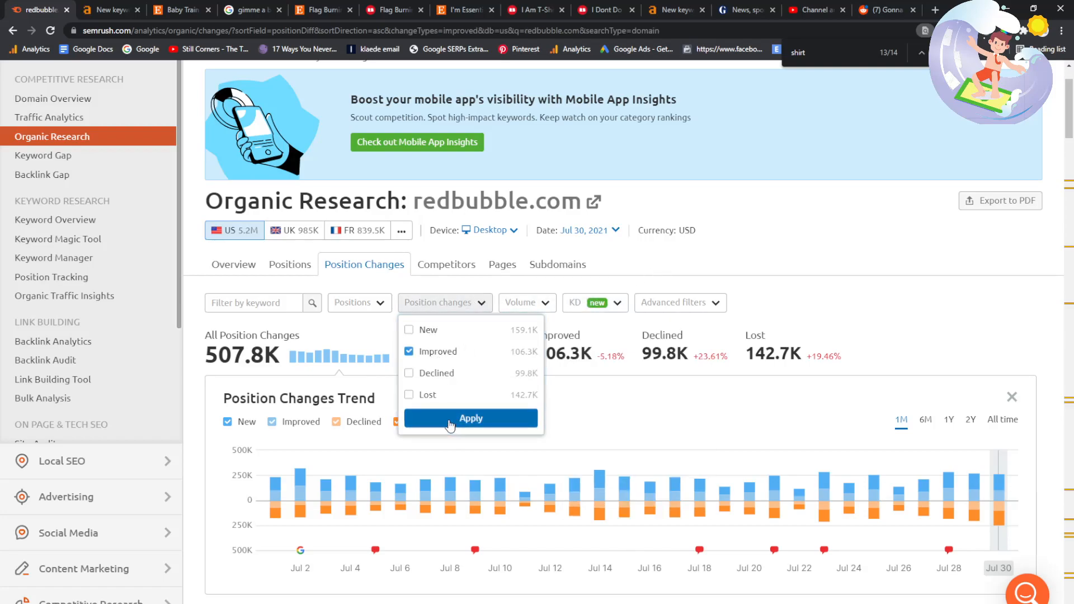
{"action": "left_click", "coordinate": [470, 418]}
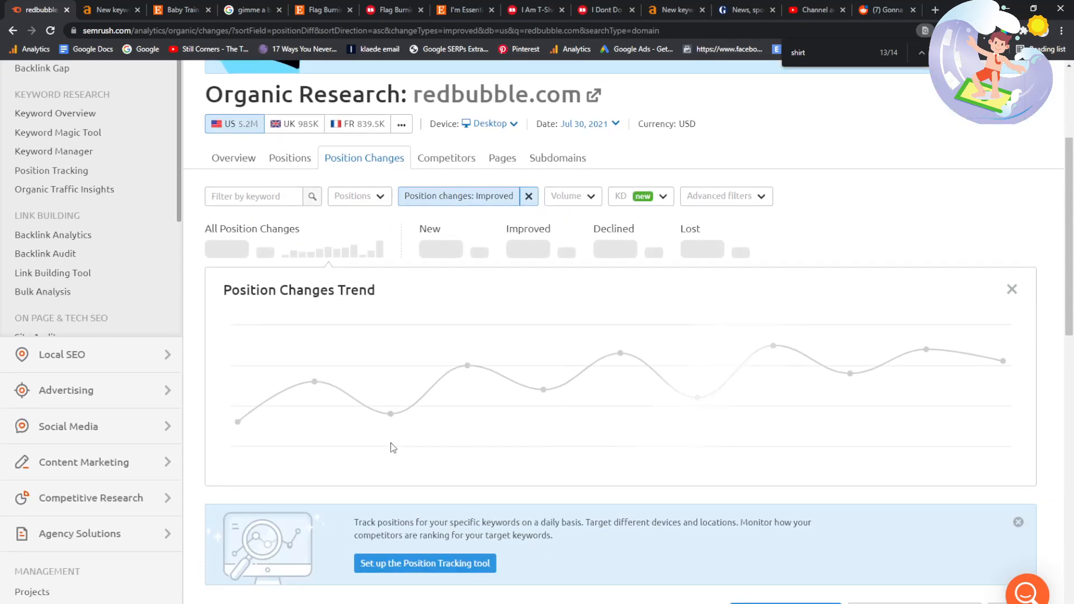
{"action": "scroll", "scroll_direction": "down", "scroll_amount": 3}
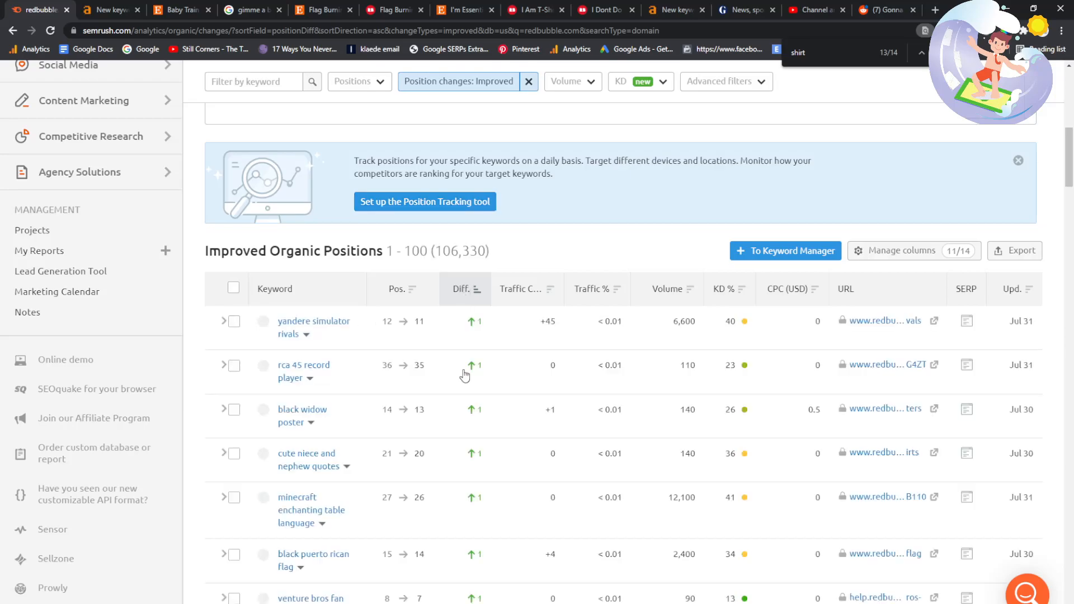
{"action": "scroll", "scroll_direction": "down", "scroll_amount": 3}
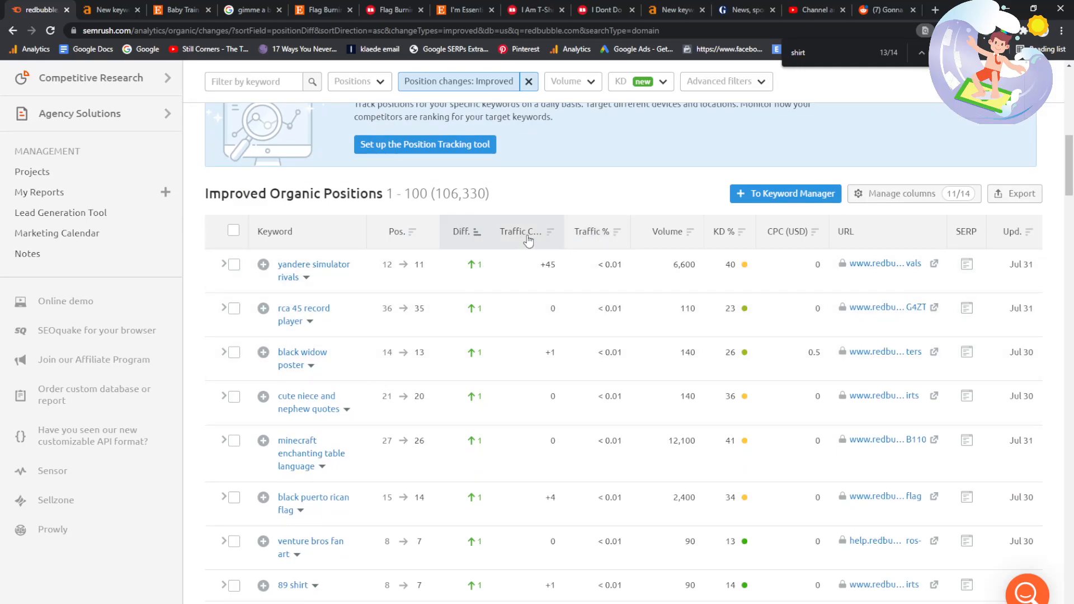
{"action": "left_click", "coordinate": [524, 232]}
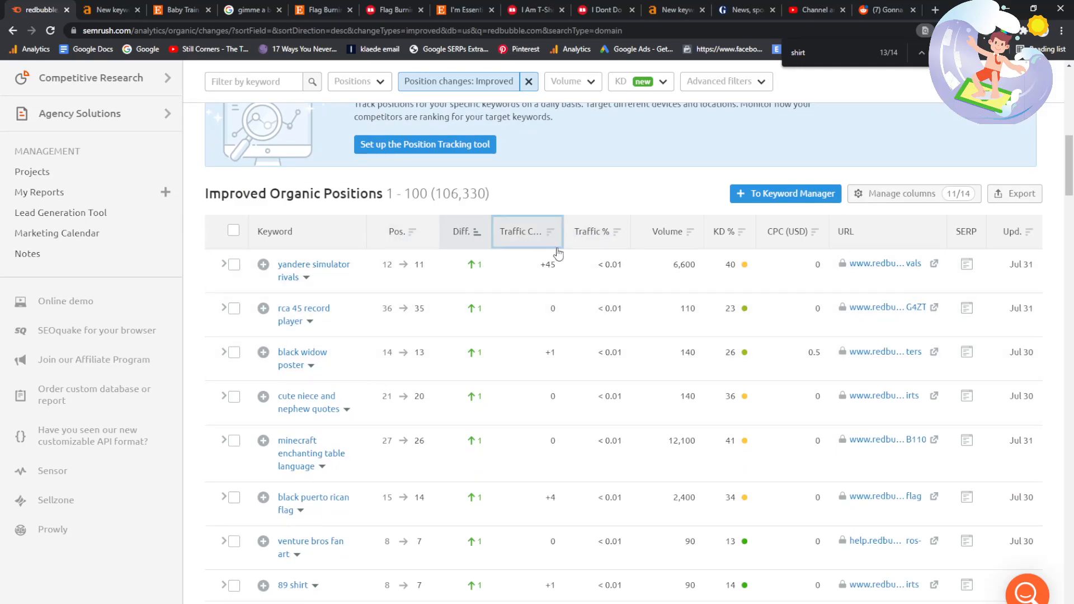
{"action": "left_click", "coordinate": [524, 231]}
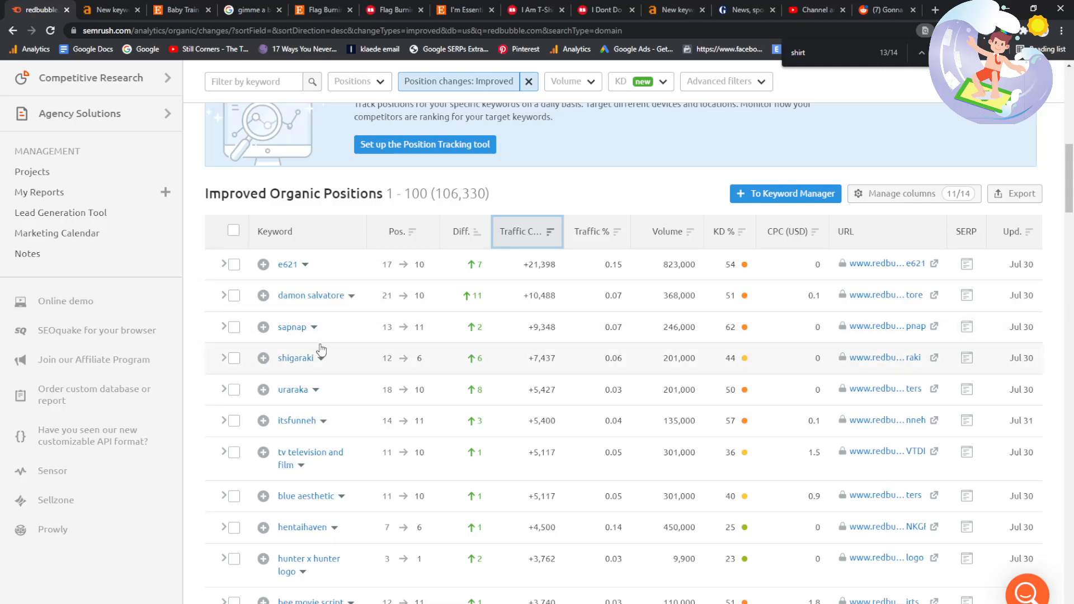
{"action": "mouse_move", "coordinate": [295, 341]}
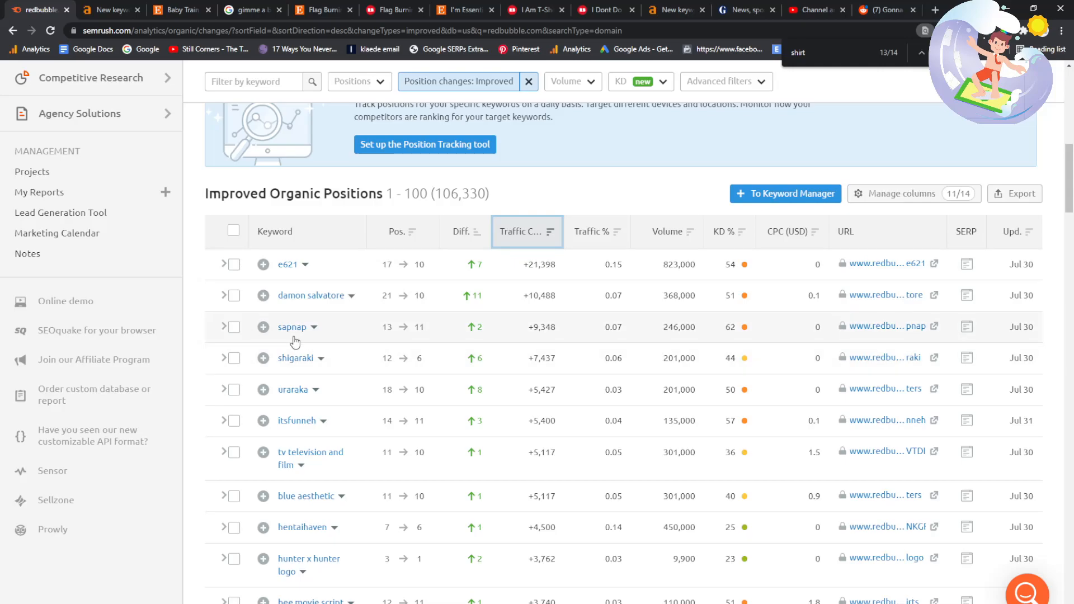
{"action": "scroll", "scroll_direction": "down", "scroll_amount": 3}
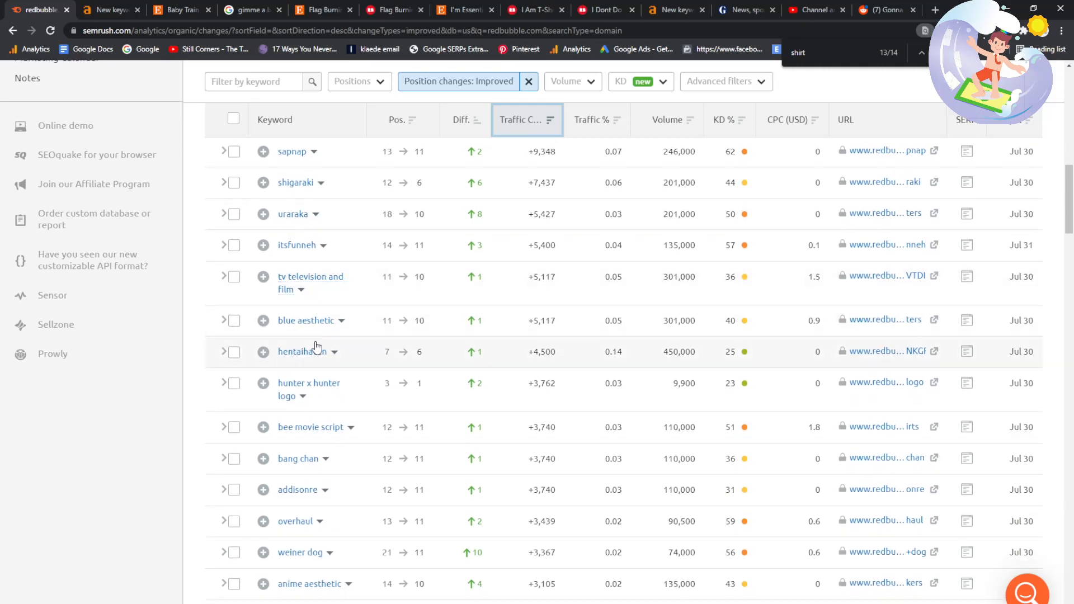
{"action": "scroll", "scroll_direction": "down", "scroll_amount": 3}
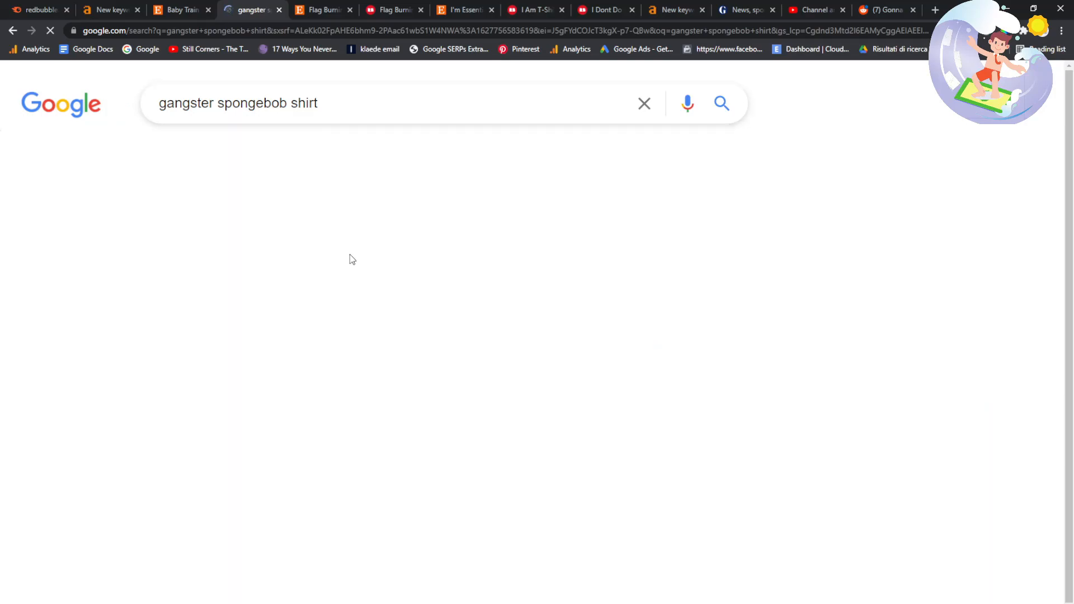
- Open Redbubble's Spongebob Gangster T-Shirts page from the 'gangster spongebob shirt' results
{"action": "scroll", "scroll_direction": "down", "scroll_amount": 3}
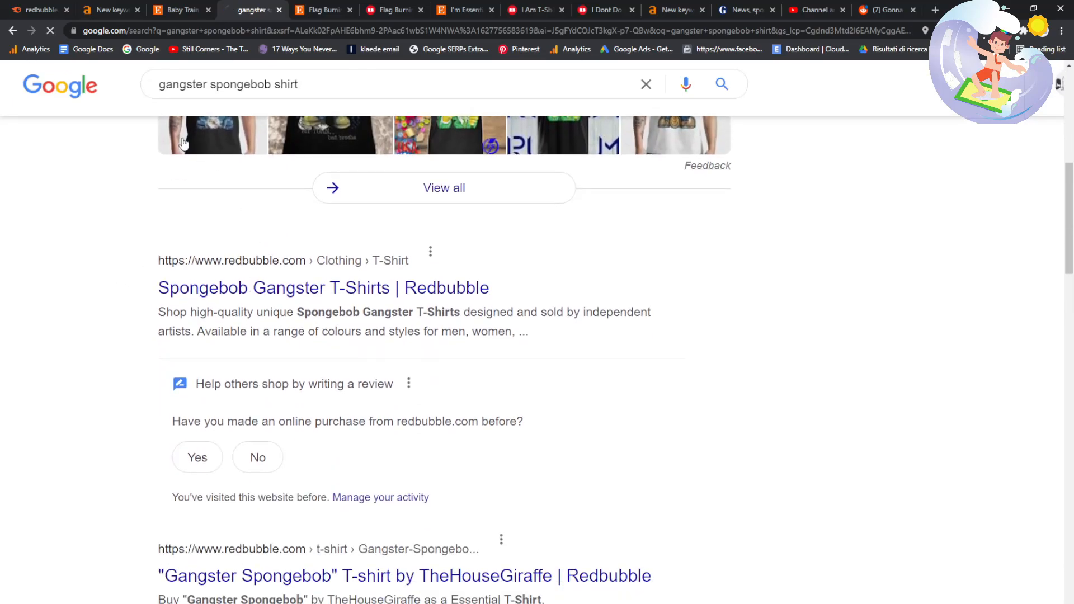
{"action": "left_click", "coordinate": [323, 287]}
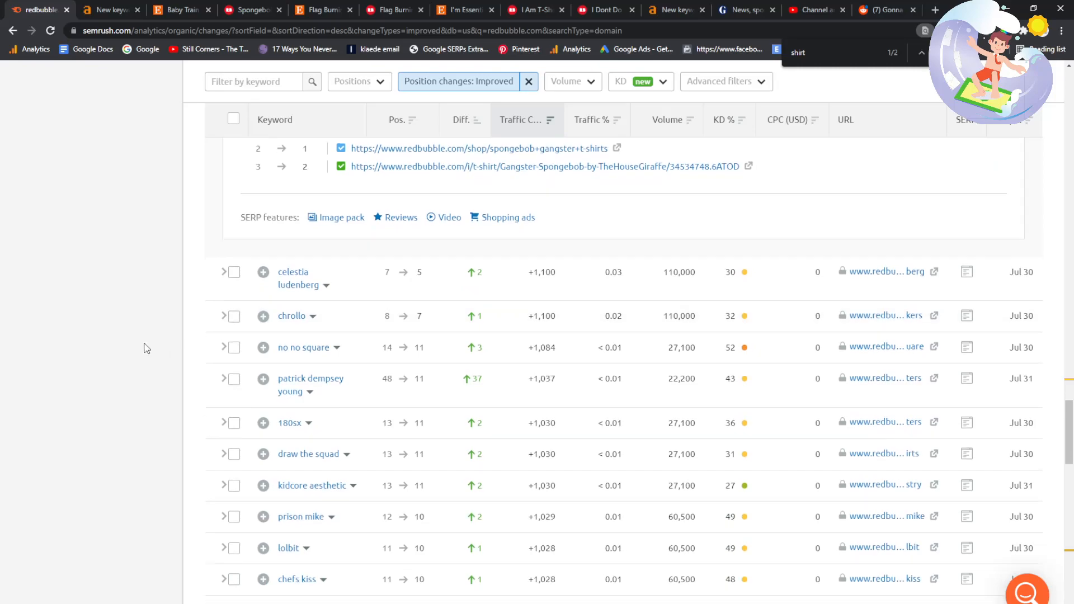
- Move the Improved Organic Positions table to page 2, with keywords like 'are you winning son'
{"action": "scroll", "scroll_direction": "down", "scroll_amount": 3}
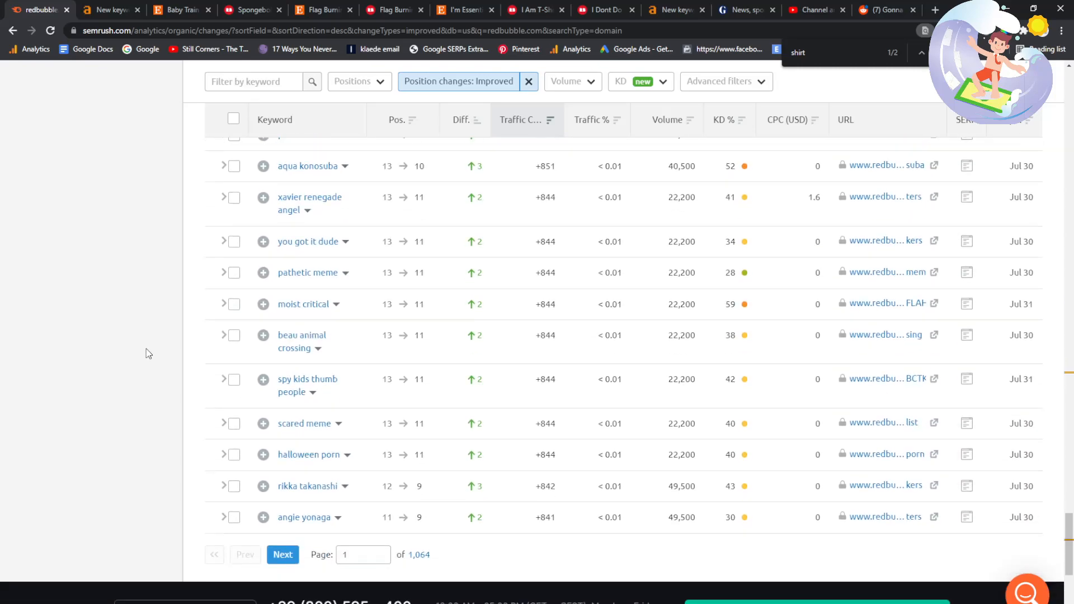
{"action": "scroll", "scroll_direction": "down", "scroll_amount": 3}
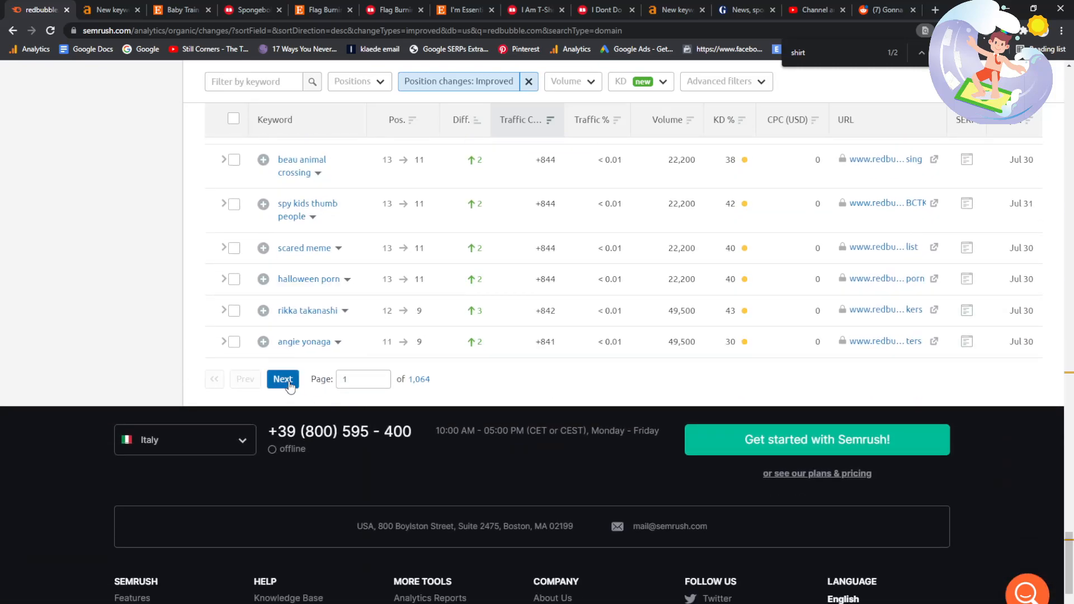
{"action": "left_click", "coordinate": [282, 378]}
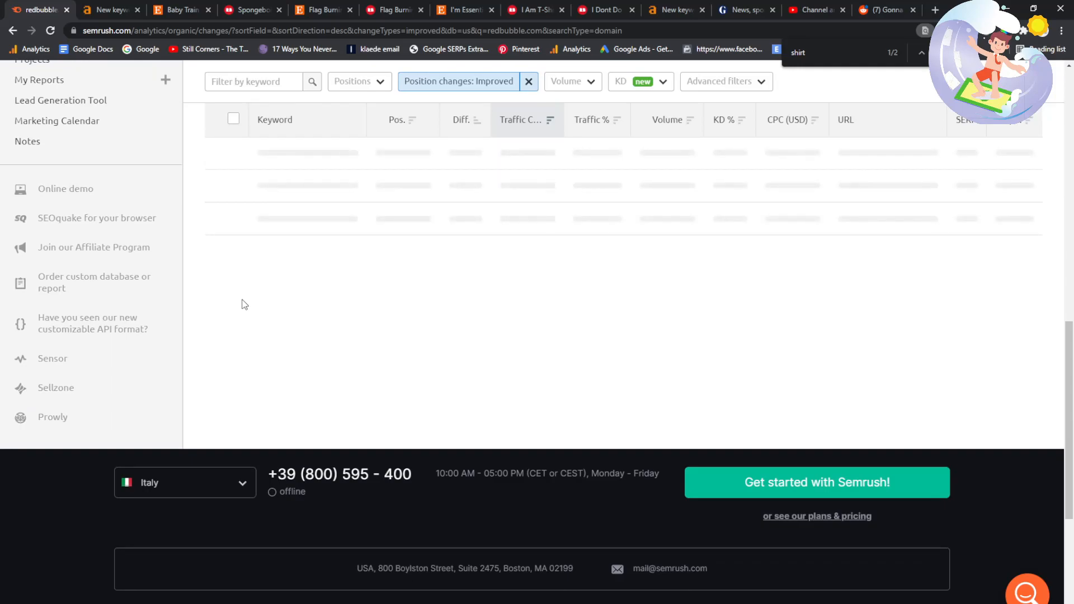
{"action": "mouse_move", "coordinate": [203, 242]}
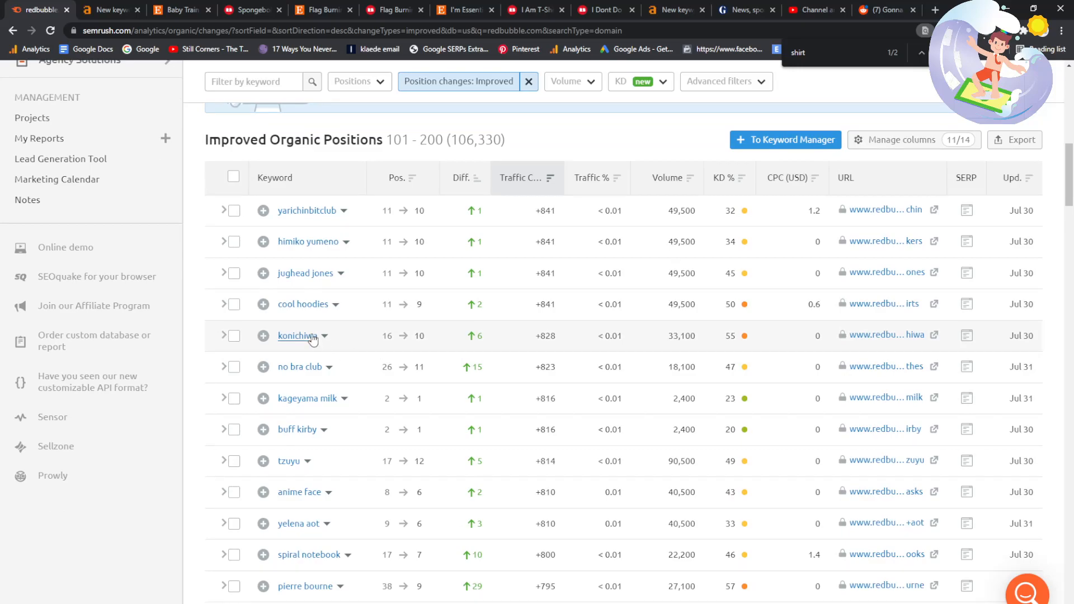
{"action": "scroll", "scroll_direction": "down", "scroll_amount": 3}
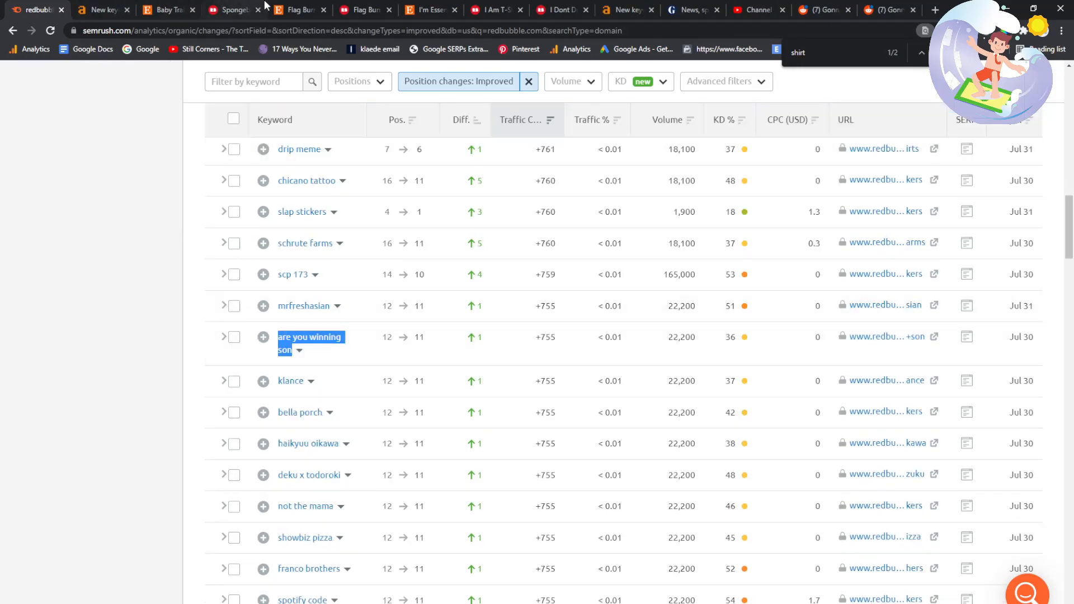
- Review Google's meme and video results for 'are you winning son', then return to SEMrush
{"action": "left_click", "coordinate": [99, 10]}
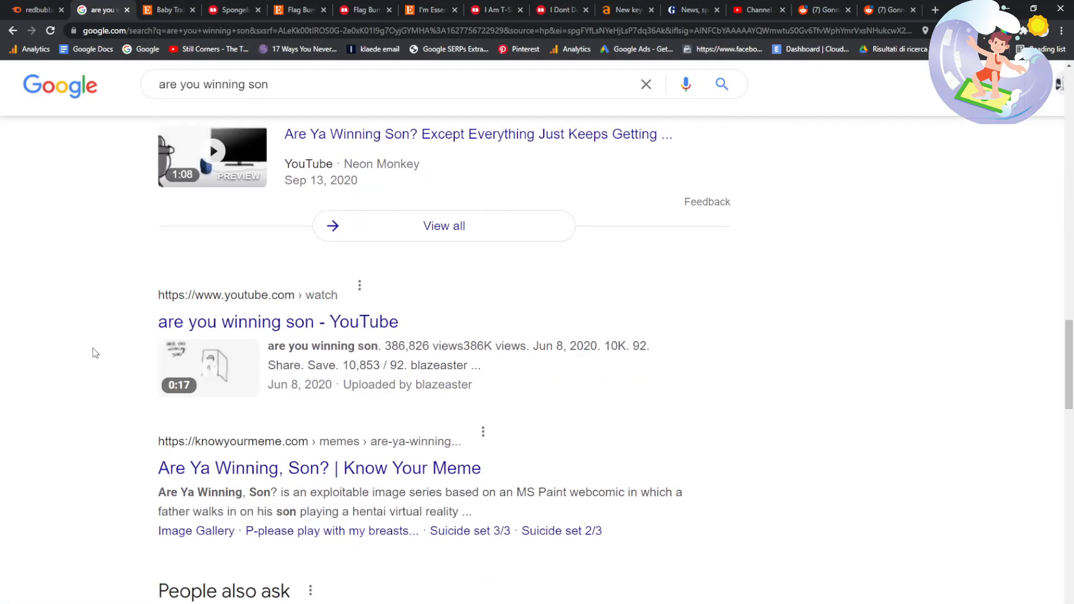
{"action": "scroll", "scroll_direction": "down", "scroll_amount": 3}
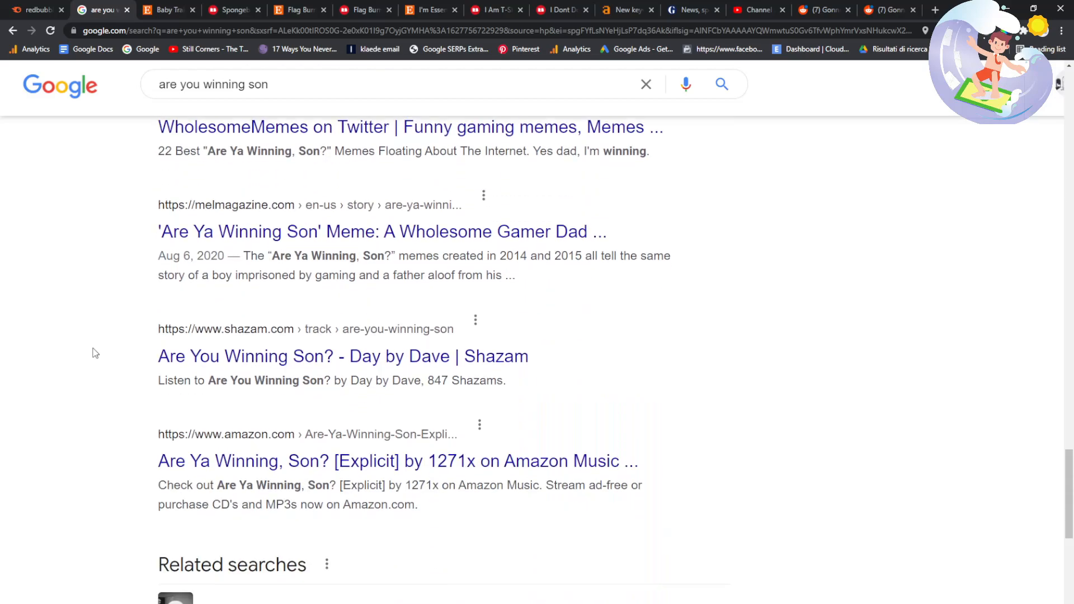
{"action": "scroll", "scroll_direction": "down", "scroll_amount": 3}
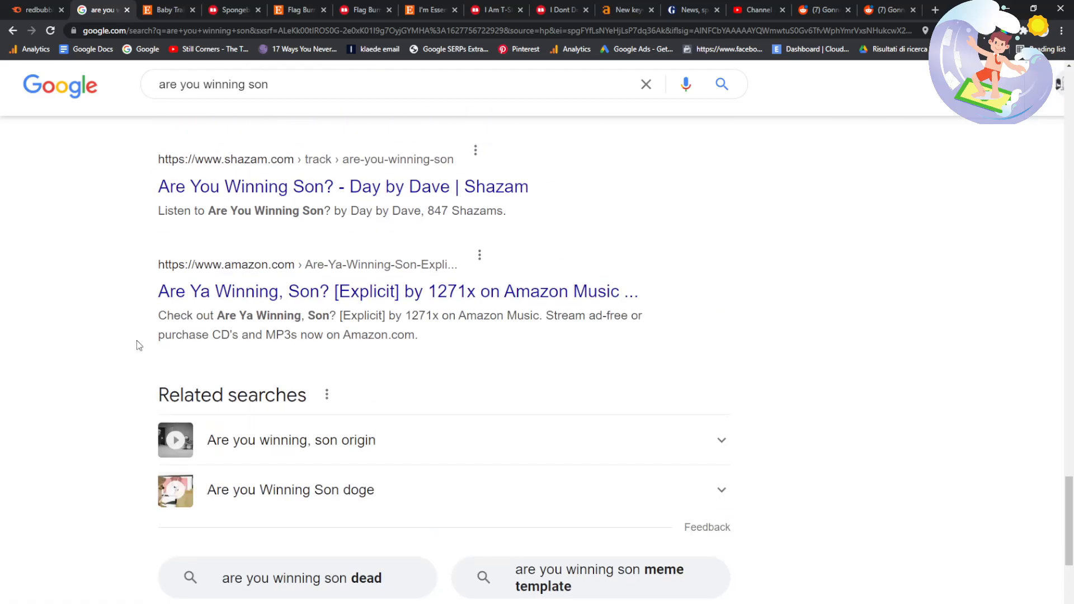
{"action": "scroll", "scroll_direction": "down", "scroll_amount": 3}
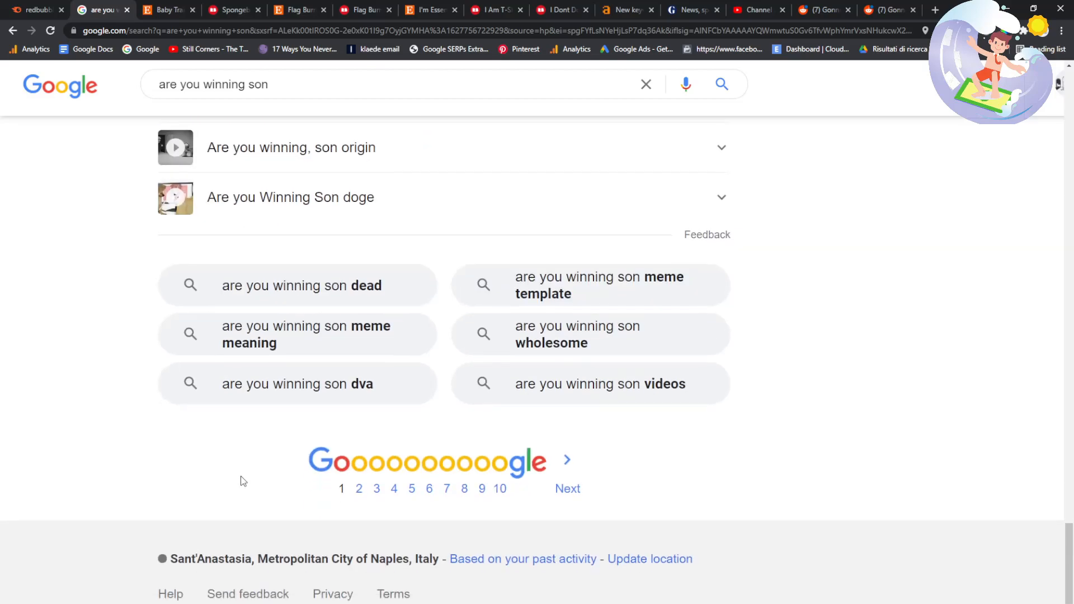
{"action": "left_click", "coordinate": [359, 489]}
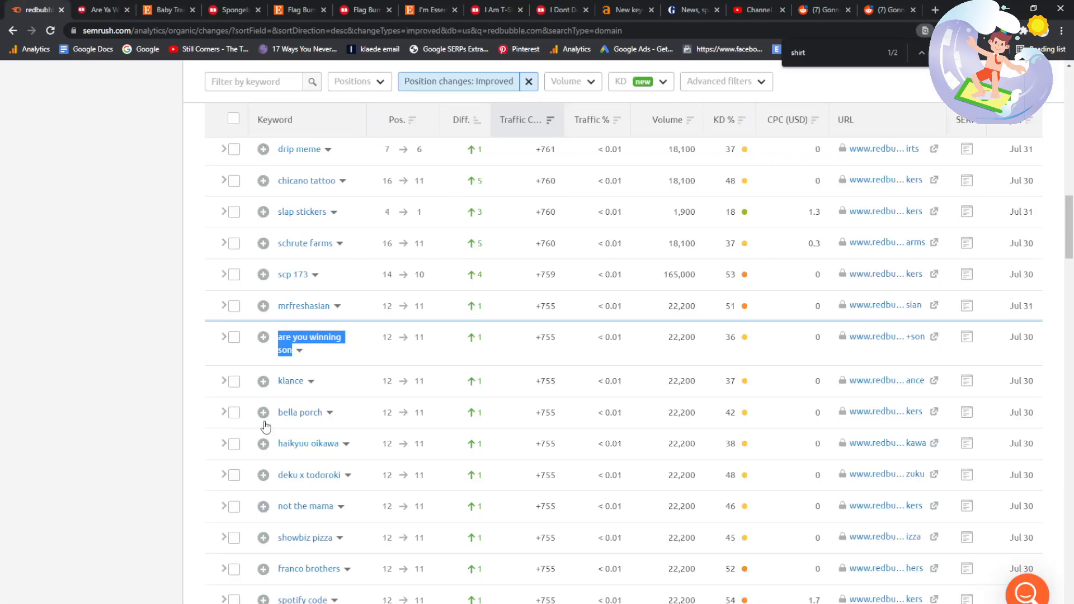
- Check Redbubble's 96 'are ya winning son' results and Google 'take me to your best friend's house'
{"action": "scroll", "scroll_direction": "down", "scroll_amount": 3}
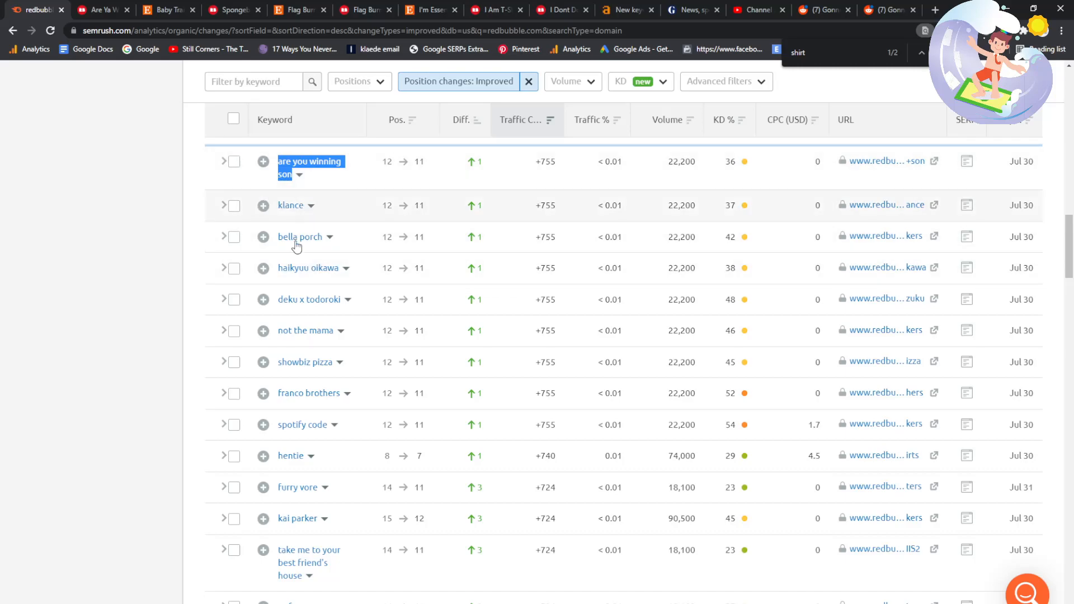
{"action": "scroll", "scroll_direction": "down", "scroll_amount": 3}
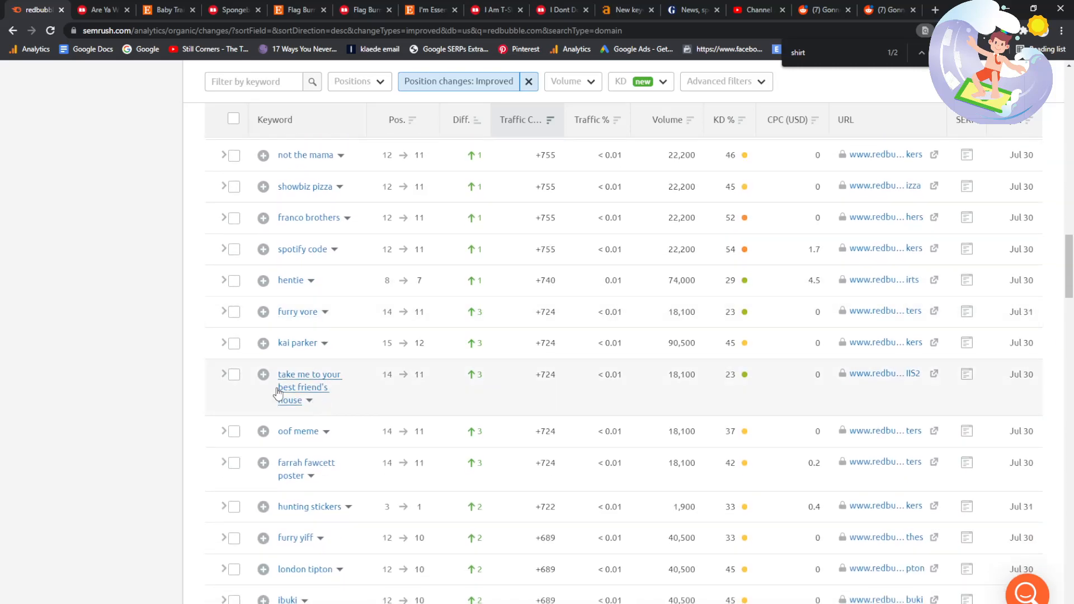
{"action": "left_click", "coordinate": [102, 9]}
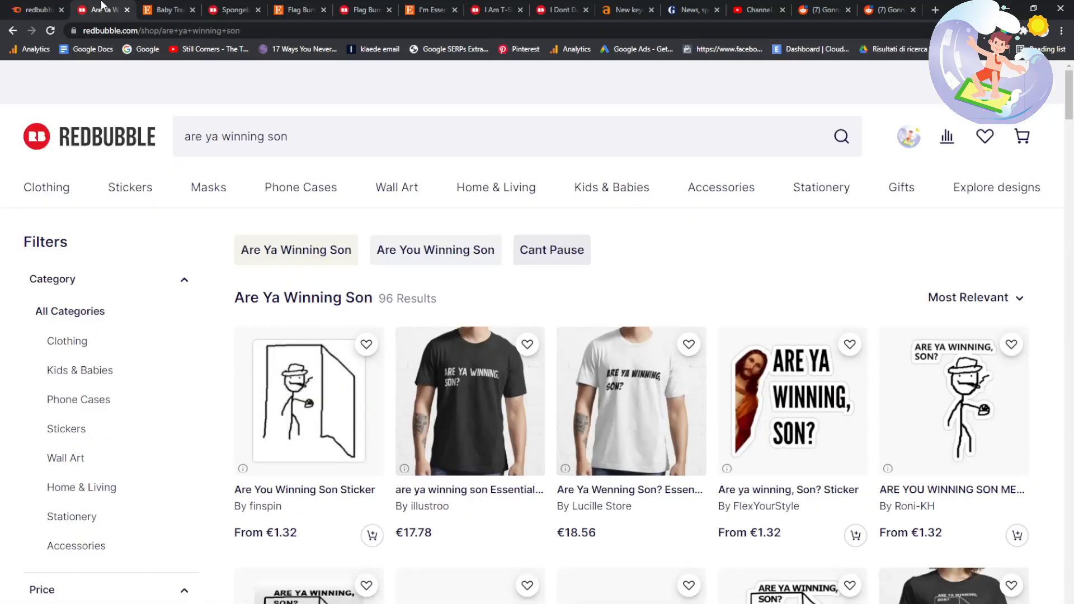
{"action": "type", "text": "take me to your best friend's house"}
{"action": "type", "text": "redbub"}
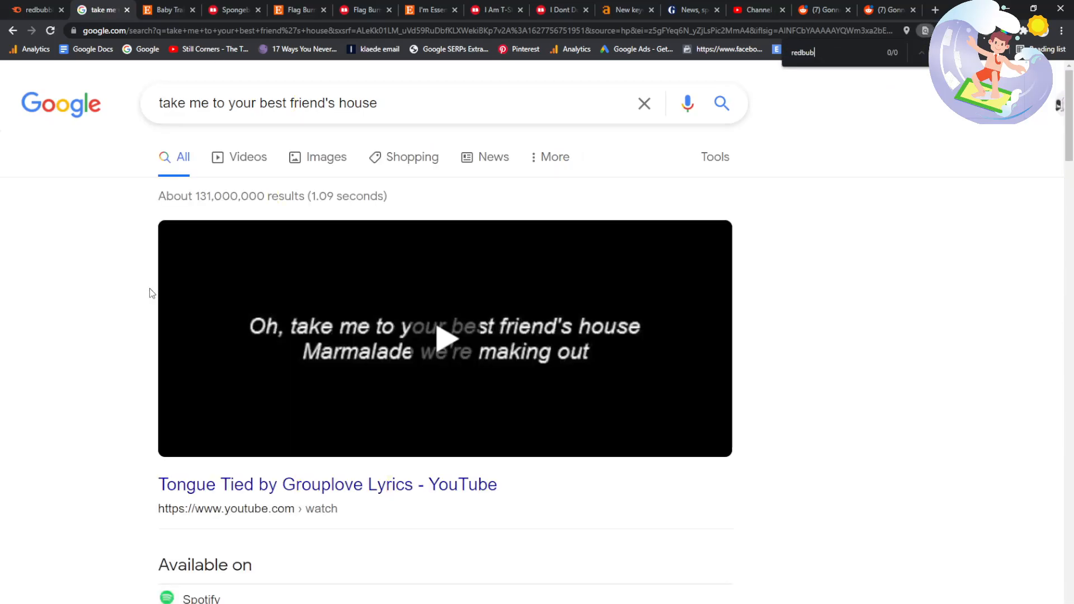
{"action": "left_click", "coordinate": [34, 10]}
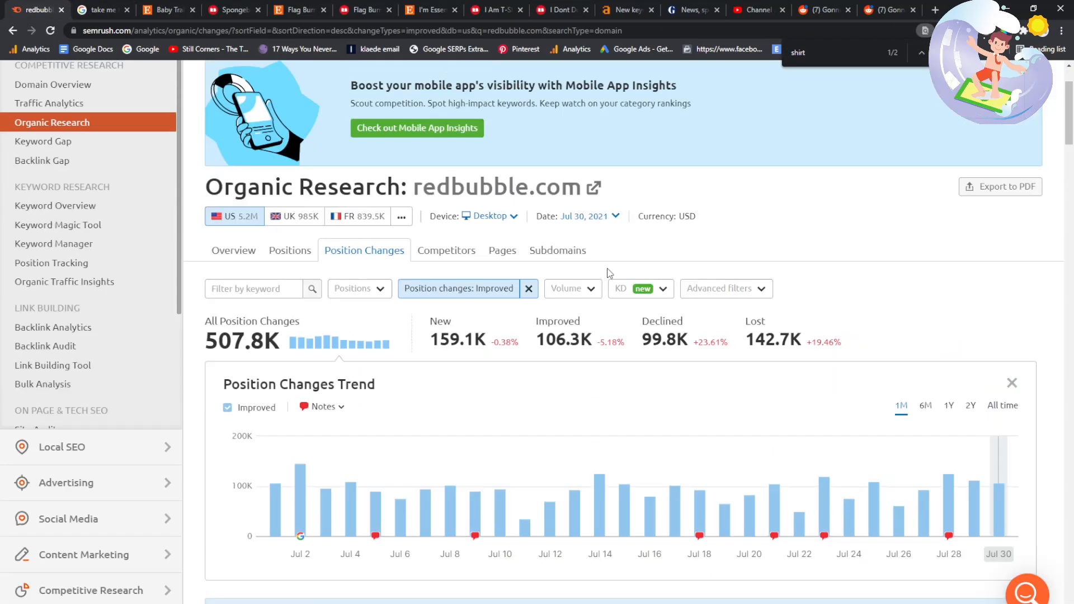
- Filter SEMrush's improved redbubble.com keywords to Top 3 positions
{"action": "scroll", "scroll_direction": "down", "scroll_amount": 3}
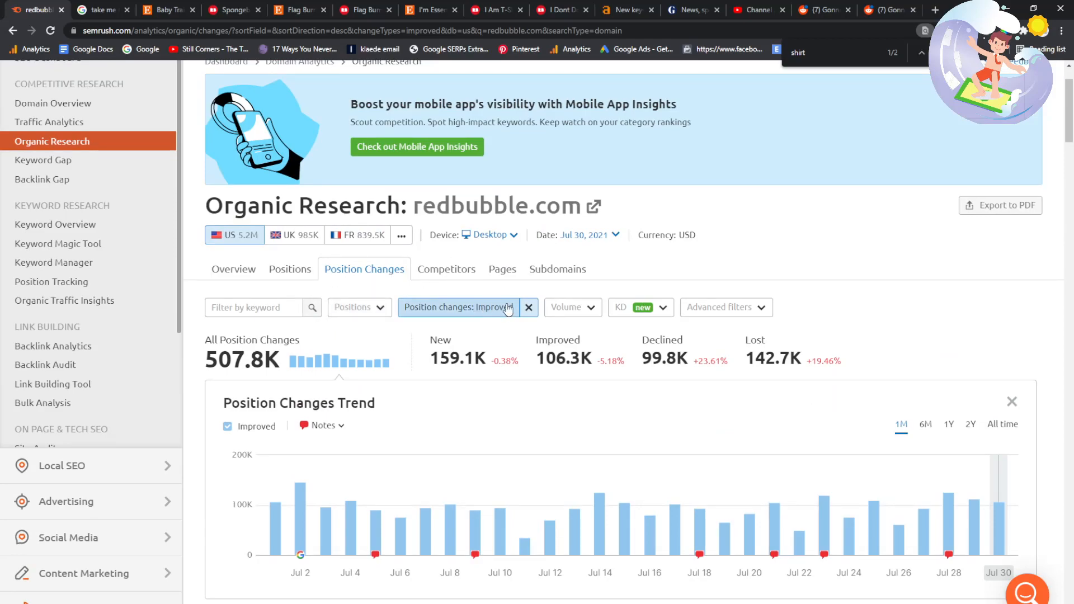
{"action": "left_click", "coordinate": [357, 307]}
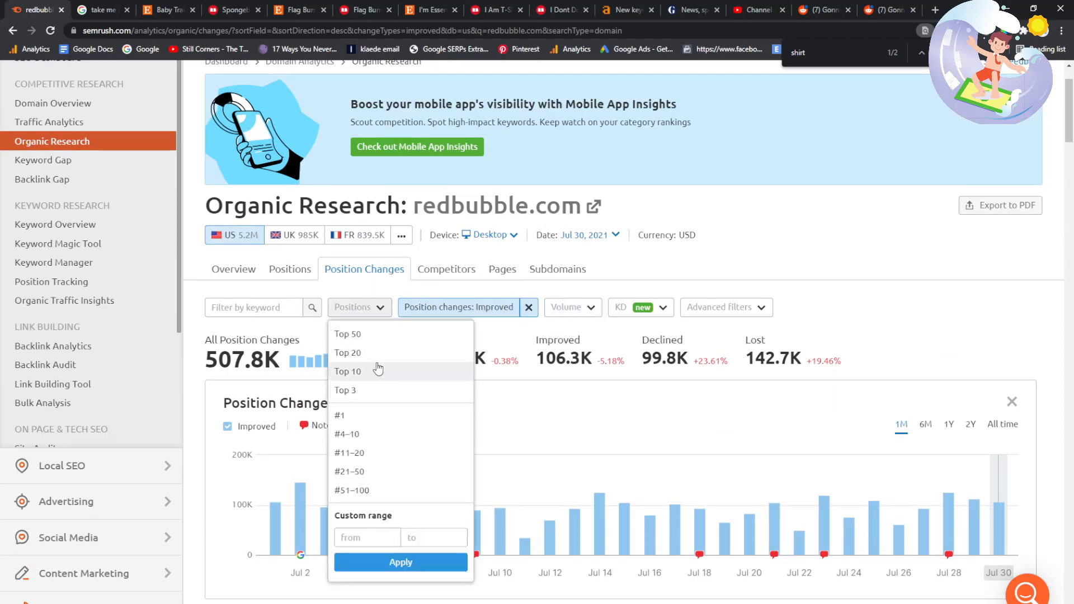
{"action": "left_click", "coordinate": [345, 389]}
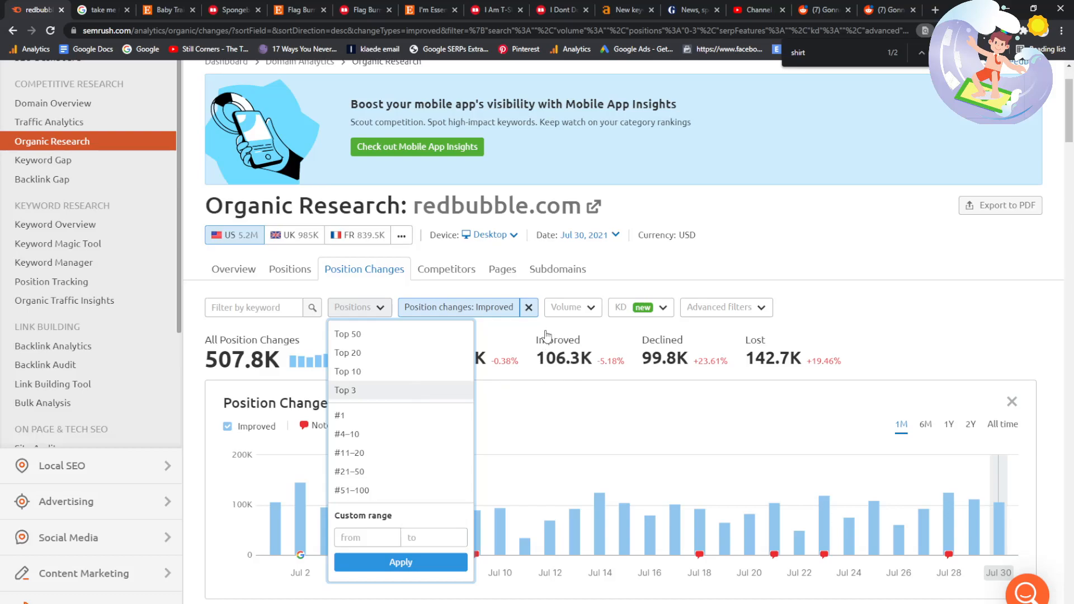
{"action": "left_click", "coordinate": [344, 390]}
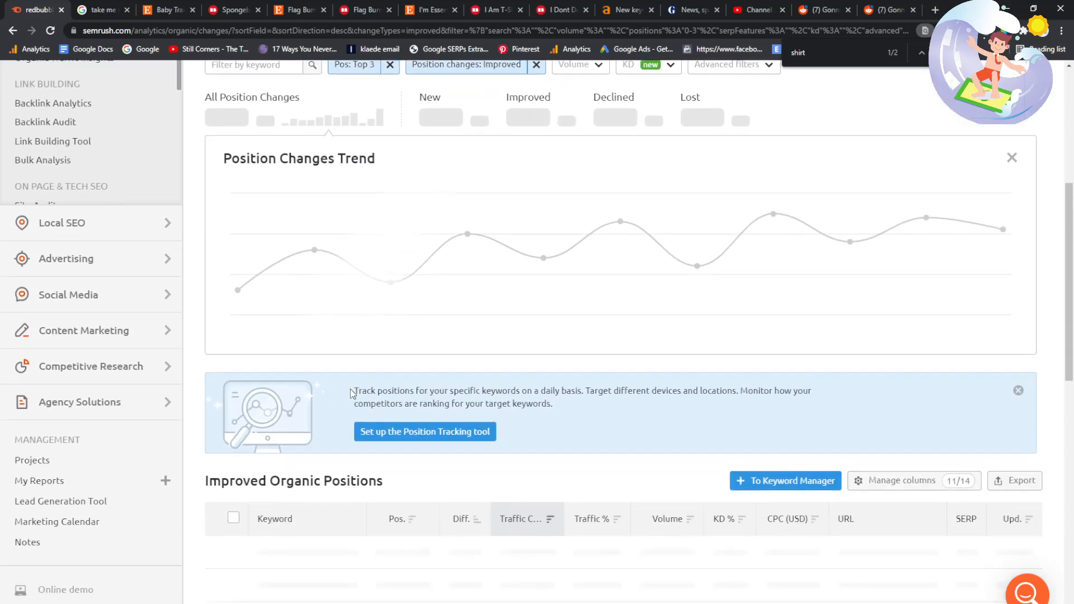
- Scroll the Top 3 table and select the keyword 'blue reverse card'
{"action": "scroll", "scroll_direction": "down", "scroll_amount": 3}
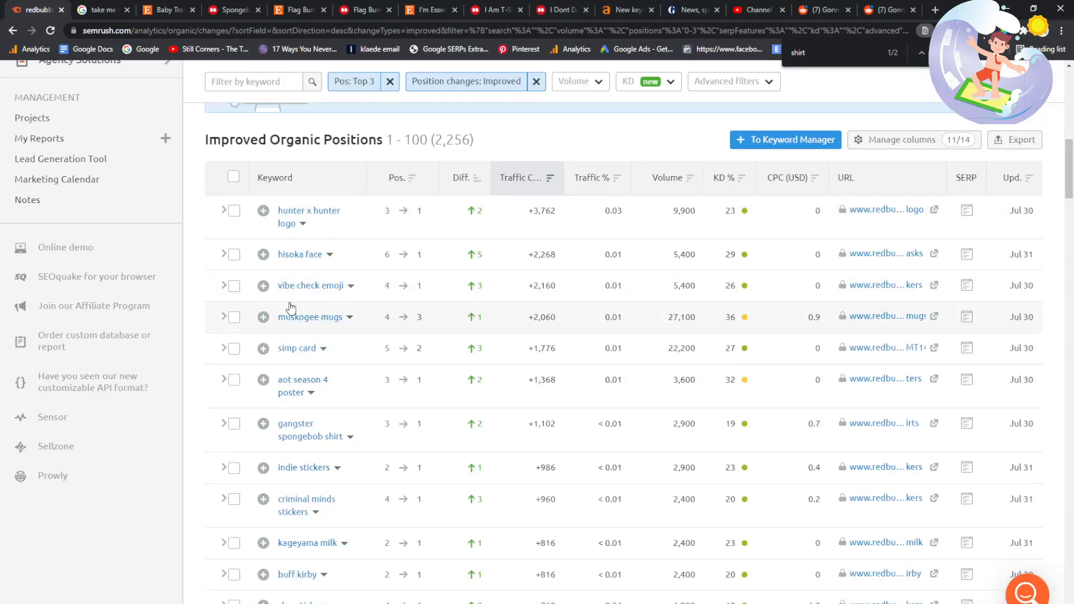
{"action": "scroll", "scroll_direction": "down", "scroll_amount": 3}
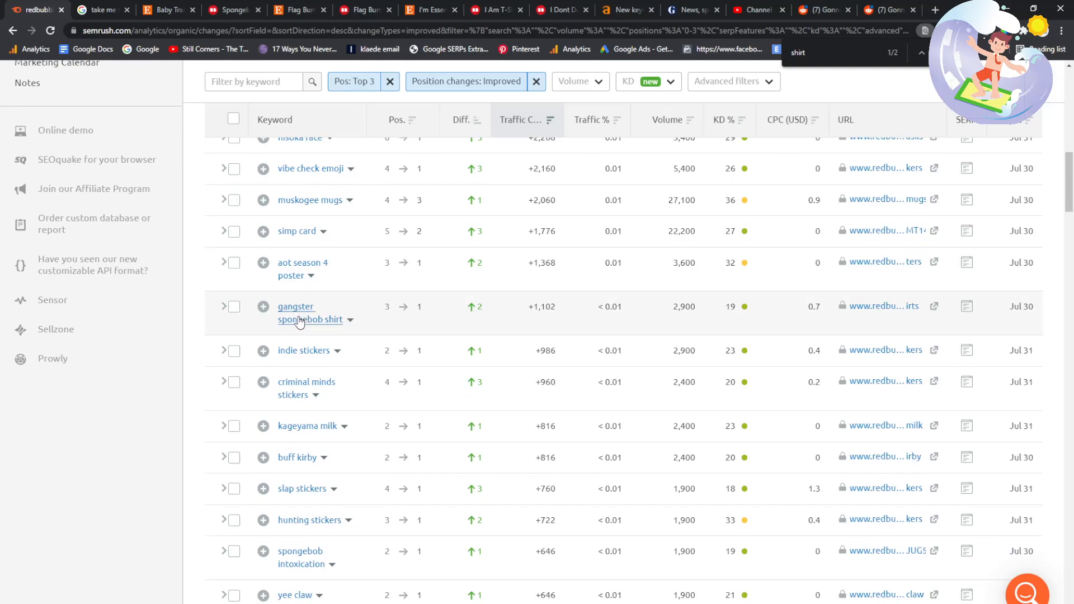
{"action": "scroll", "scroll_direction": "down", "scroll_amount": 3}
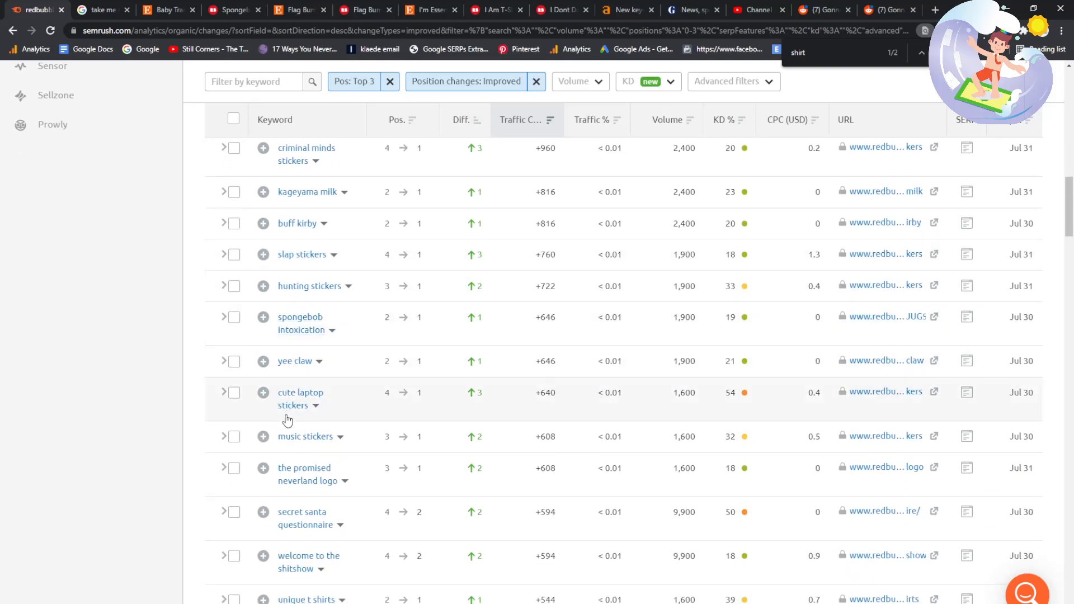
{"action": "scroll", "scroll_direction": "down", "scroll_amount": 3}
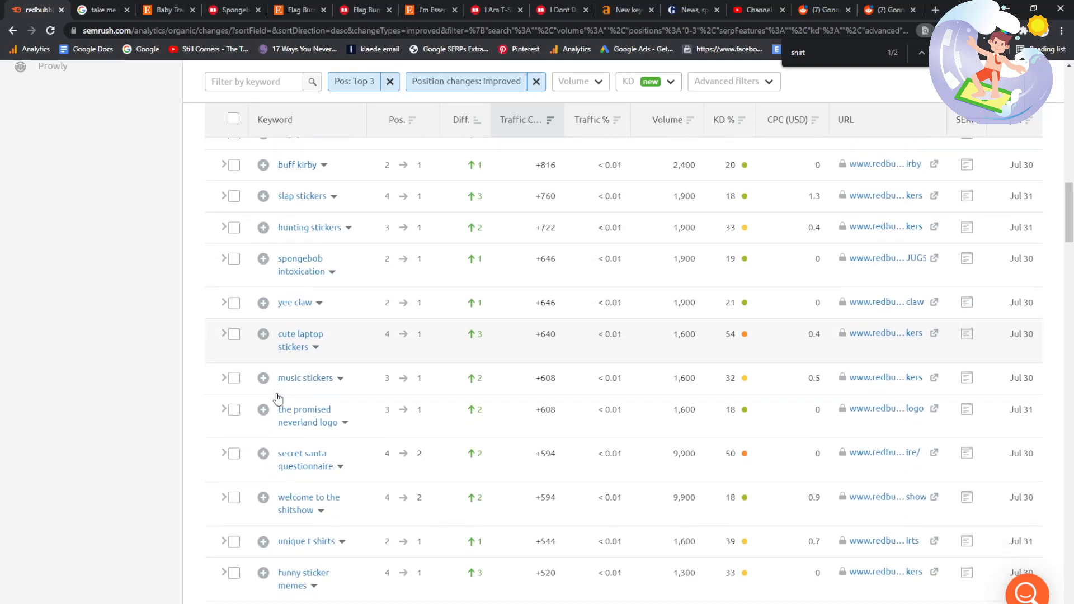
{"action": "scroll", "scroll_direction": "down", "scroll_amount": 3}
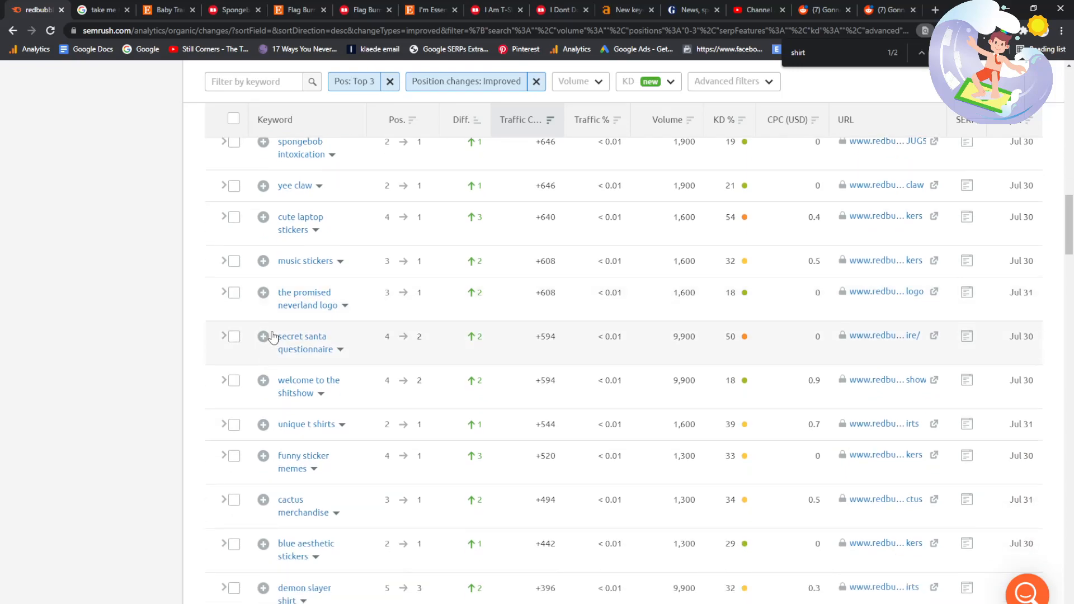
{"action": "scroll", "scroll_direction": "down", "scroll_amount": 3}
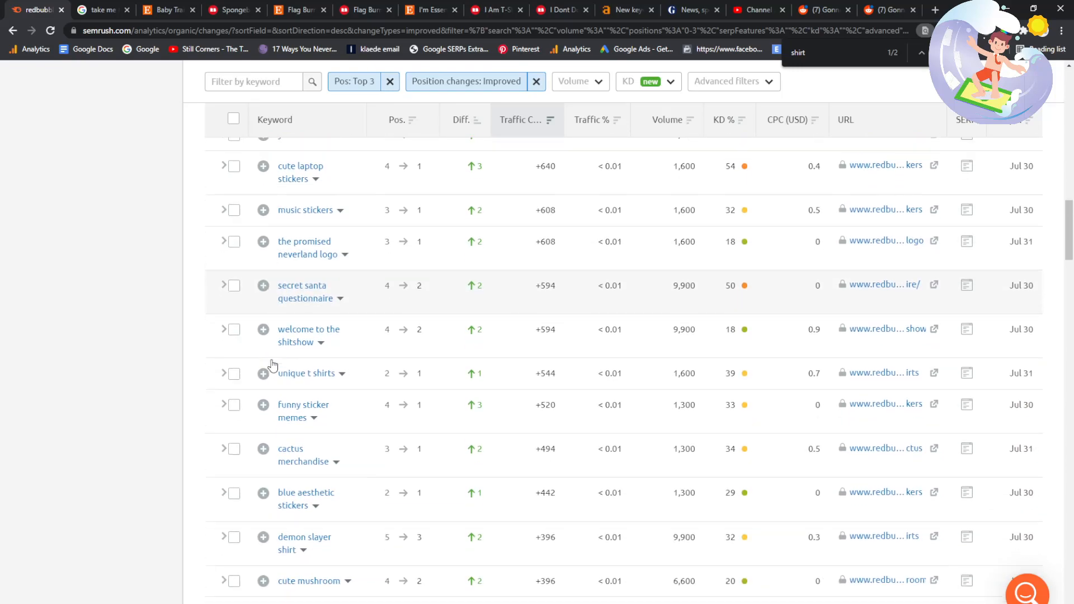
{"action": "scroll", "scroll_direction": "down", "scroll_amount": 3}
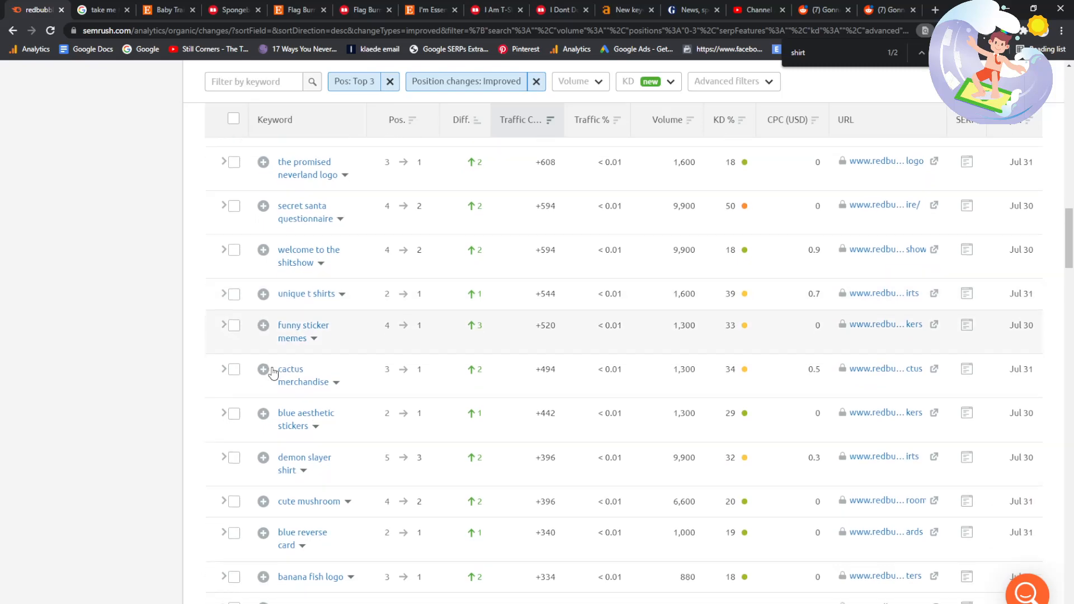
{"action": "scroll", "scroll_direction": "down", "scroll_amount": 3}
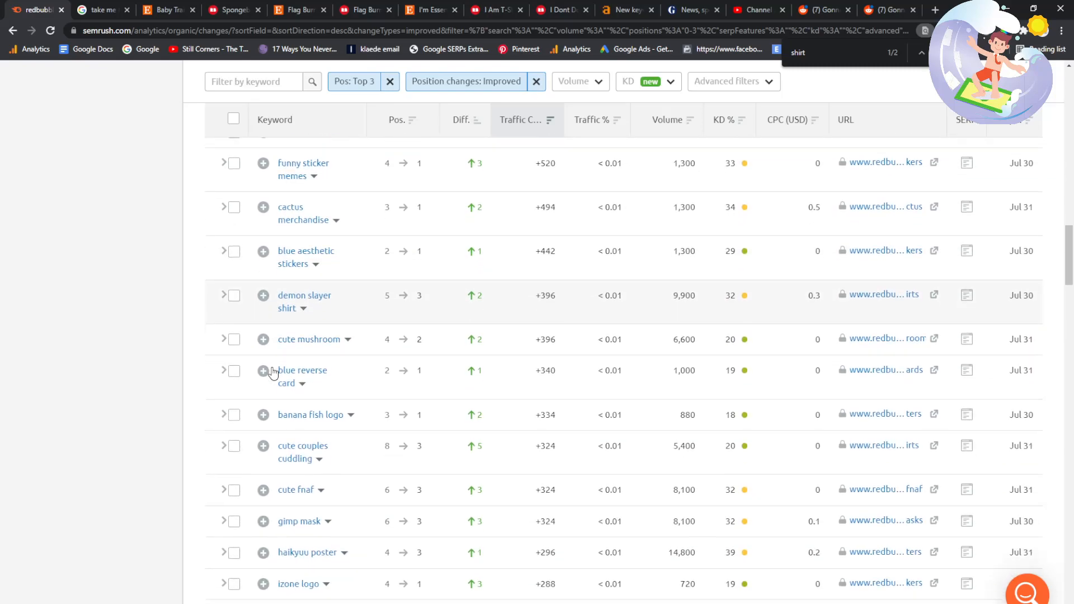
{"action": "scroll", "scroll_direction": "down", "scroll_amount": 3}
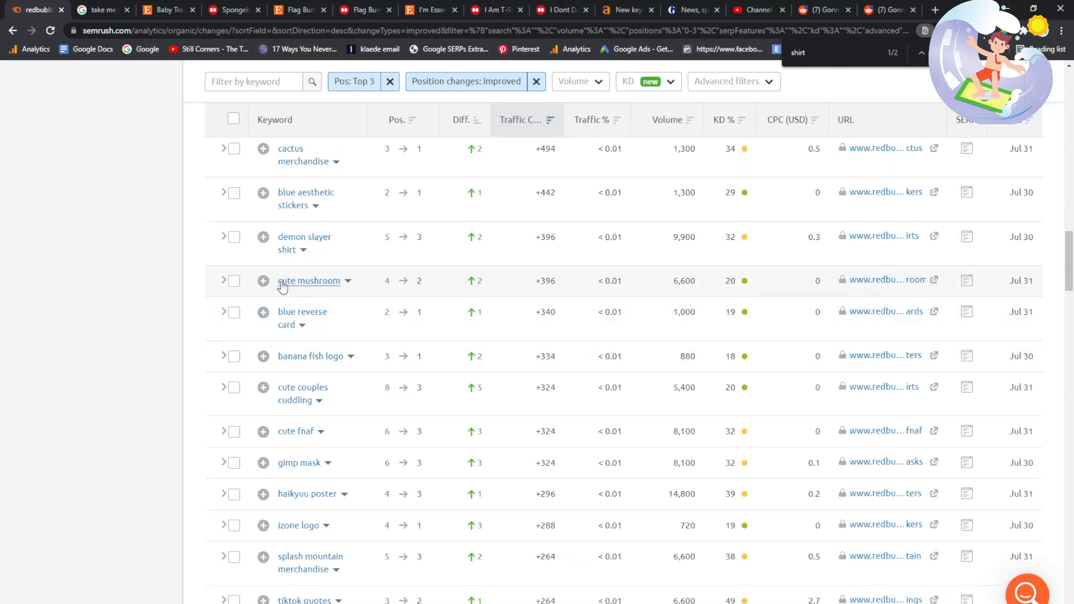
{"action": "scroll", "scroll_direction": "down", "scroll_amount": 3}
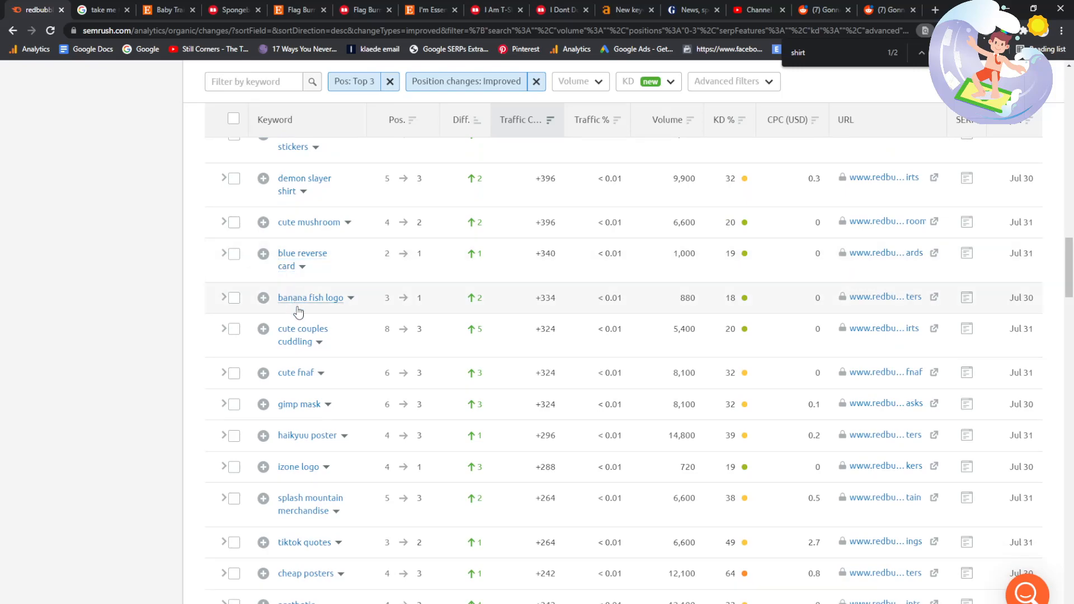
{"action": "double_click", "coordinate": [302, 259]}
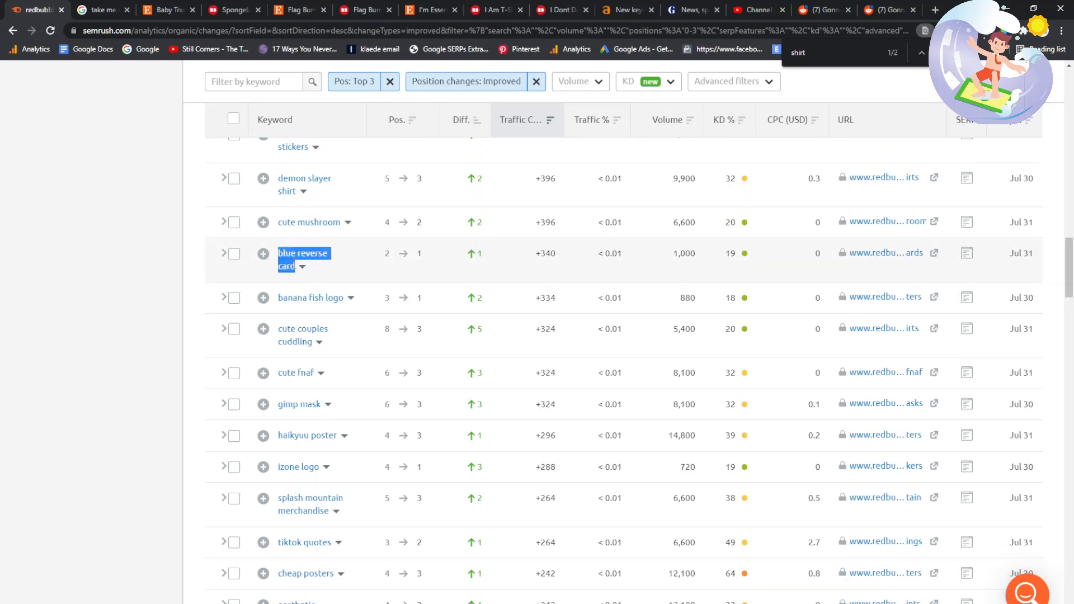
- Google 'blue reverse card', open Redbubble's 498 Blue Reverse Greeting Cards, then return to SEMrush
{"action": "left_click", "coordinate": [101, 10]}
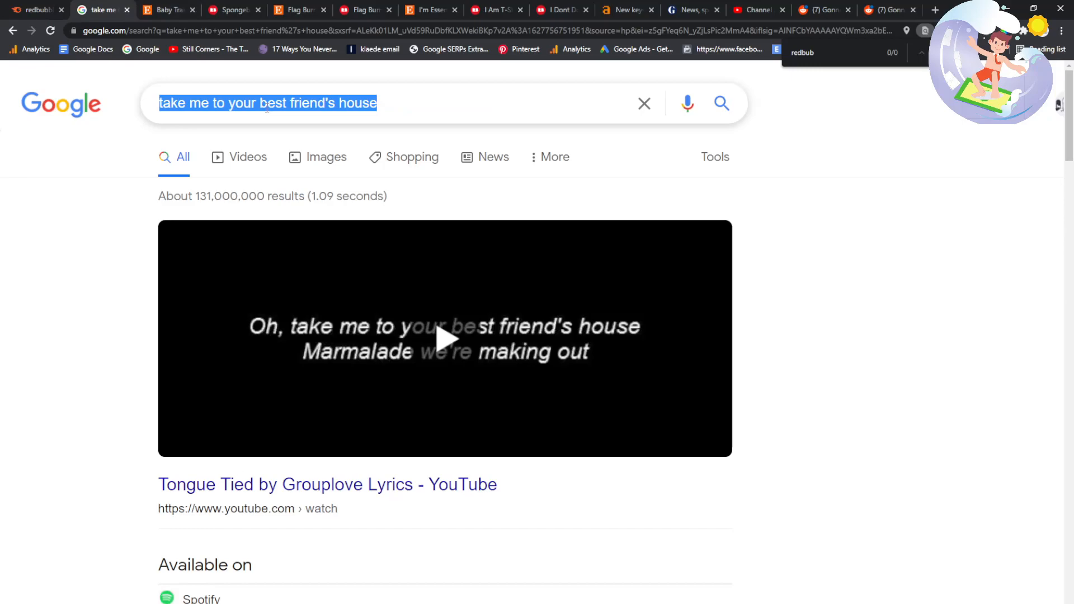
{"action": "type", "text": "blue reverse card"}
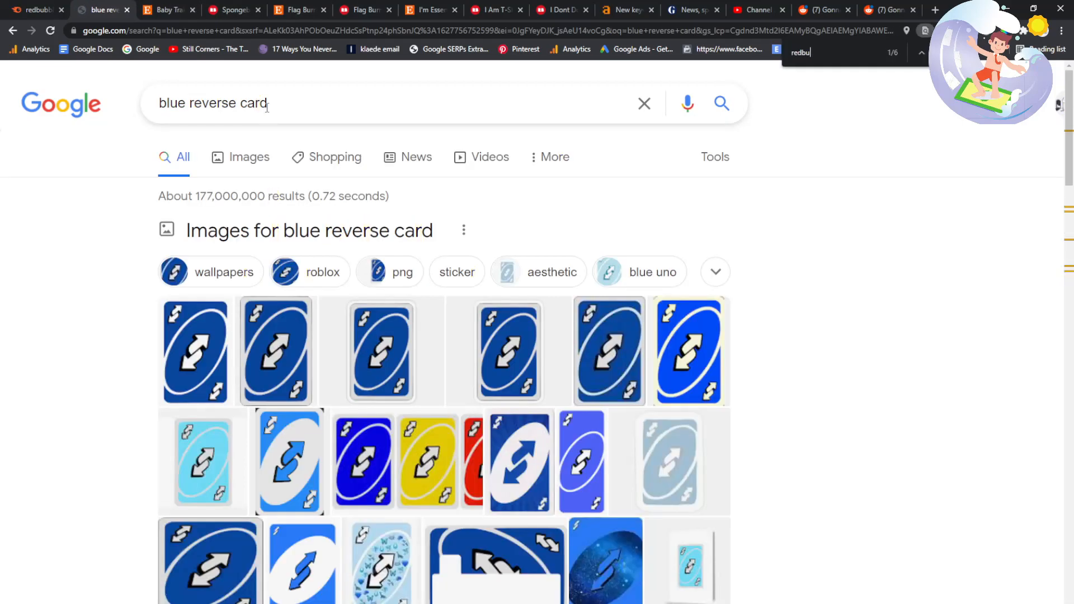
{"action": "scroll", "scroll_direction": "down", "scroll_amount": 3}
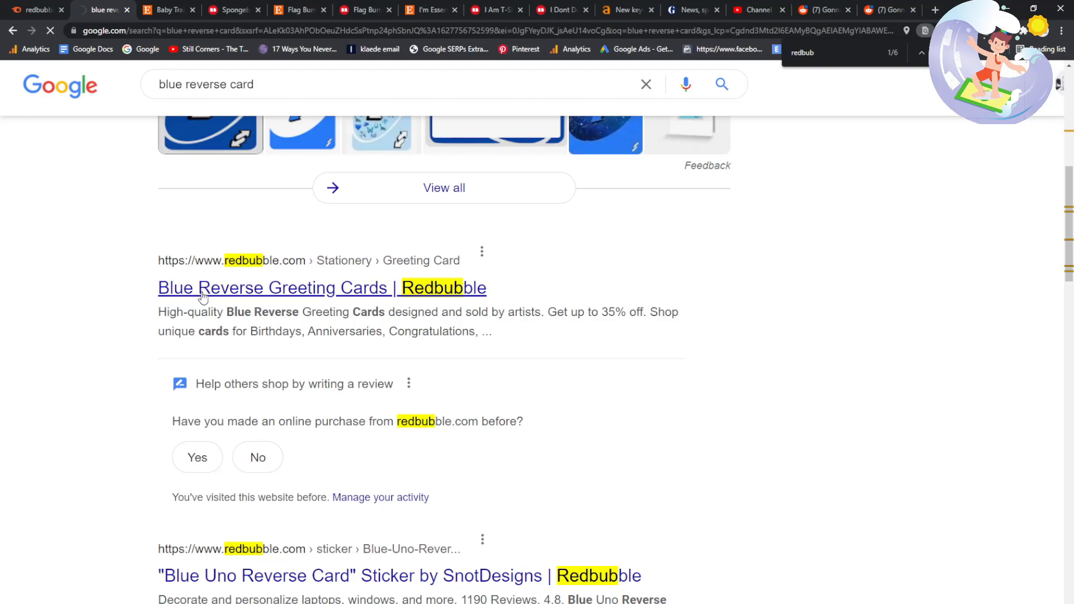
{"action": "left_click", "coordinate": [275, 287]}
{"action": "type", "text": "blue reverse car"}
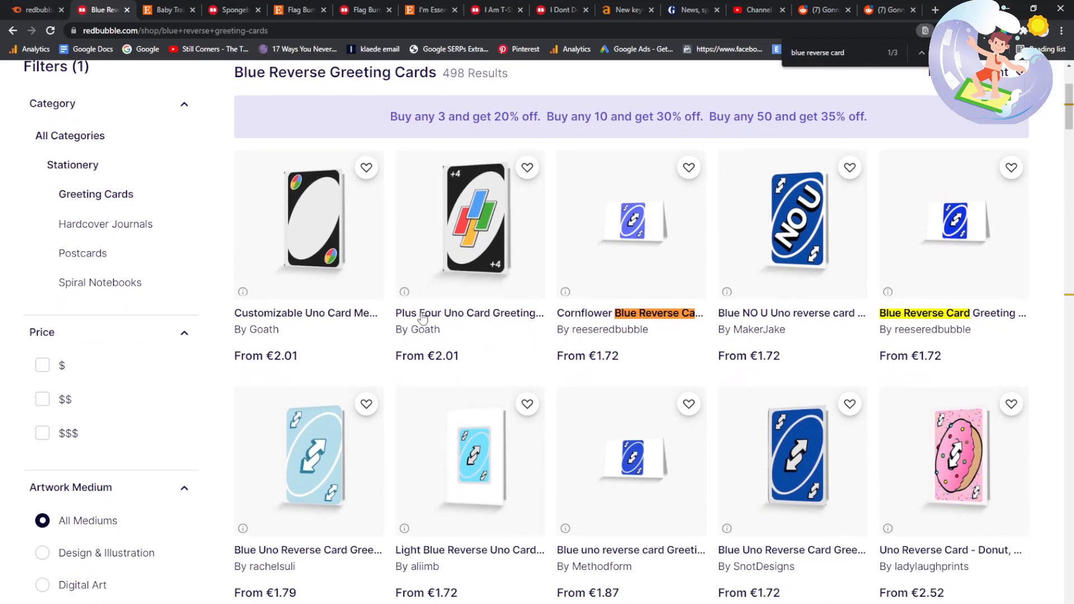
{"action": "scroll", "scroll_direction": "down", "scroll_amount": 3}
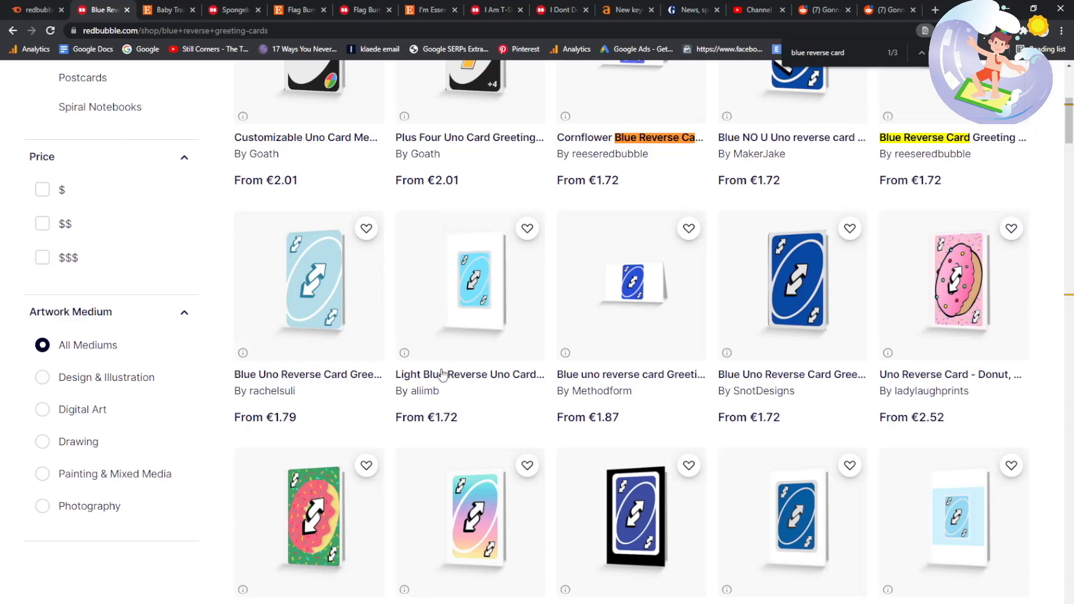
{"action": "left_click", "coordinate": [103, 9]}
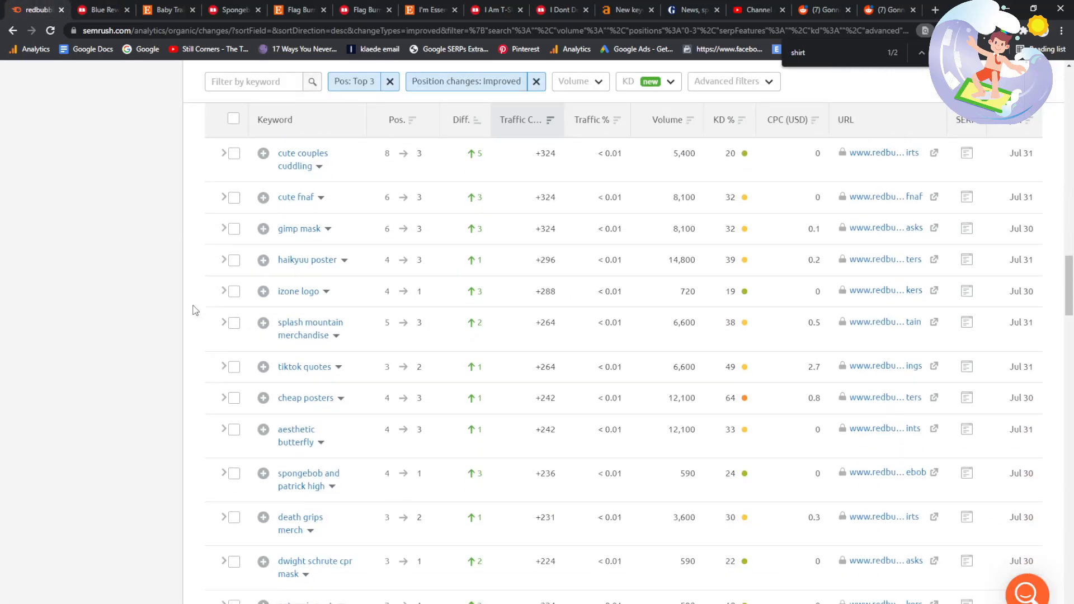
- Scroll further down the Top 3 list and select the keyword 'it goes over your nose mask'
{"action": "scroll", "scroll_direction": "down", "scroll_amount": 3}
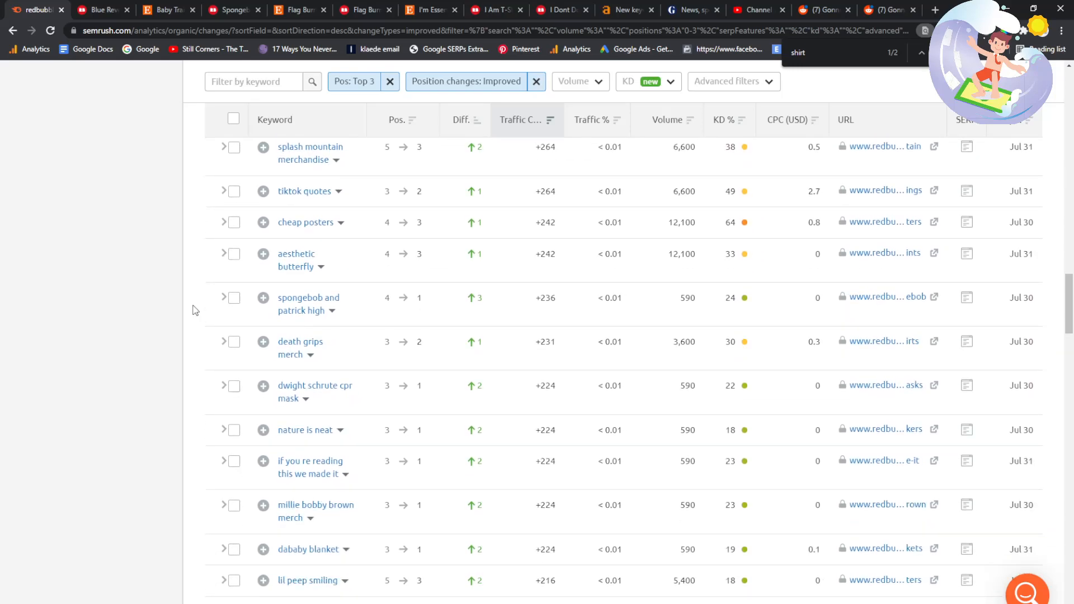
{"action": "scroll", "scroll_direction": "down", "scroll_amount": 3}
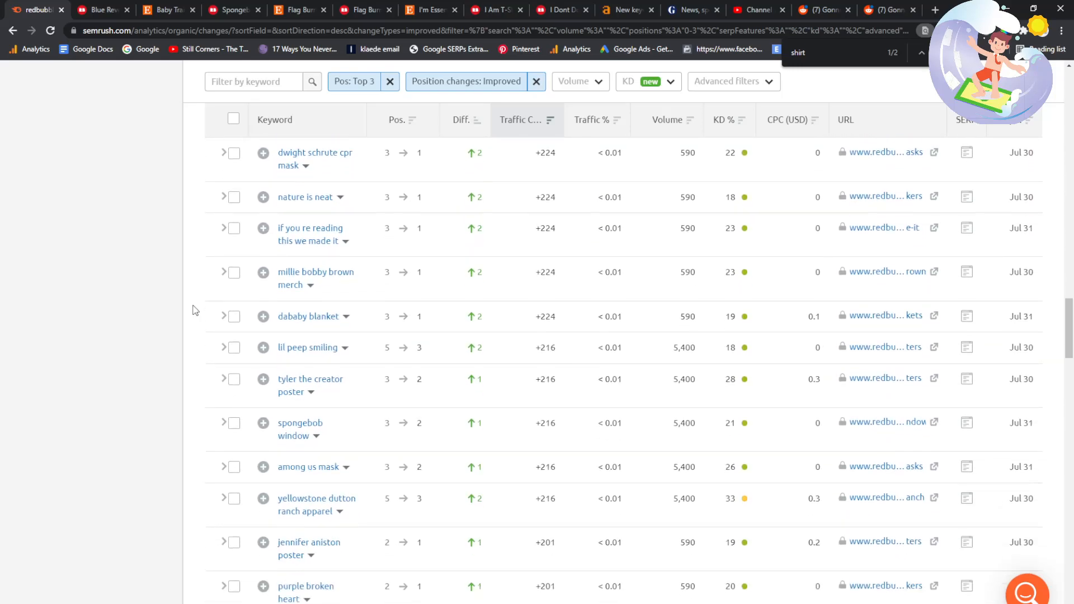
{"action": "scroll", "scroll_direction": "down", "scroll_amount": 3}
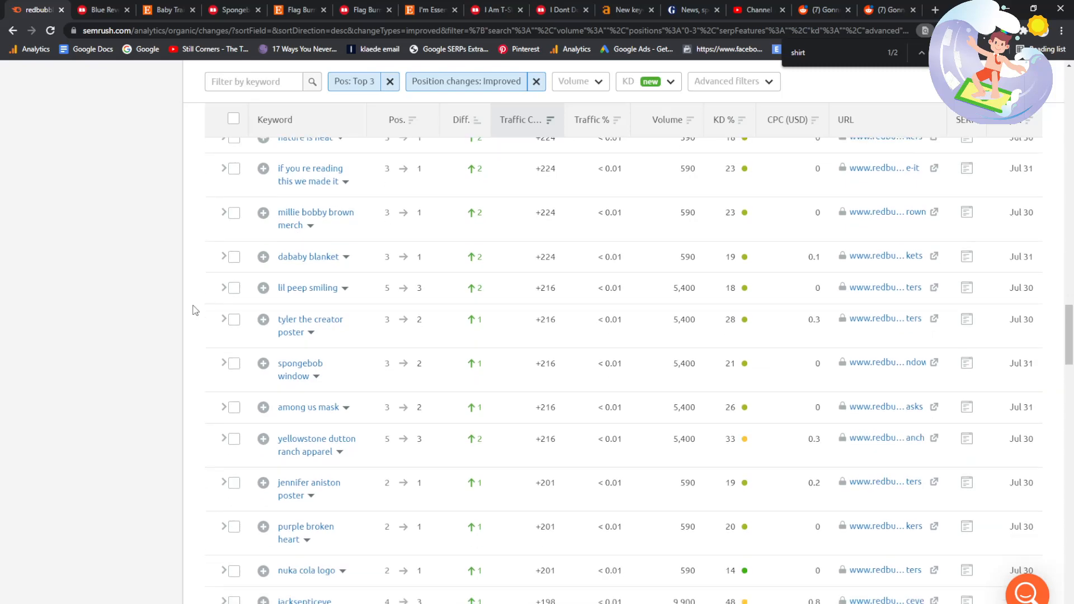
{"action": "scroll", "scroll_direction": "down", "scroll_amount": 3}
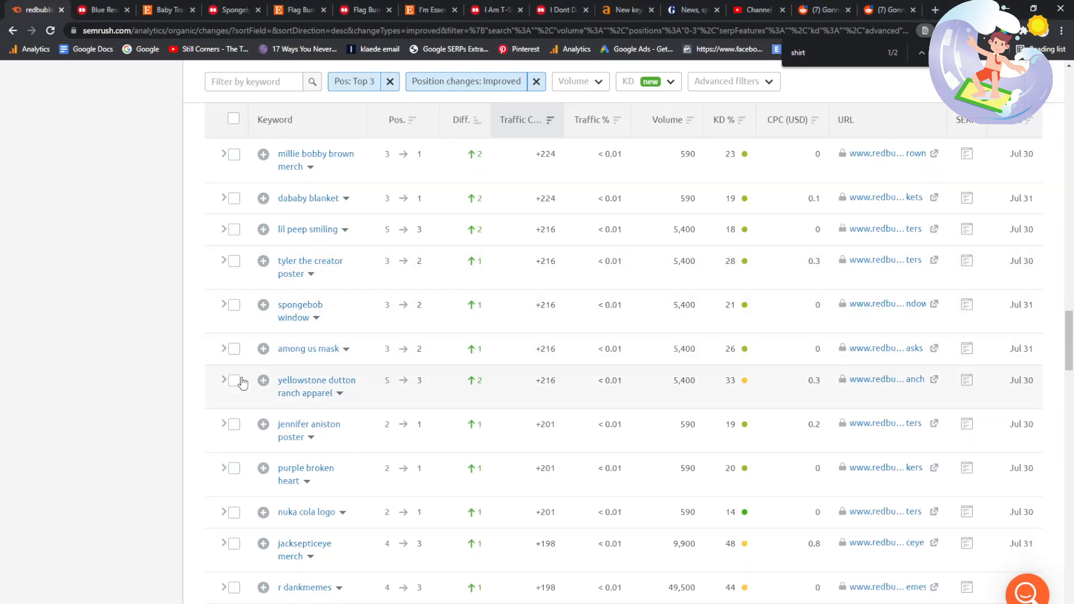
{"action": "scroll", "scroll_direction": "down", "scroll_amount": 3}
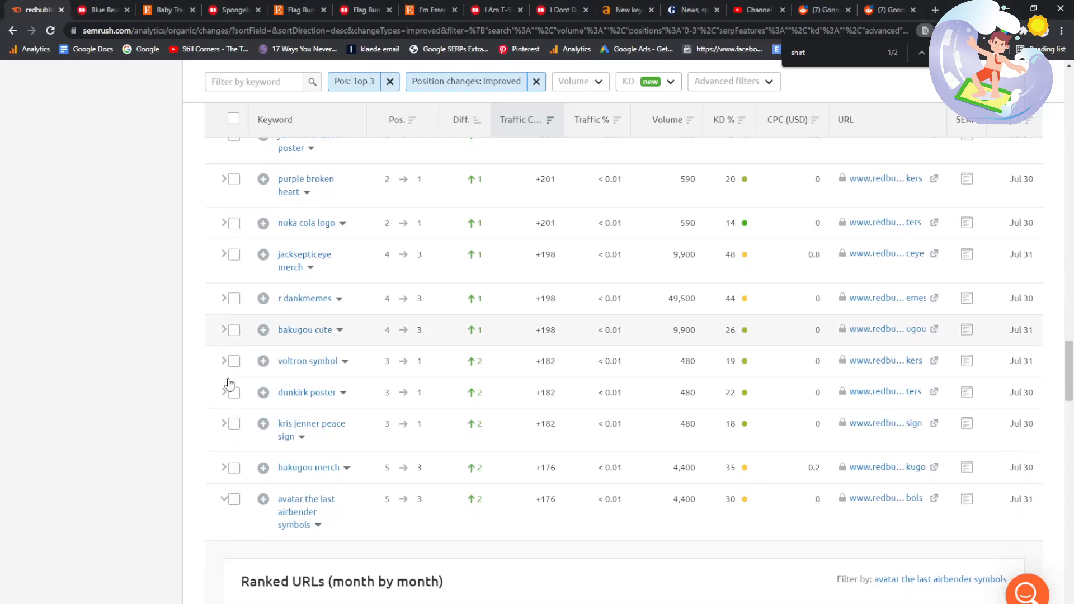
{"action": "left_click", "coordinate": [227, 498]}
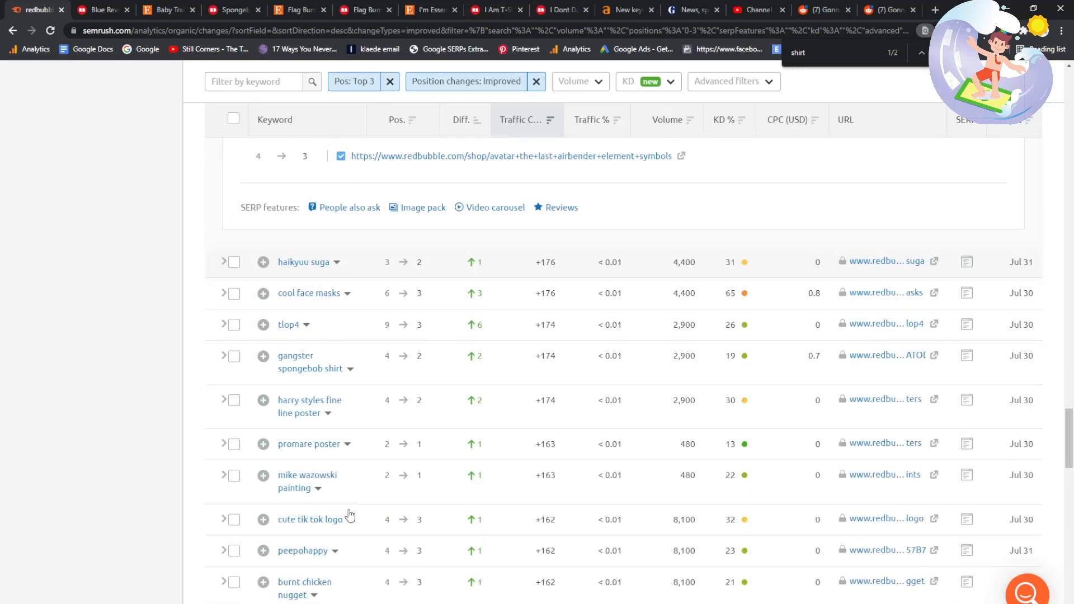
{"action": "scroll", "scroll_direction": "down", "scroll_amount": 3}
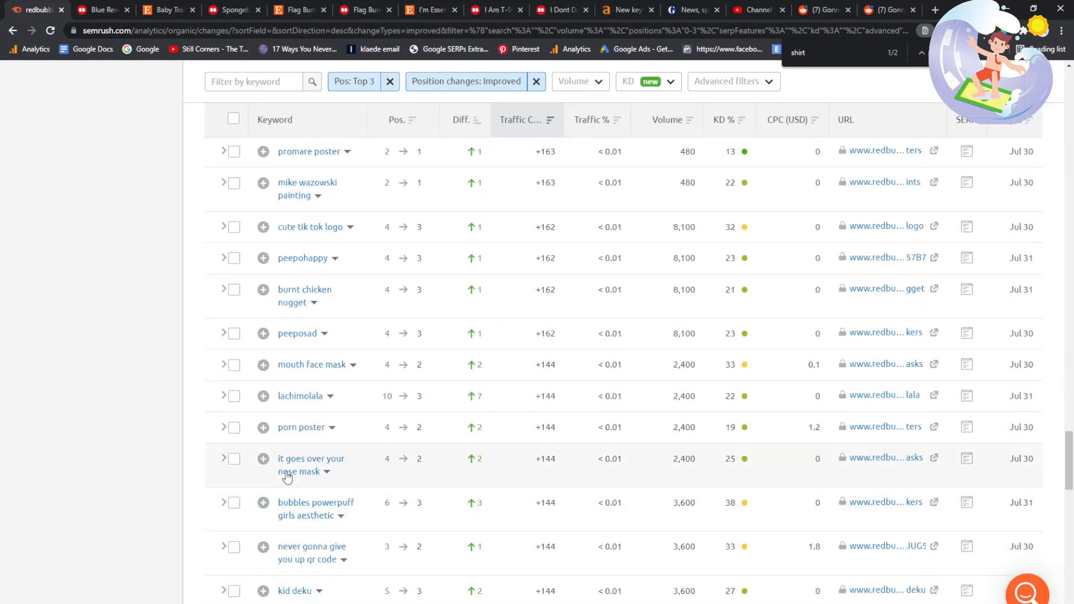
{"action": "double_click", "coordinate": [310, 464]}
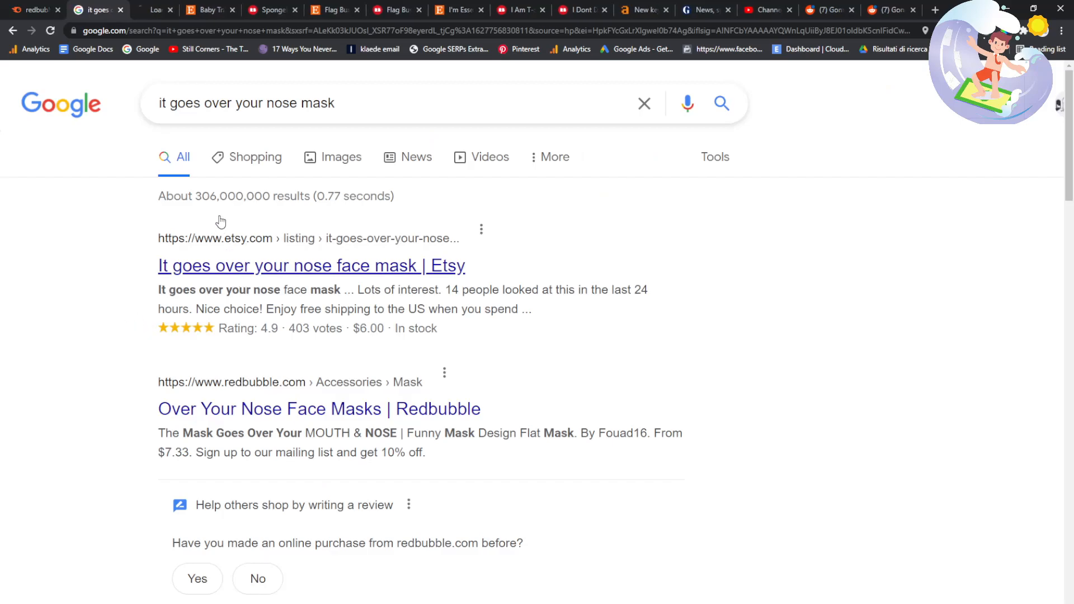
- Open the top Etsy result 'It goes over your nose face mask' from Google
{"action": "left_click", "coordinate": [311, 266]}
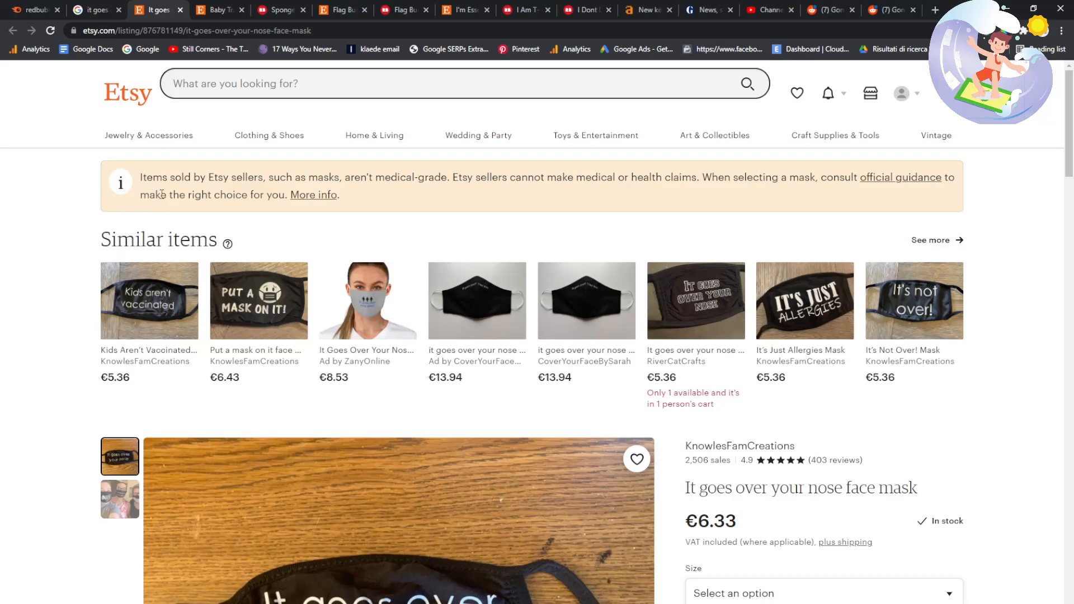
- Search Etsy for 'it goes over your nose mask'
{"action": "left_click", "coordinate": [445, 84]}
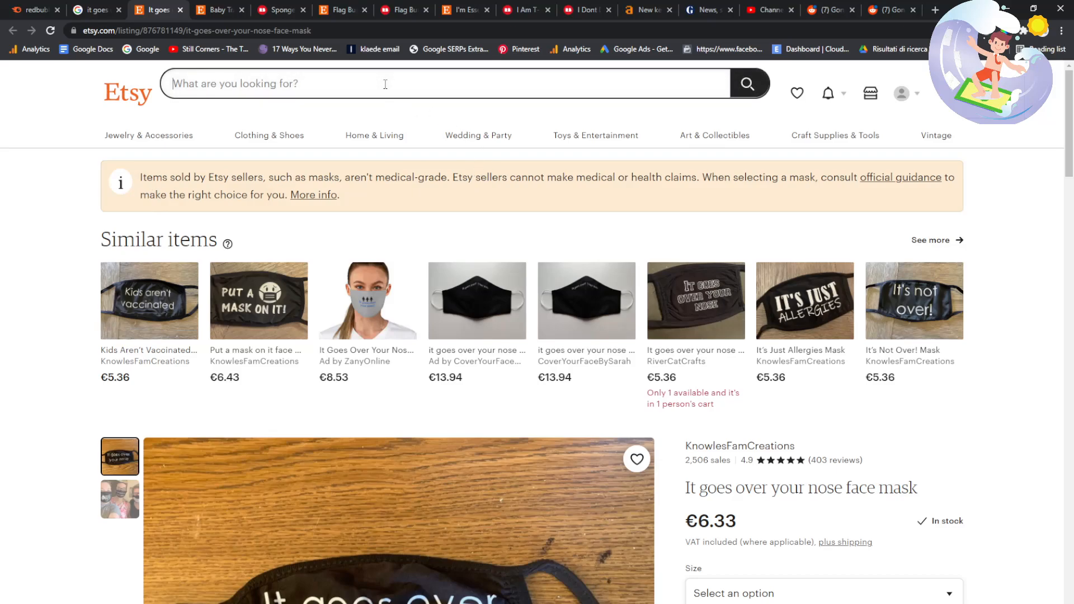
{"action": "type", "text": "it goes over your nose mask"}
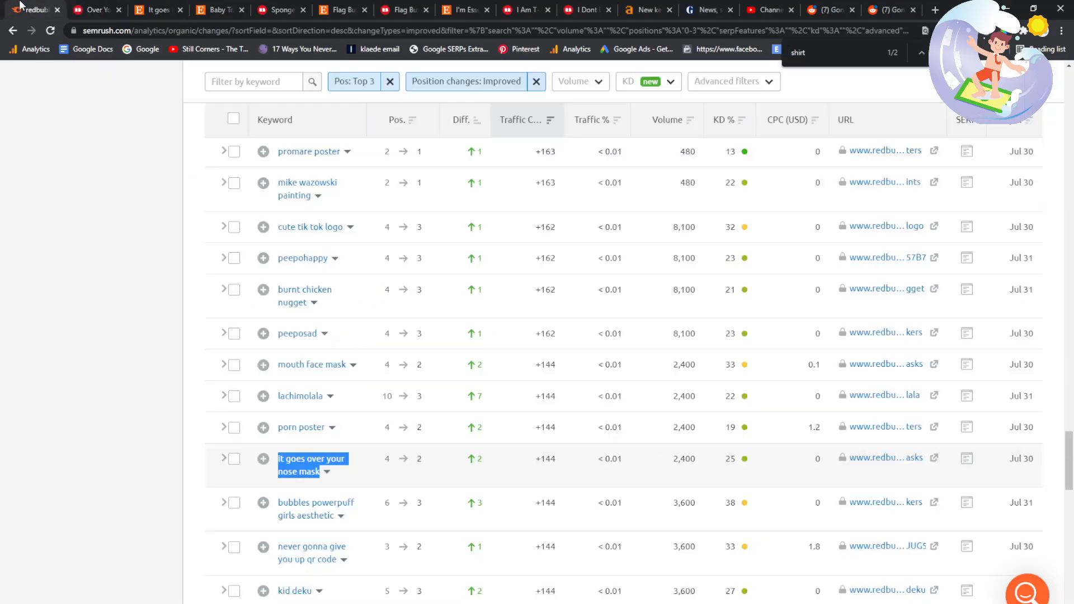
- Select the keyword 'sunfrog' further down the Top 3 list and switch to Google
{"action": "scroll", "scroll_direction": "down", "scroll_amount": 3}
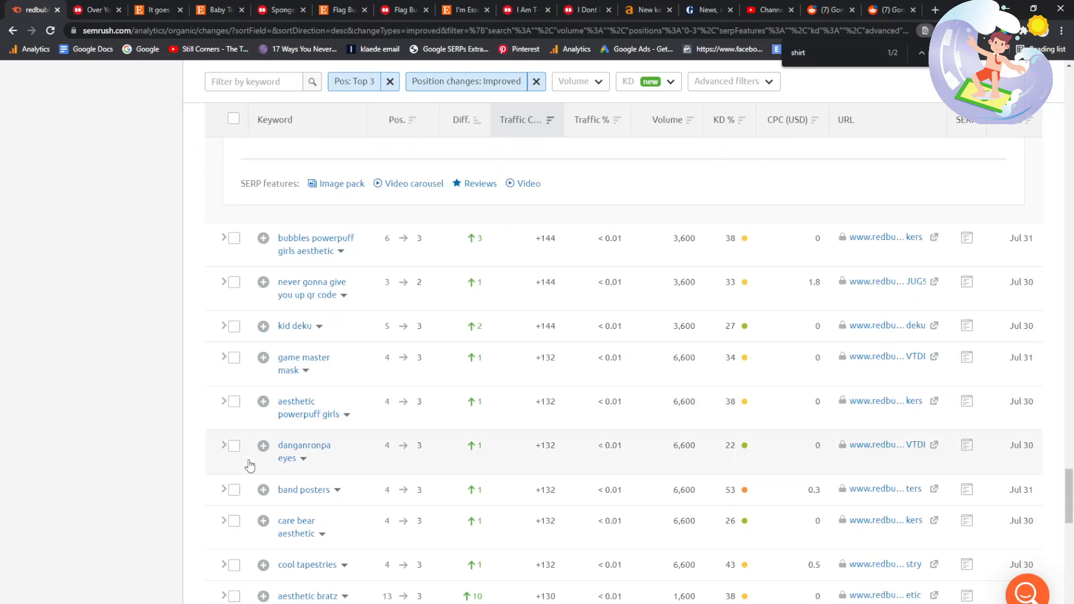
{"action": "scroll", "scroll_direction": "down", "scroll_amount": 3}
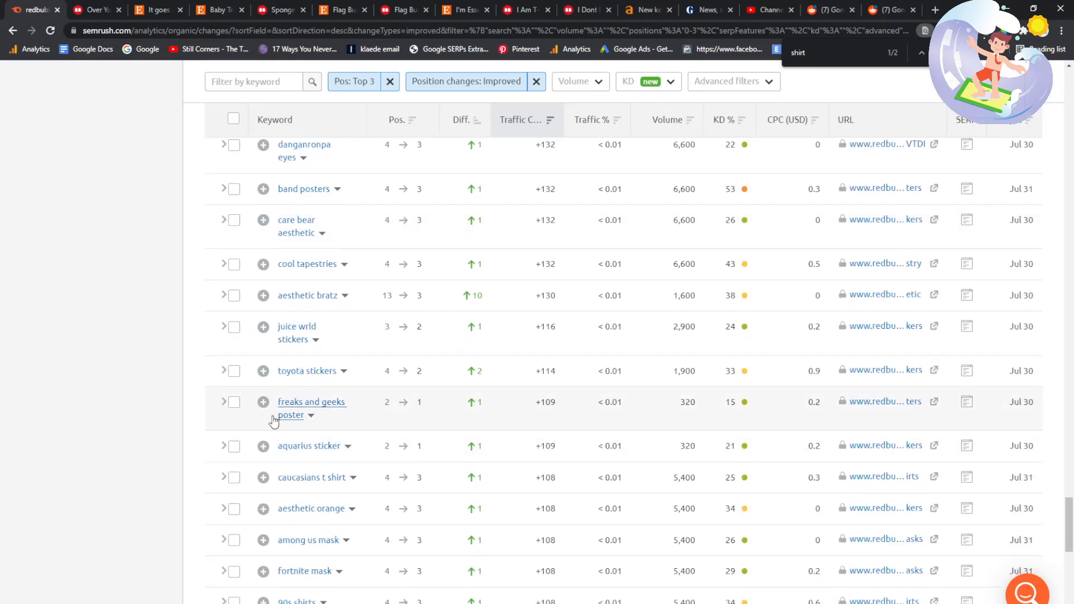
{"action": "scroll", "scroll_direction": "down", "scroll_amount": 3}
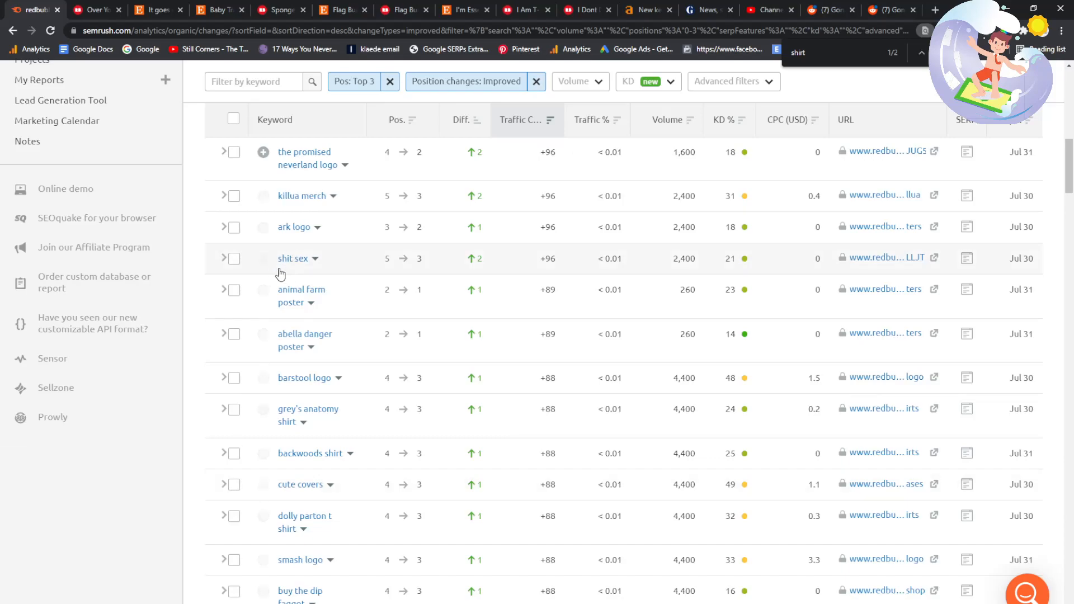
{"action": "scroll", "scroll_direction": "down", "scroll_amount": 3}
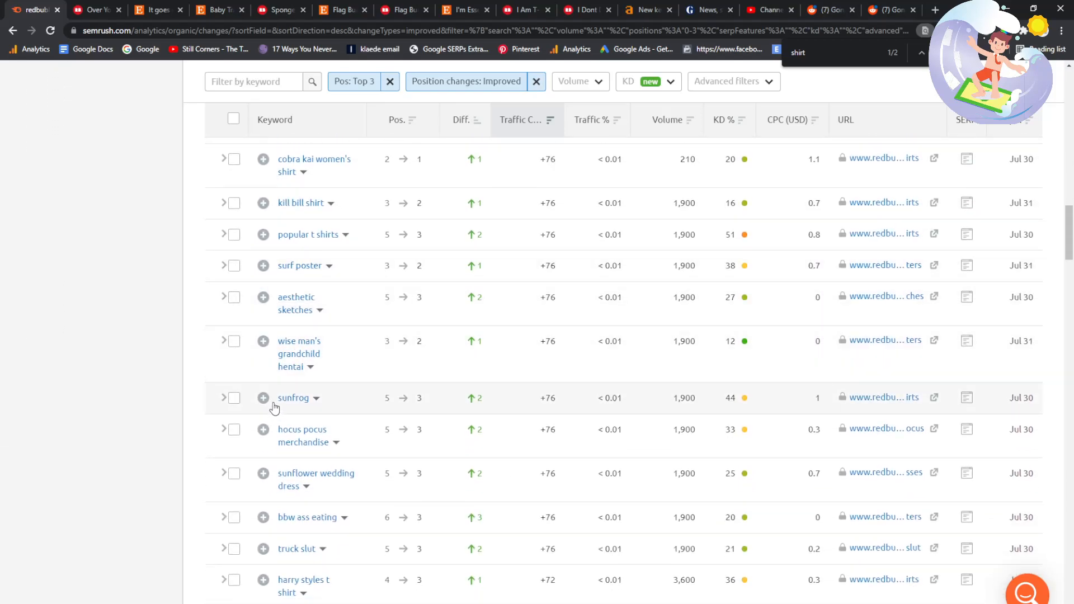
{"action": "double_click", "coordinate": [293, 397]}
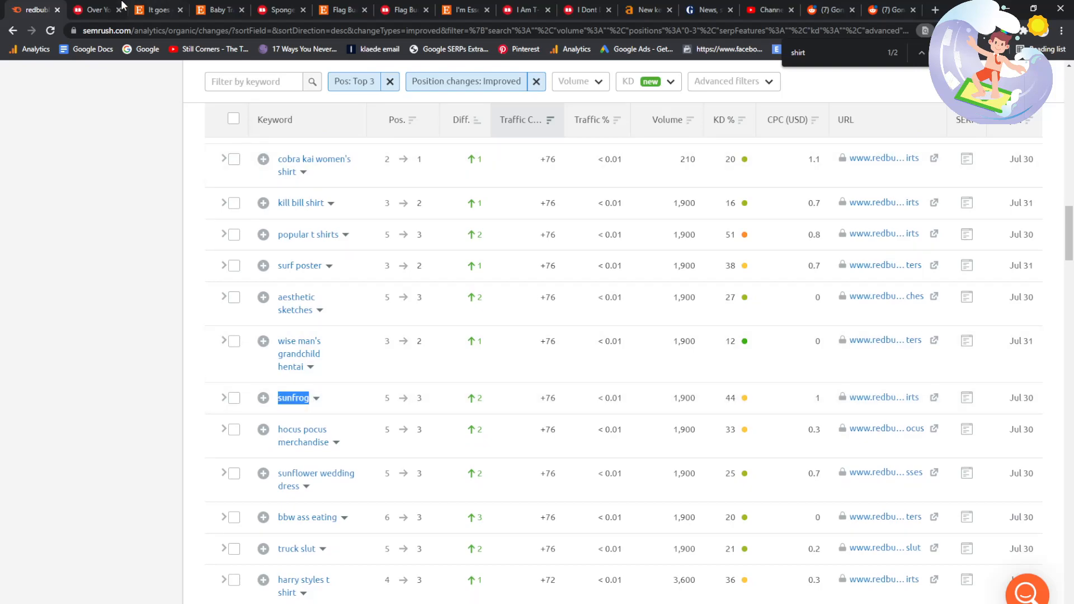
{"action": "left_click", "coordinate": [96, 9]}
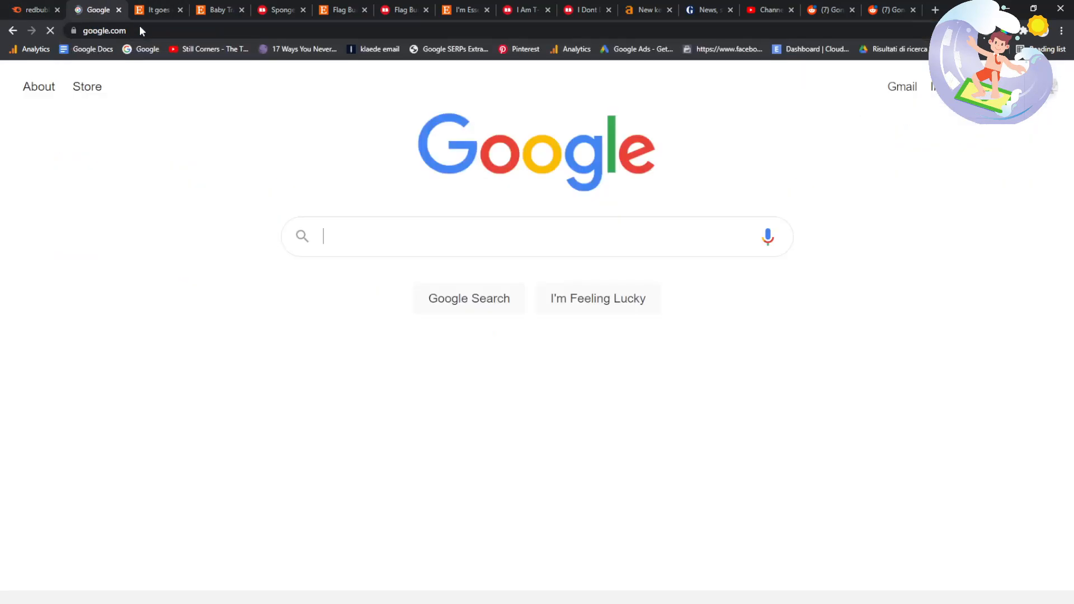
- Google 'sunfrog', review the results and Redbubble's 26 Sunfrog T-shirts, then return to SEMrush
{"action": "type", "text": "sunfrog"}
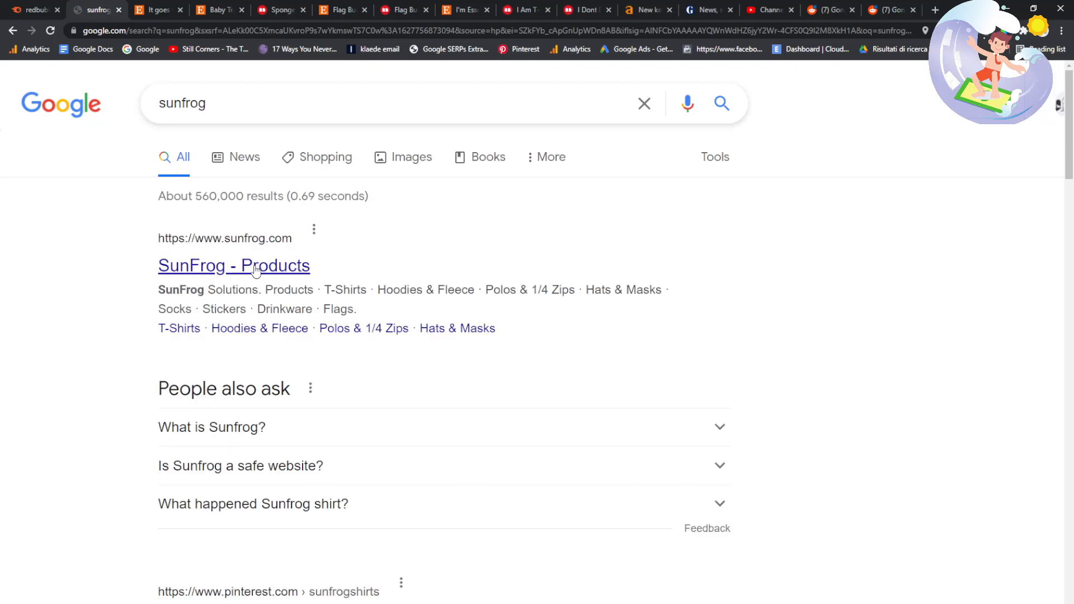
{"action": "scroll", "scroll_direction": "down", "scroll_amount": 3}
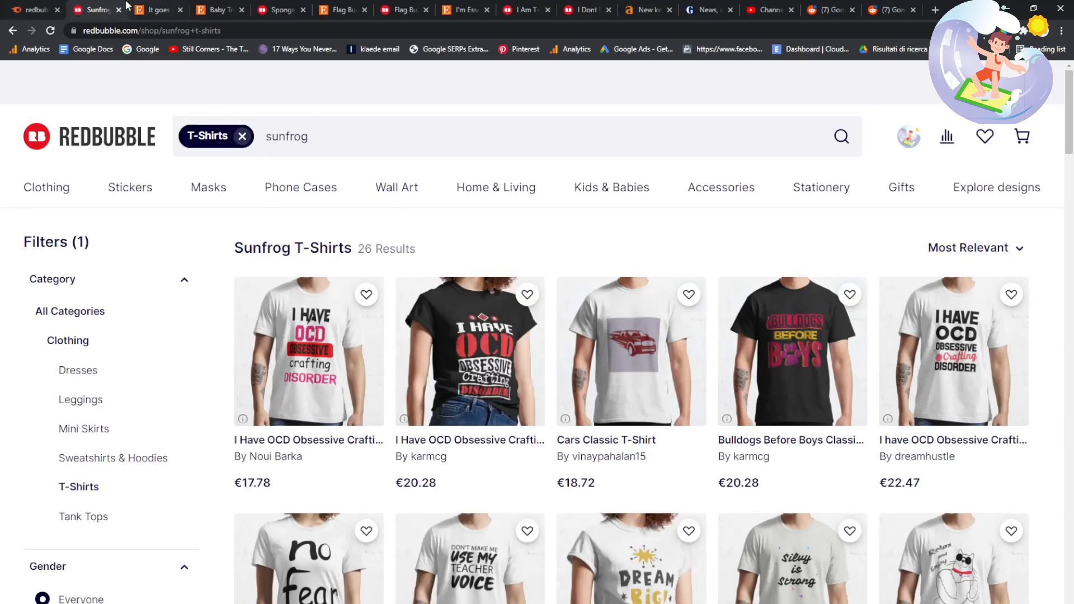
{"action": "left_click", "coordinate": [95, 10]}
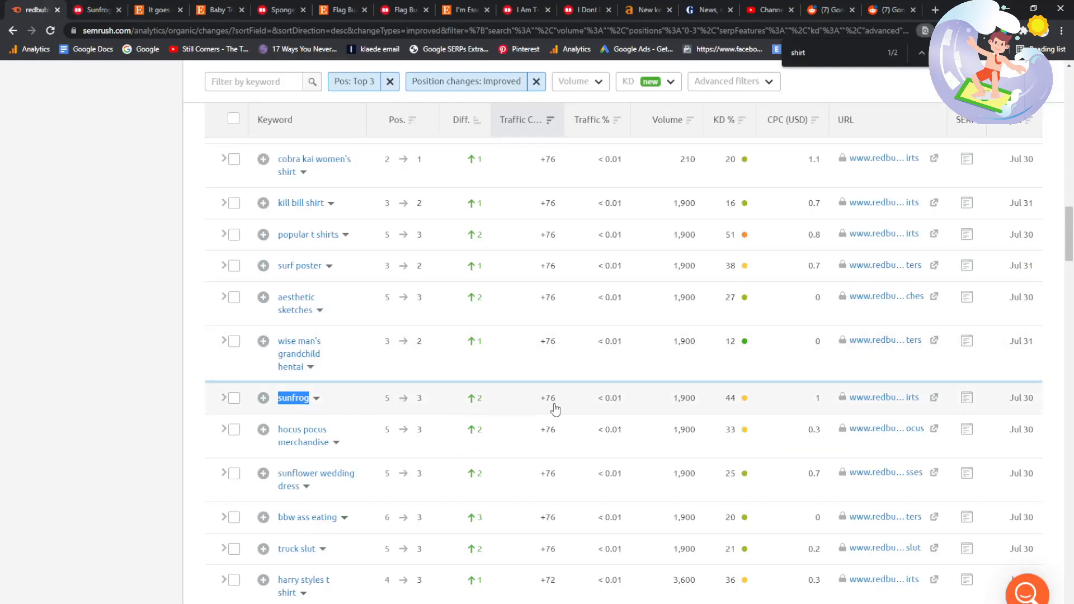
{"action": "mouse_move", "coordinate": [682, 405]}
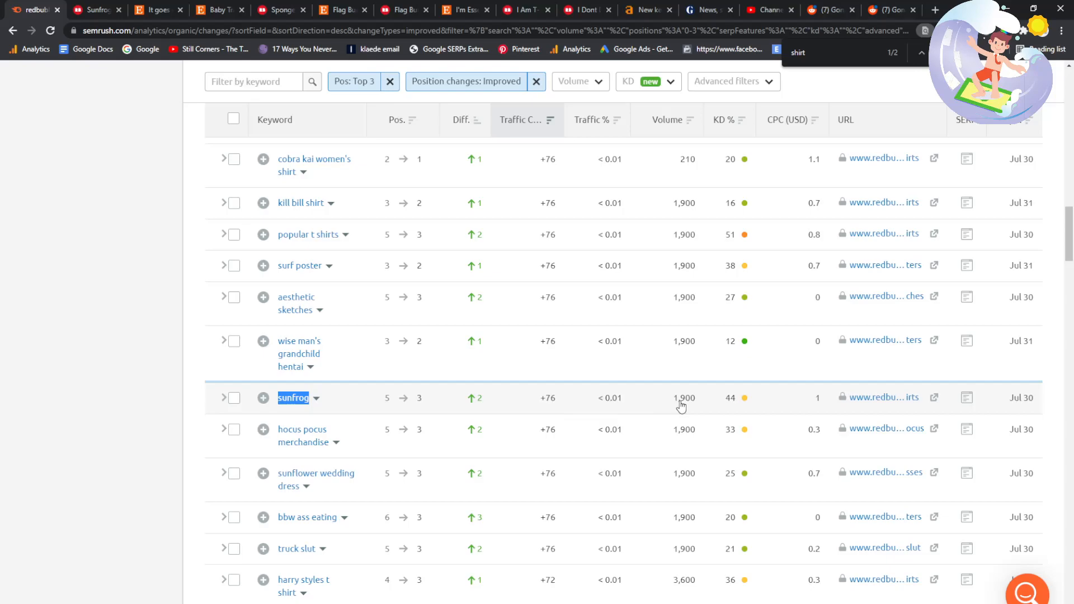
{"action": "mouse_move", "coordinate": [392, 386]}
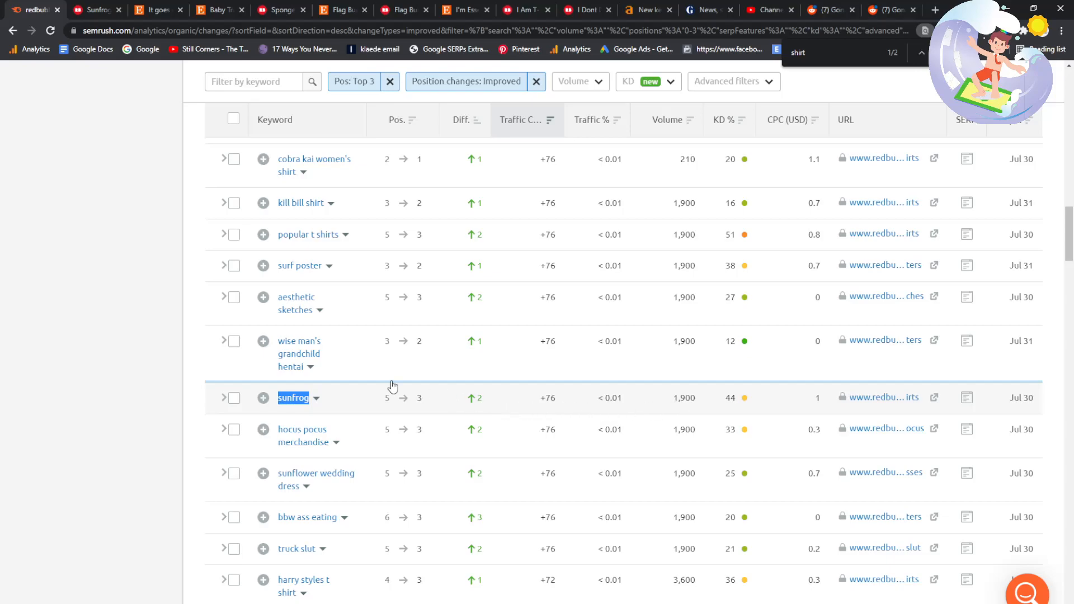
- Advance SEMrush's improved Top 3 keyword list to the next page (101–200 of 2,256)
{"action": "scroll", "scroll_direction": "down", "scroll_amount": 3}
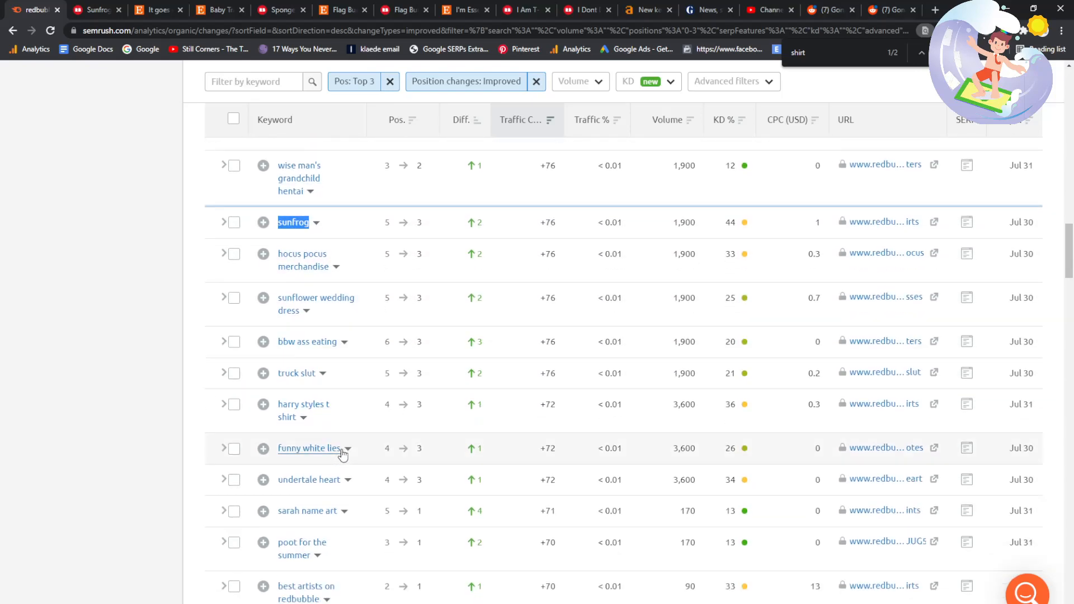
{"action": "scroll", "scroll_direction": "down", "scroll_amount": 3}
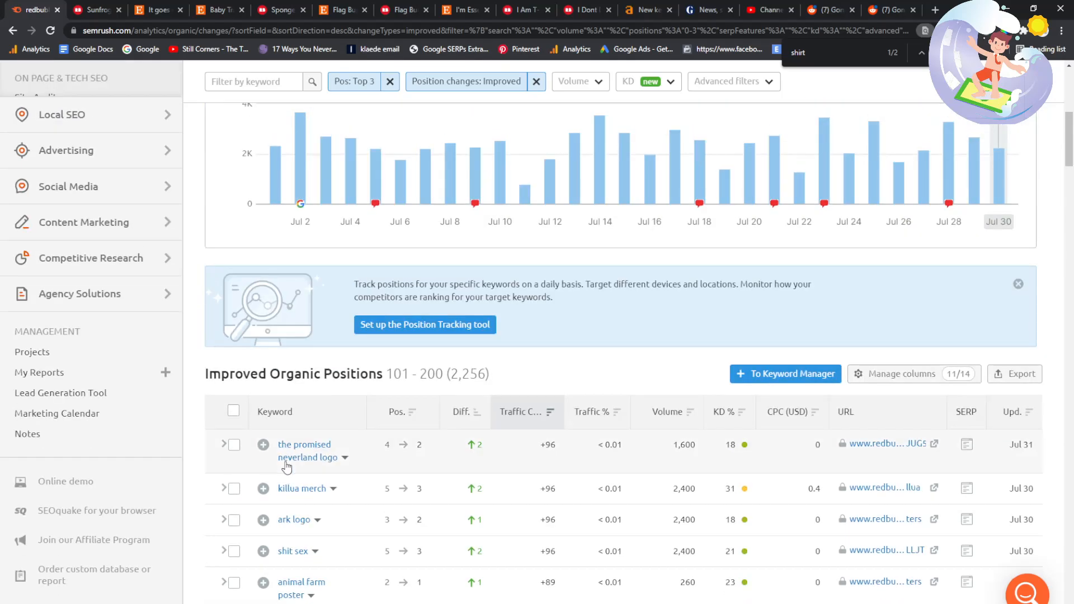
{"action": "scroll", "scroll_direction": "down", "scroll_amount": 3}
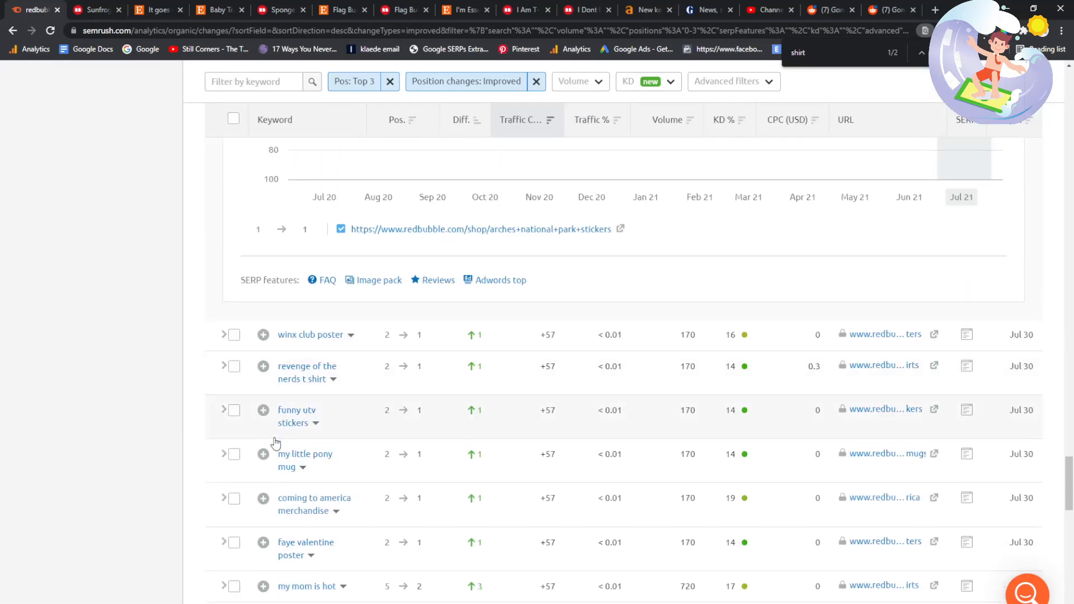
{"action": "left_click", "coordinate": [282, 436]}
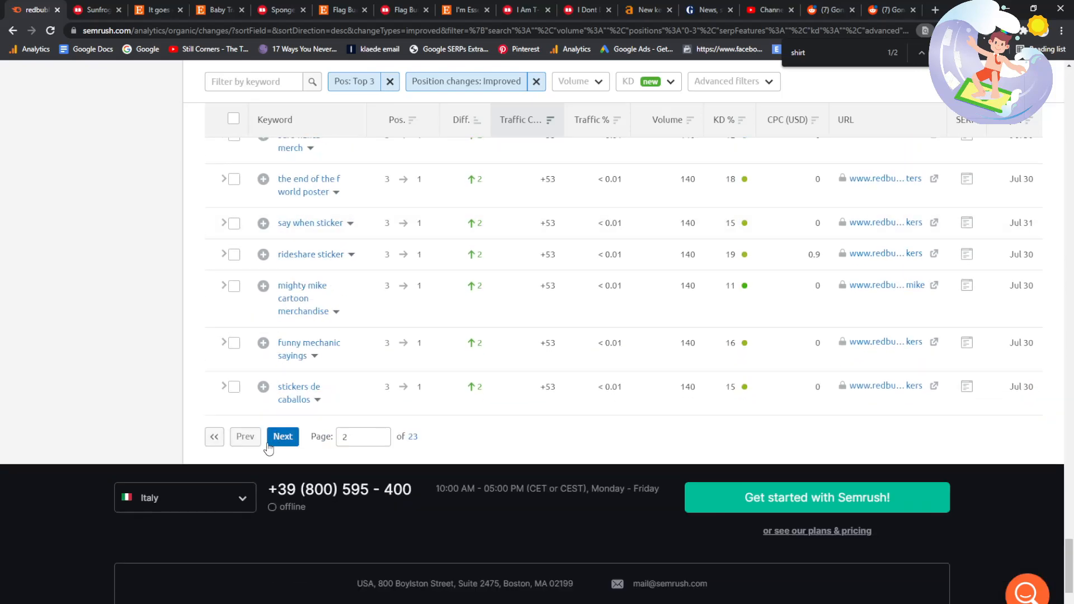
{"action": "left_click", "coordinate": [282, 436]}
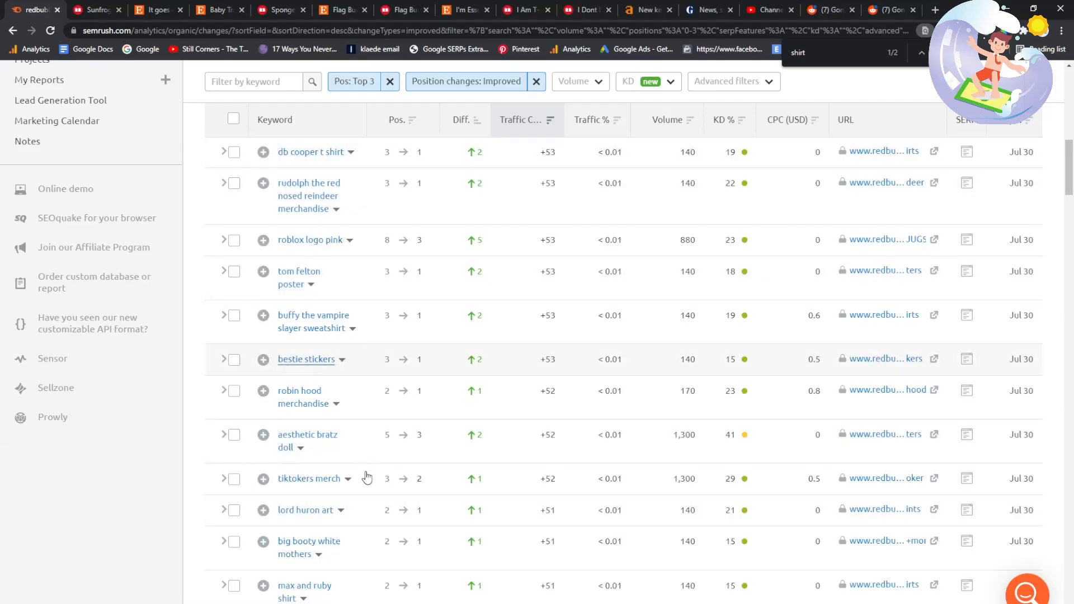
- Scroll through the new page of keywords down to 'skeletor poster'
{"action": "scroll", "scroll_direction": "down", "scroll_amount": 3}
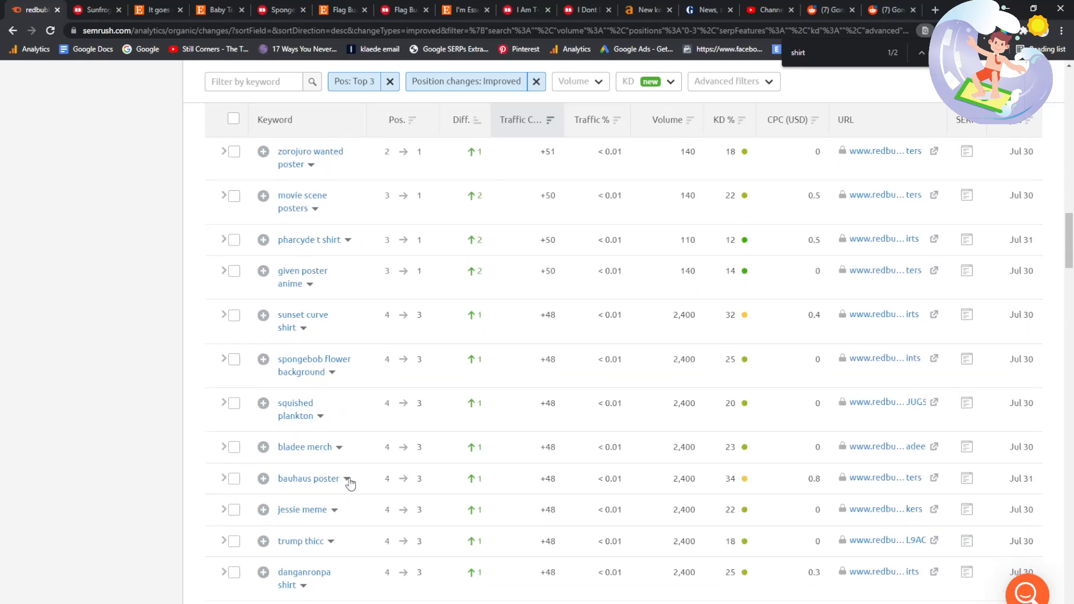
{"action": "scroll", "scroll_direction": "down", "scroll_amount": 3}
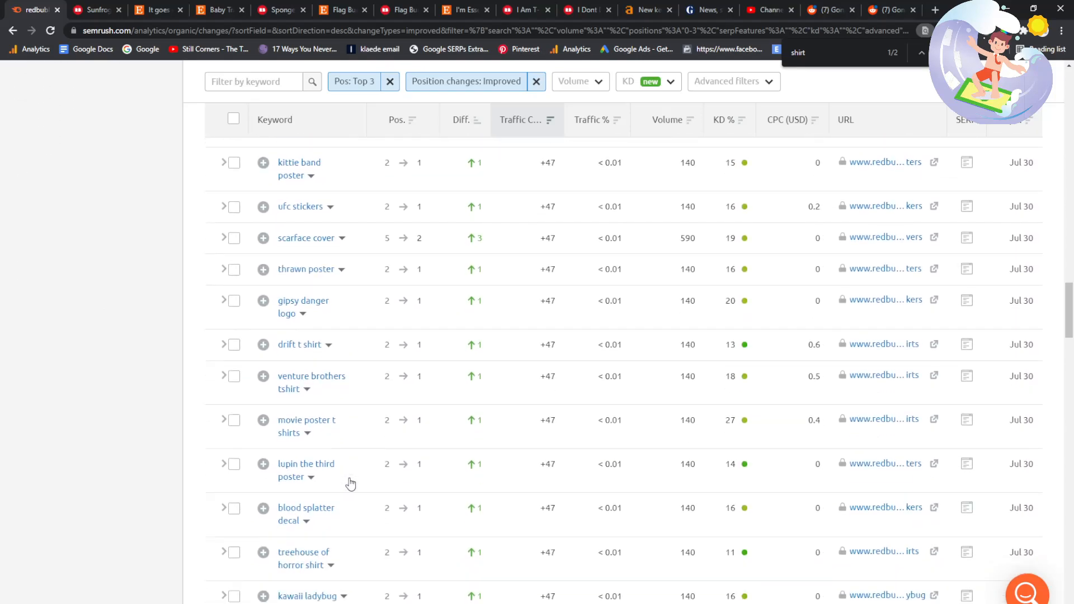
{"action": "scroll", "scroll_direction": "down", "scroll_amount": 3}
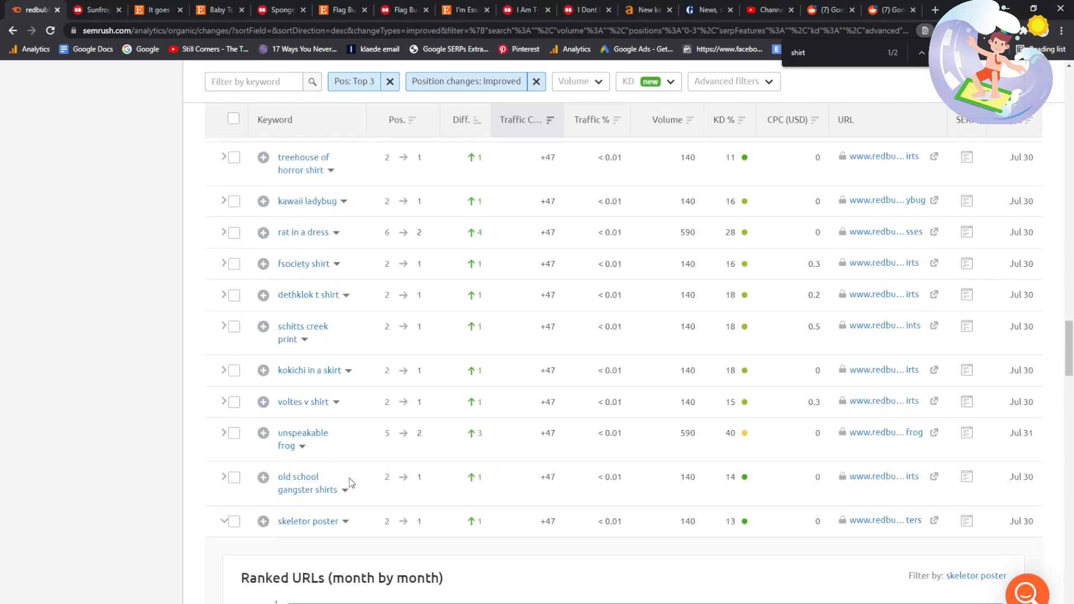